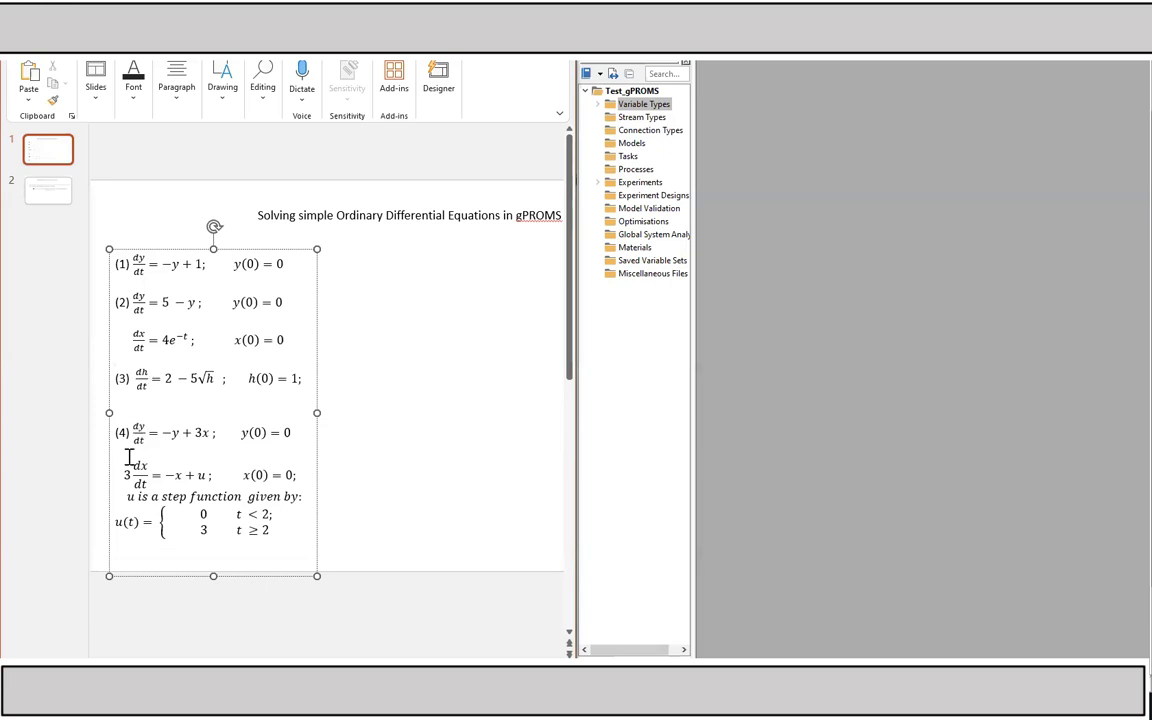
mouse_move(528, 164)
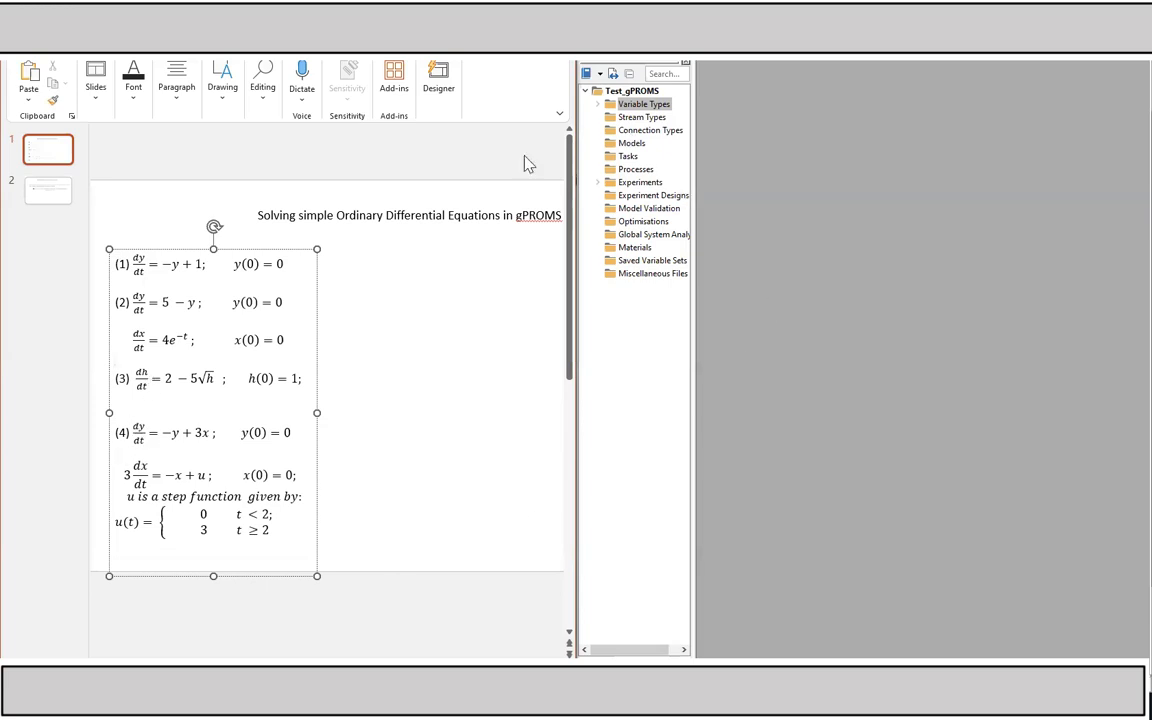
mouse_move(464, 208)
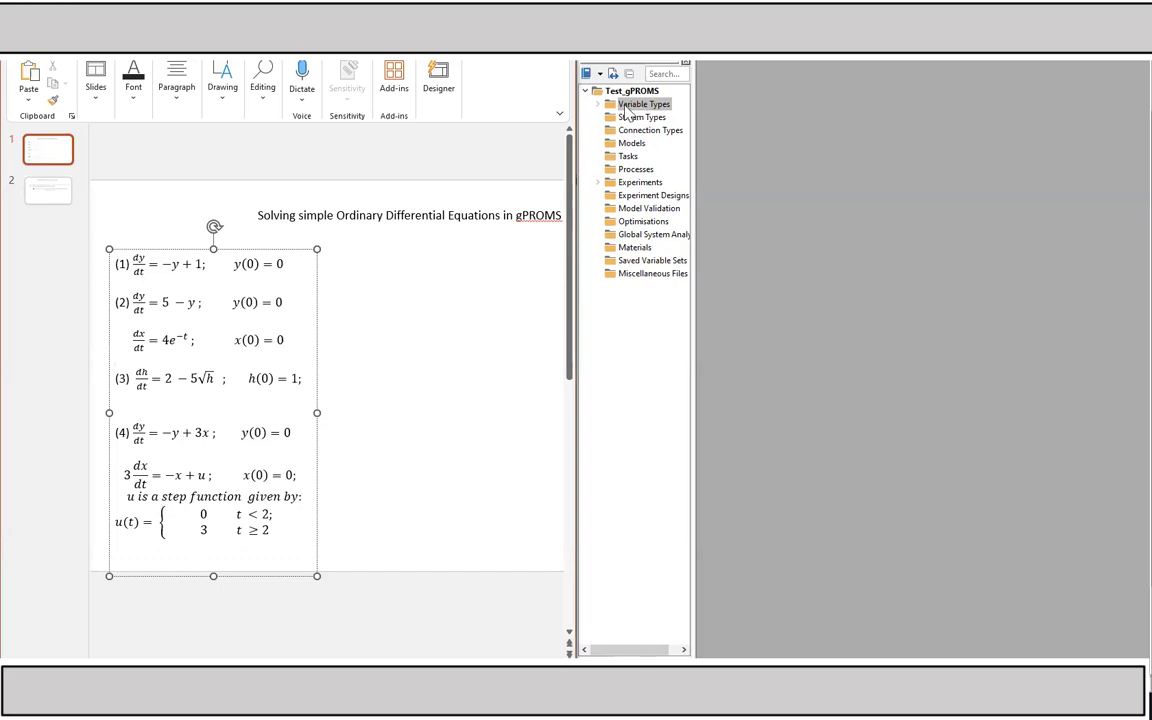
Create a new Model entity named Q3 under the Models folder via New entity.
click(644, 104)
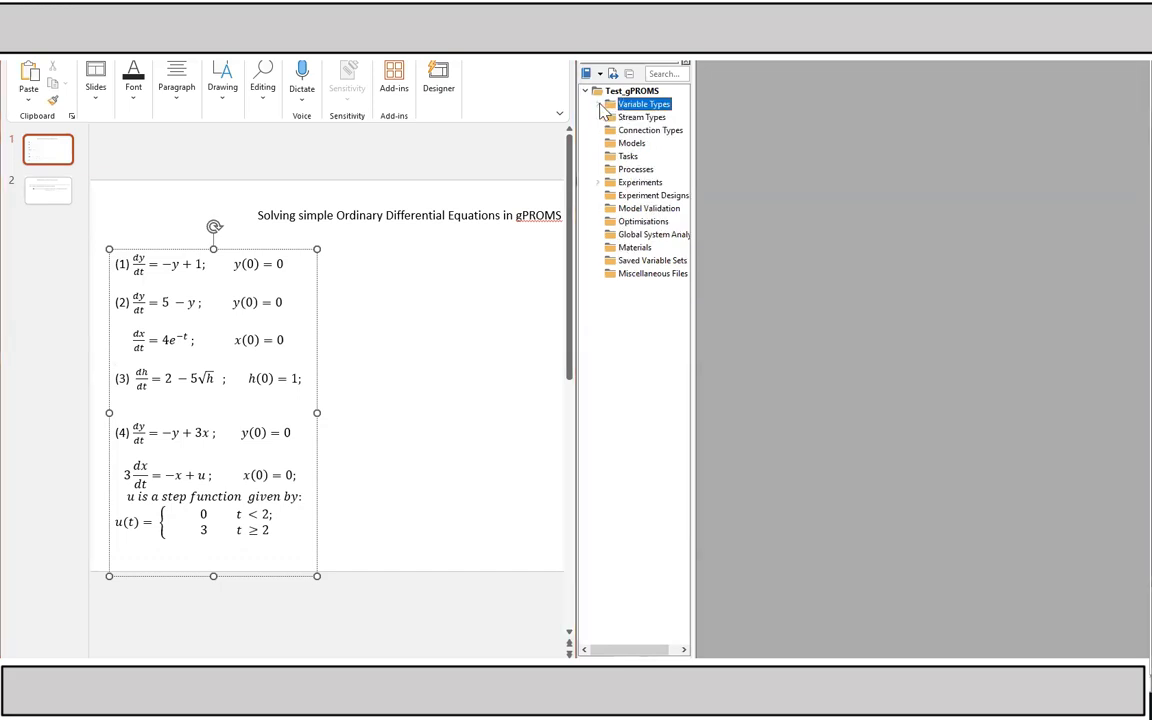
click(632, 144)
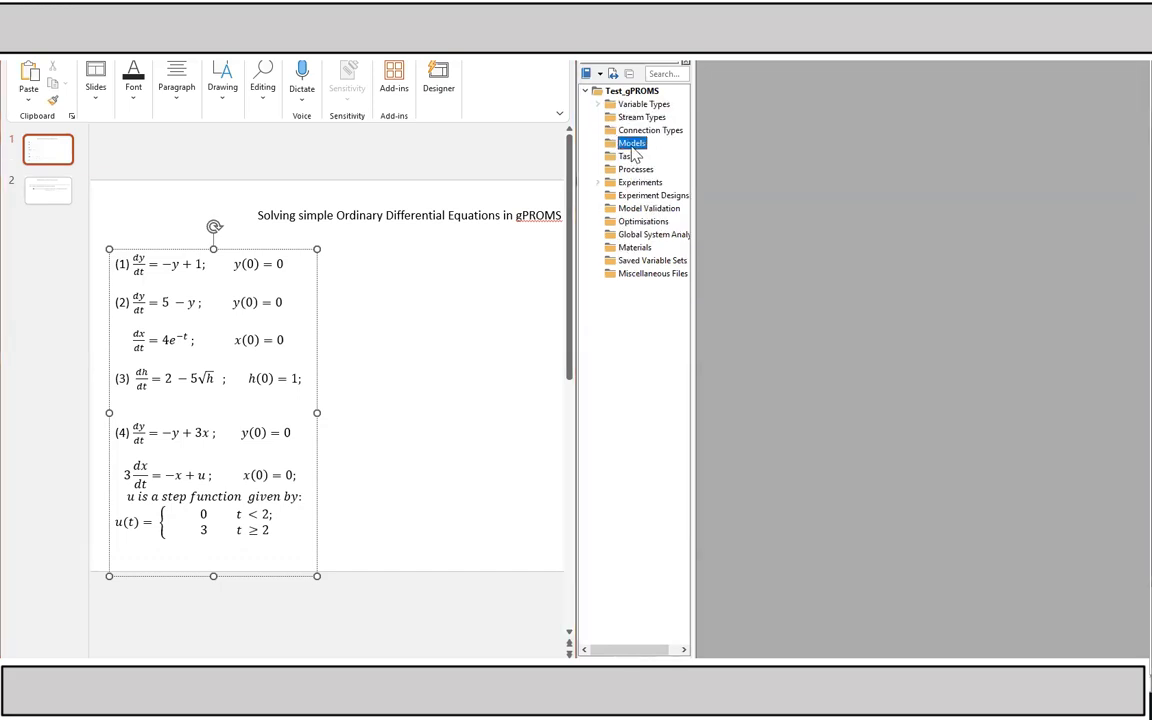
right_click(632, 144)
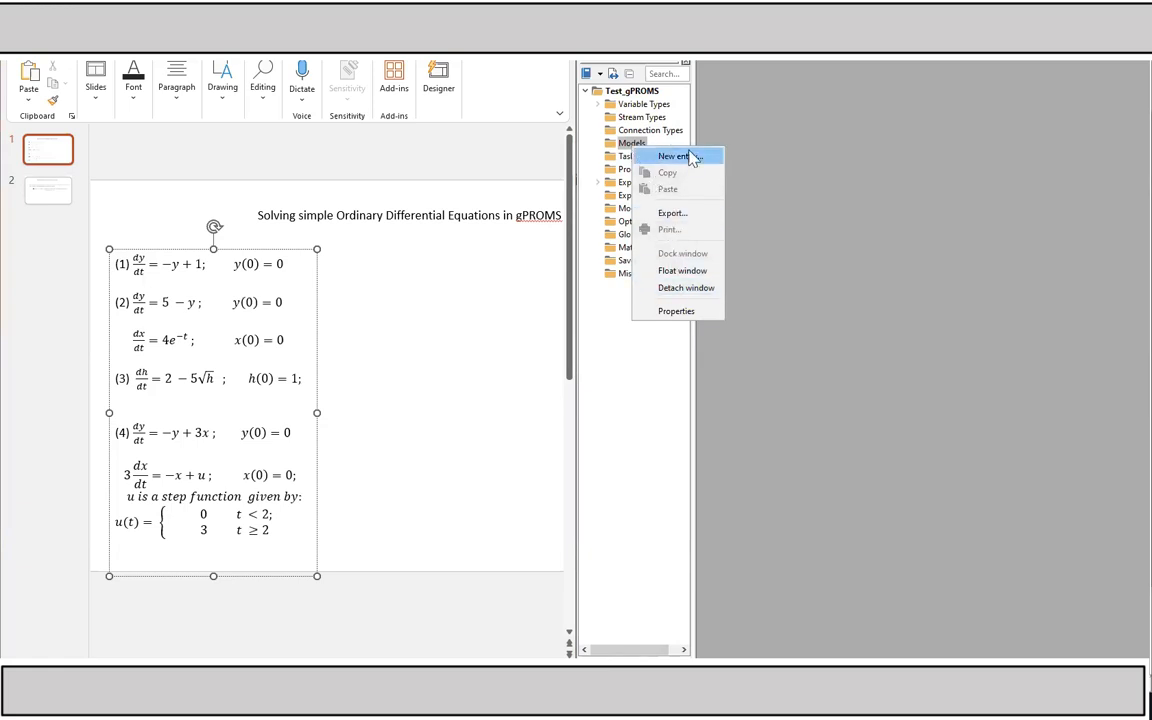
click(674, 156)
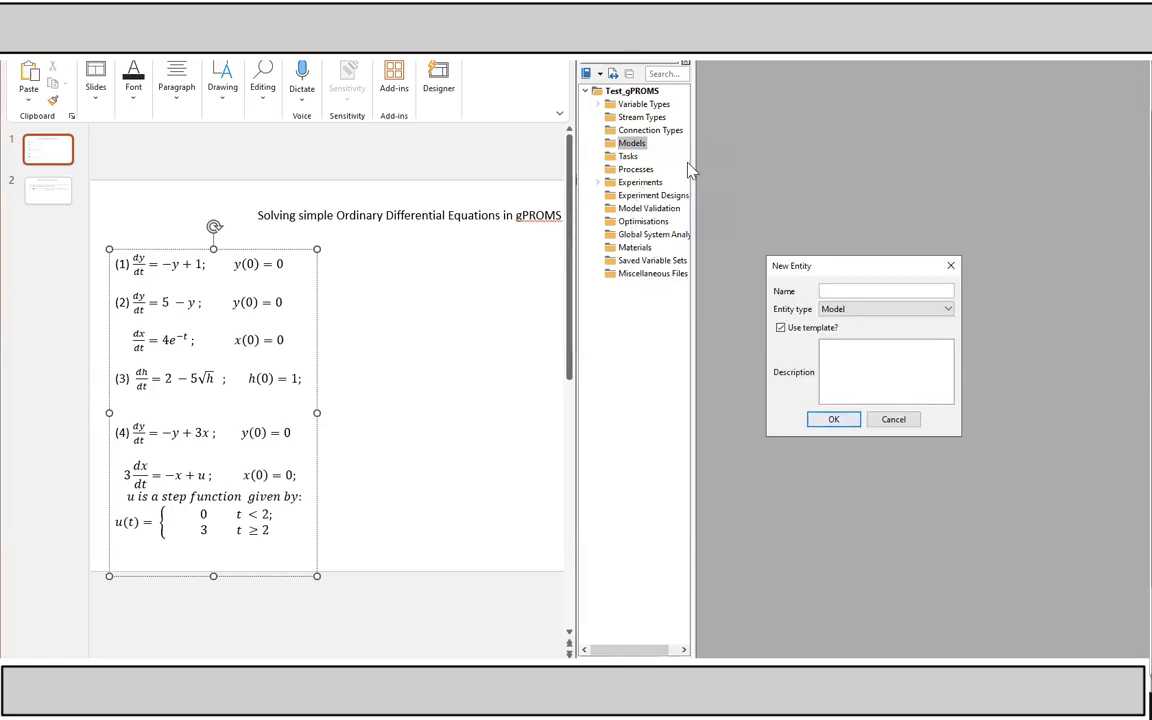
click(832, 420)
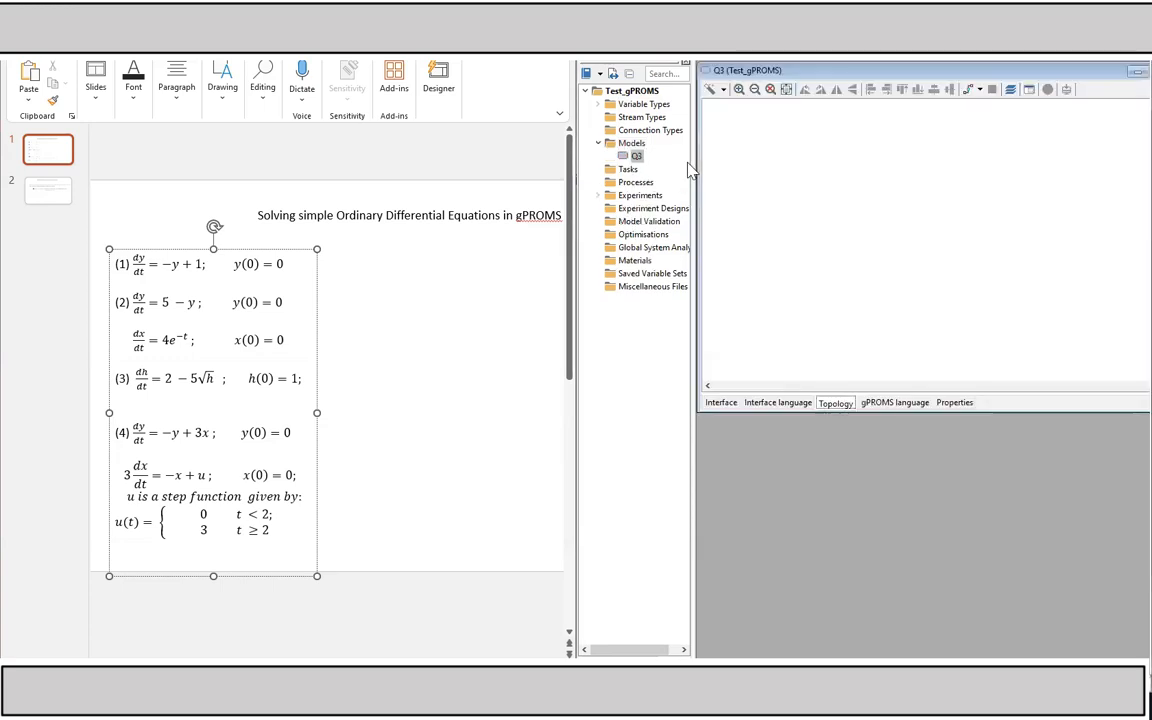
Declare VARIABLE h AS Length in Q3's code, checking Length under Variable Types.
click(892, 402)
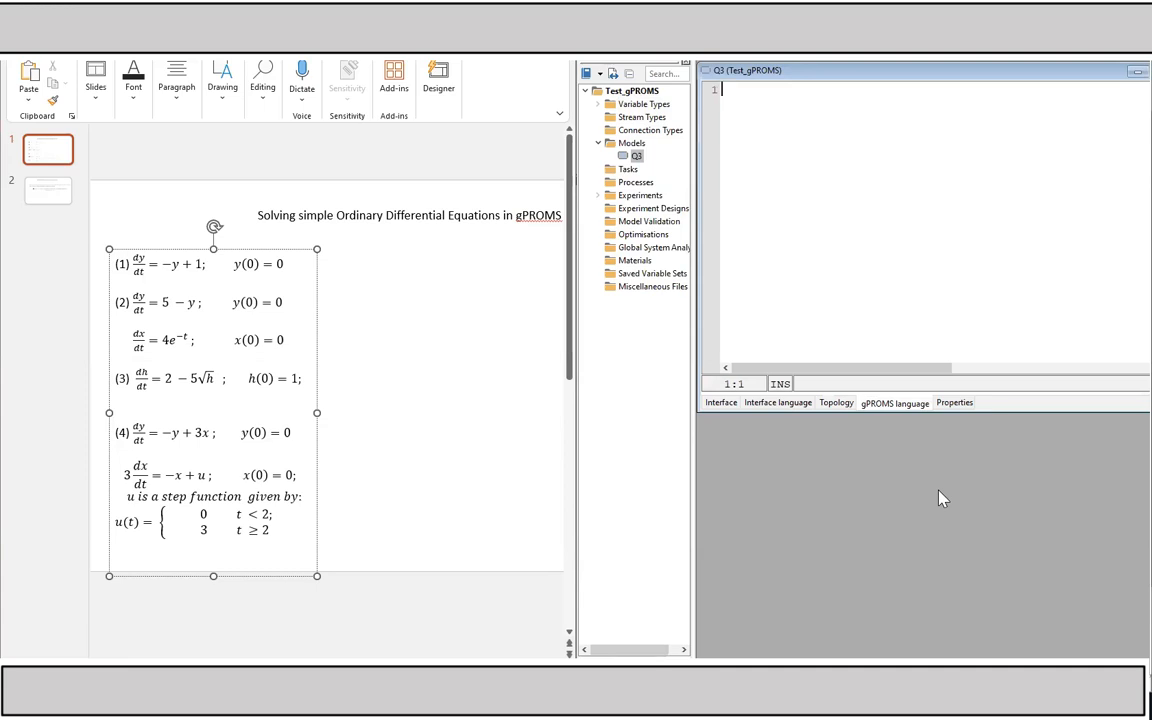
mouse_move(624, 564)
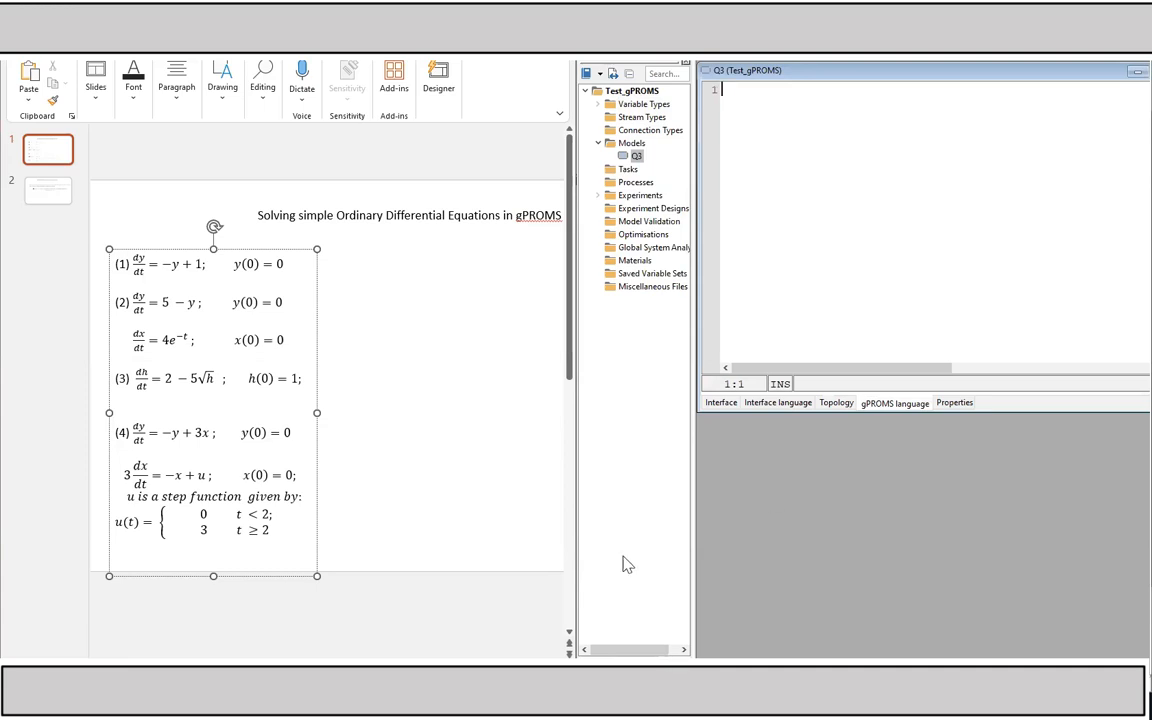
mouse_move(150, 376)
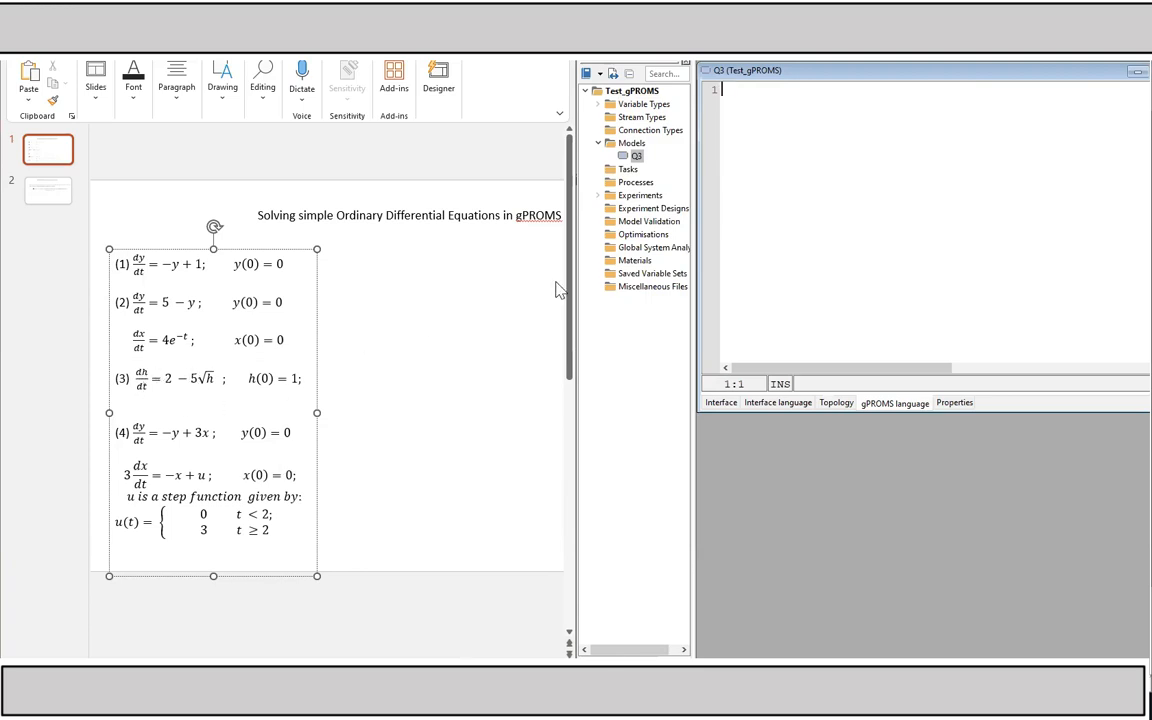
text(VARIABLE)
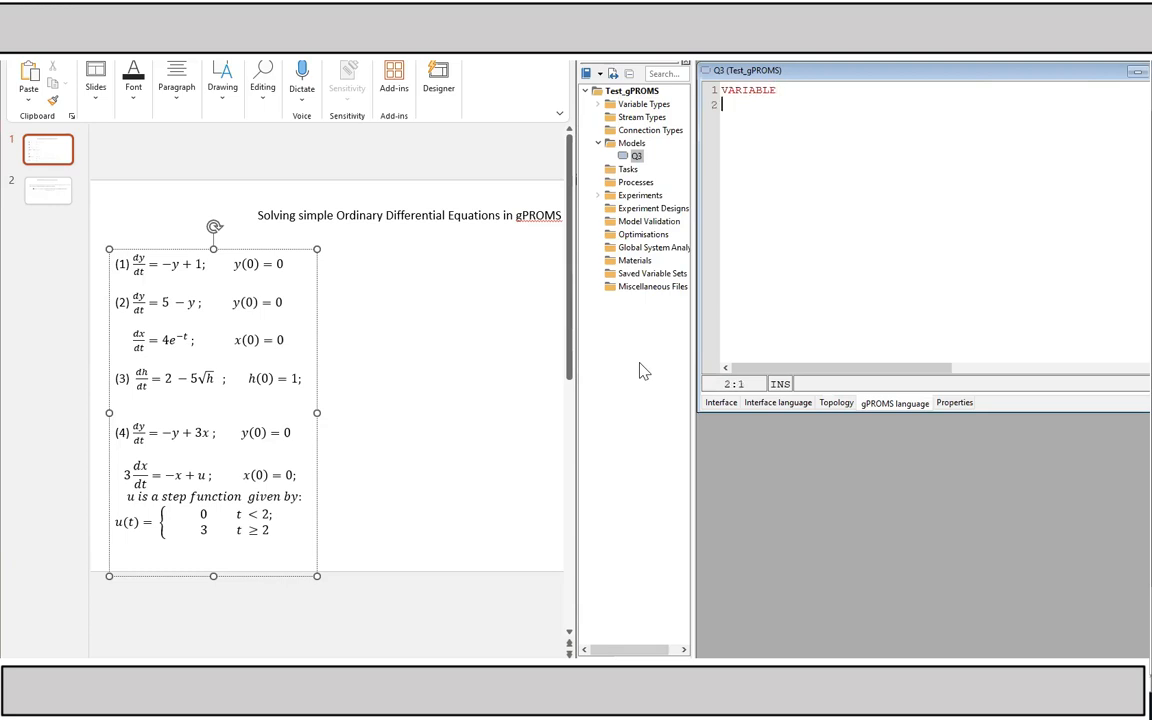
text(h)
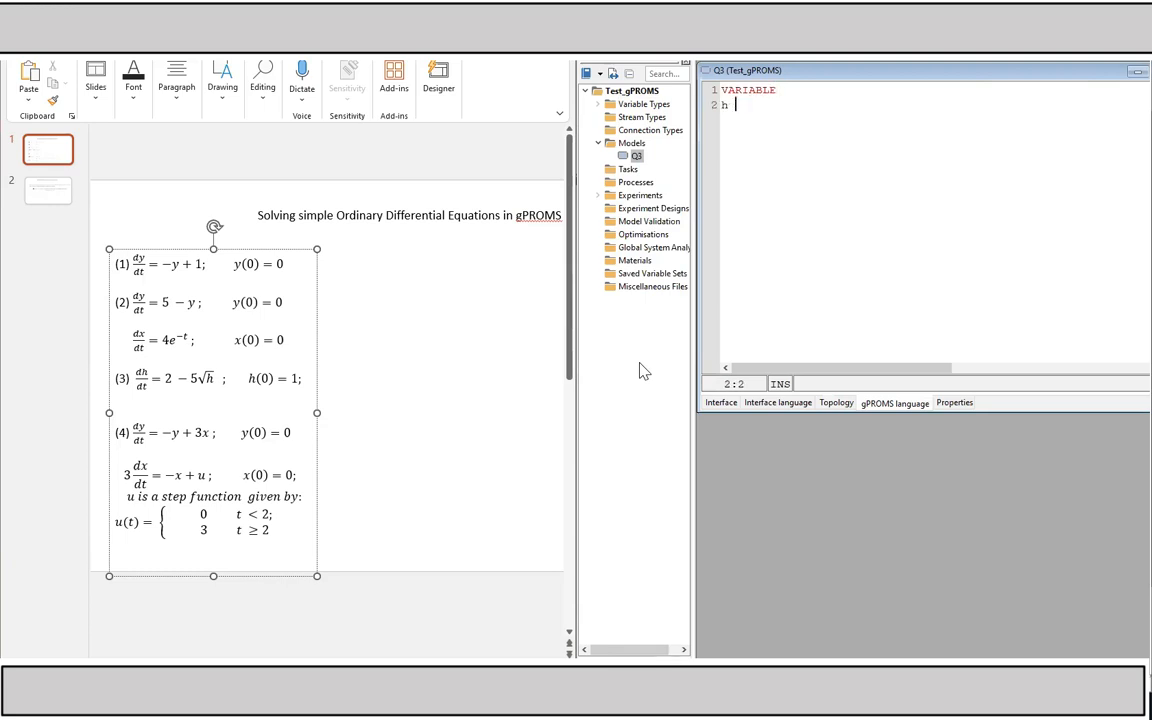
text(AS I)
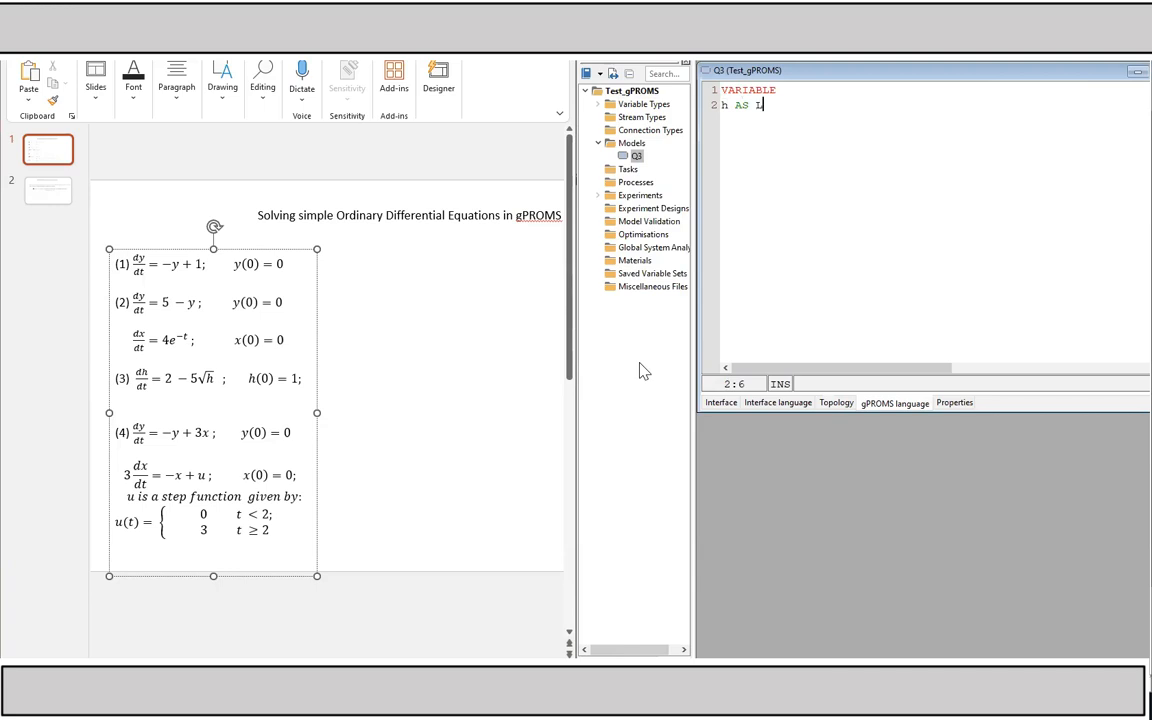
text(ength)
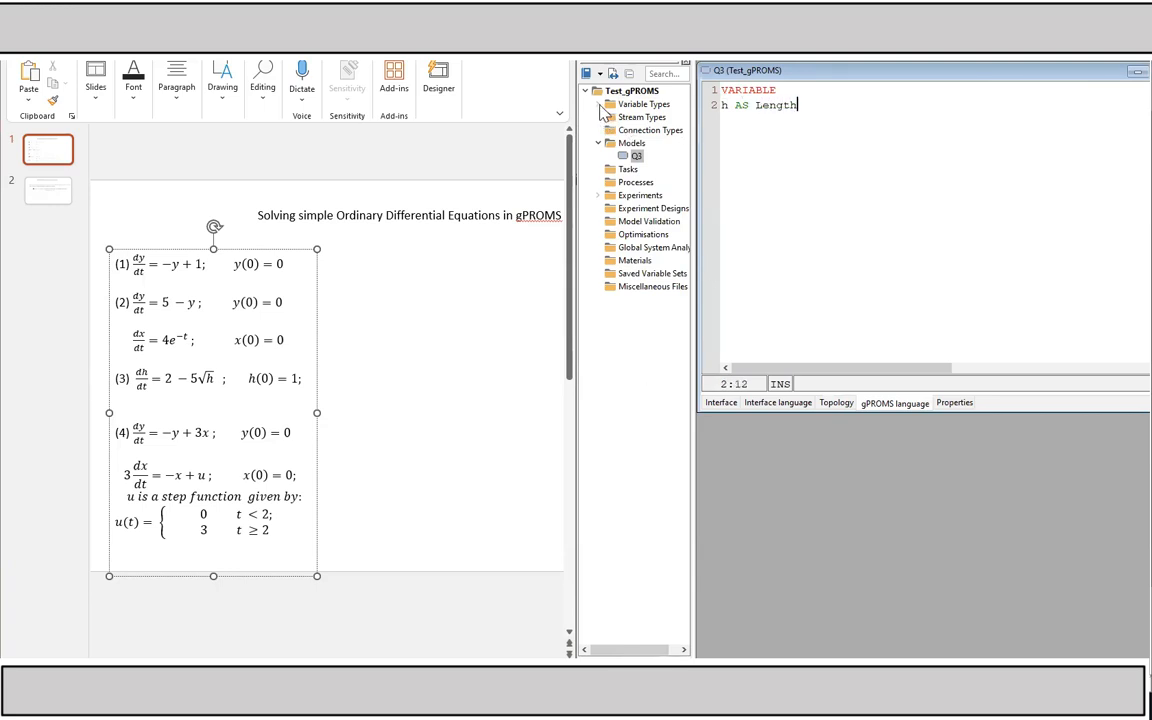
click(598, 104)
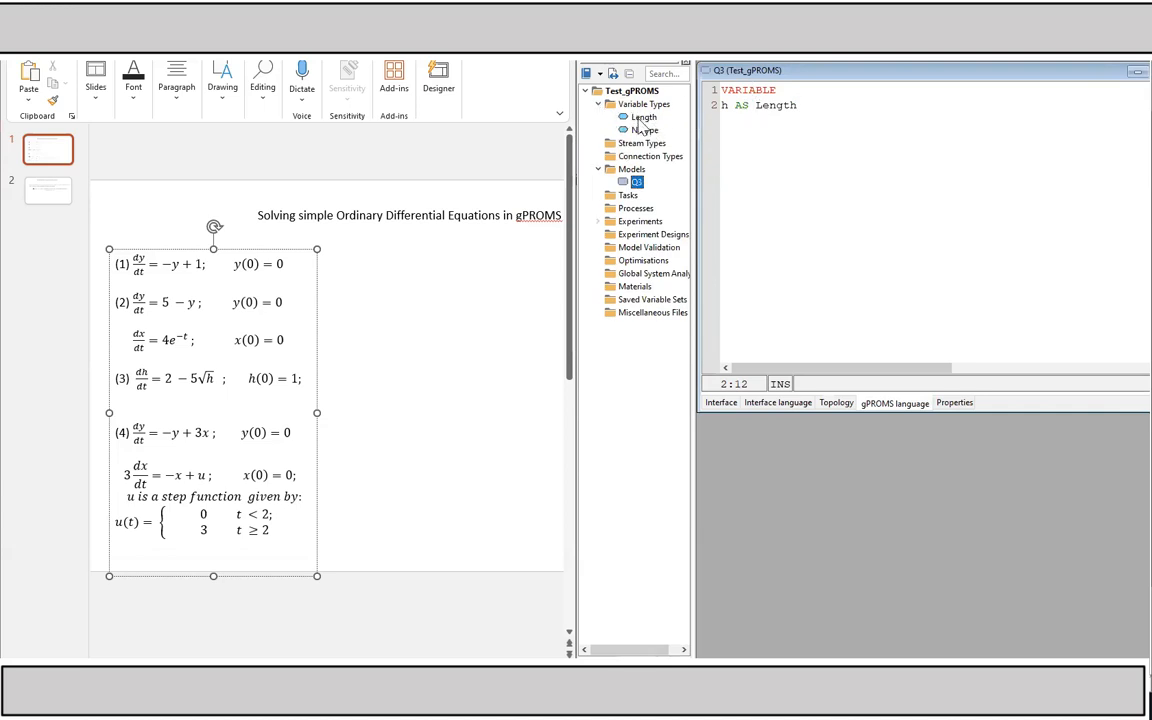
click(800, 104)
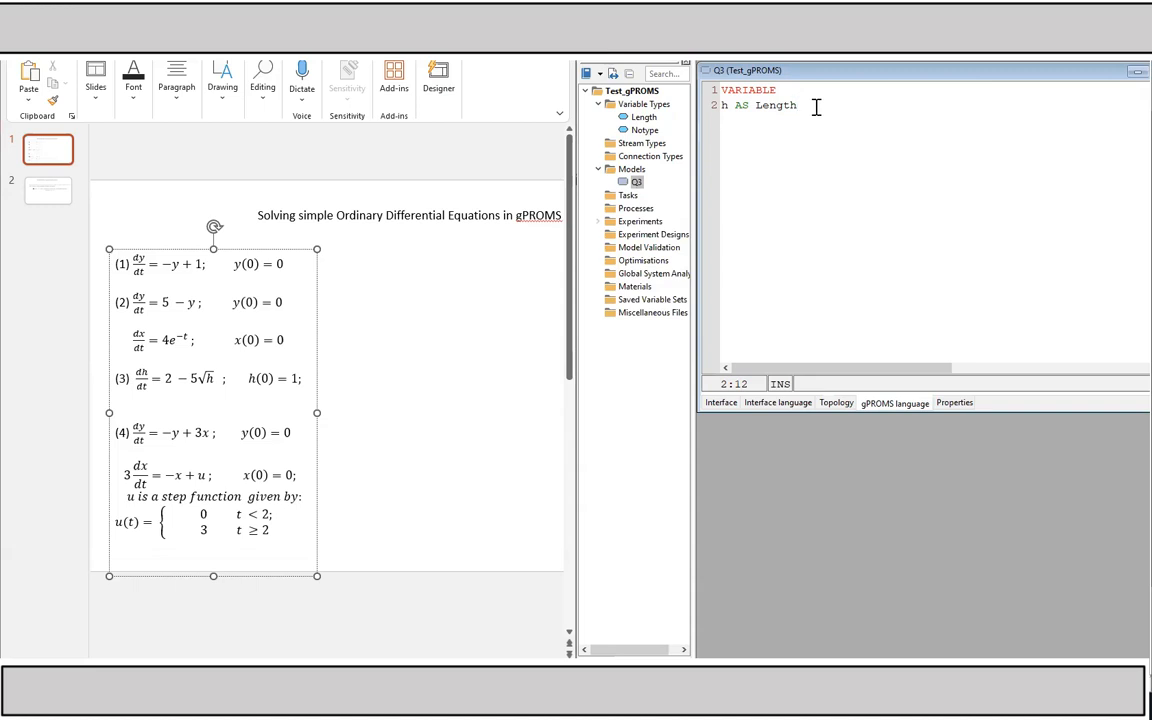
Write an EQUATION section containing $h = 2 - 5*SQRT(h);.
text(EQU)
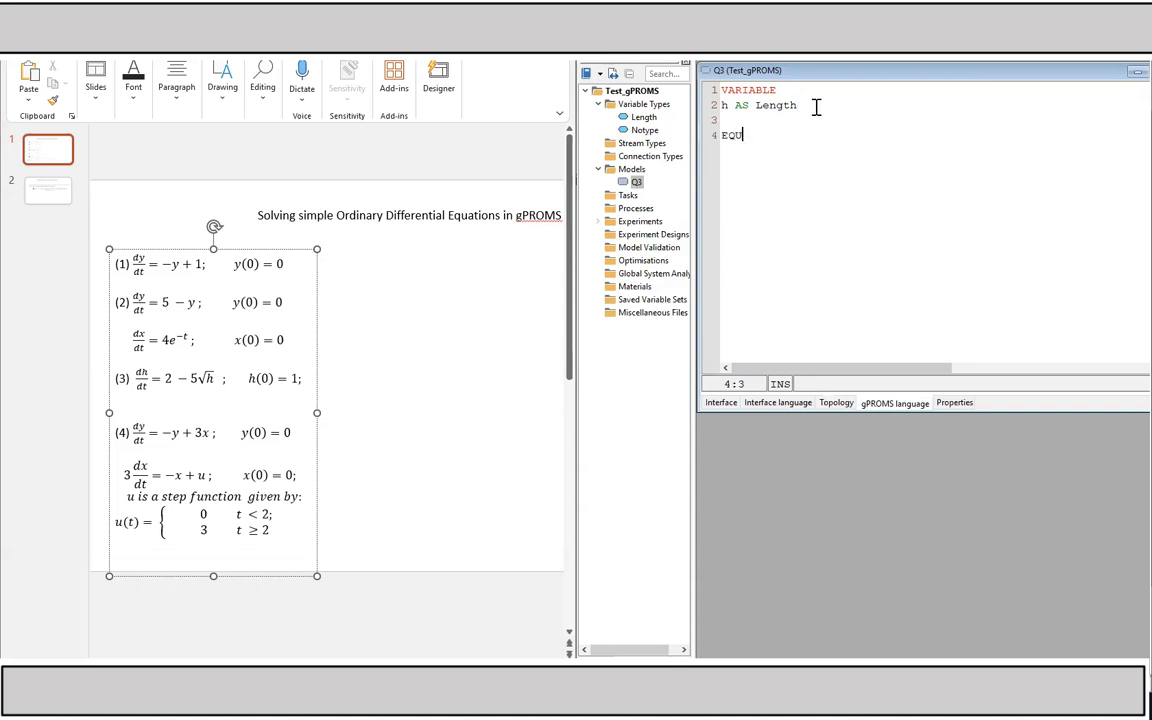
text(ATION)
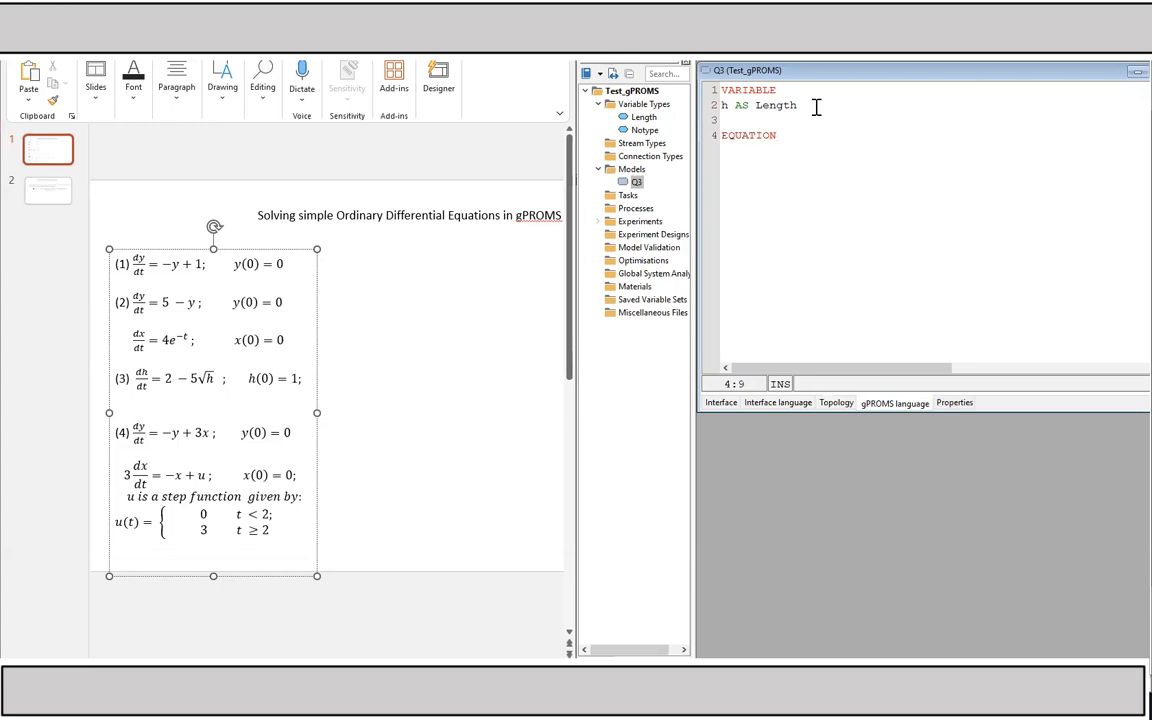
key(enter)
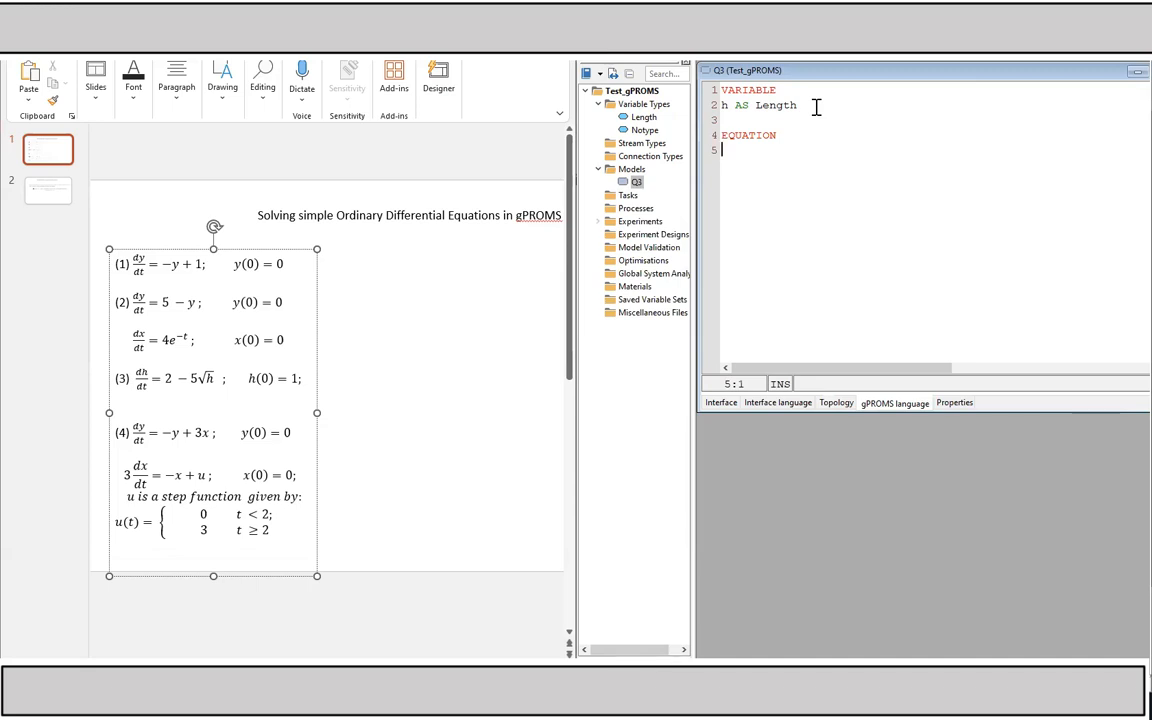
text($)
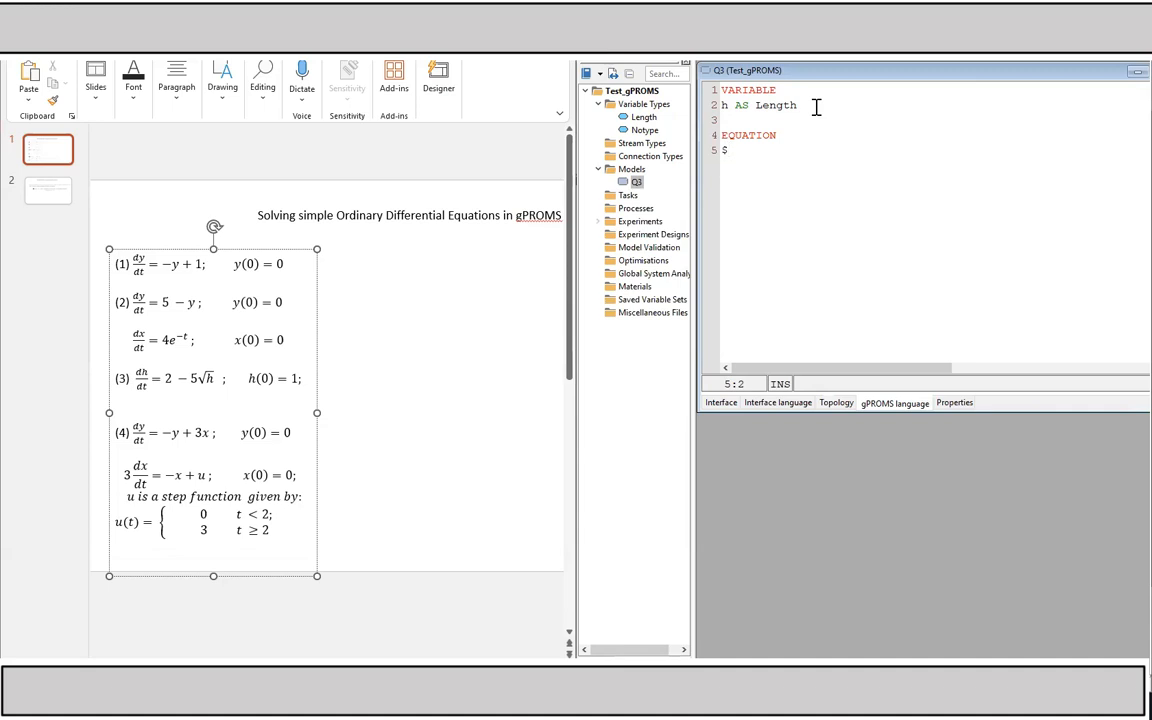
text(h)
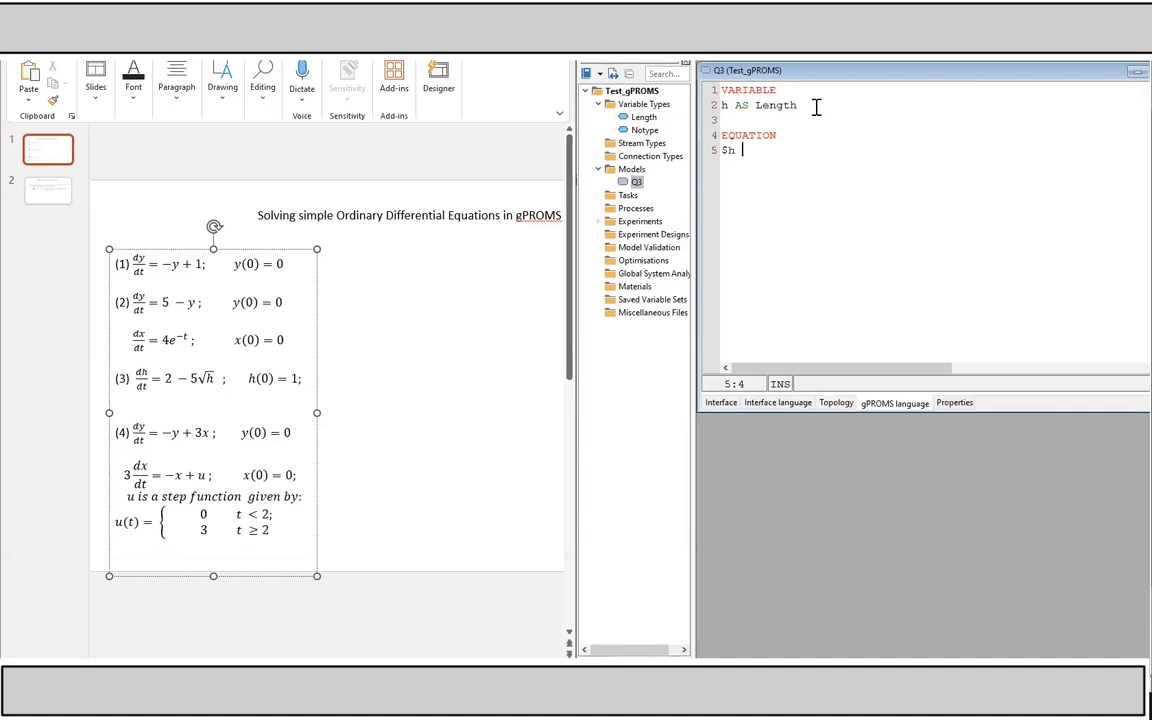
text(=)
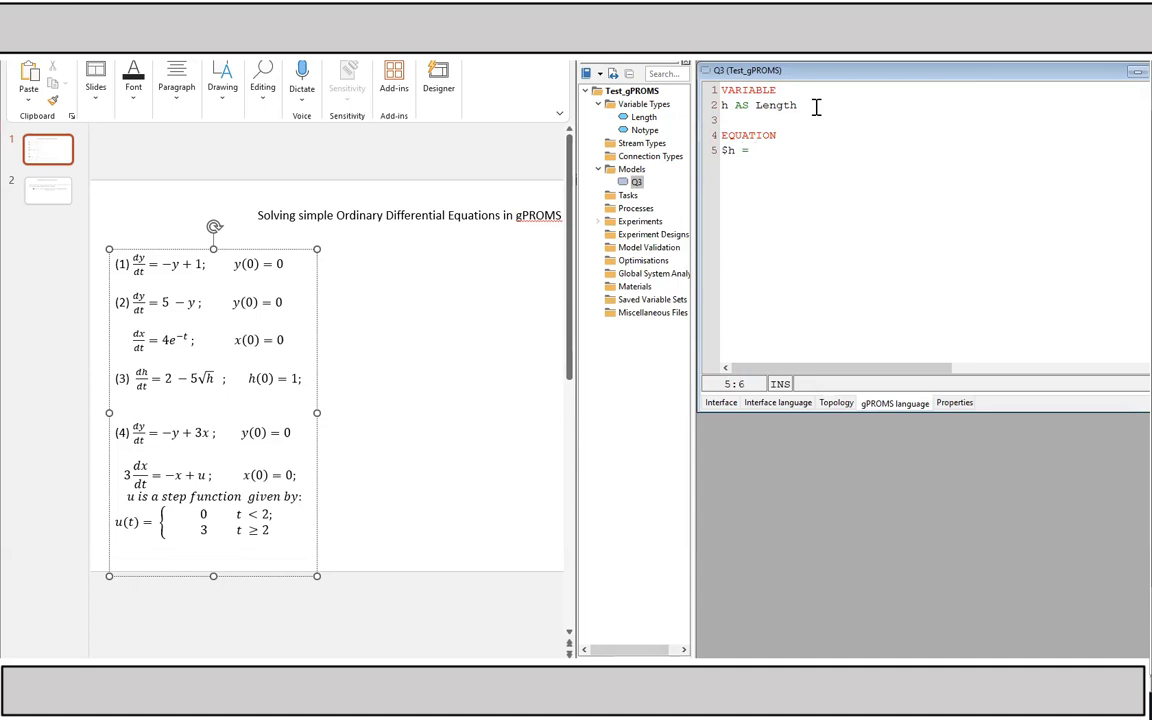
text(2 -)
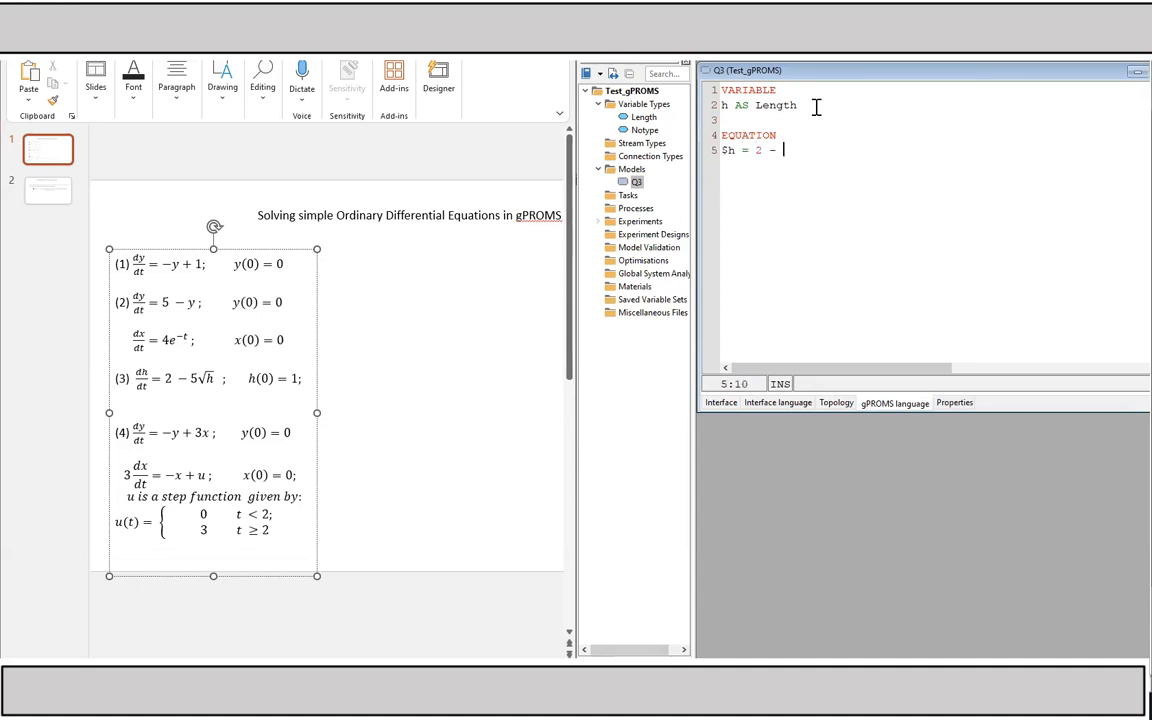
text(5)
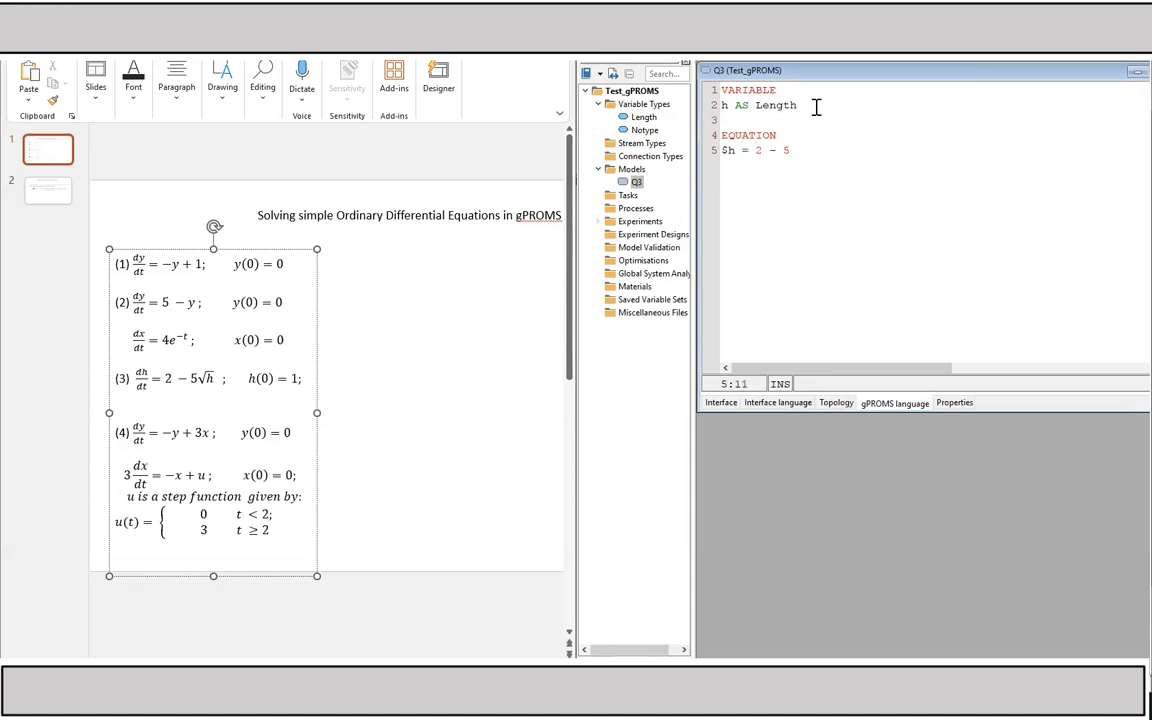
text(*)
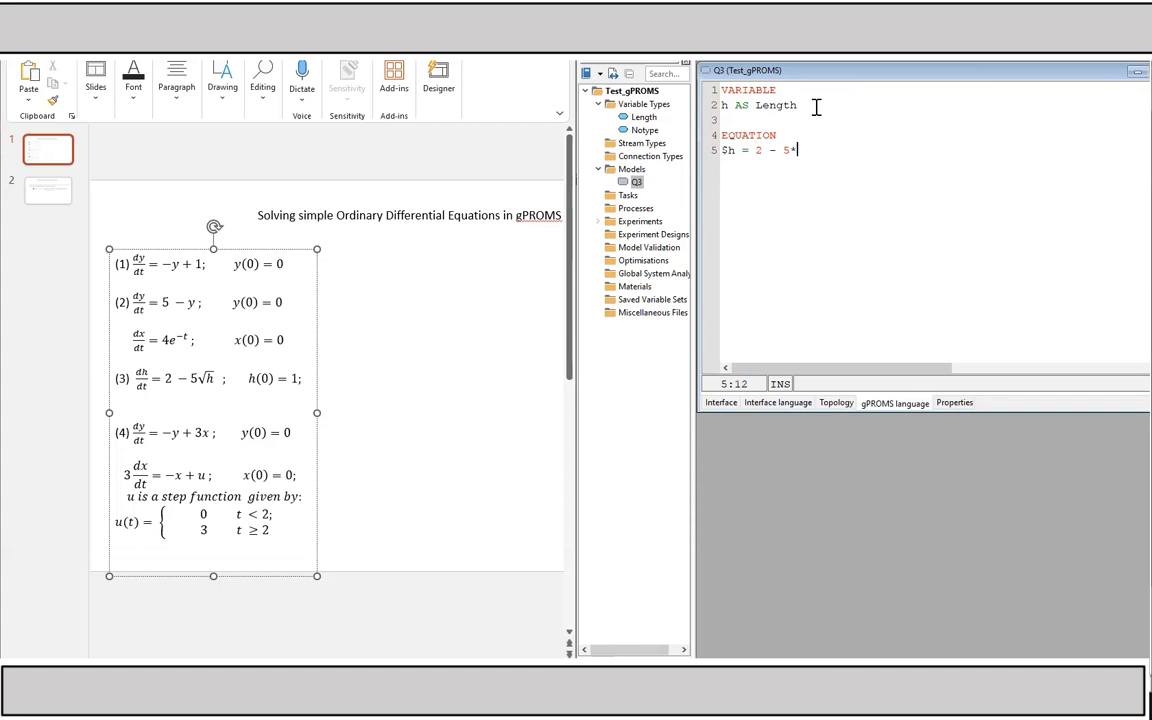
text(SQRT)
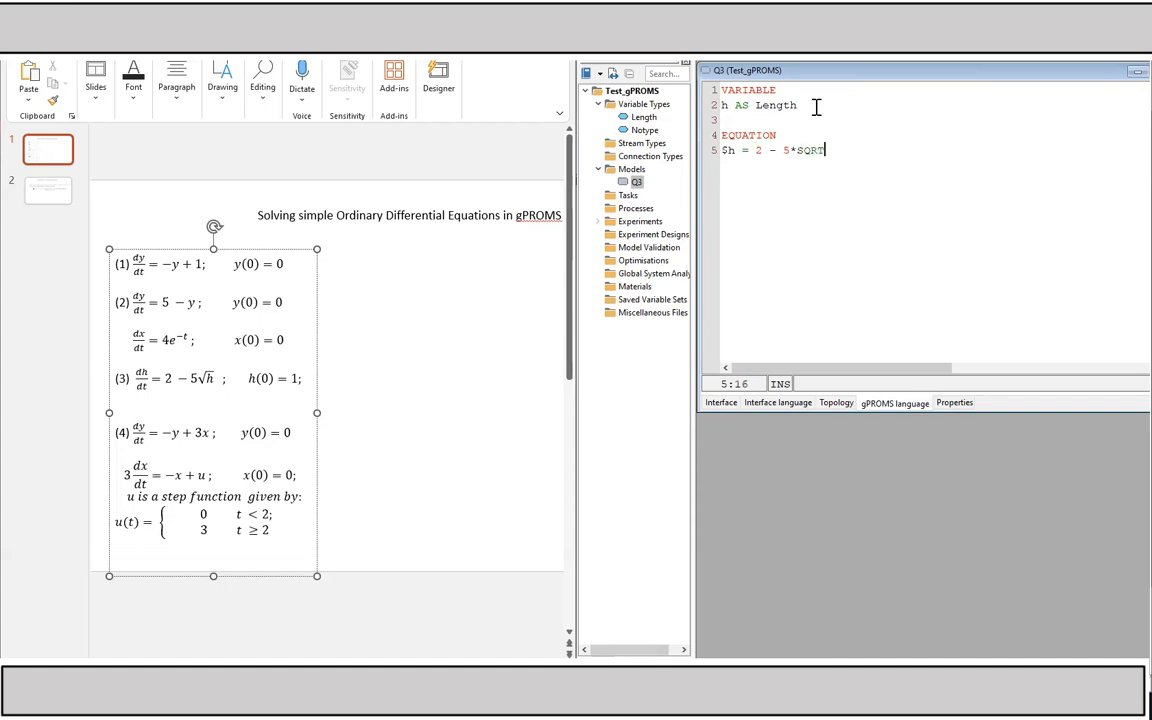
text(()
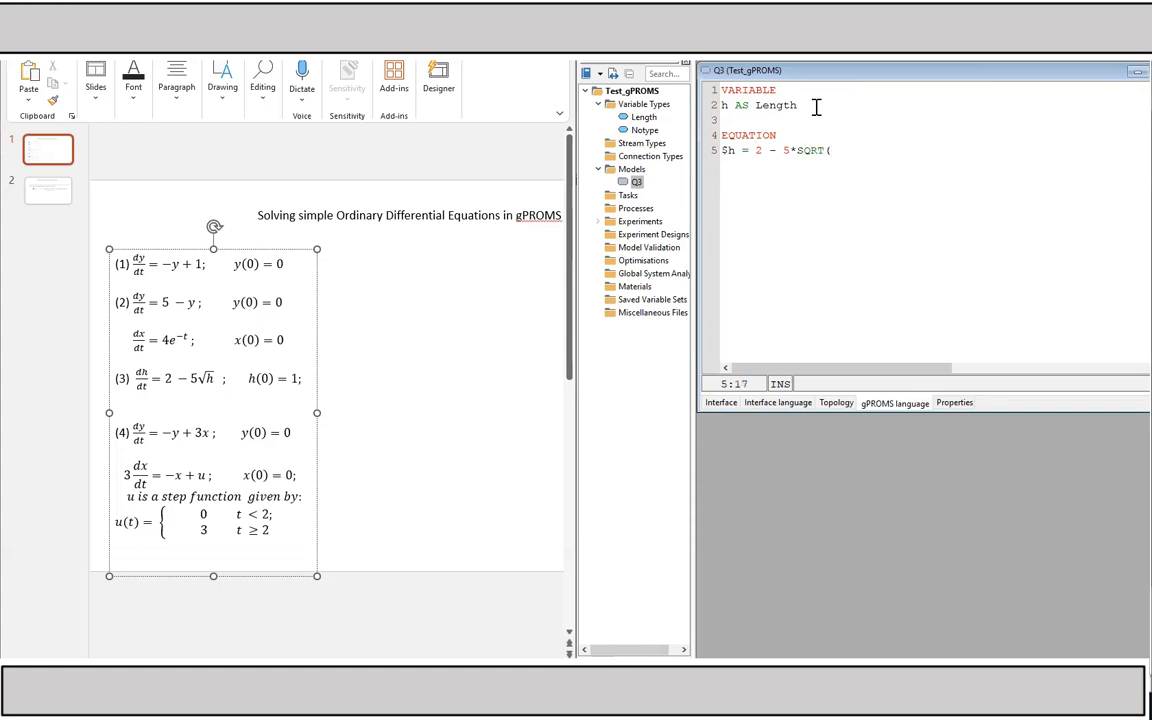
text(h);)
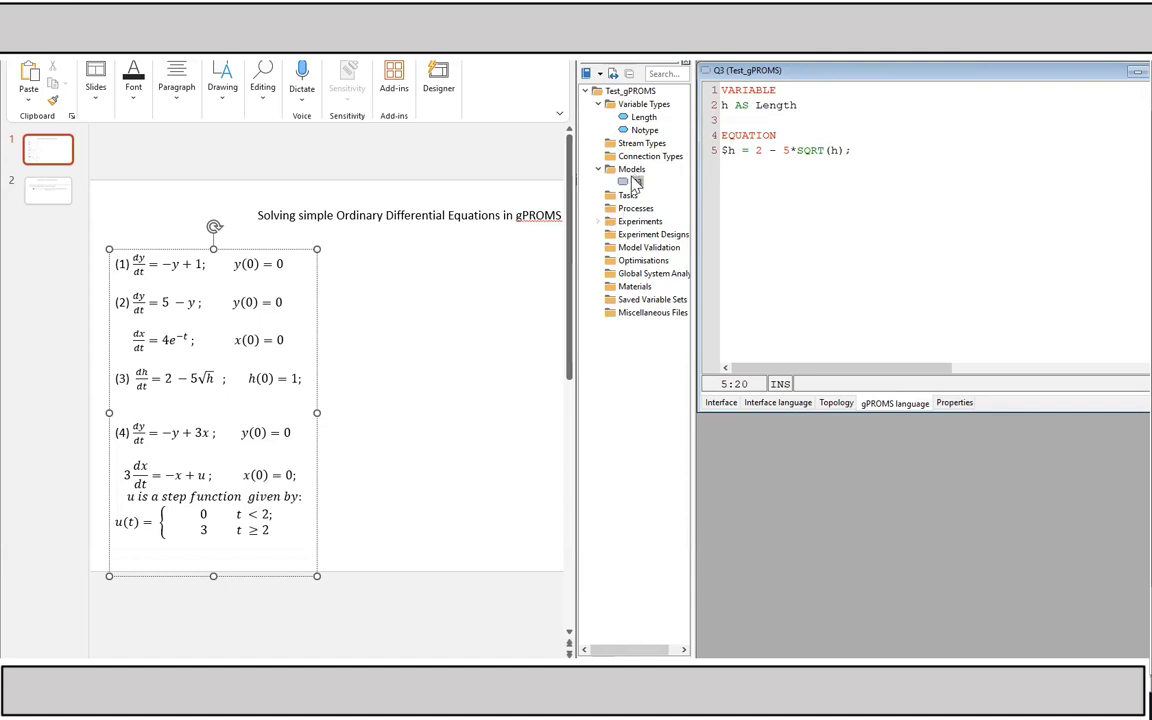
Create a new Process entity named Solve_Q3 under the Processes folder.
click(636, 208)
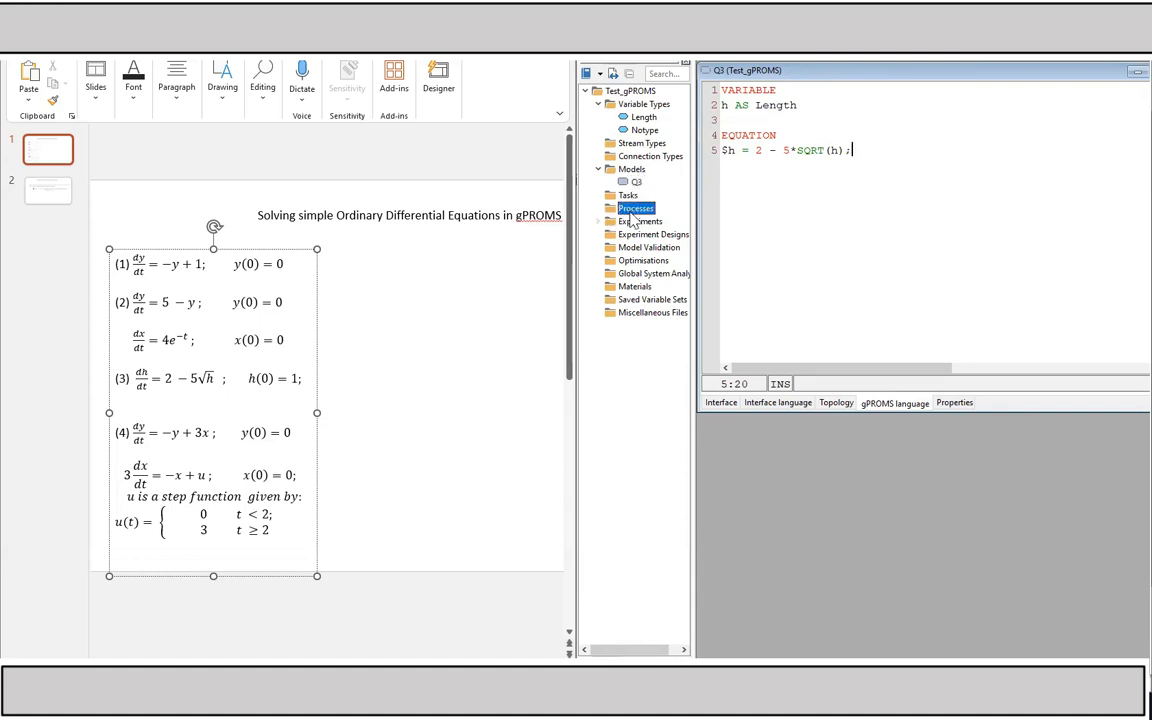
right_click(636, 208)
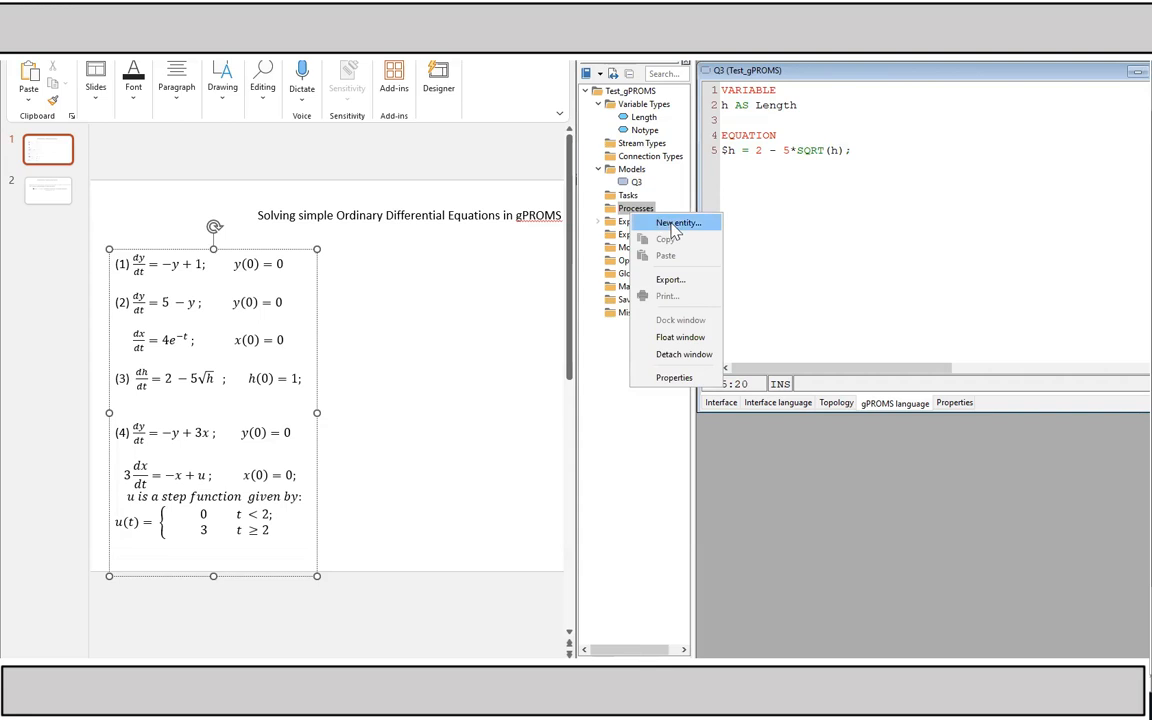
click(676, 222)
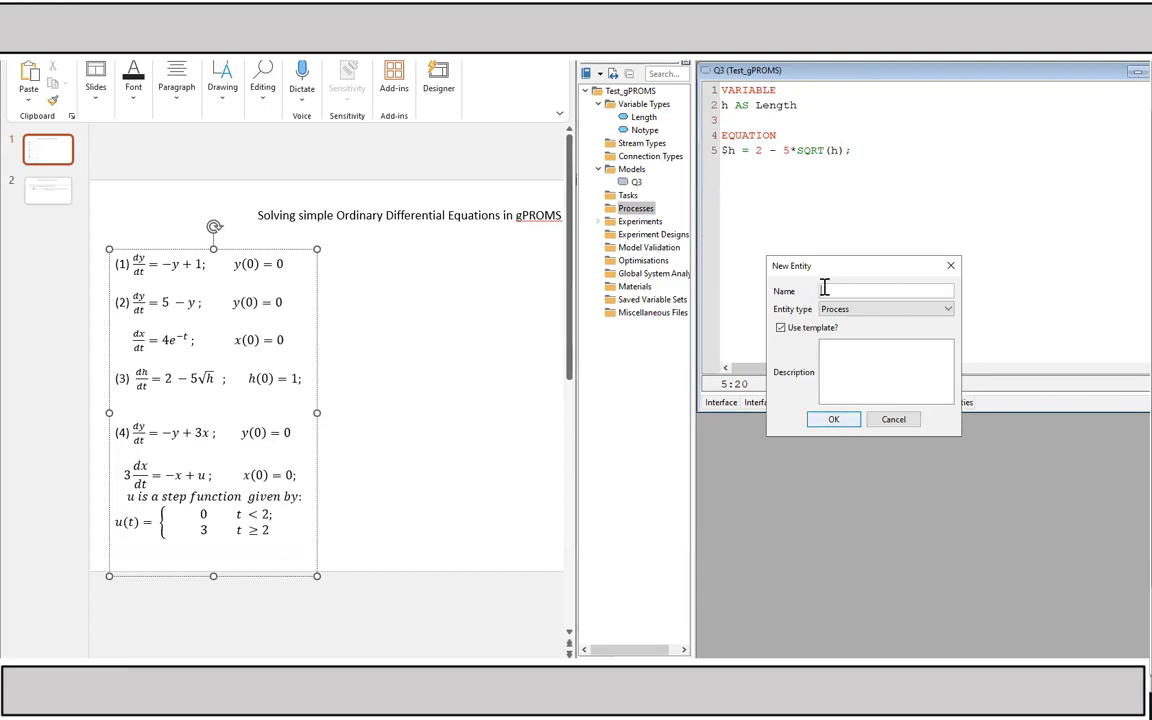
text(SQ)
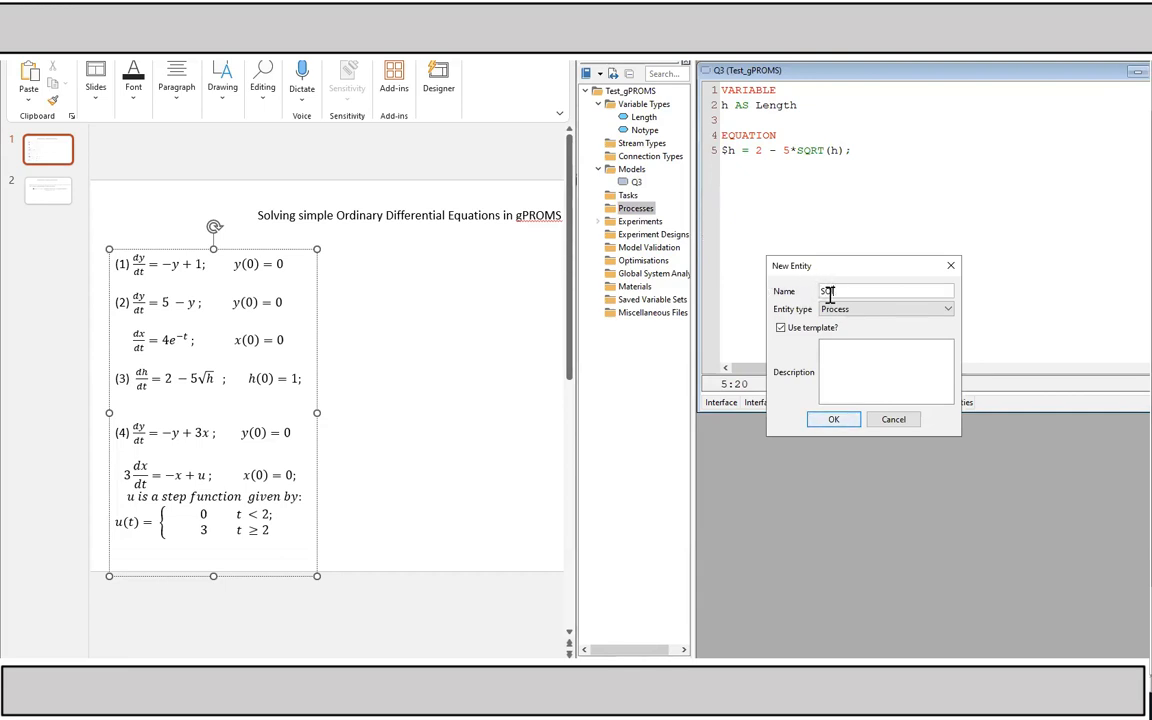
text(olve_Q3)
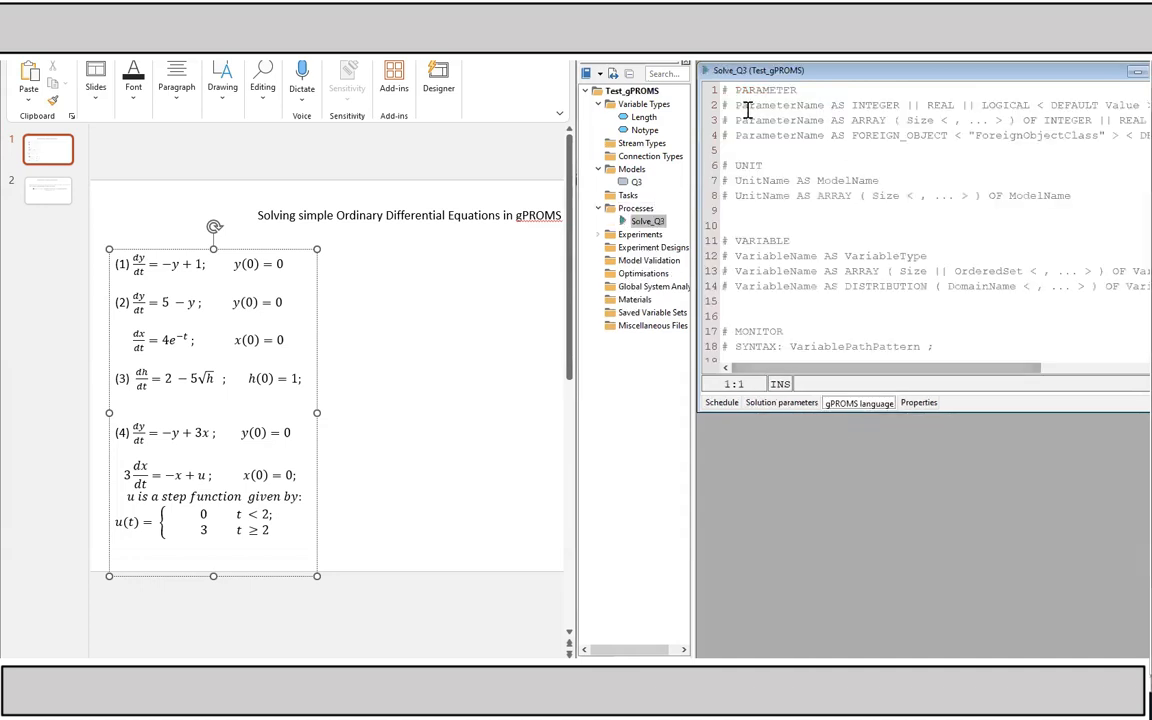
Trim the Solve_Q3 template and start a UNIT section on its first line.
scroll(down, 3)
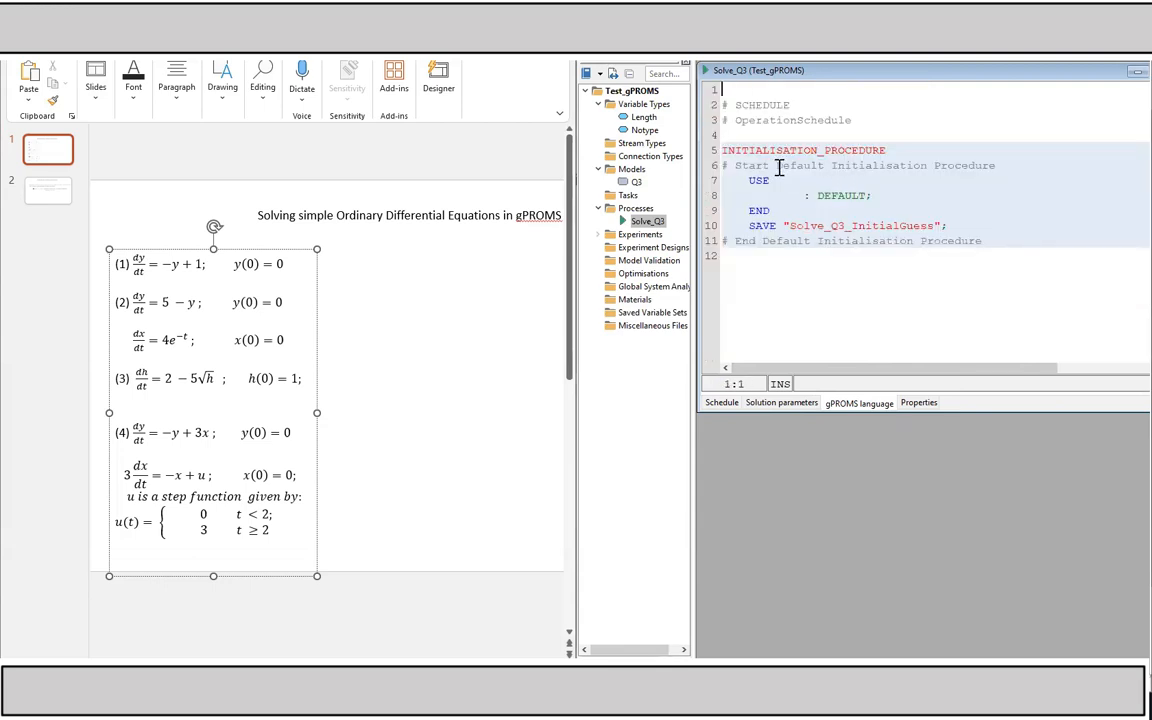
click(736, 104)
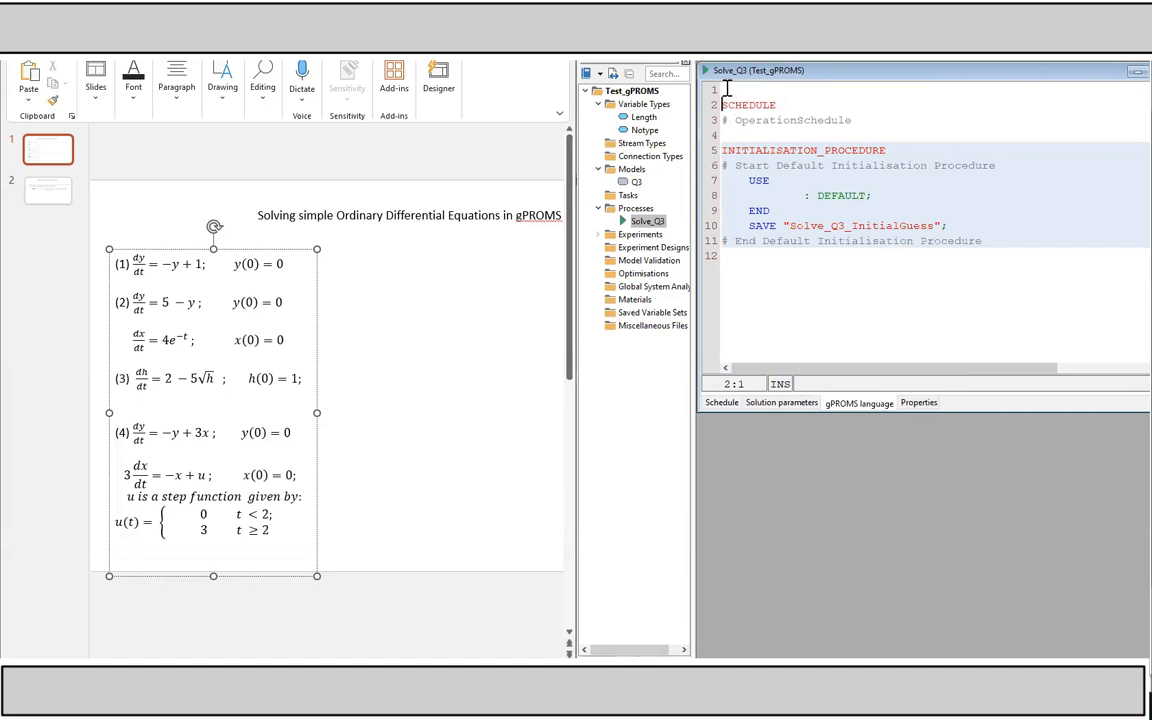
click(722, 90)
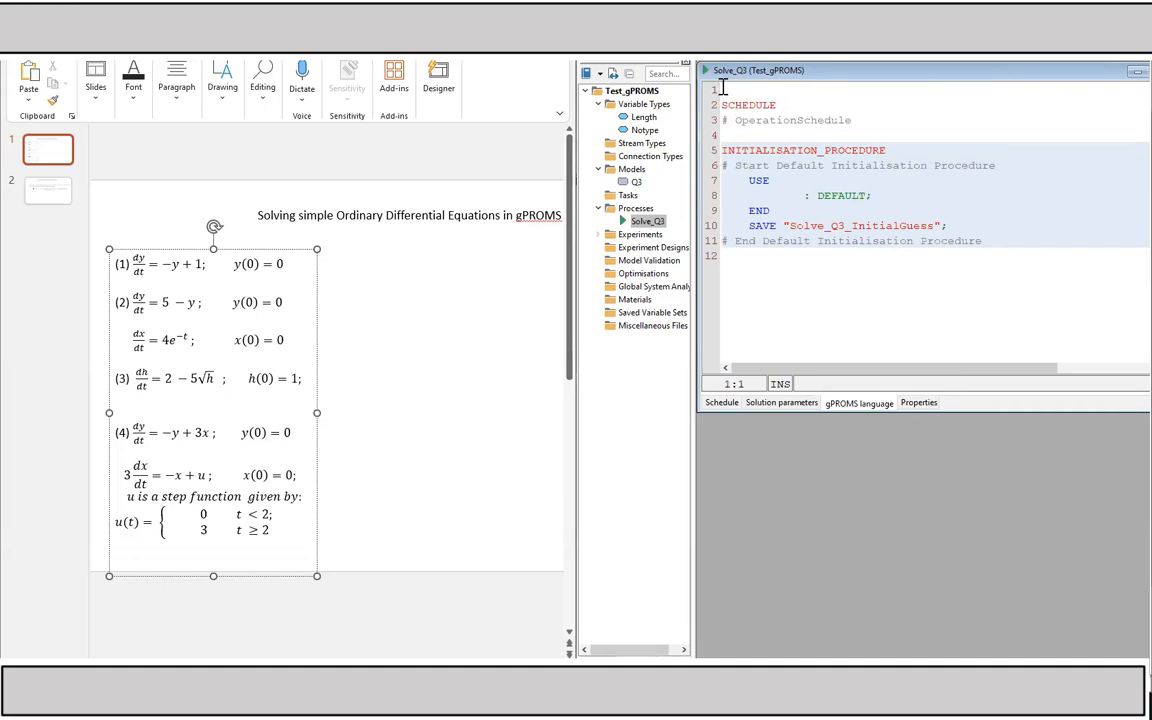
text(UNIT)
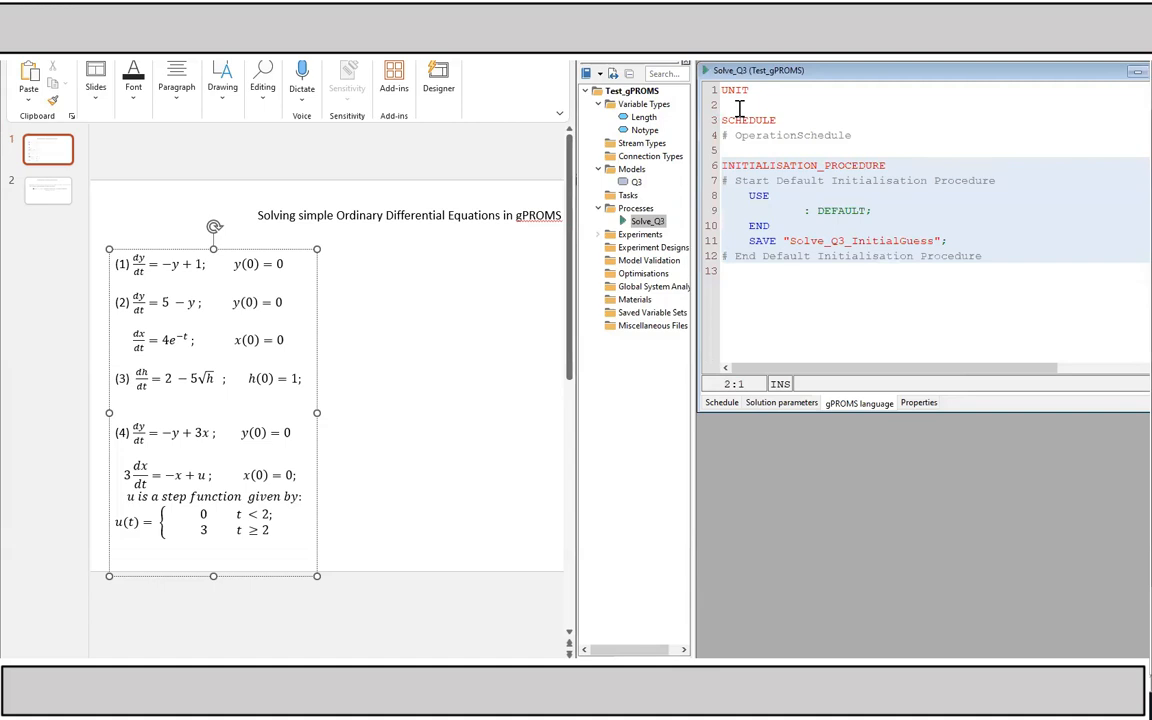
Declare the unit Problem AS Q3 under the UNIT section.
text(M)
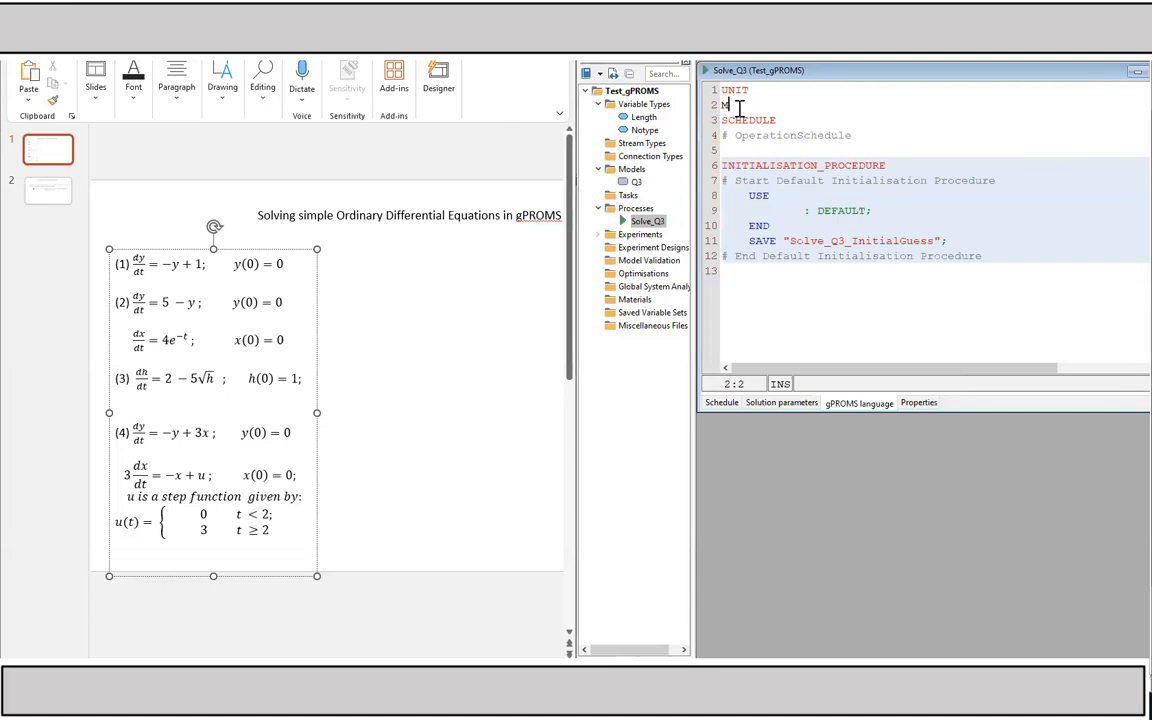
key(Backspace)
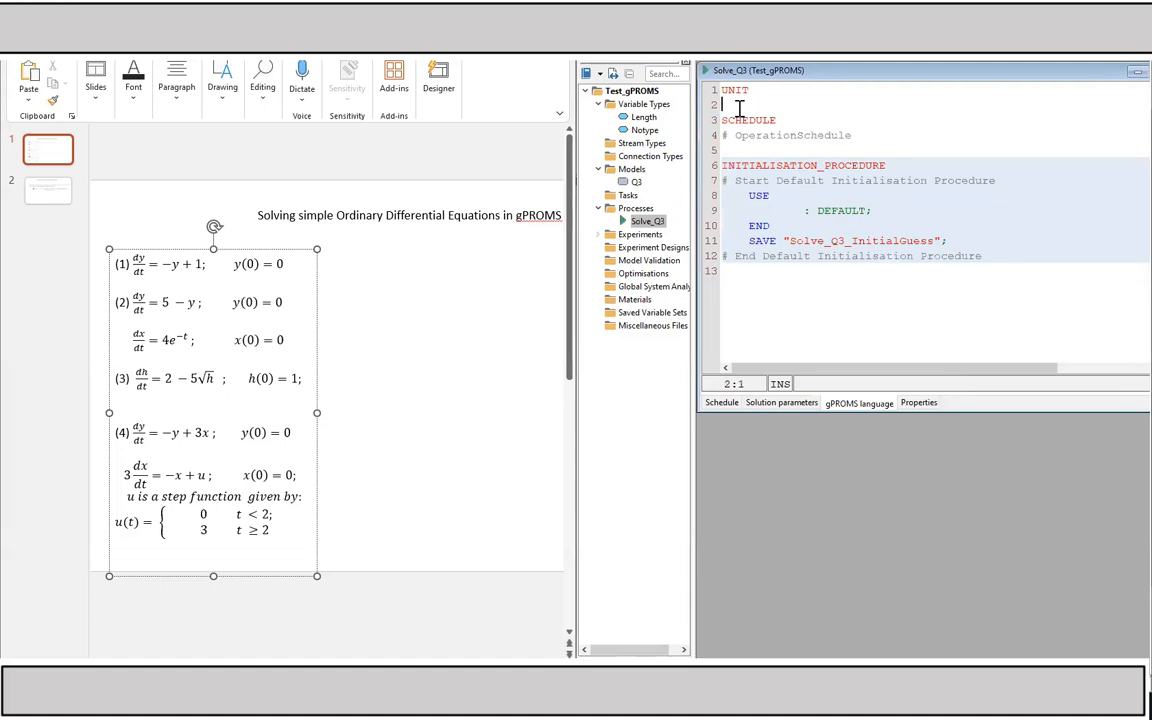
text(Mod)
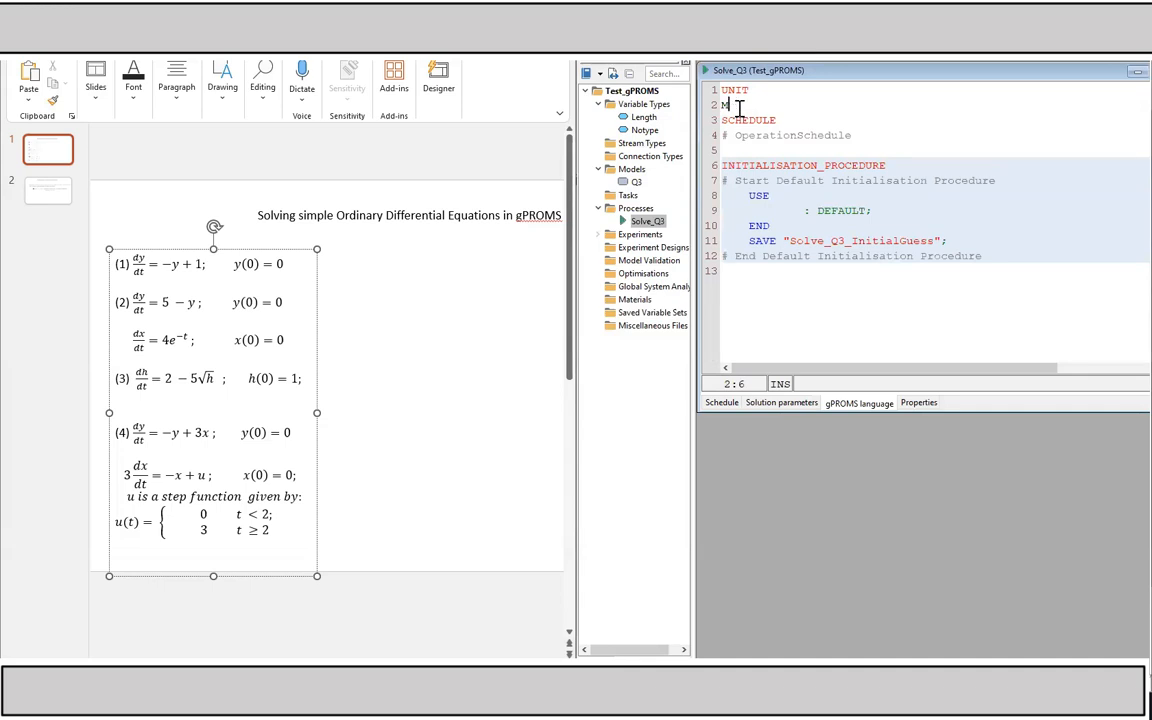
key(Backspace)
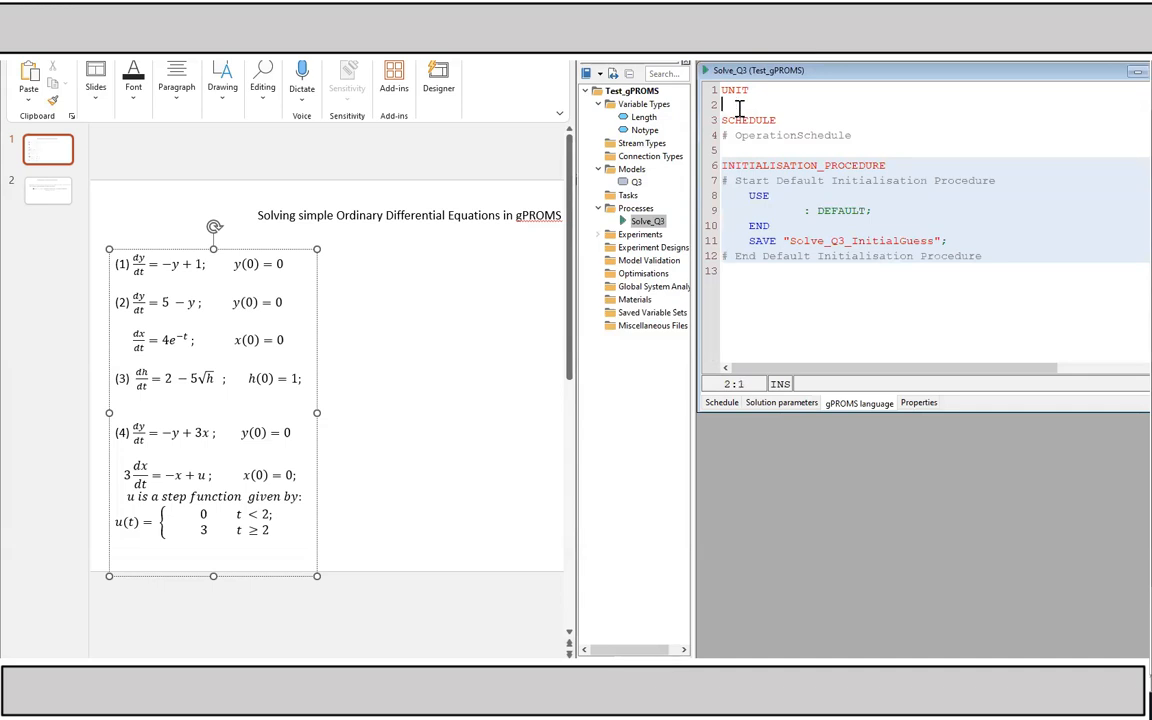
text(P)
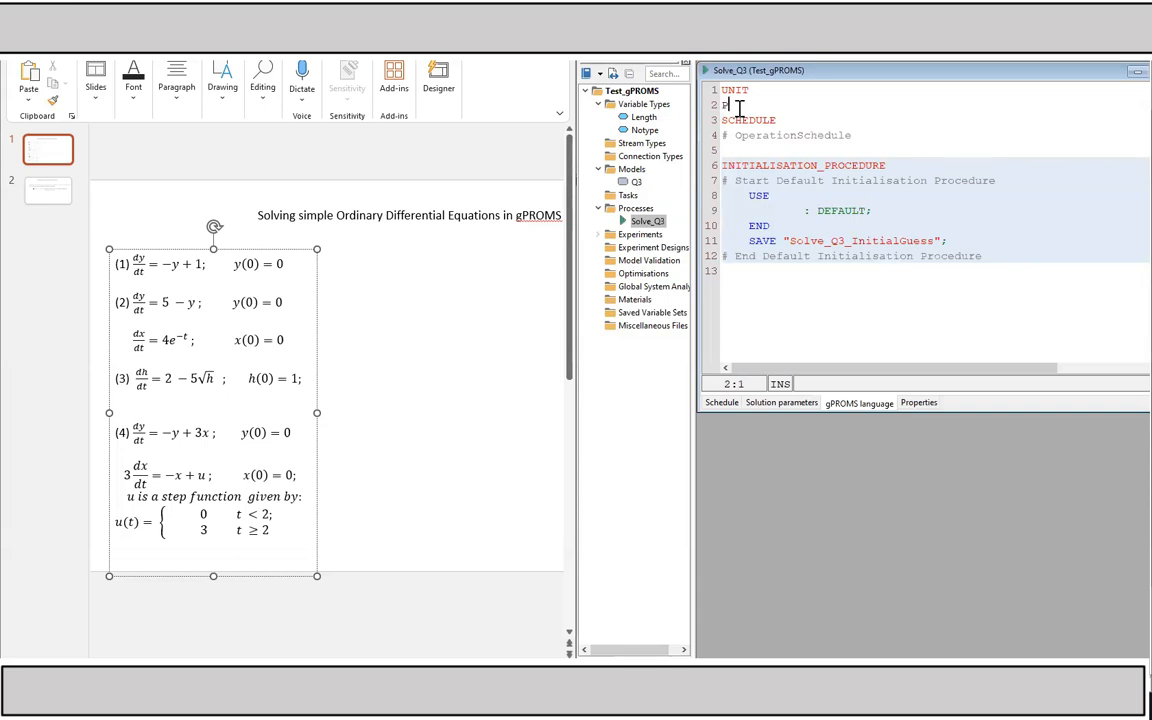
text(roblem)
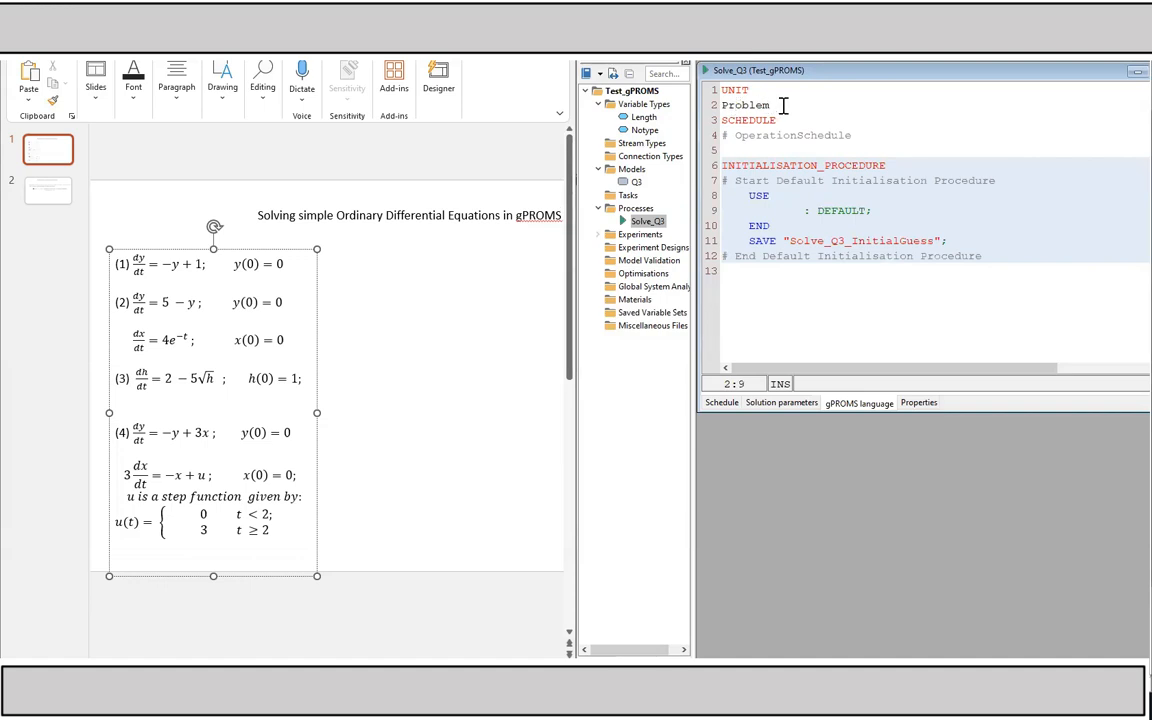
text(AS)
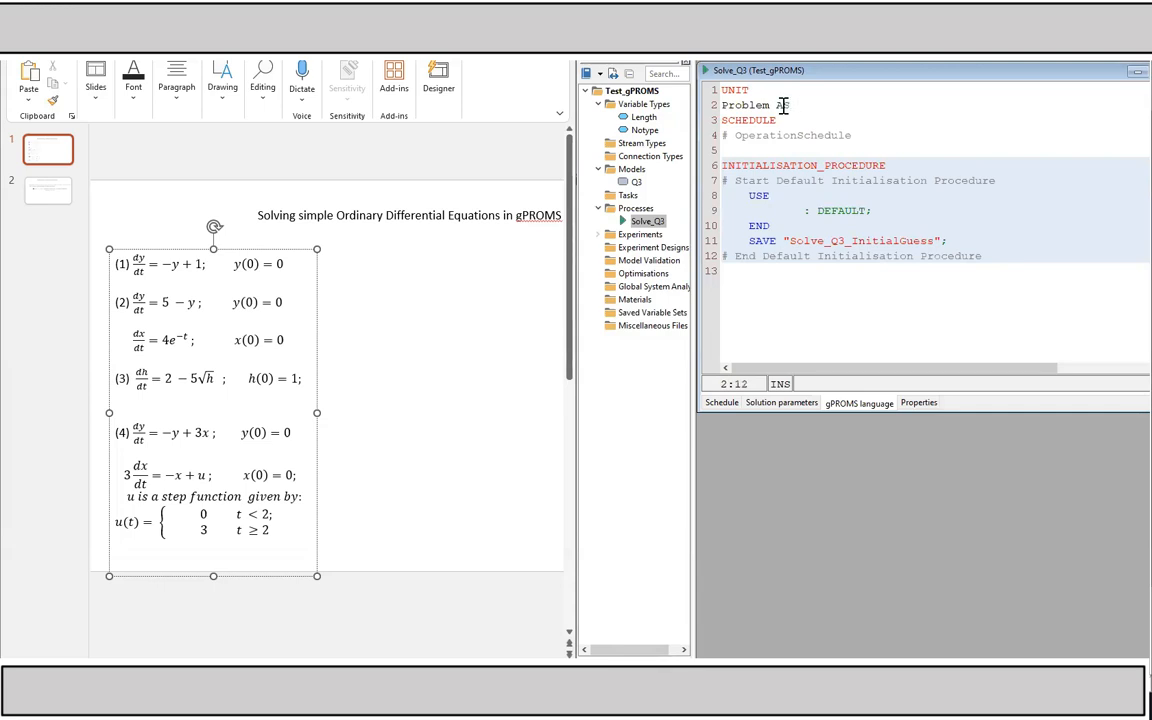
text(Q3)
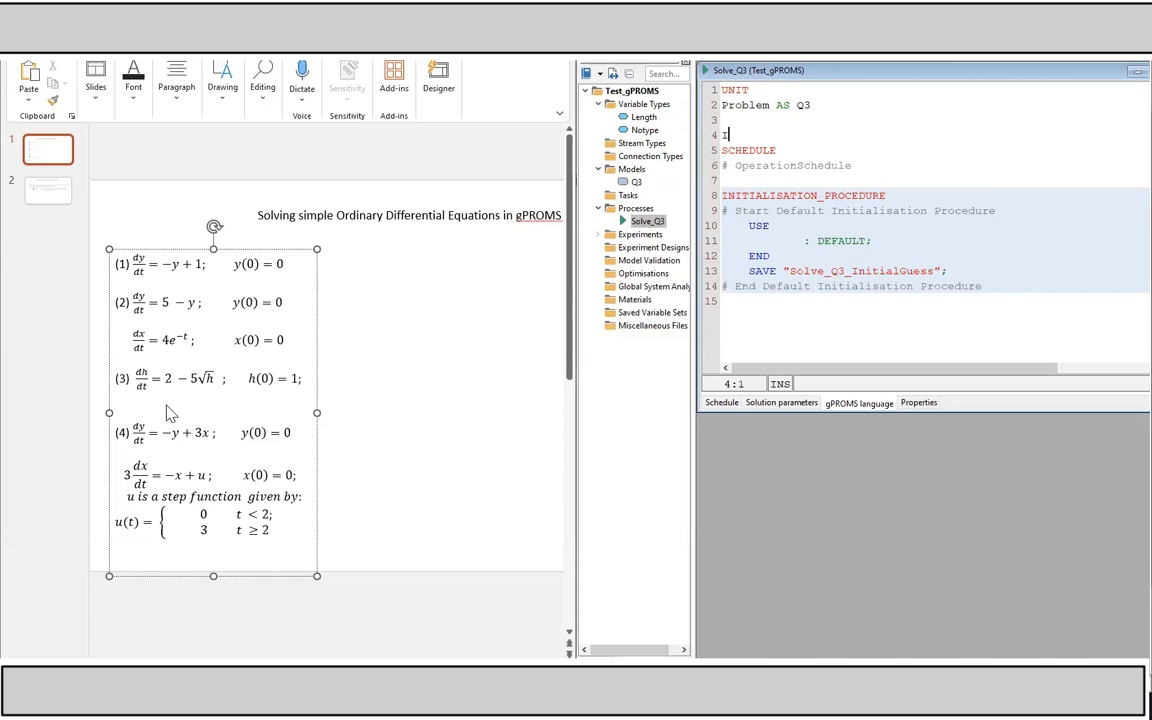
Add an INITIAL section setting Problem.h = 1;.
text(NITIAL)
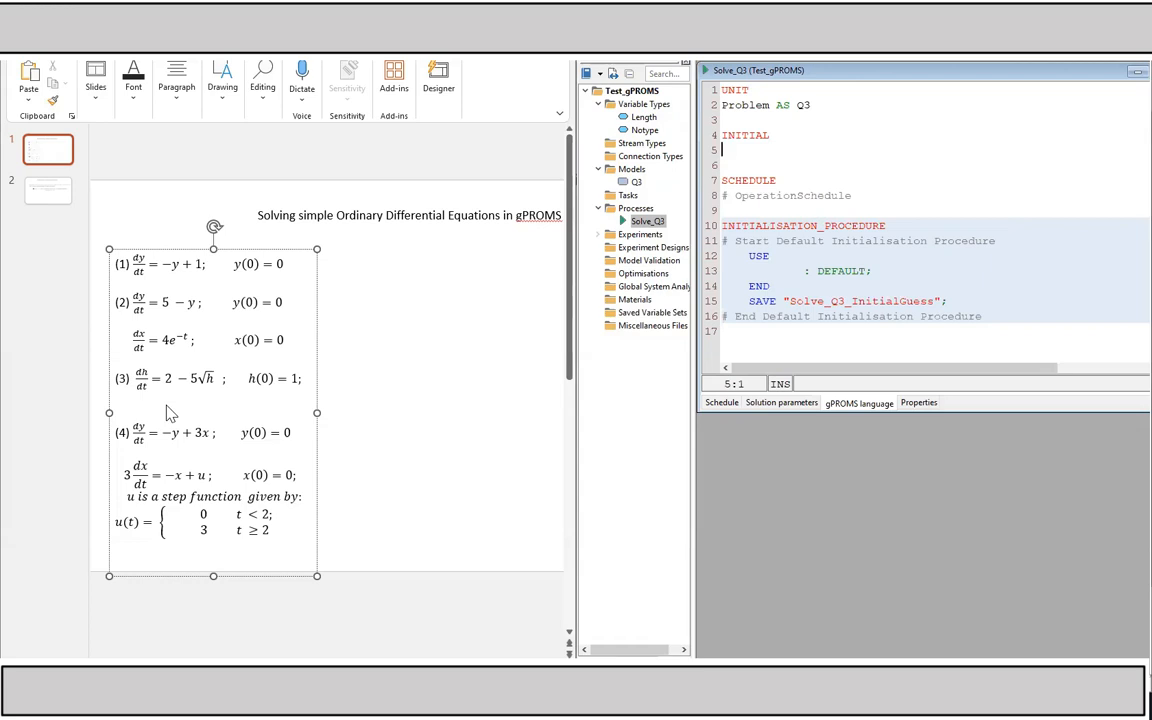
text(Problem)
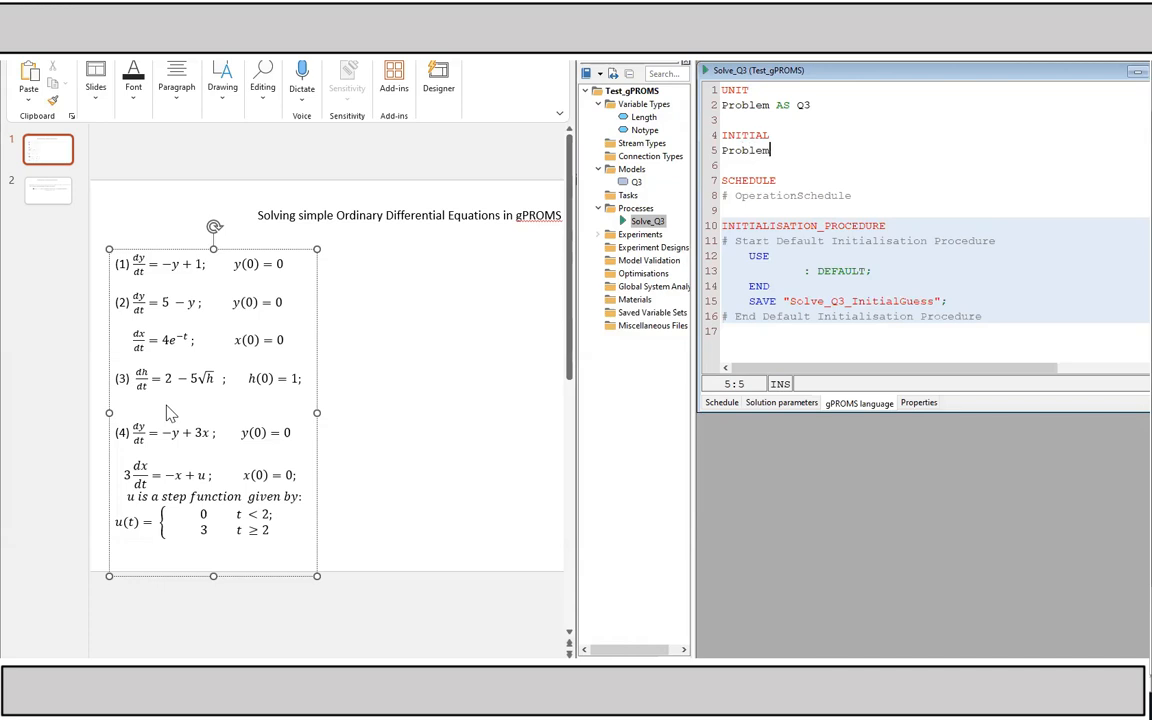
text(.)
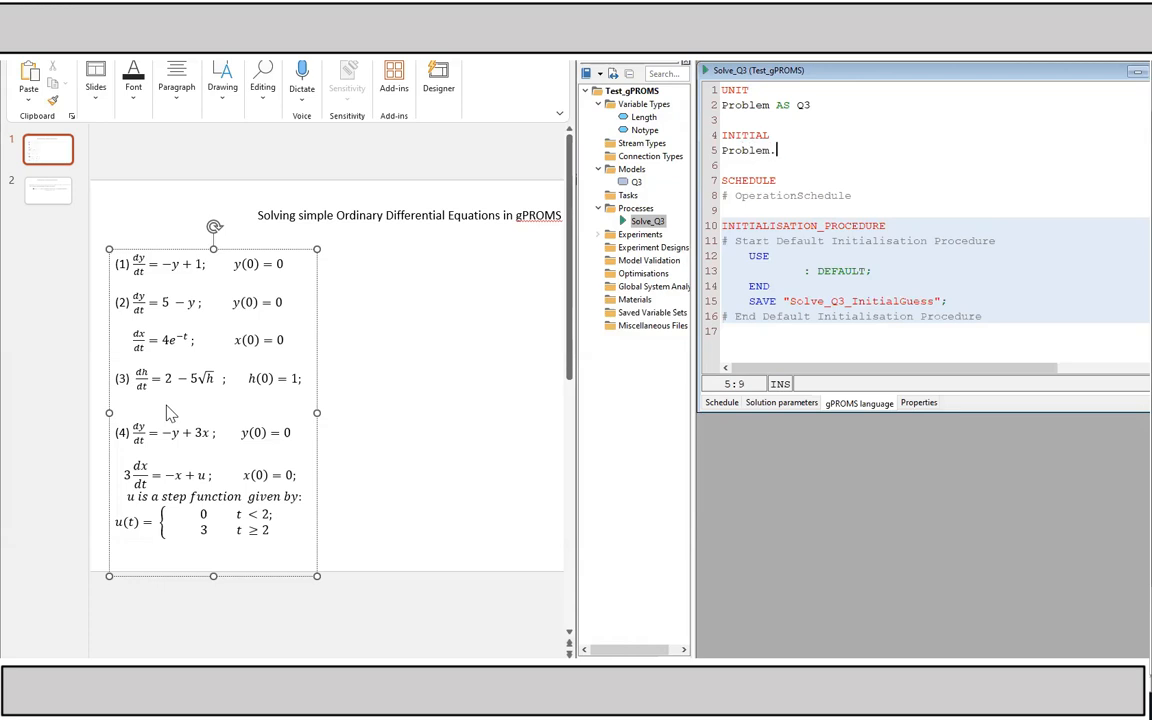
text(.)
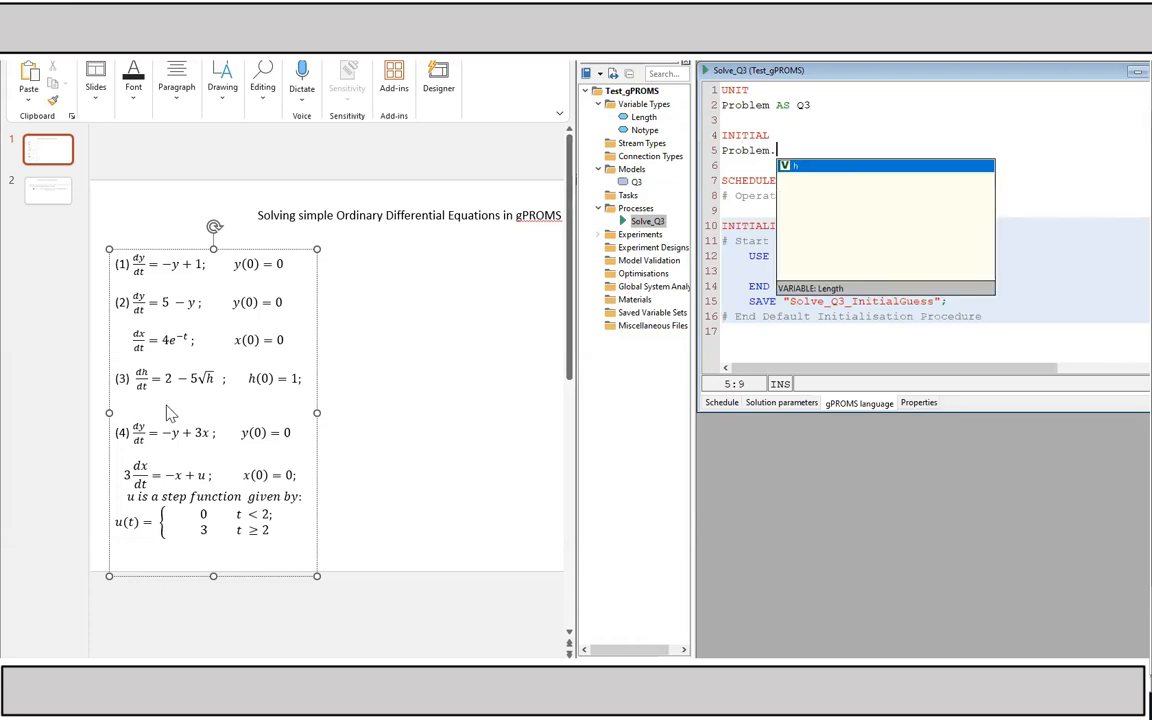
text(h)
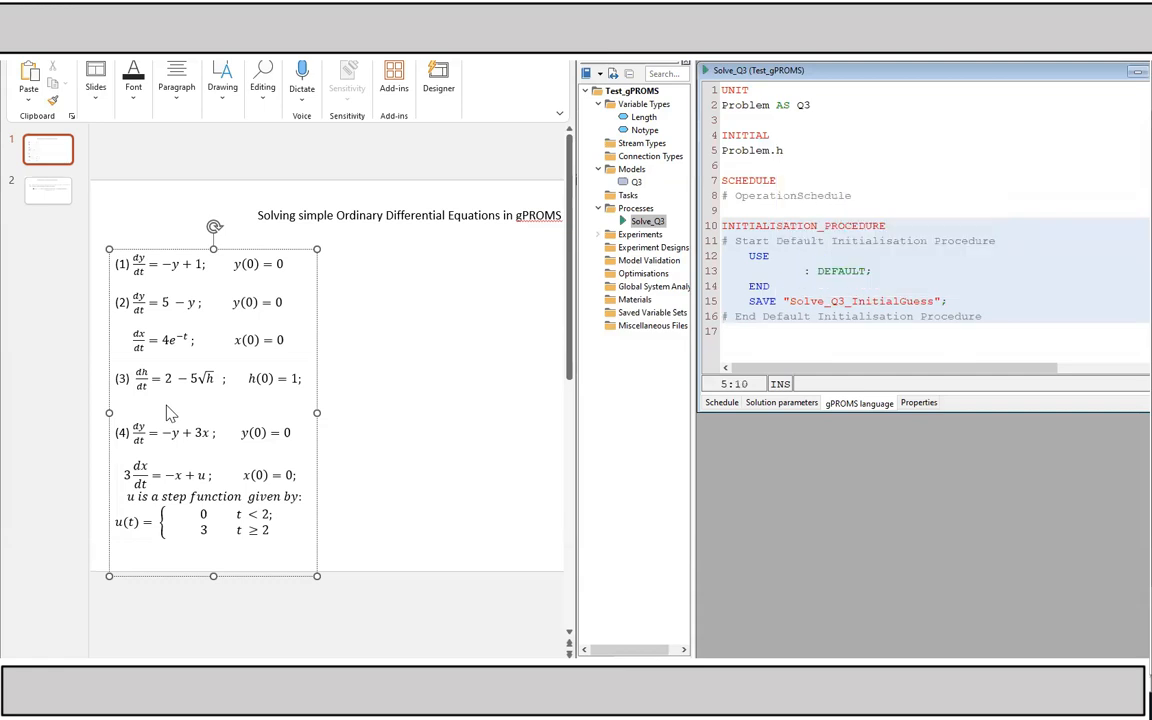
text(=)
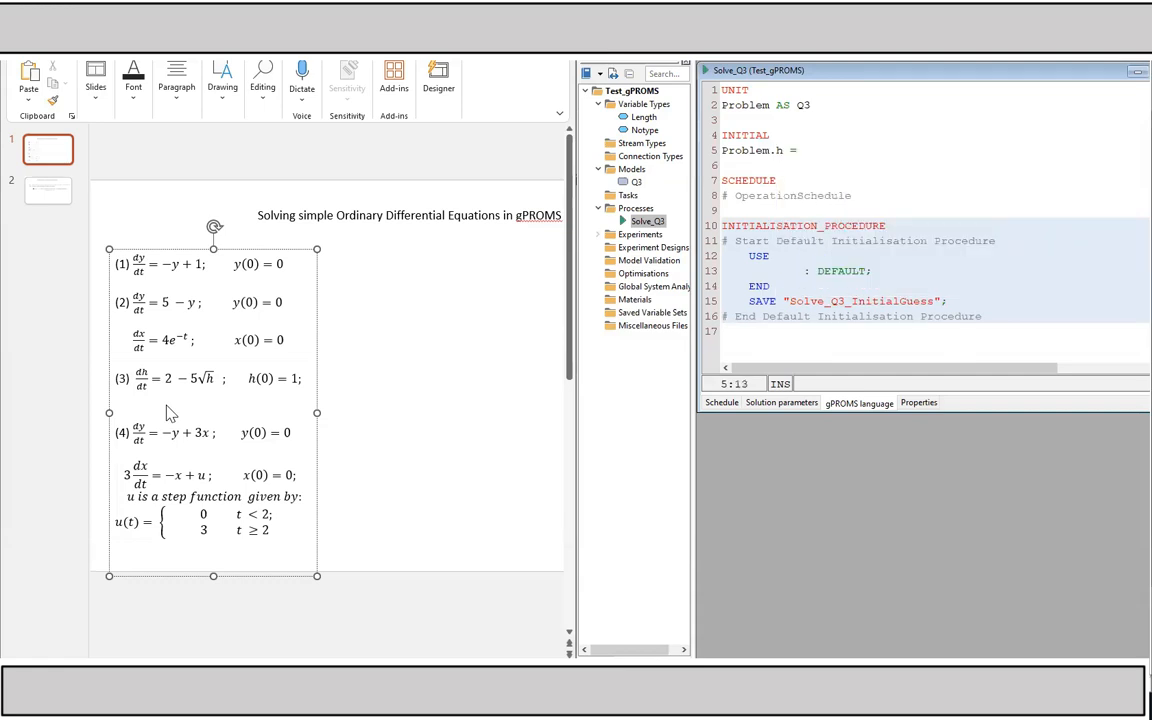
text(1;)
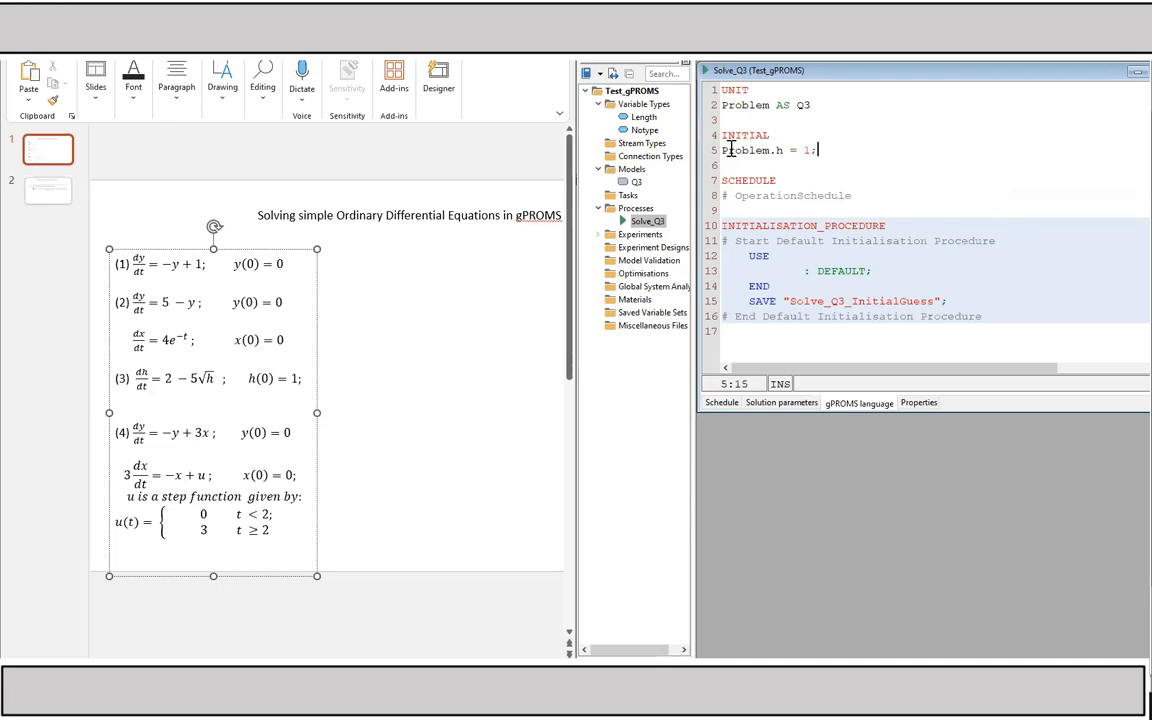
click(724, 150)
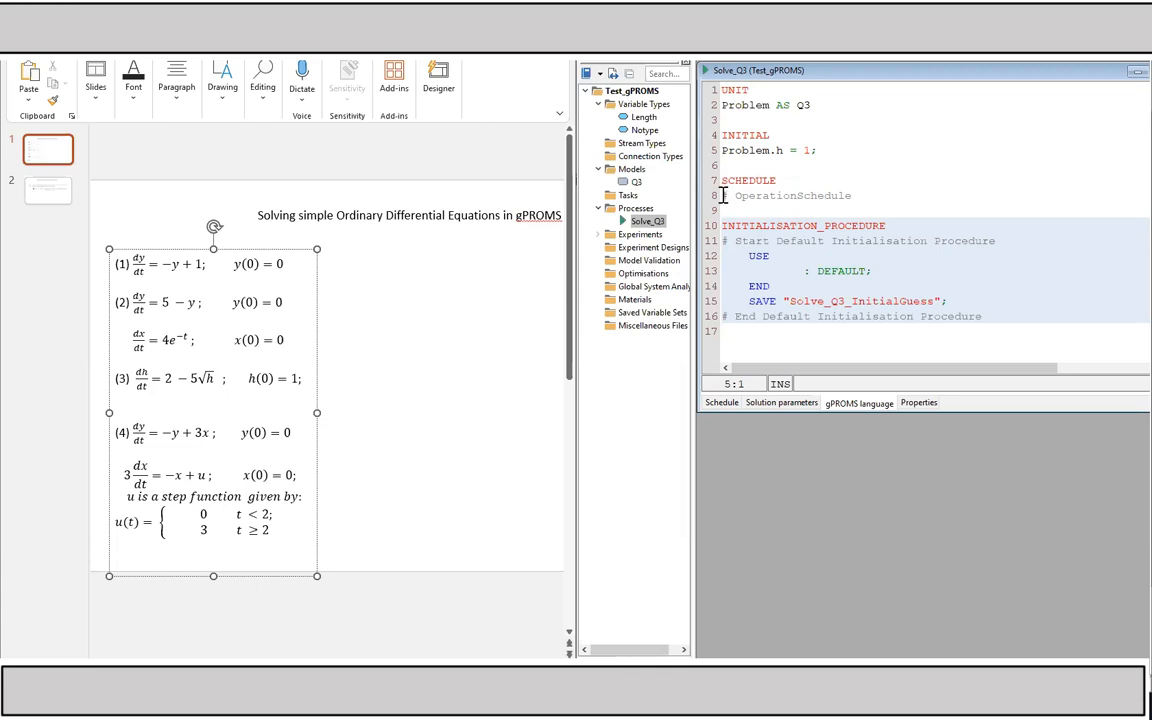
Write the SCHEDULE section as CONTINUE FOR 10; at the end of Solve_Q3.
double_click(792, 196)
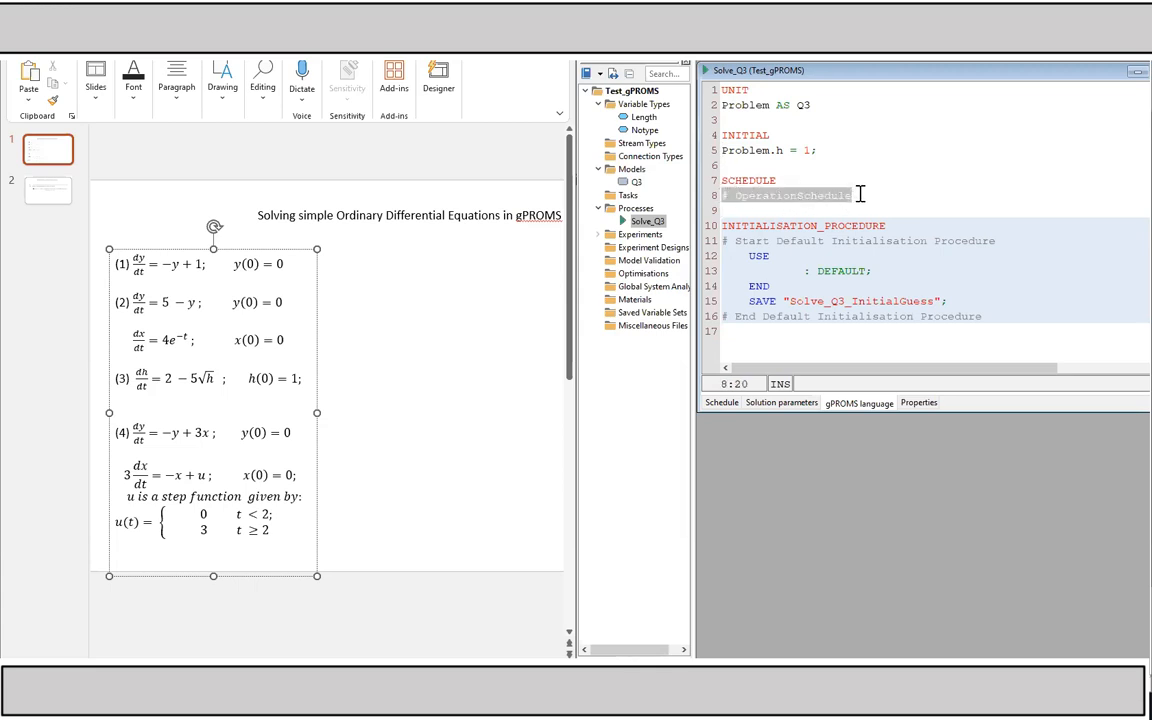
text(CONT)
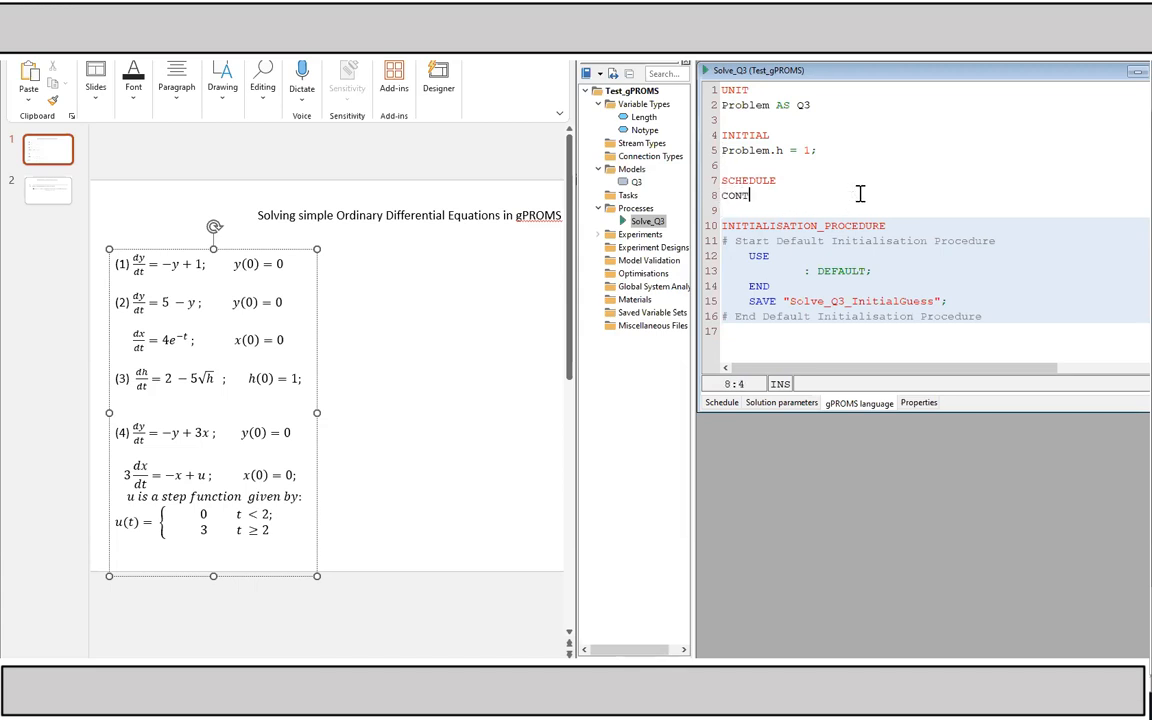
text(INUE)
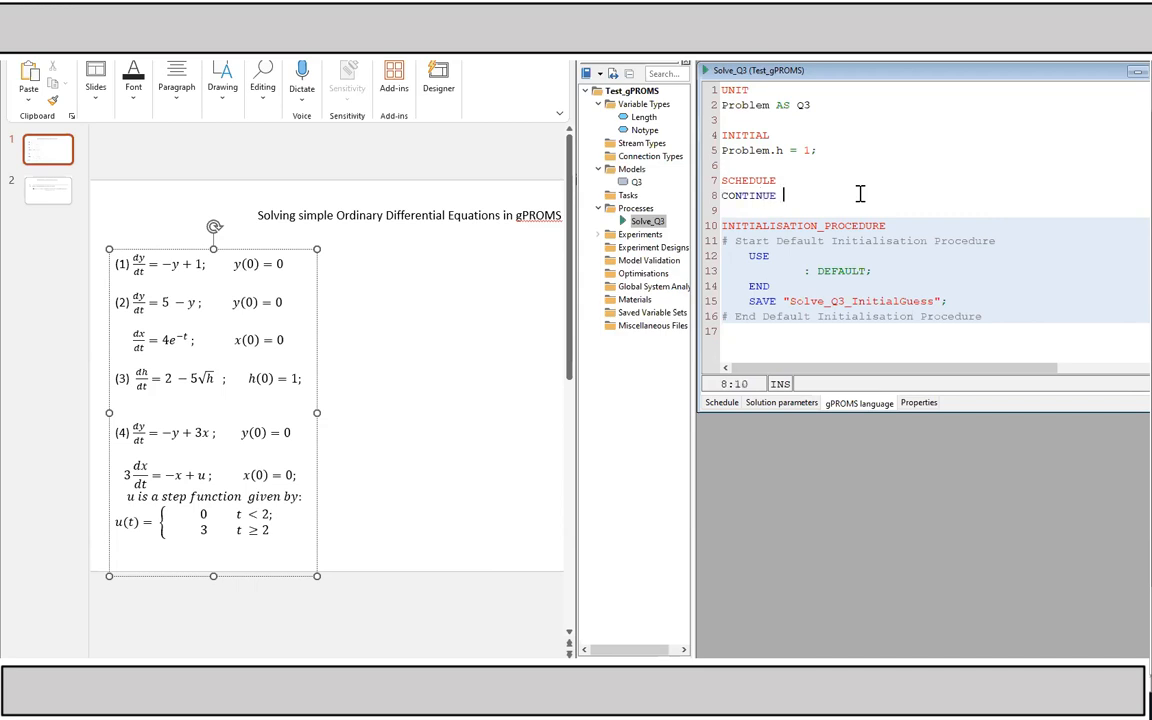
text(FOR 10;)
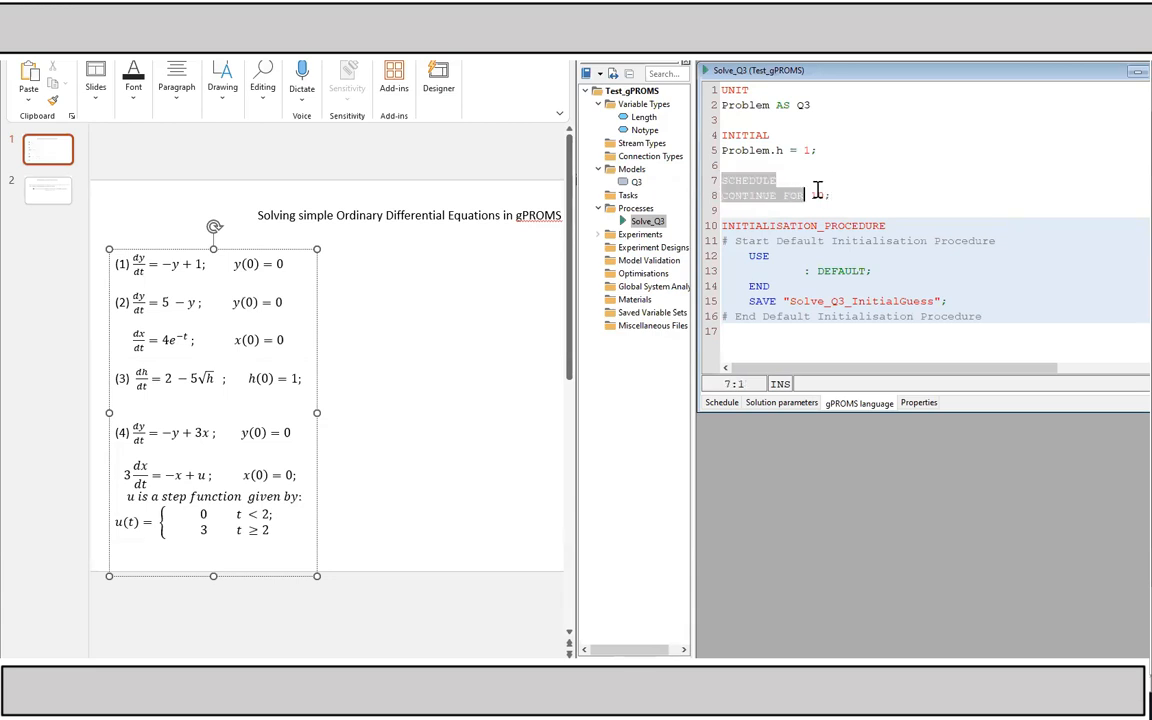
text(10)
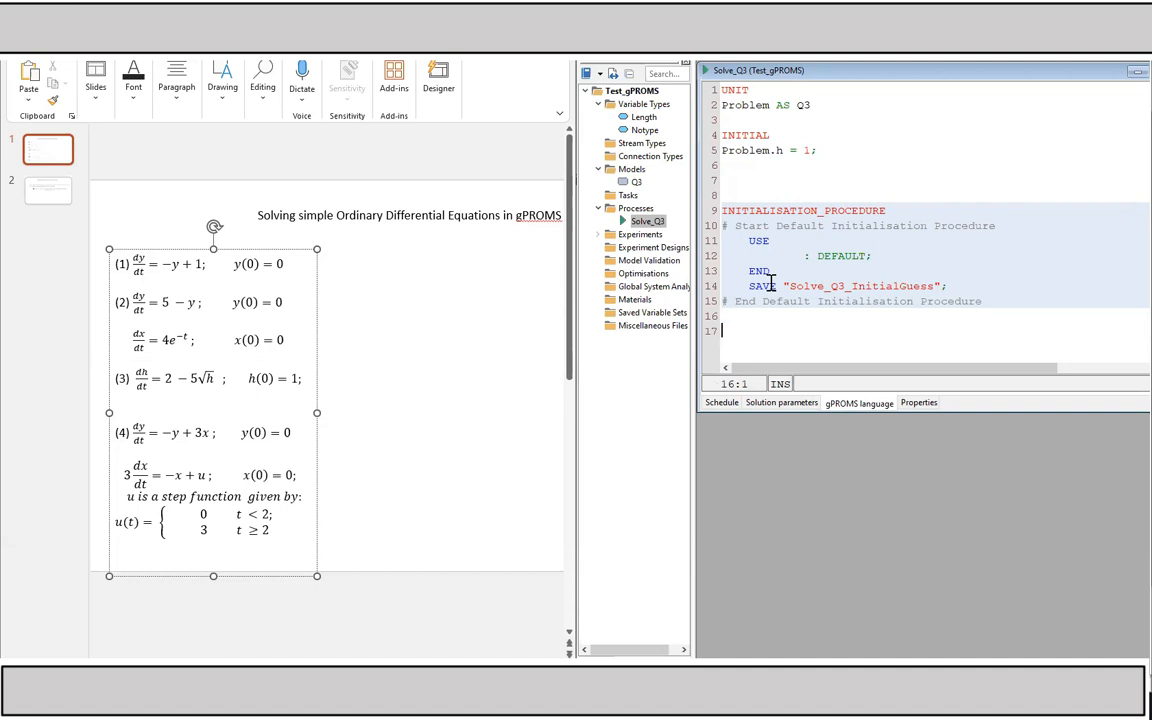
text(SCHEDULE)
text(CONTINUE FOR 10;)
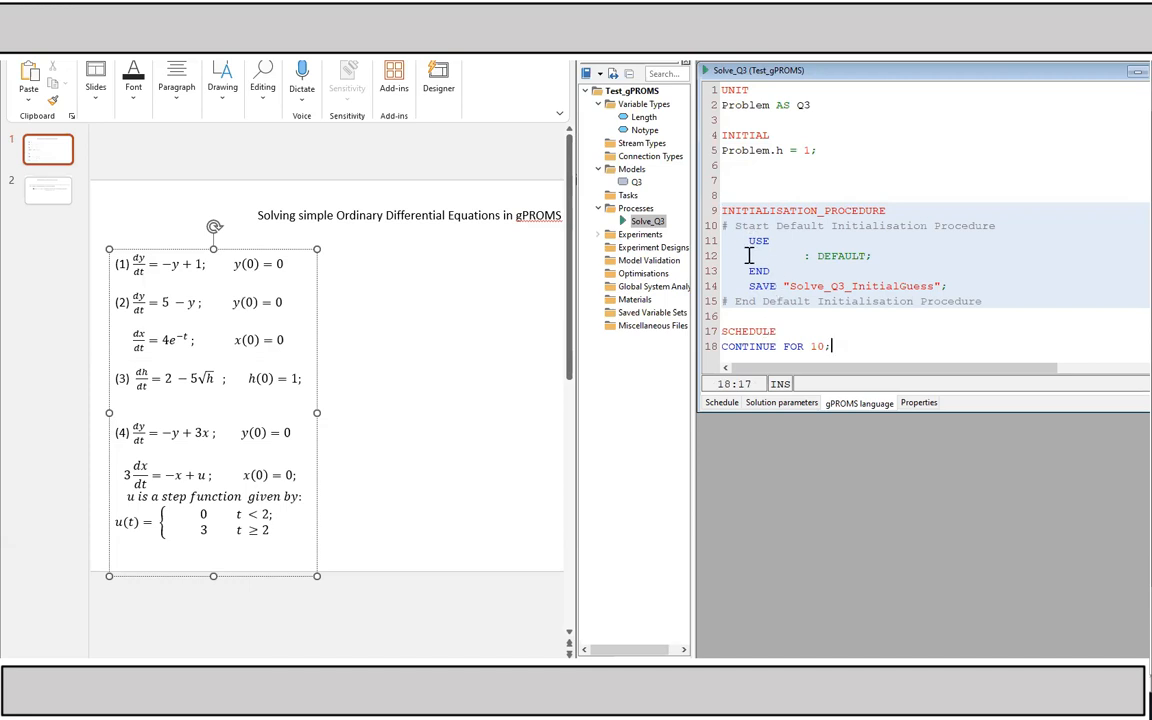
click(720, 164)
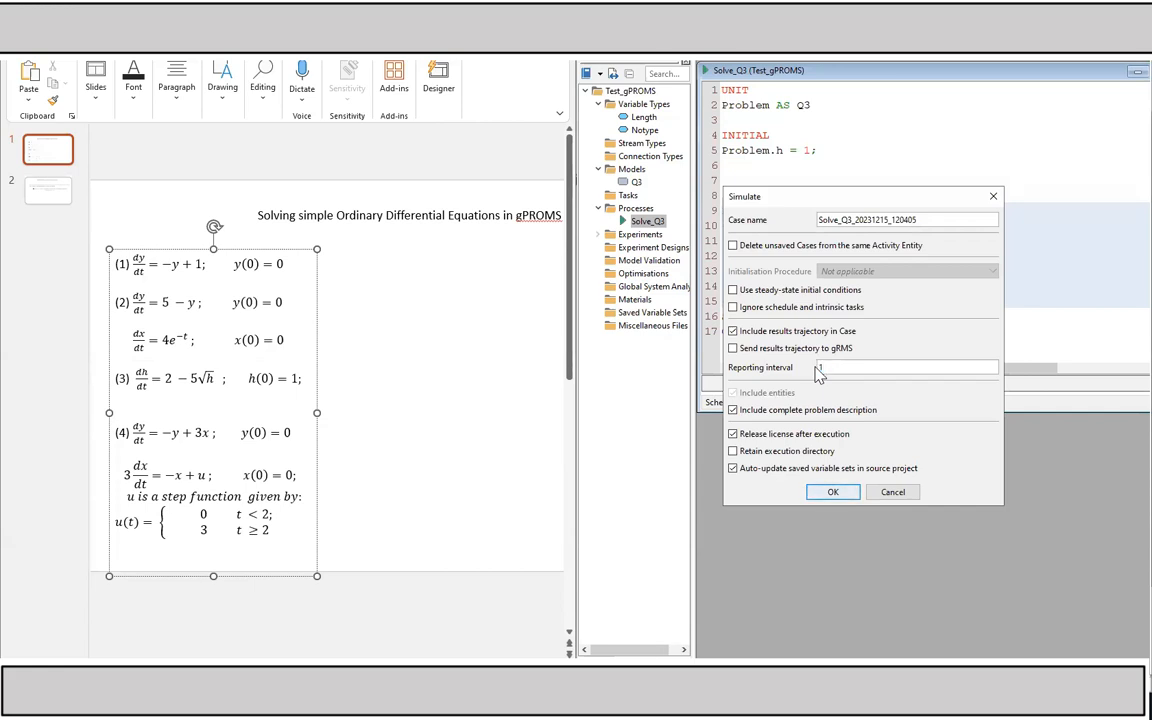
Simulate Solve_Q3 and display the Problem.h trajectory from the results.
click(832, 492)
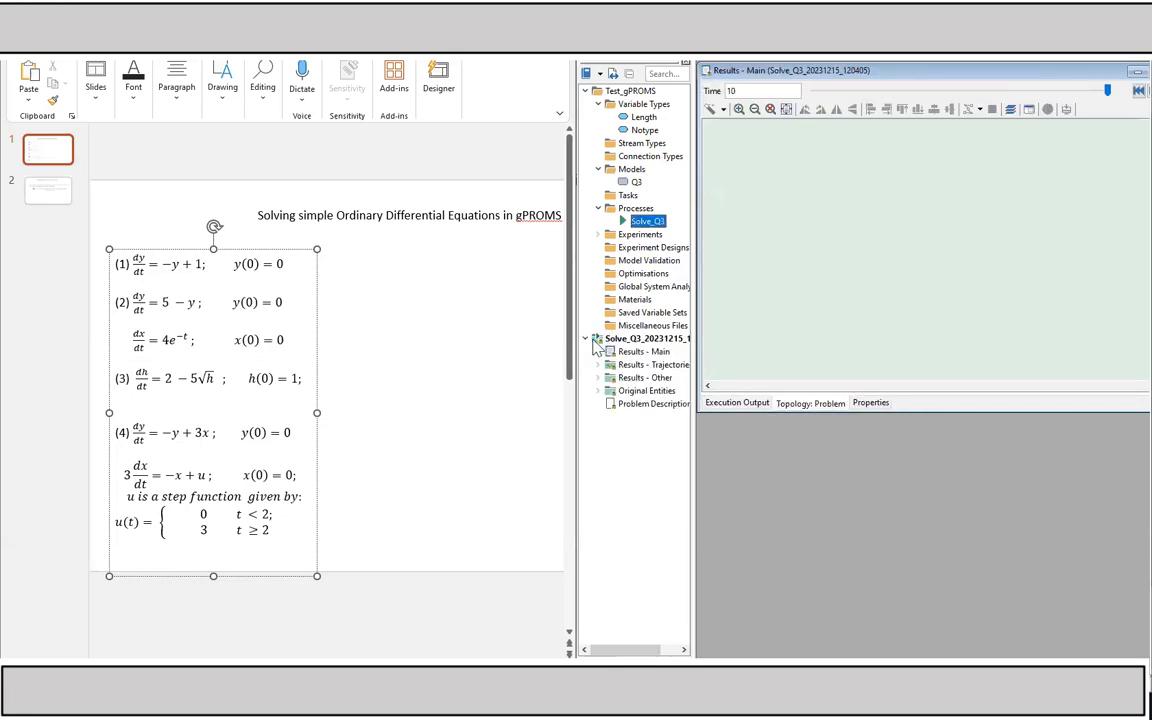
click(598, 364)
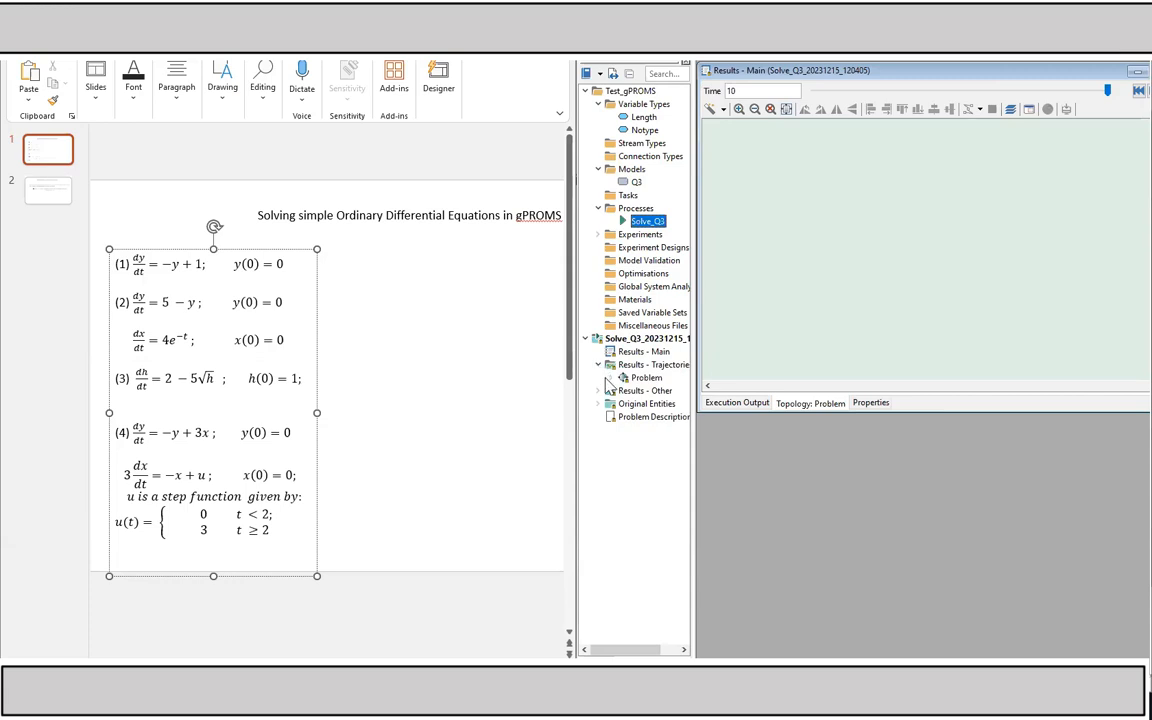
click(598, 376)
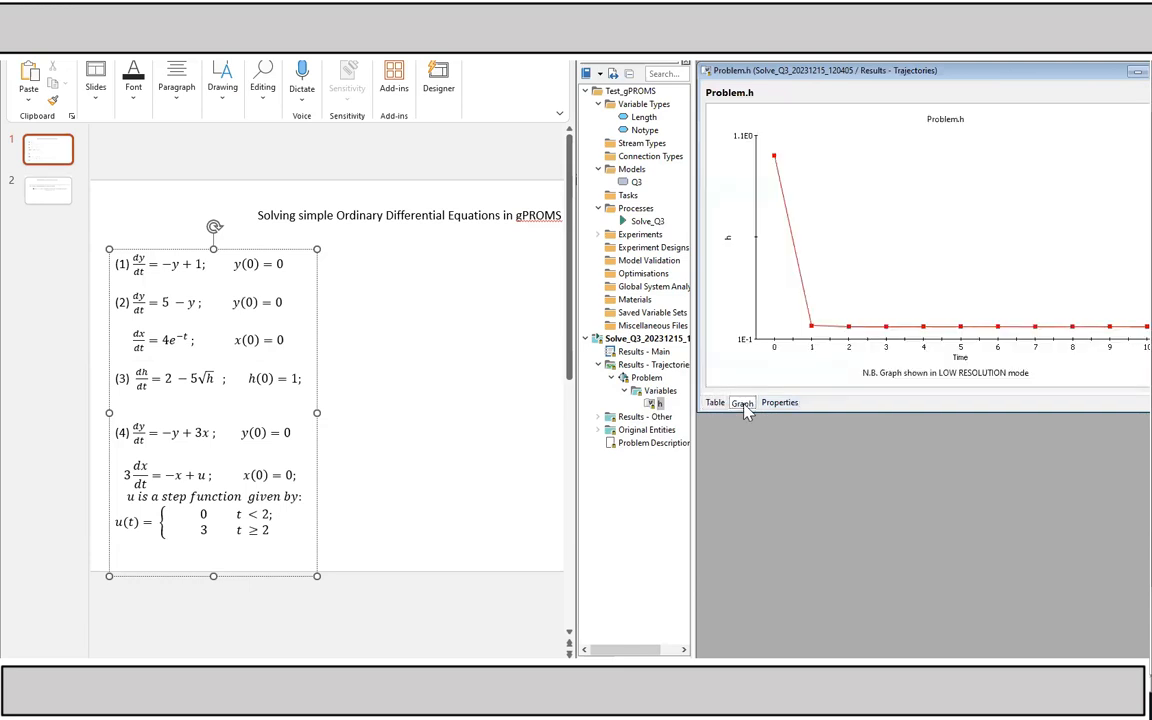
mouse_move(784, 250)
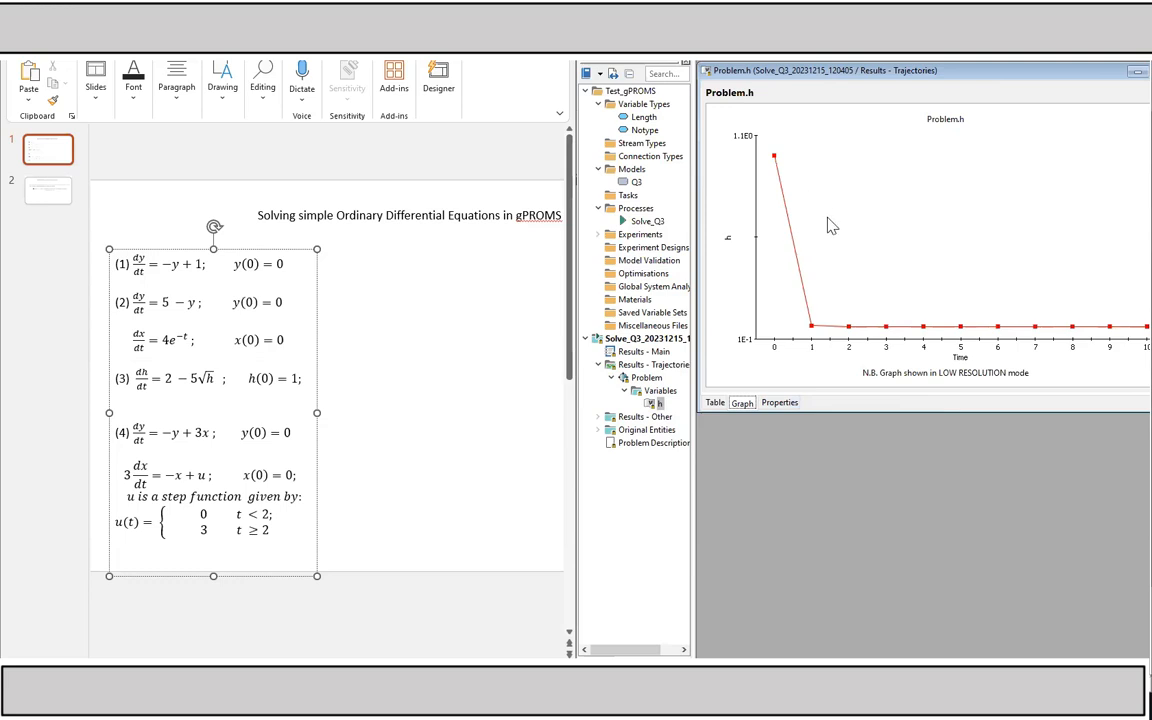
mouse_move(836, 210)
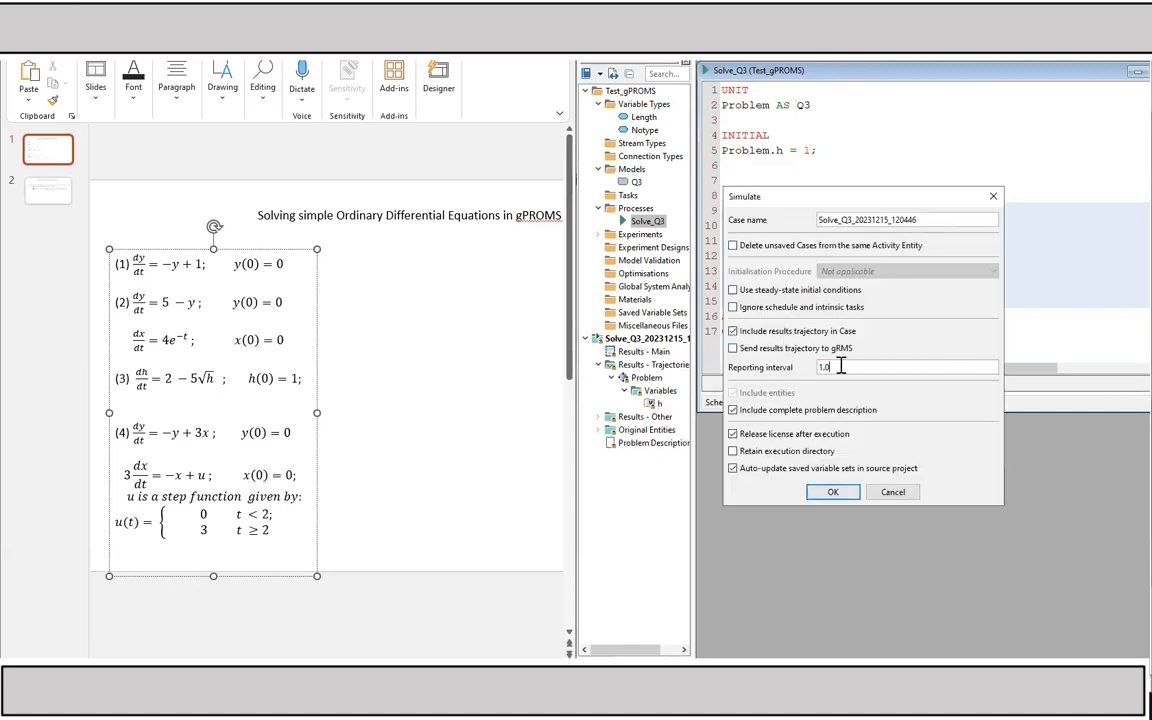
Rerun Solve_Q3 with a reporting interval of 0.01, deleting unused earlier cases.
text(0)
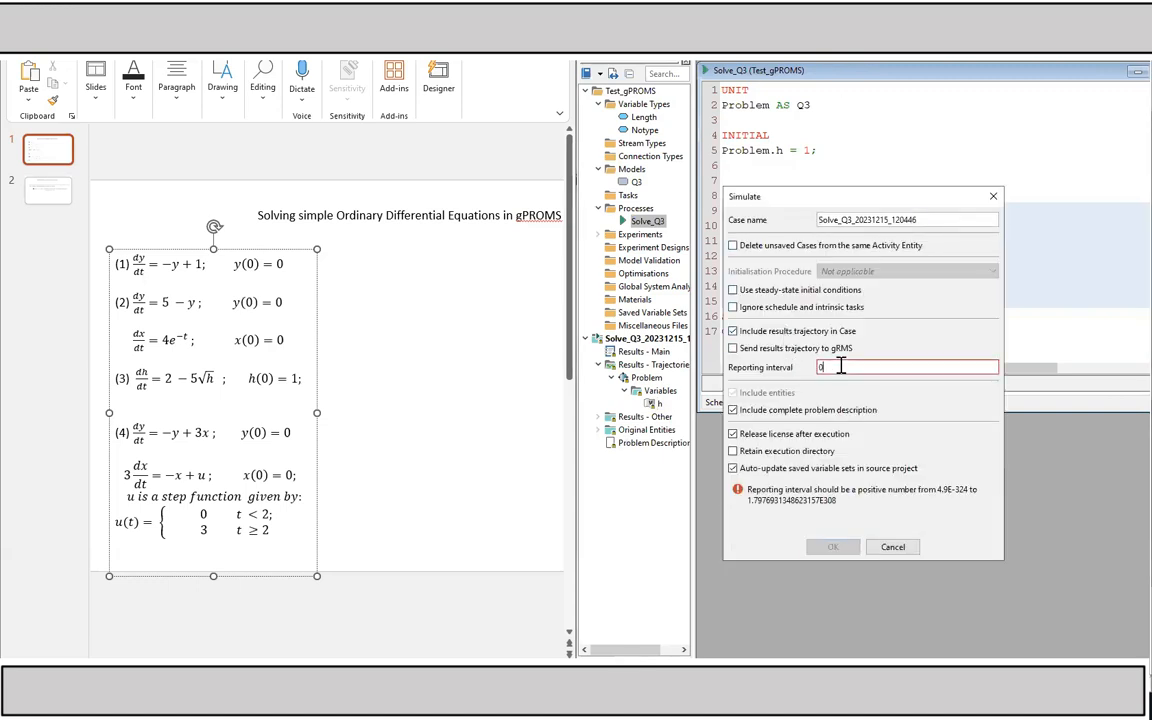
text(0.01)
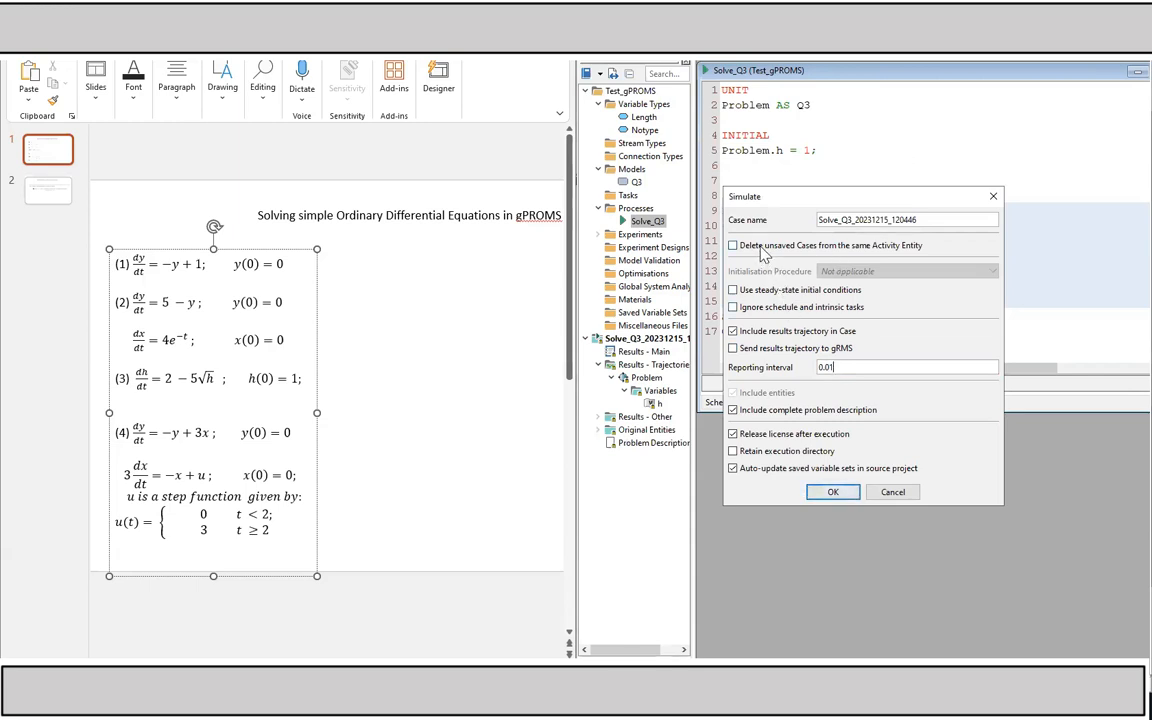
click(732, 244)
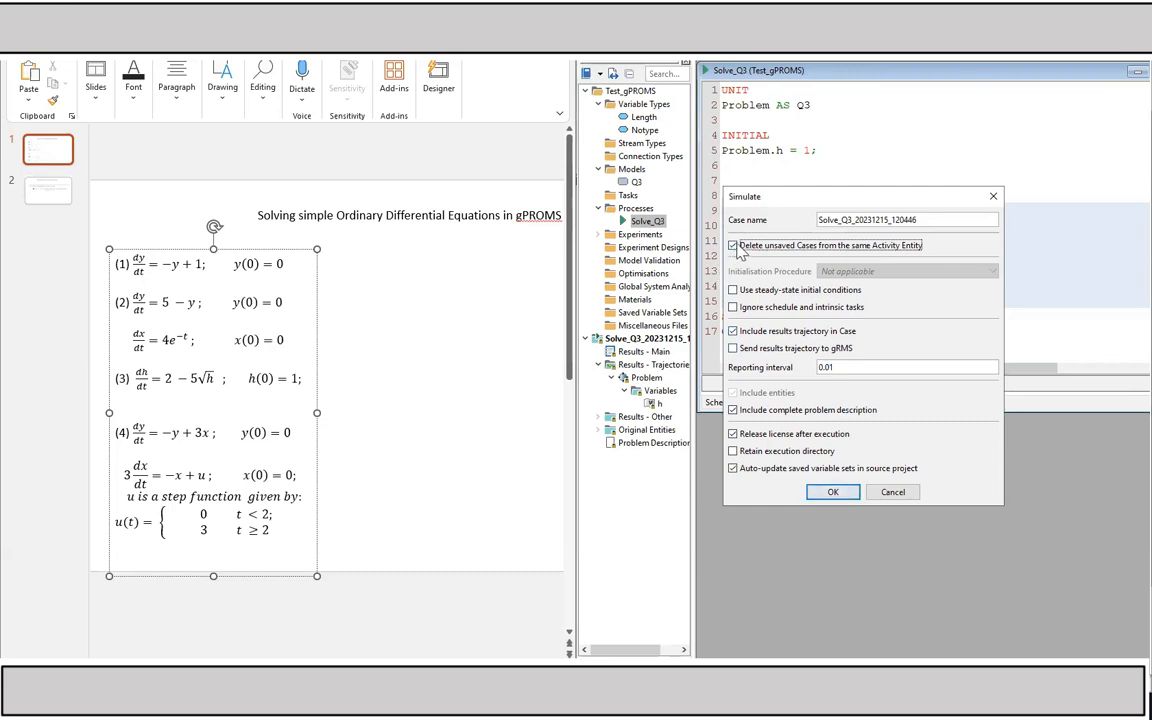
click(832, 492)
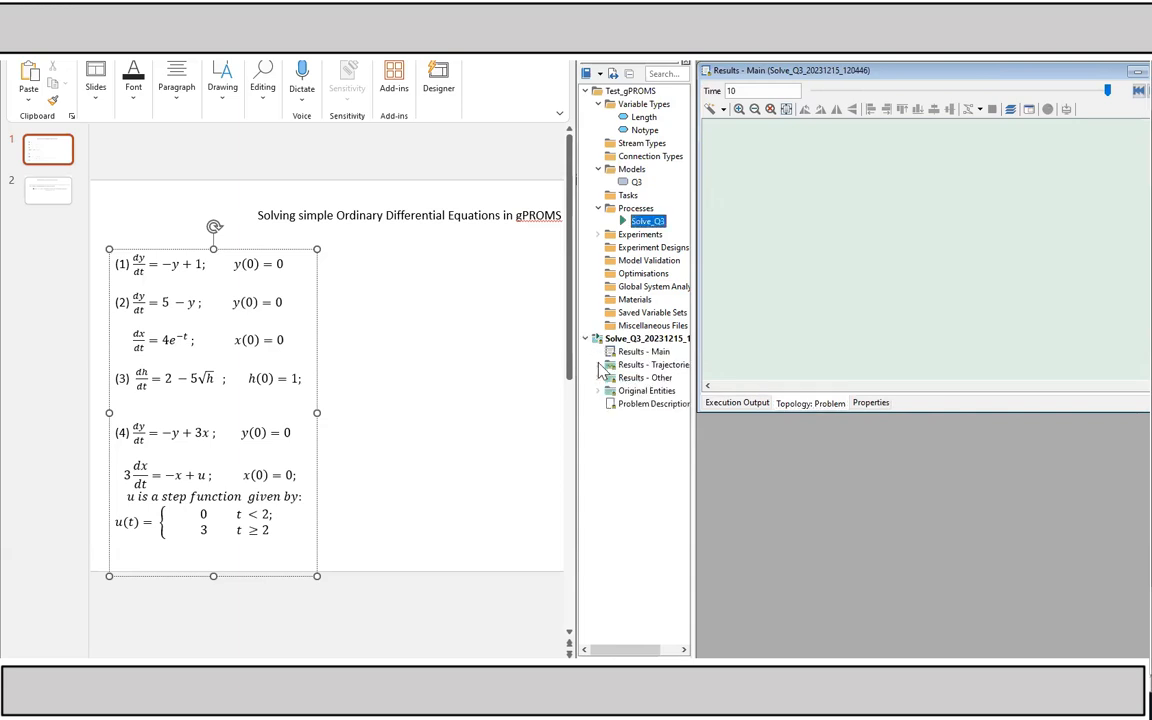
View the finer h trajectory as a graph, then close the plot.
click(598, 364)
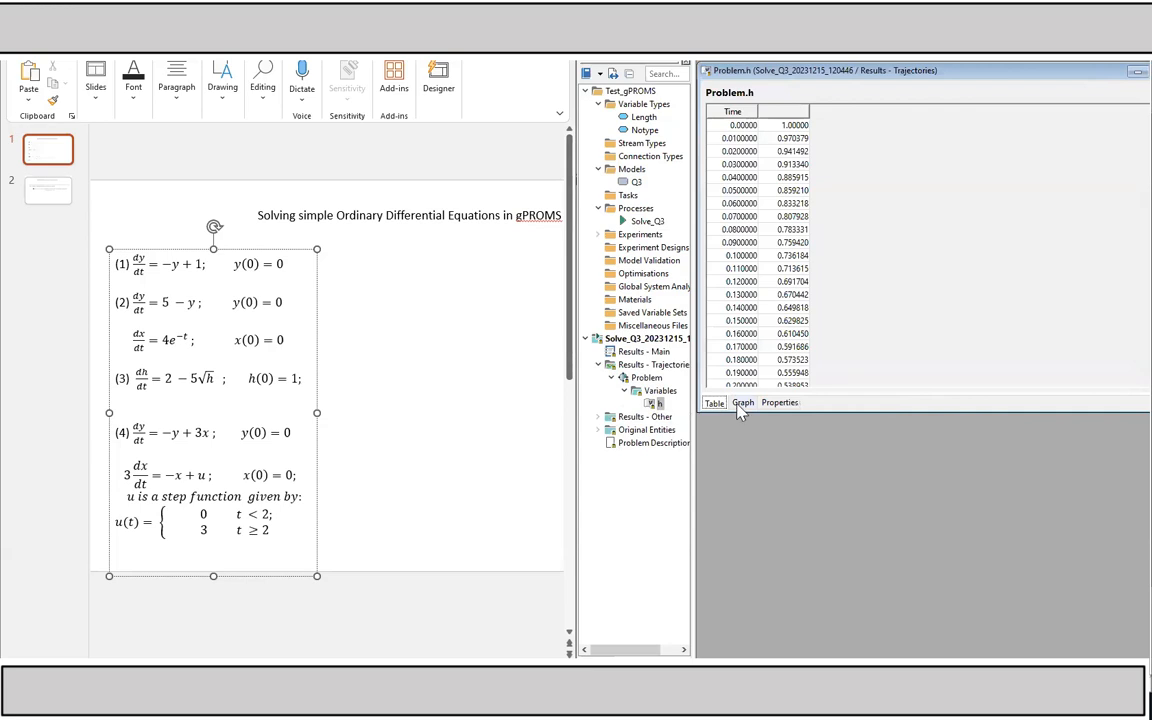
click(742, 402)
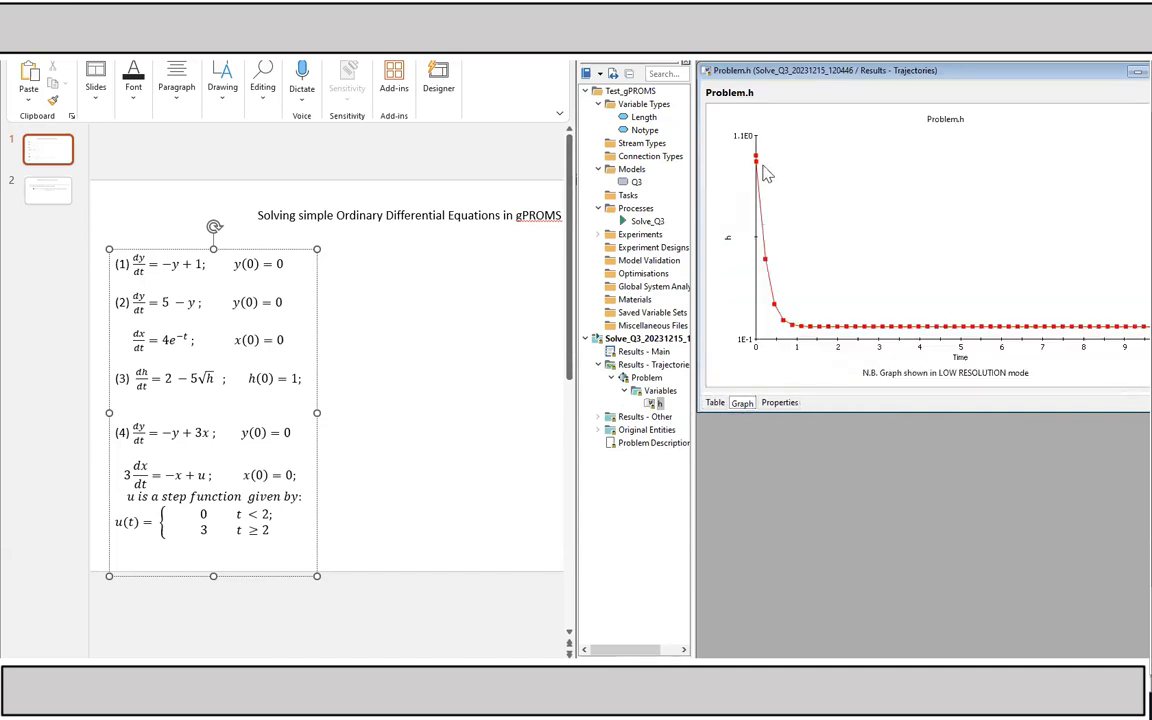
mouse_move(788, 360)
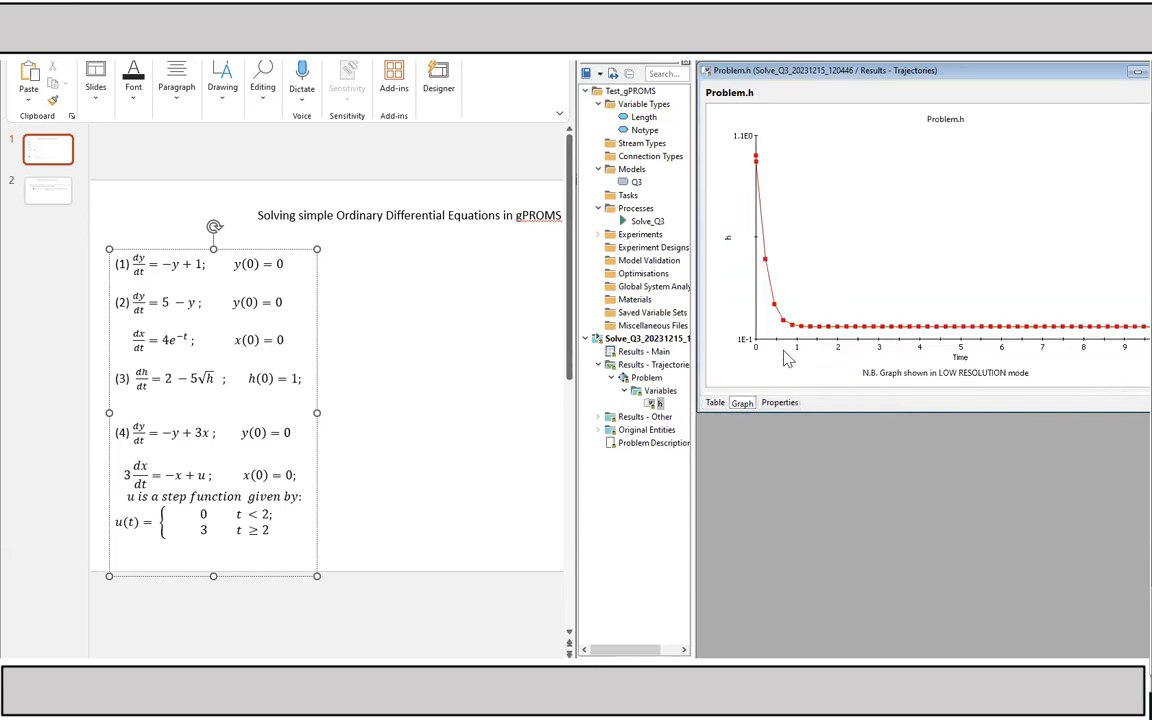
mouse_move(864, 332)
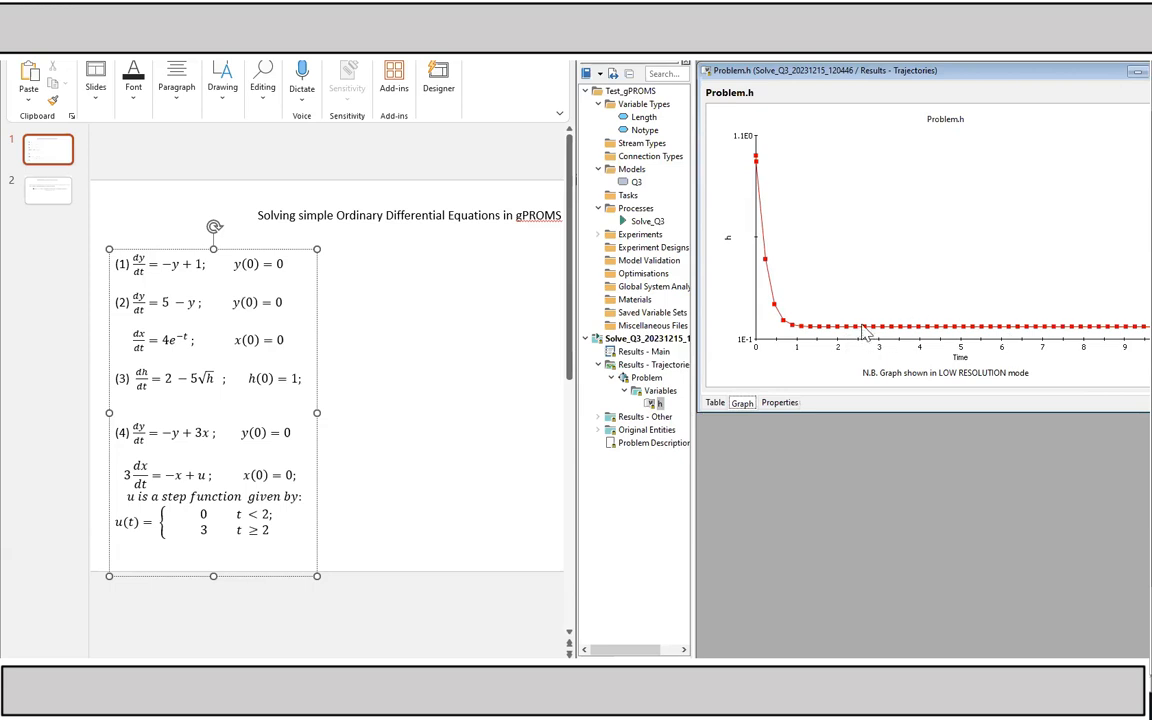
mouse_move(838, 332)
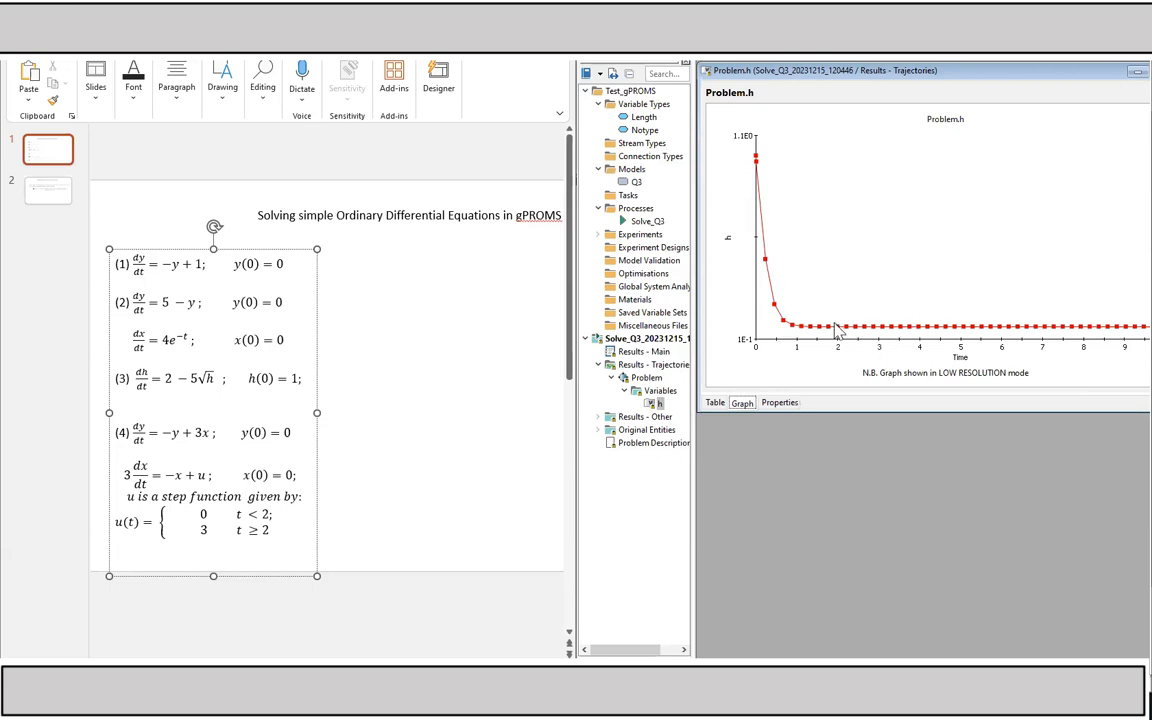
mouse_move(764, 292)
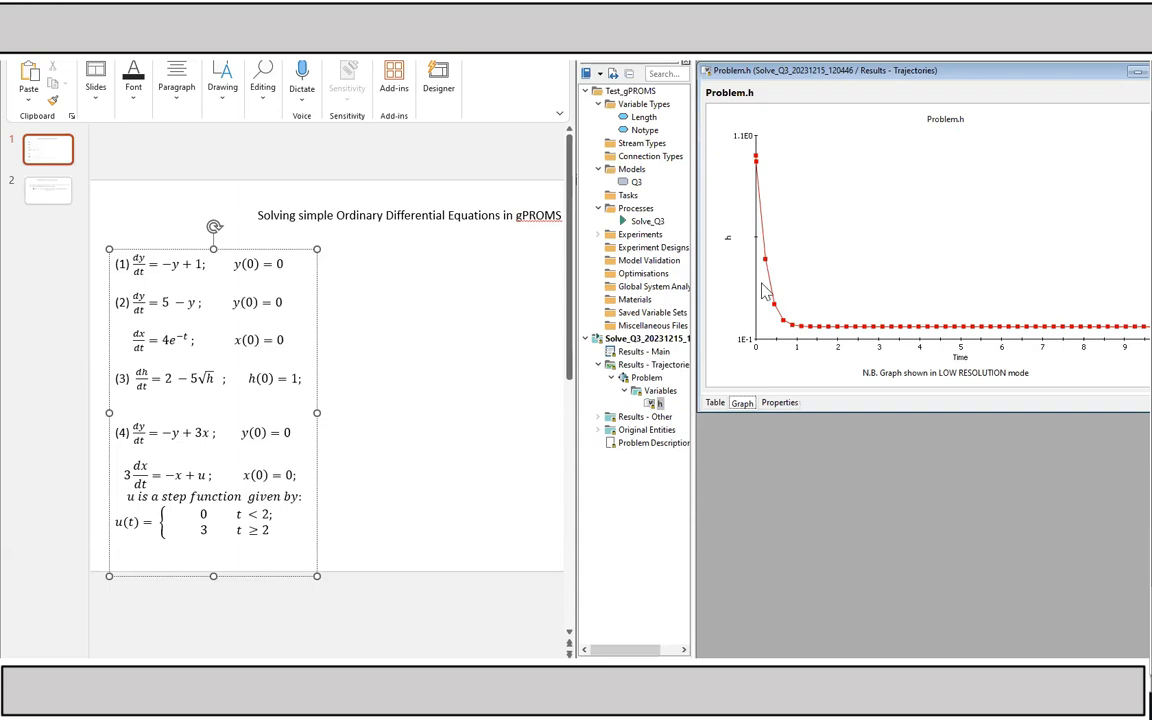
mouse_move(768, 104)
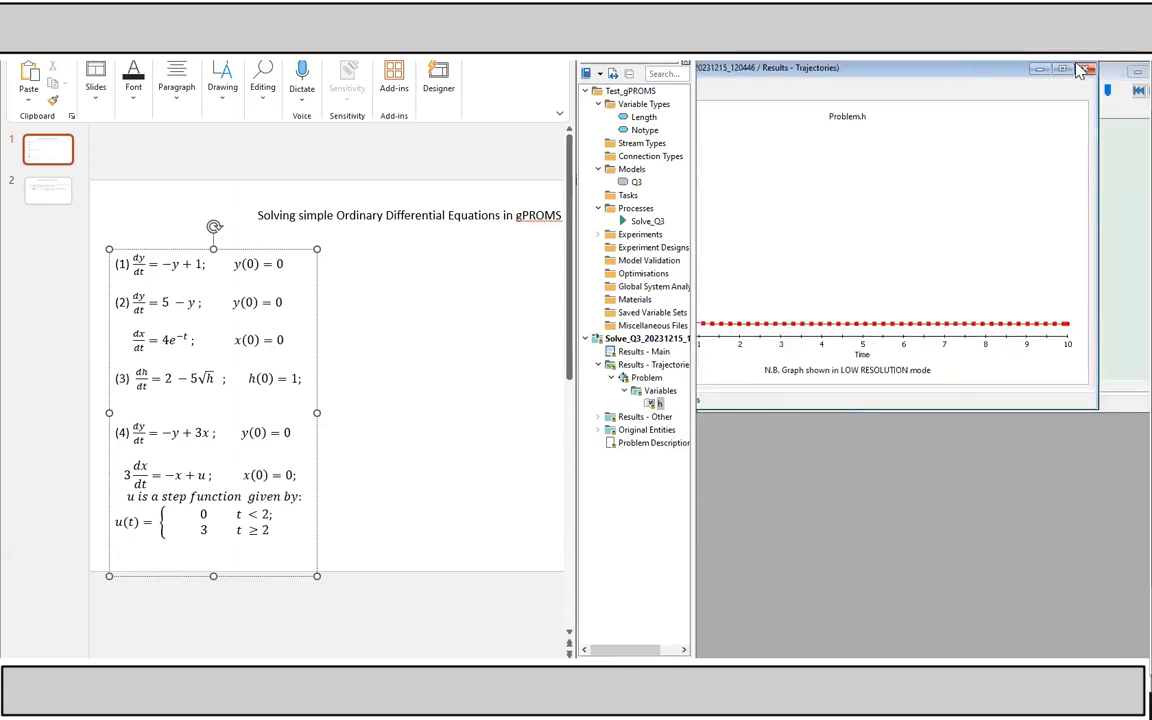
click(1078, 68)
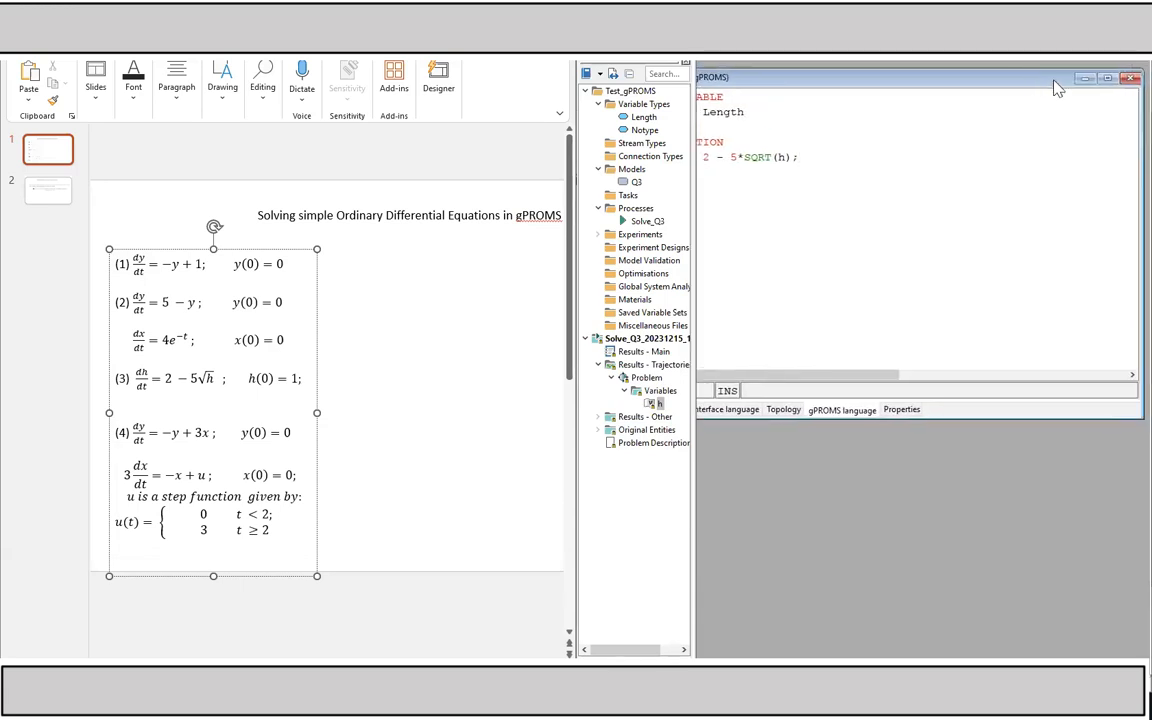
Close the editor and create a new Model entity named Q4 under Models.
click(1108, 76)
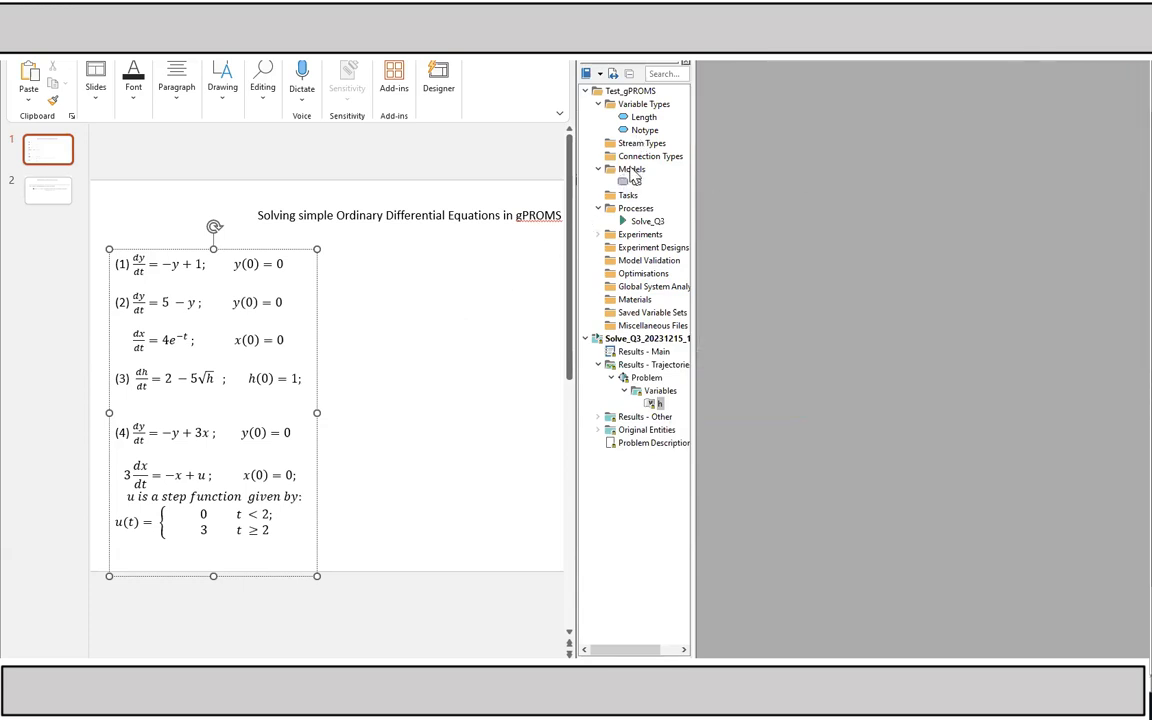
right_click(630, 168)
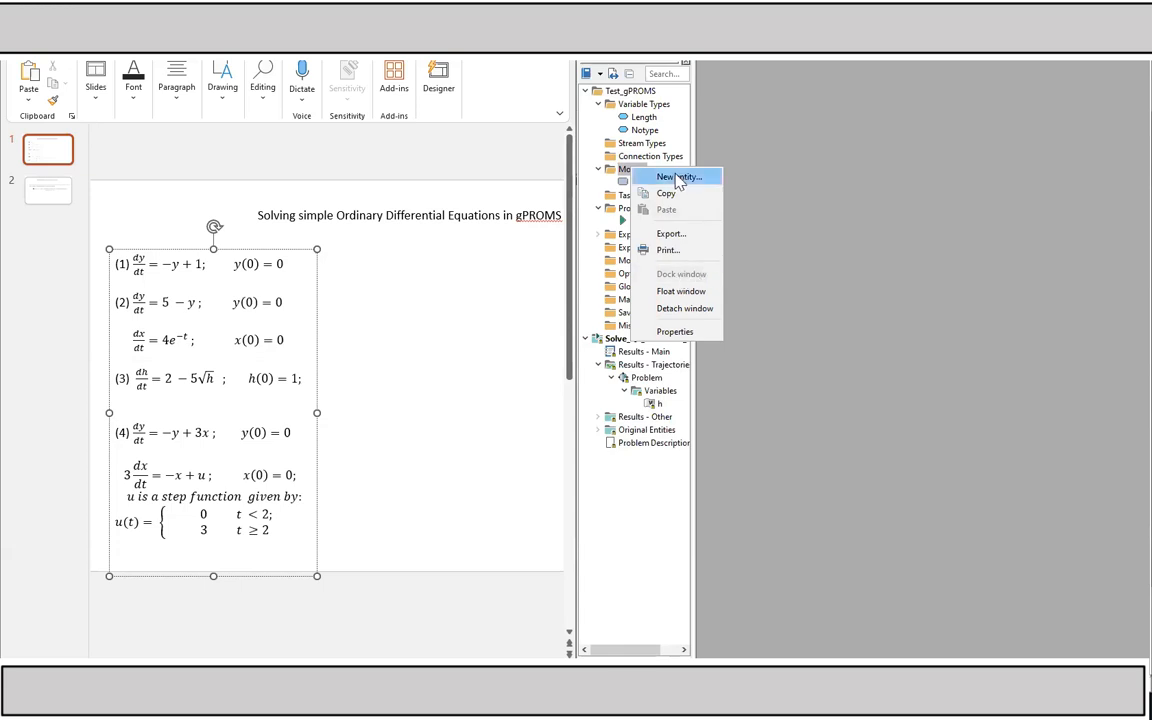
click(678, 176)
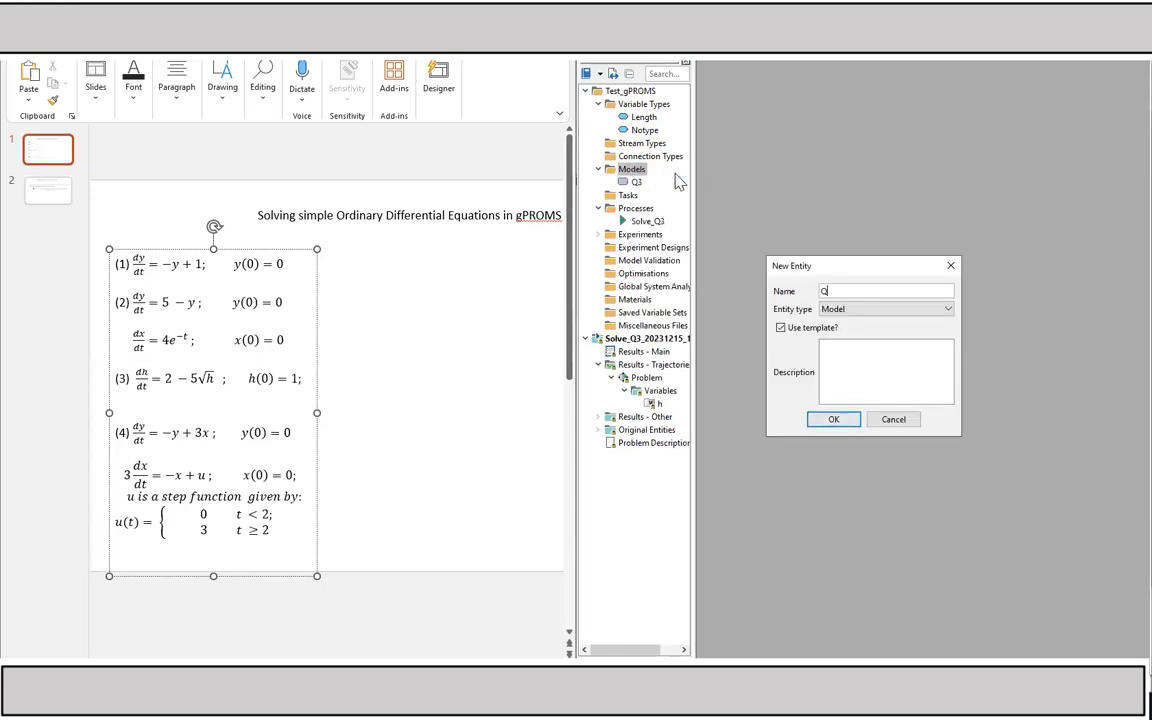
click(832, 420)
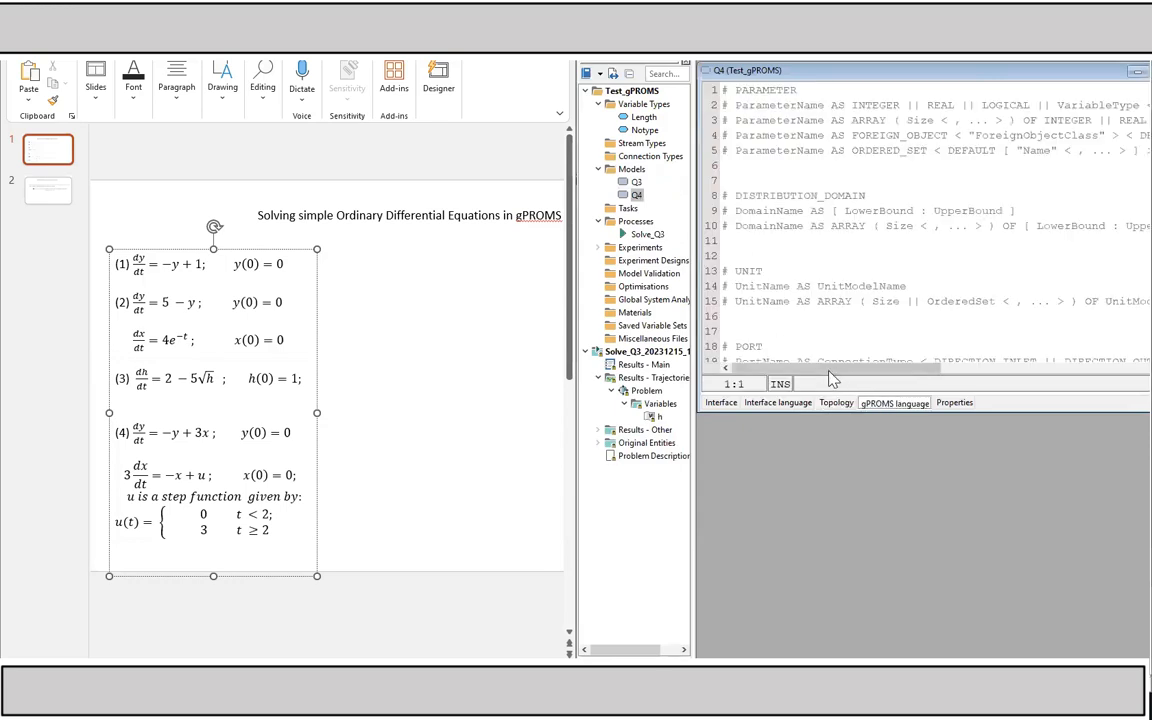
scroll(down, 3)
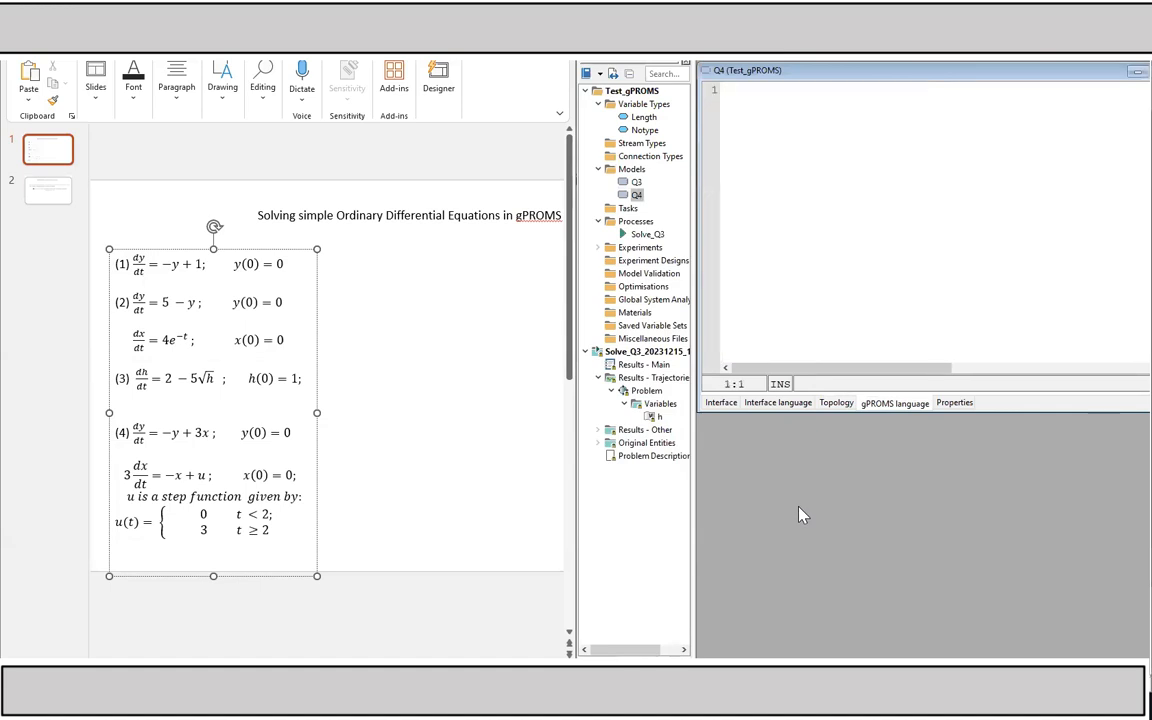
Write Q4's VARIABLE section declaring y AS Notype and x AS Notype, followed by the EQUATION header.
text(v)
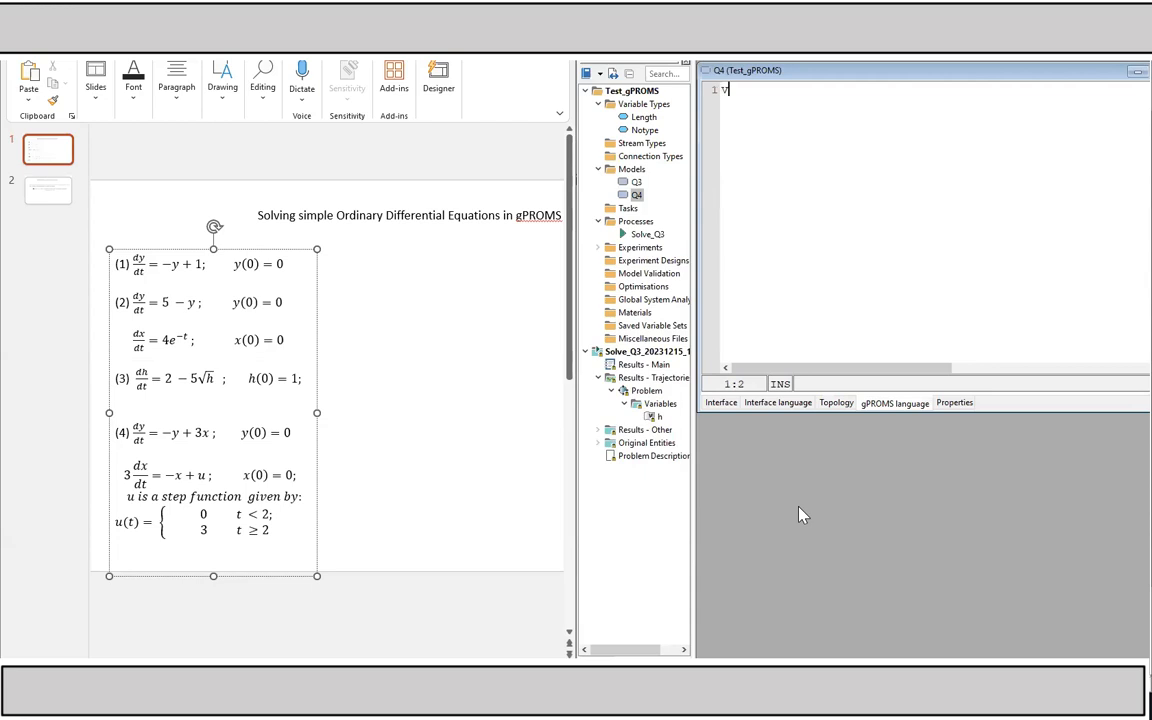
text(AR)
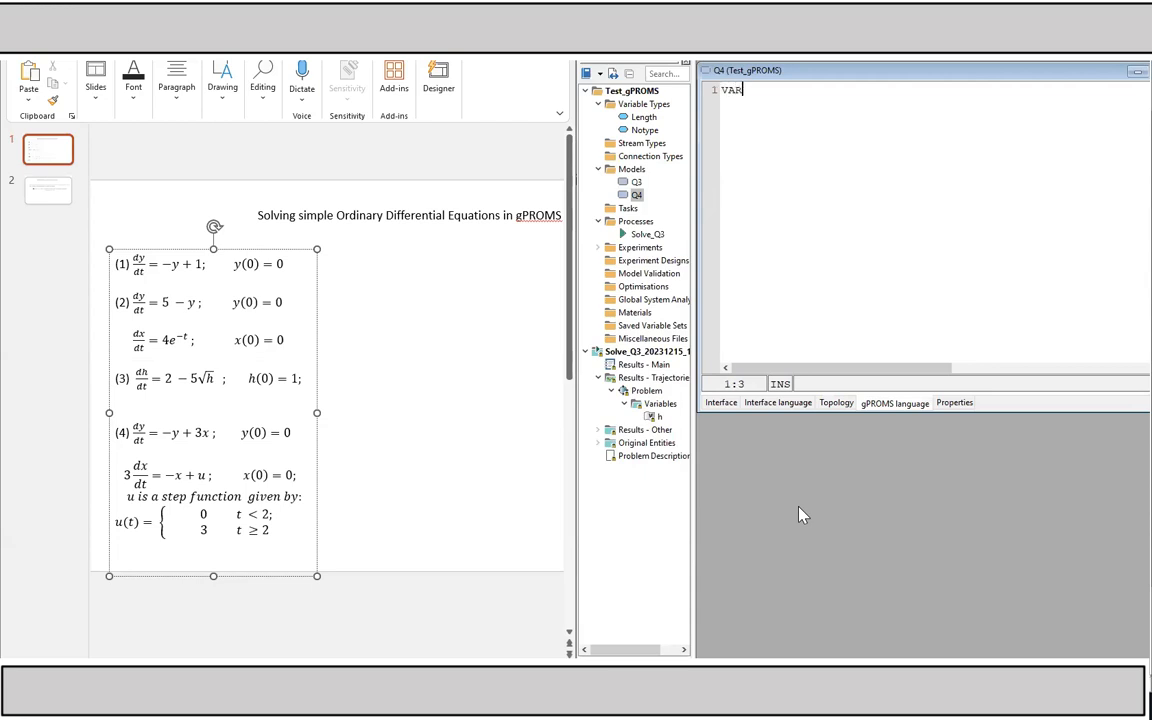
text(IABLES)
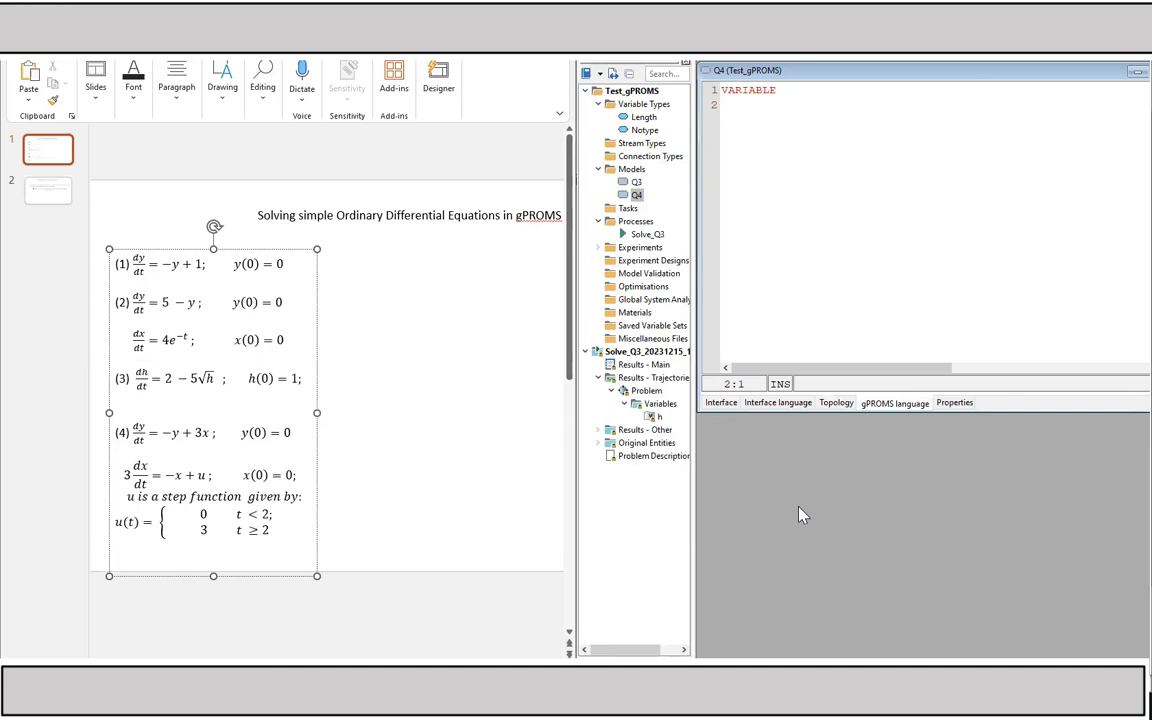
text(y)
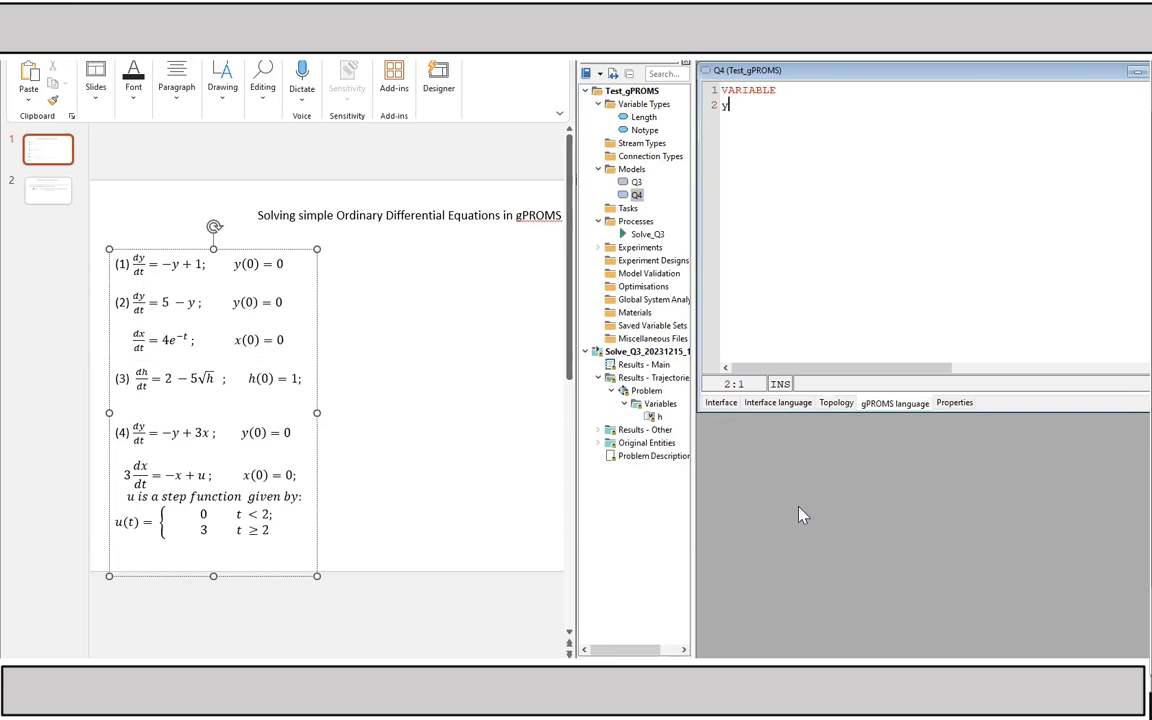
text(AS n)
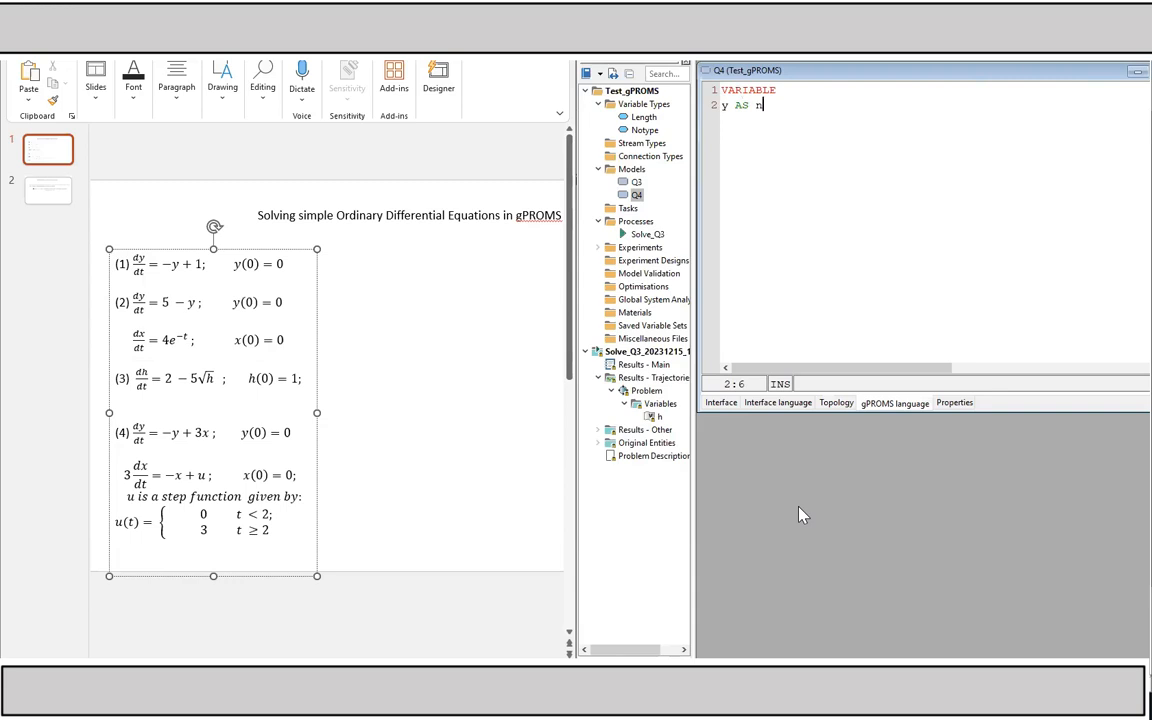
text(otype)
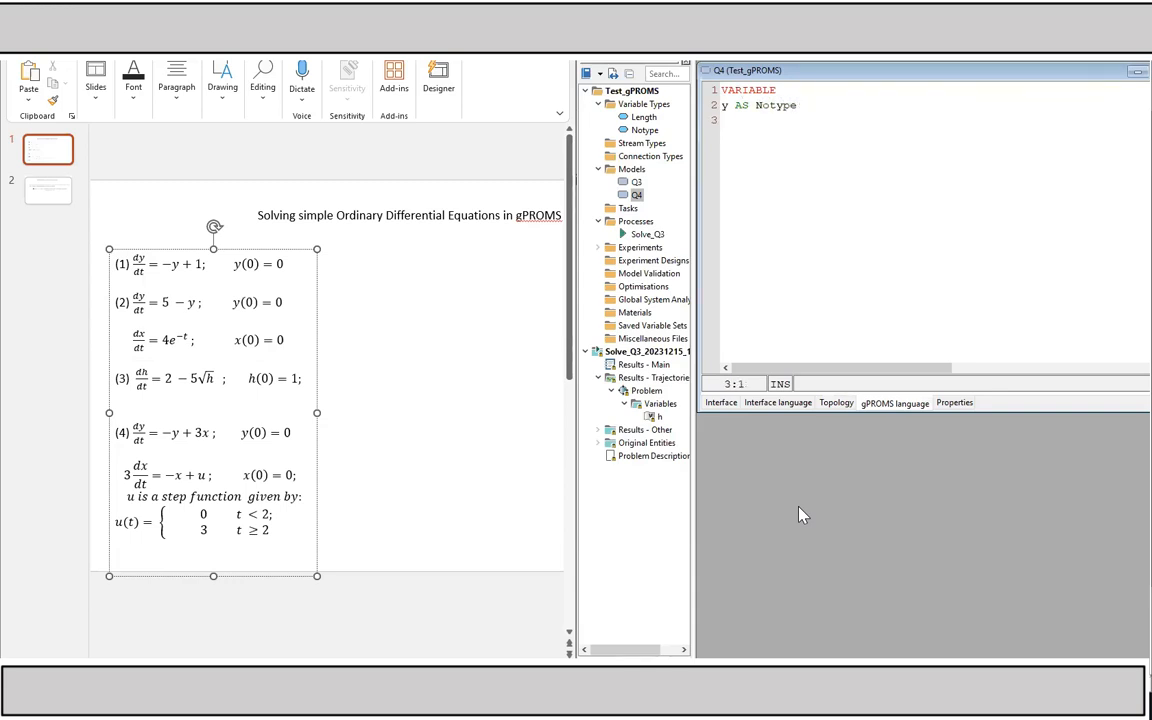
text(x AS)
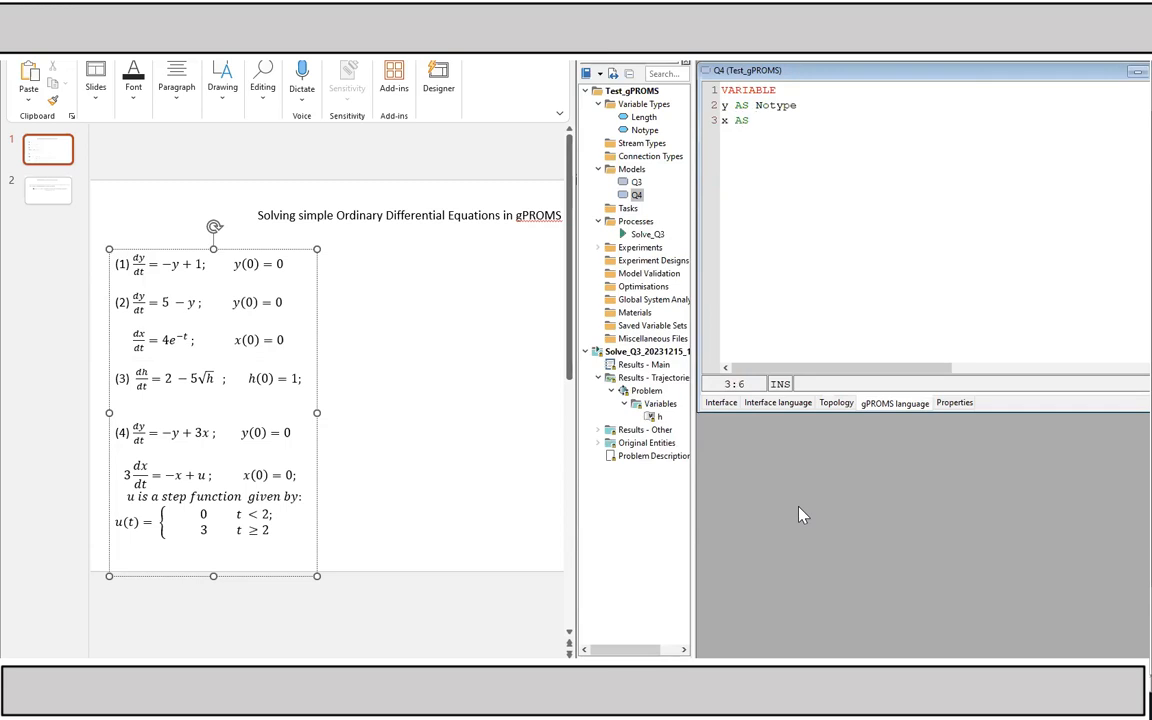
text(Not)
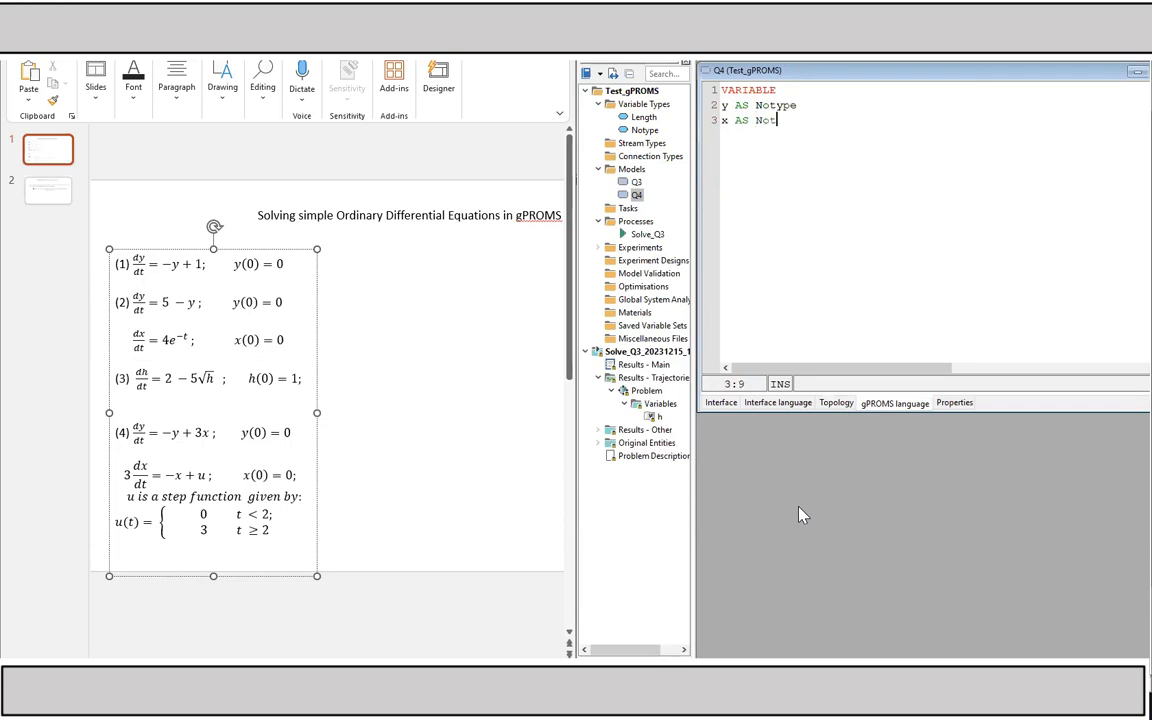
text(ype)
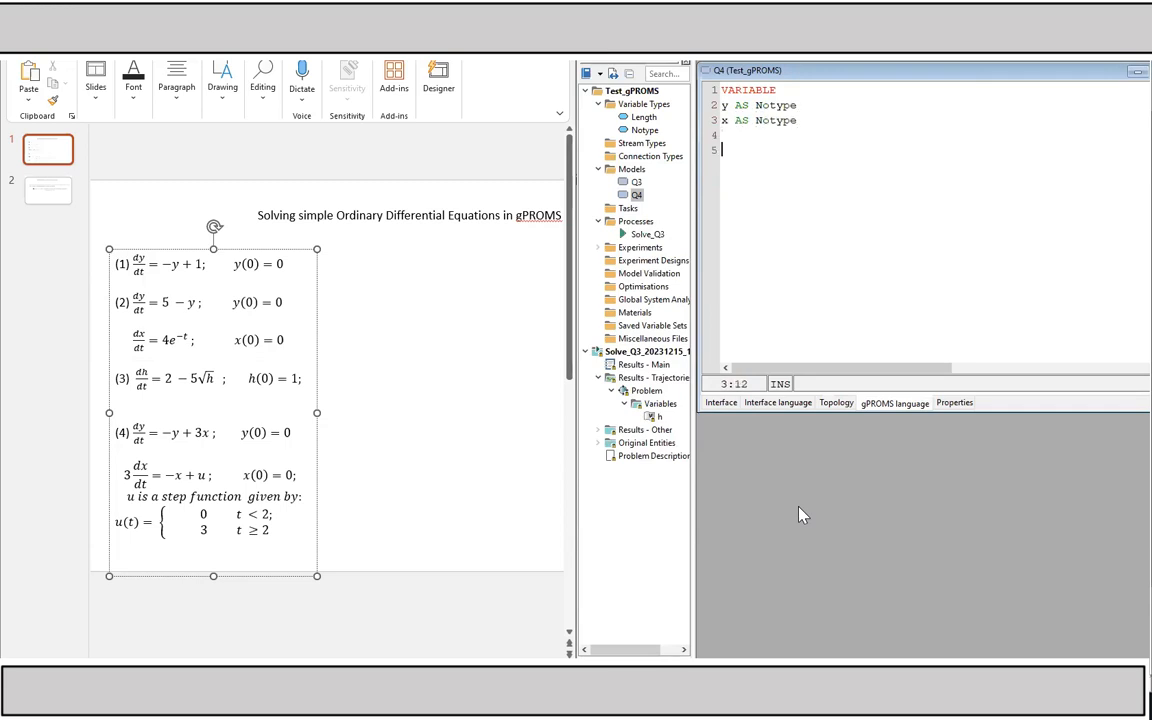
text(EQUATION)
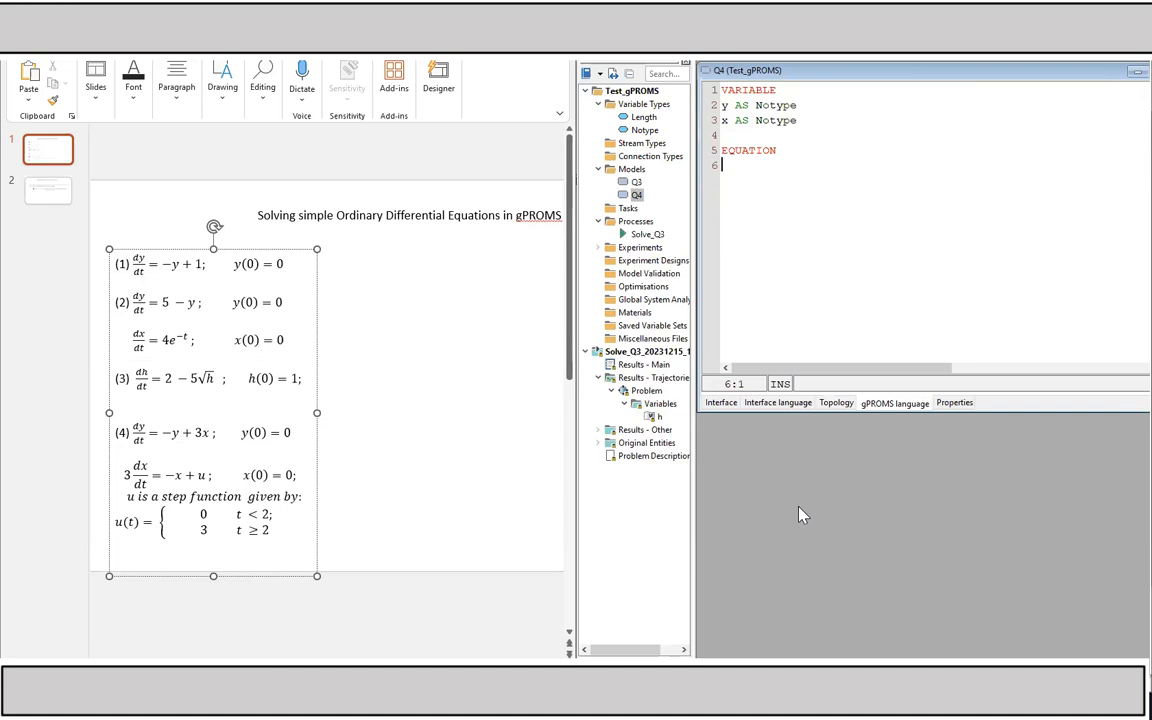
Enter Q4's first equation $y = -y + 3*x; in the EQUATION section.
text($y)
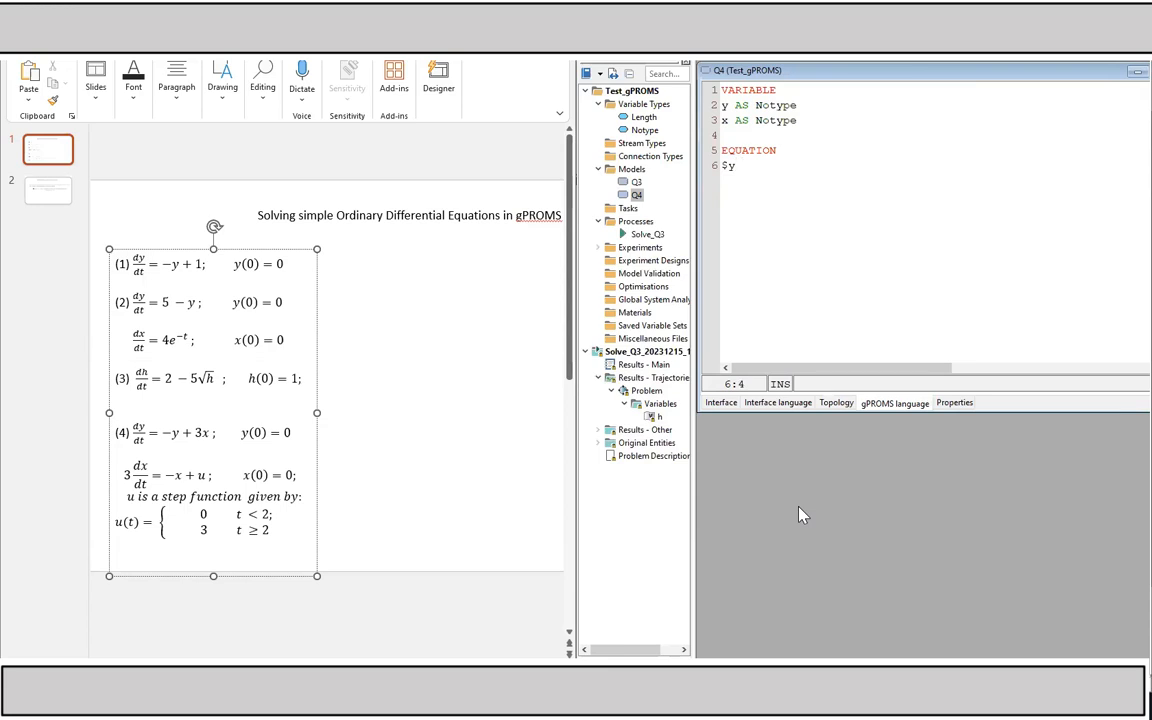
text(=)
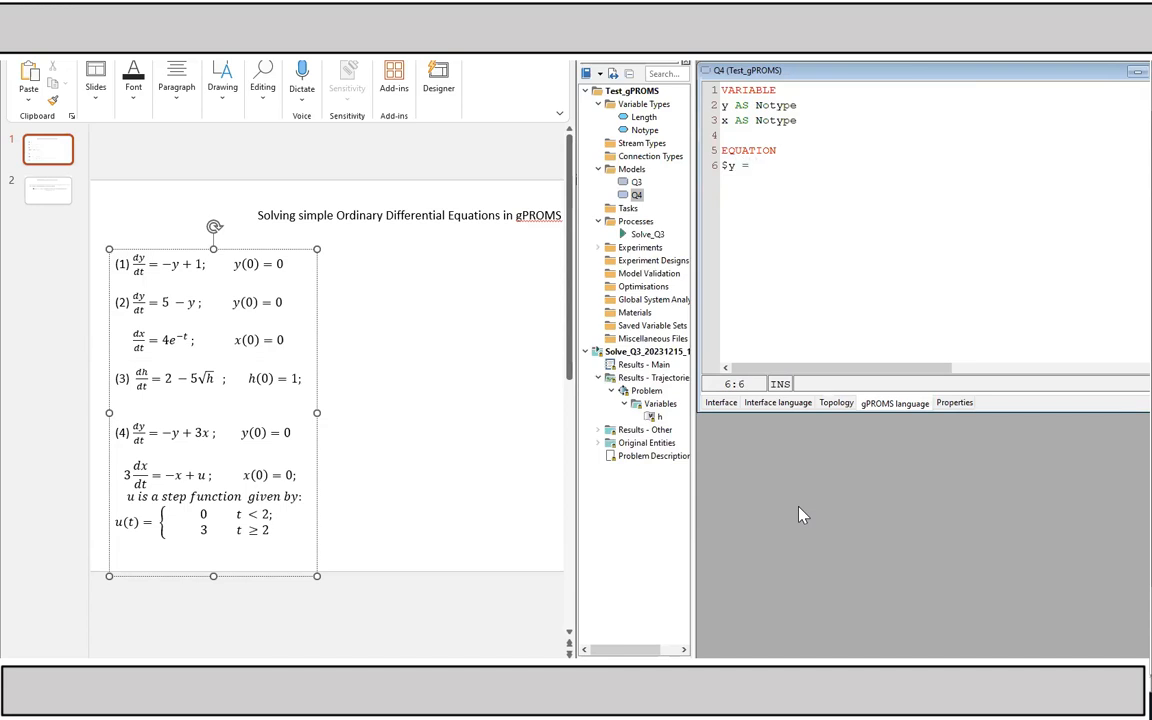
text(-y)
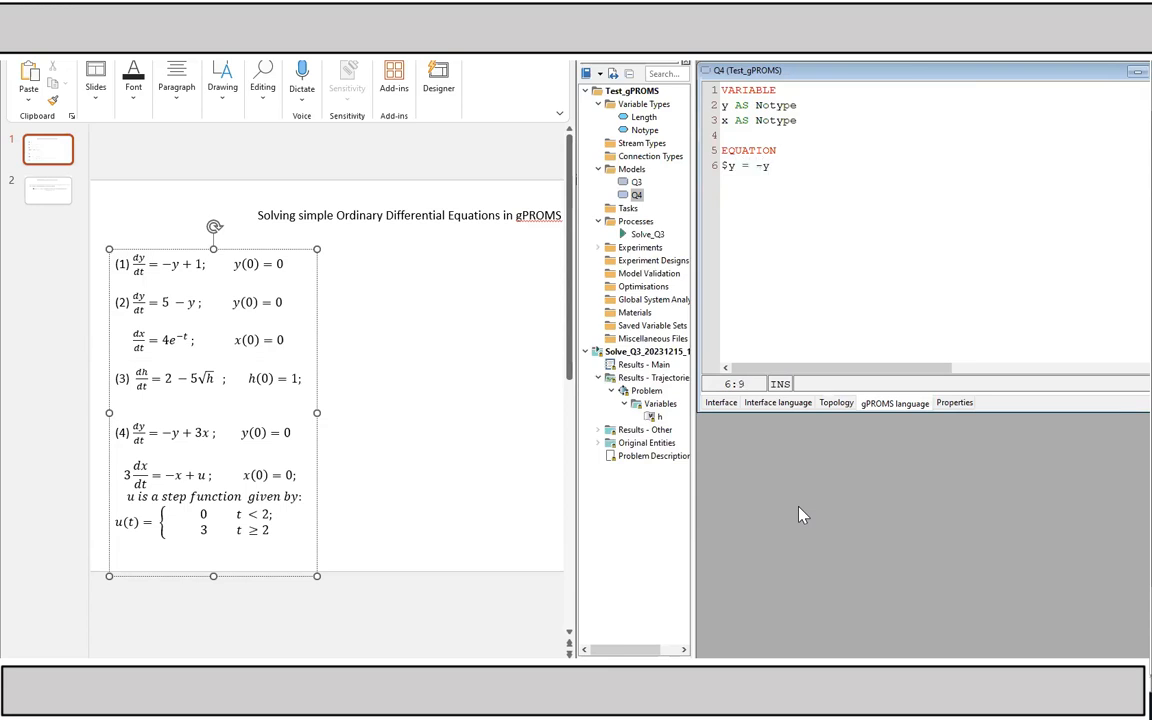
text(+ 3)
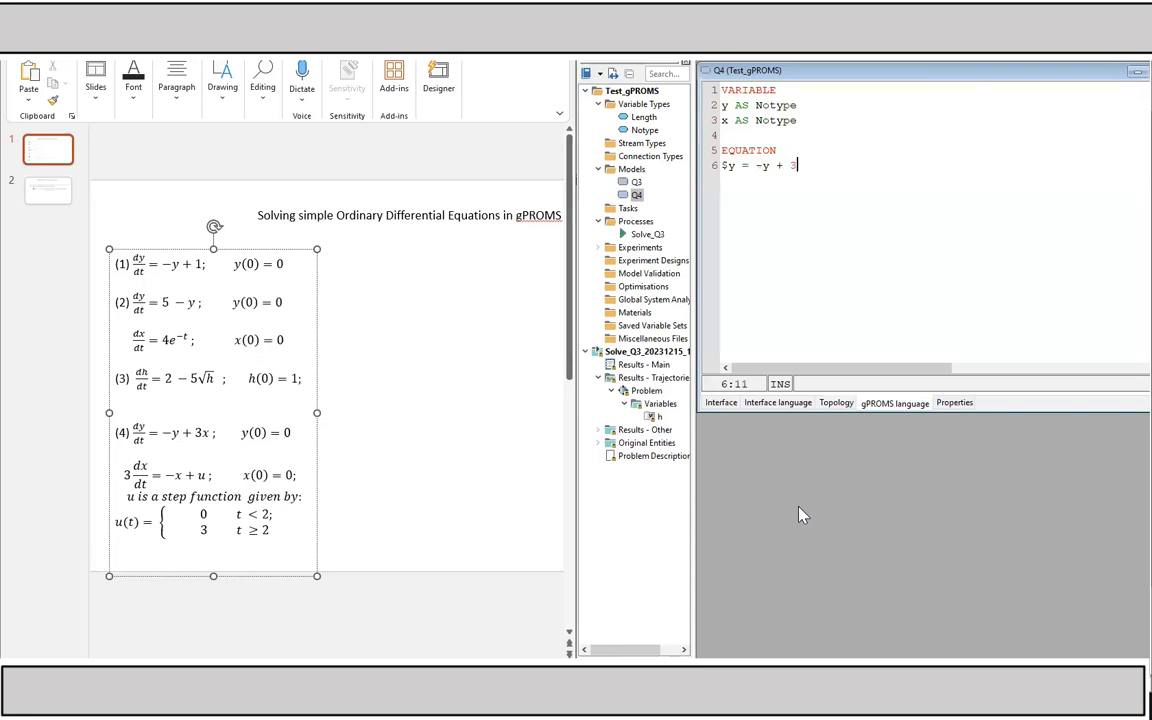
text(*x;)
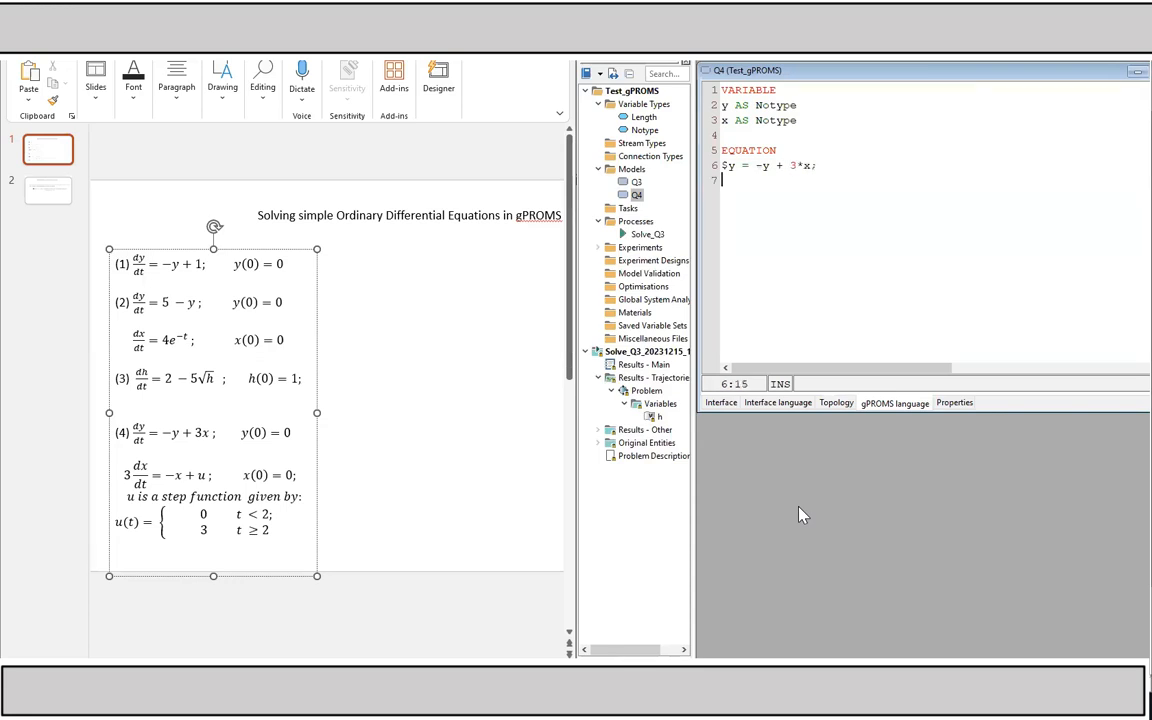
key(Enter)
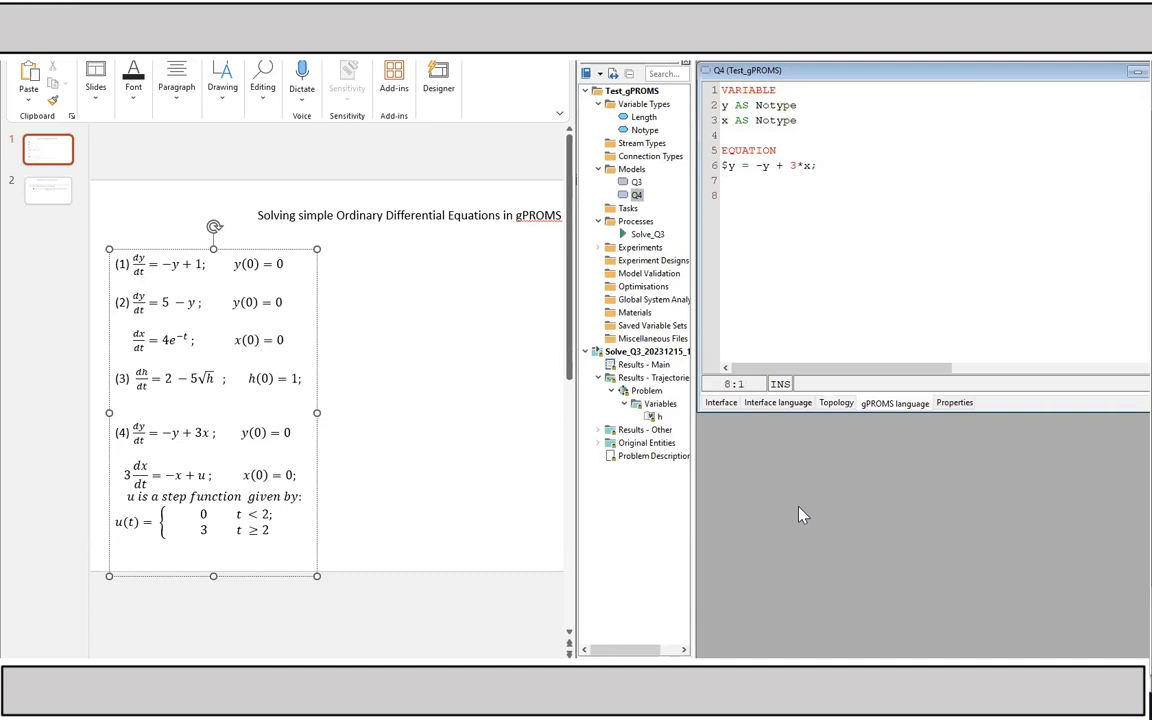
Enter Q4's second equation 3*$x = -x + u; on the next line.
text(3*)
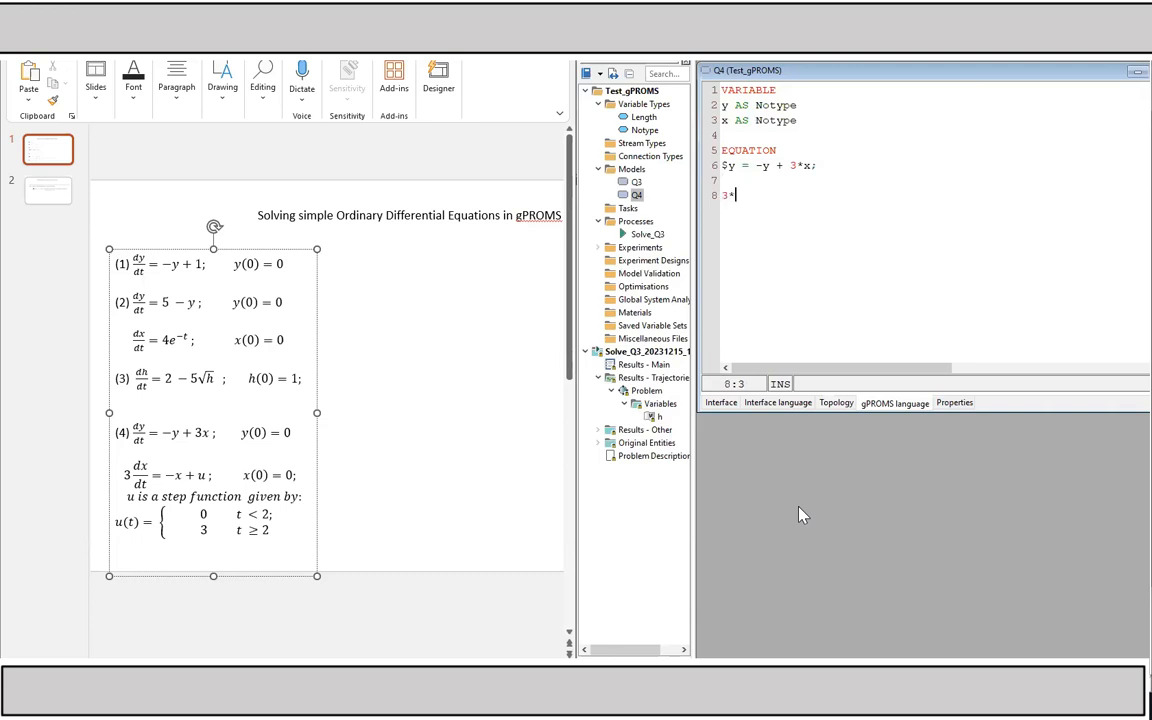
text($)
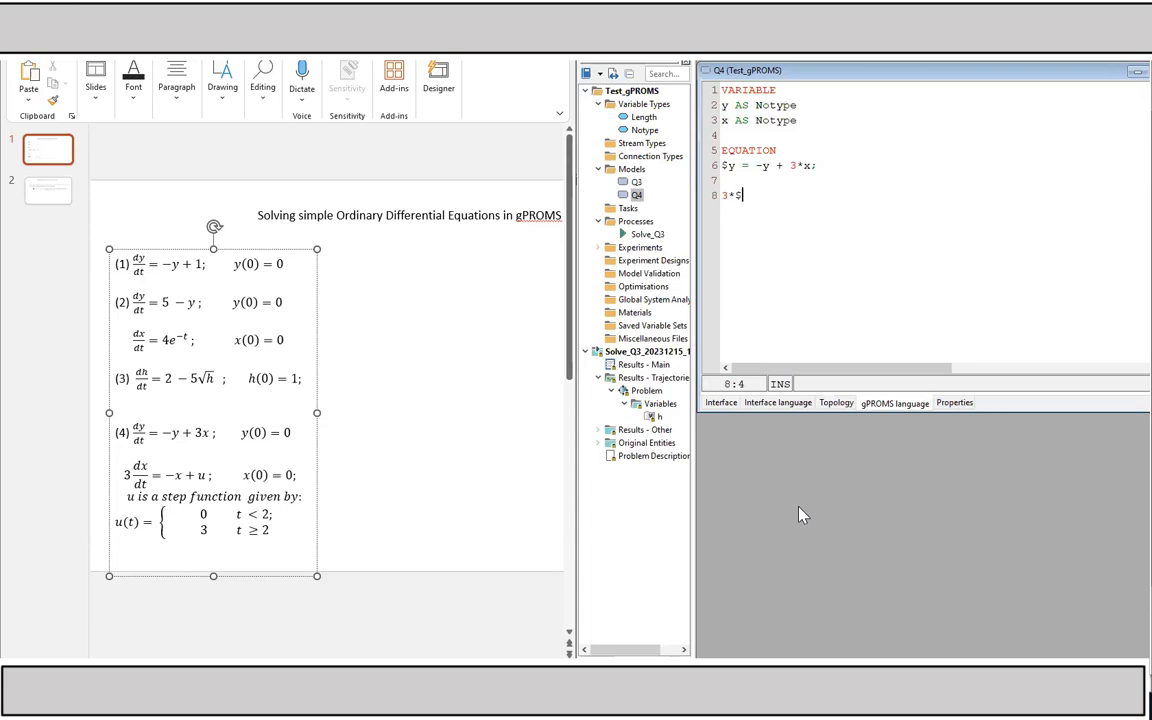
text(x)
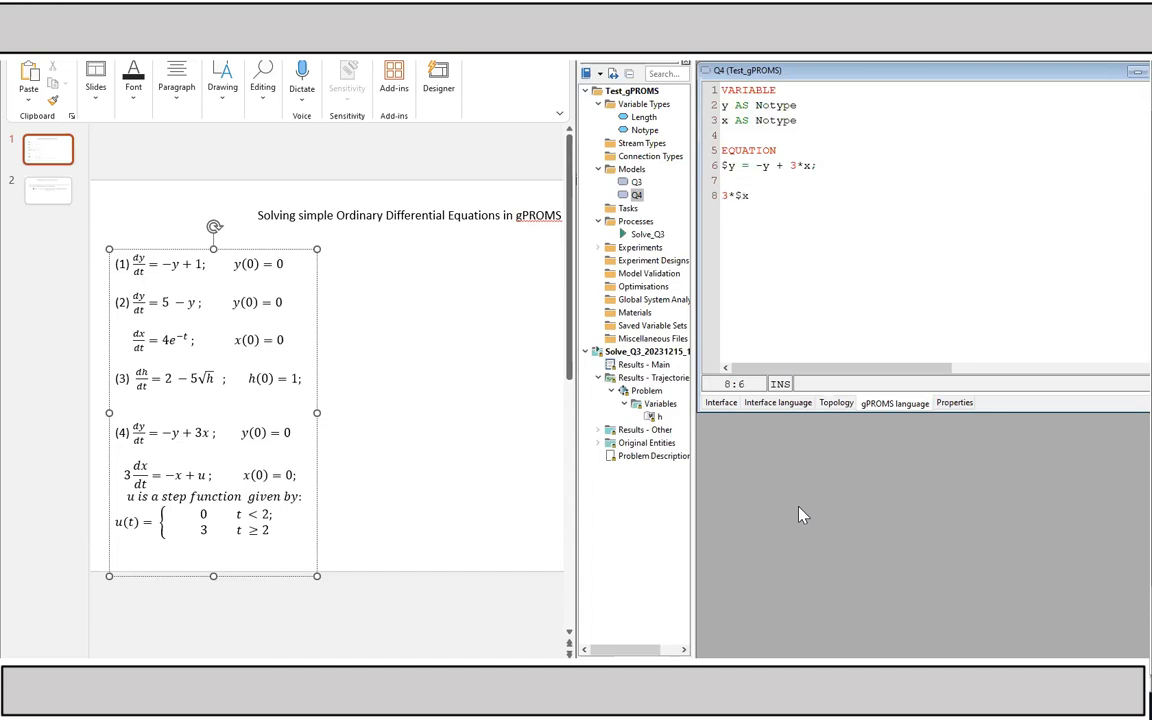
text(= -)
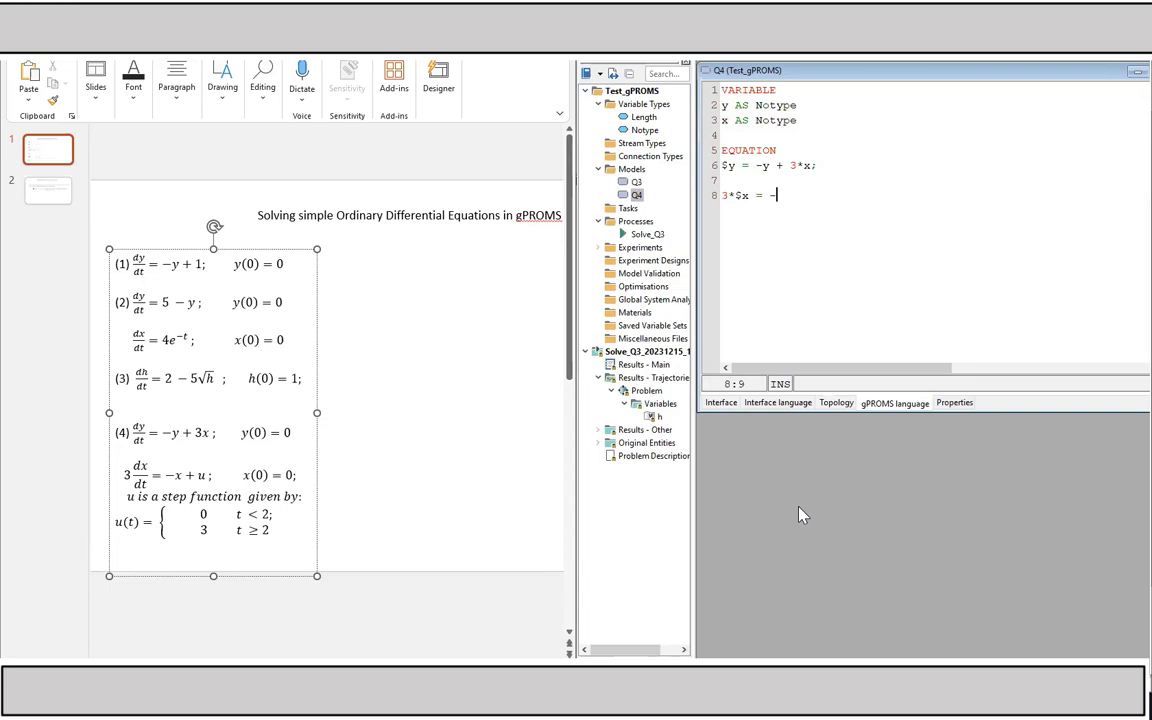
text(x +)
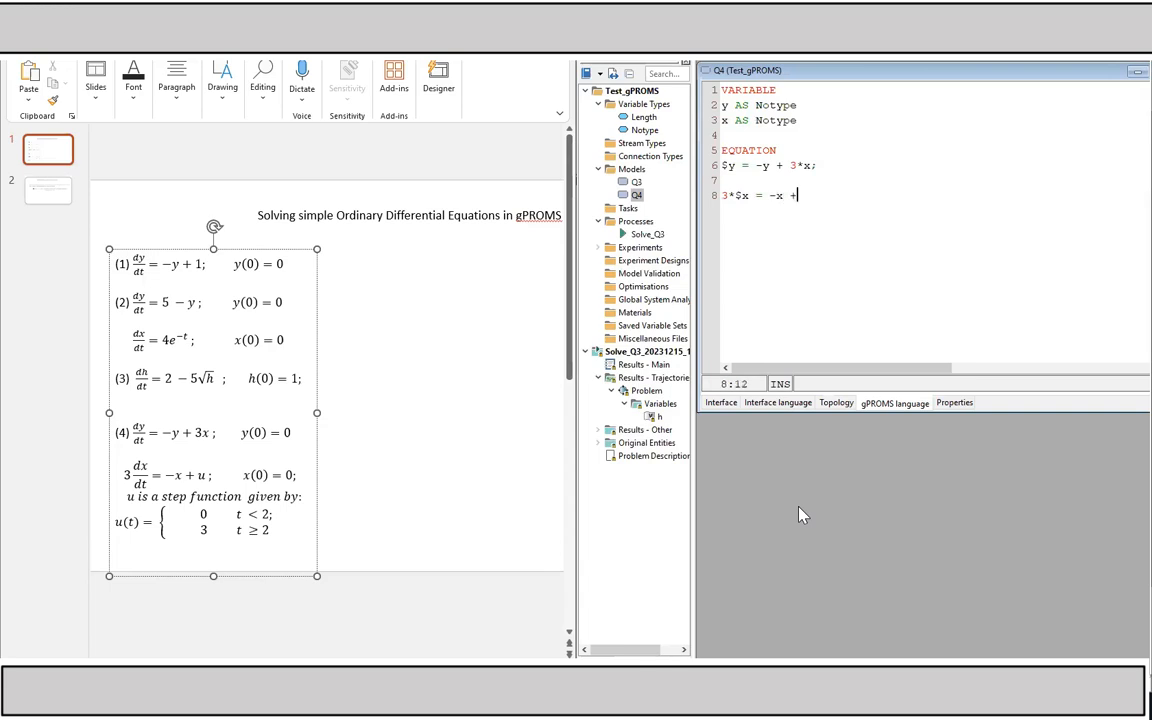
text(u;)
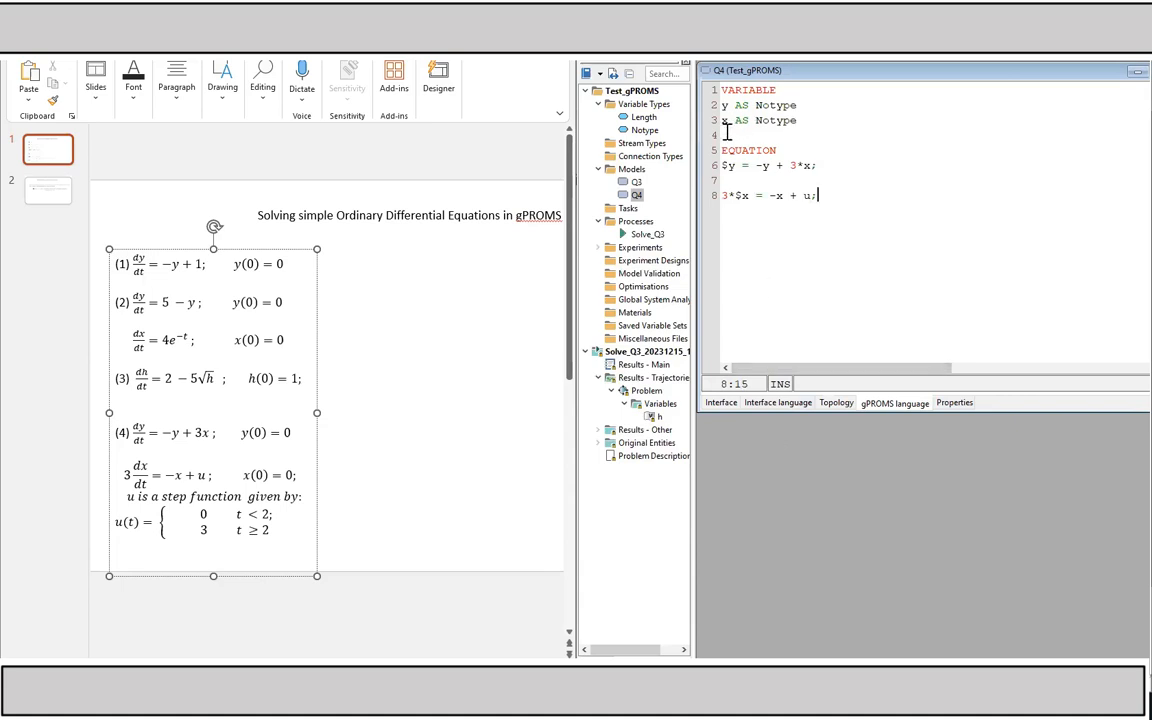
Add the declaration u AS Notype under x in Q4's VARIABLE section.
click(728, 136)
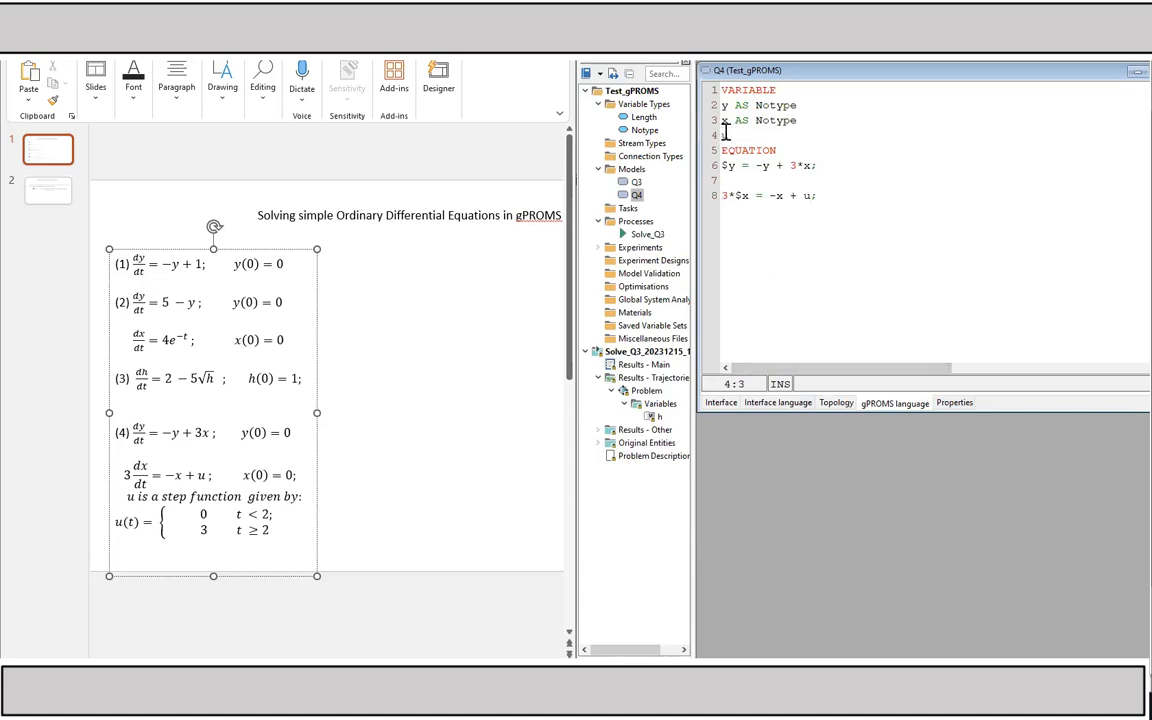
text(AS)
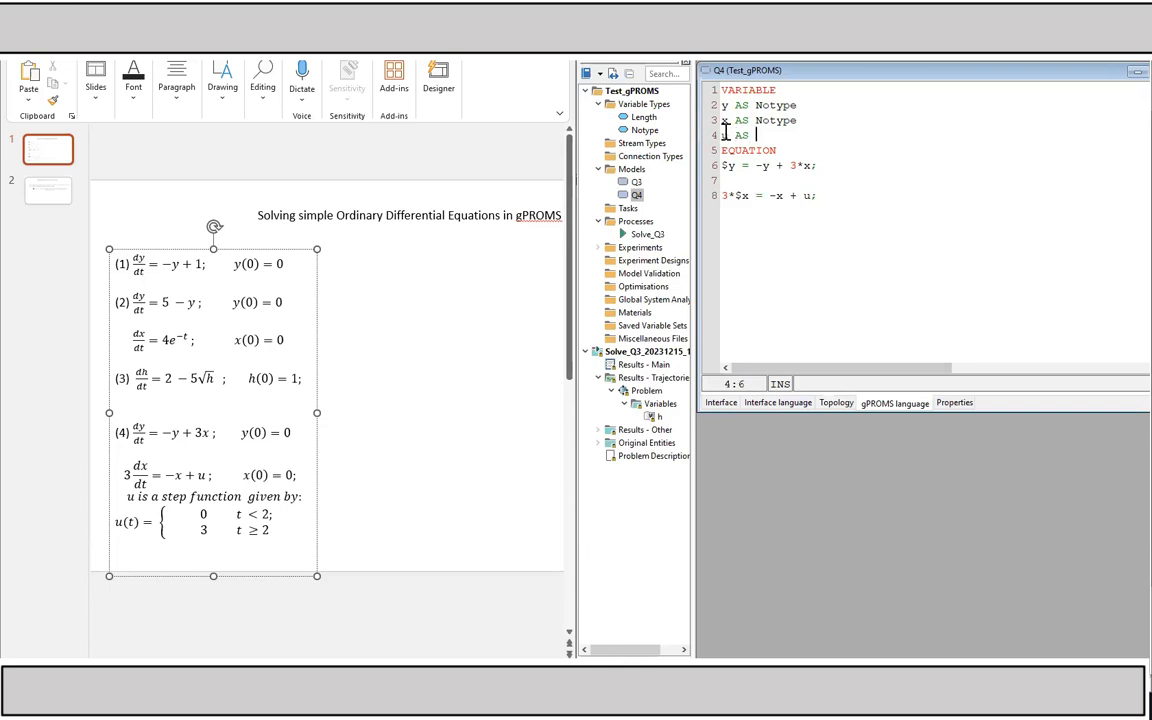
text(Notype)
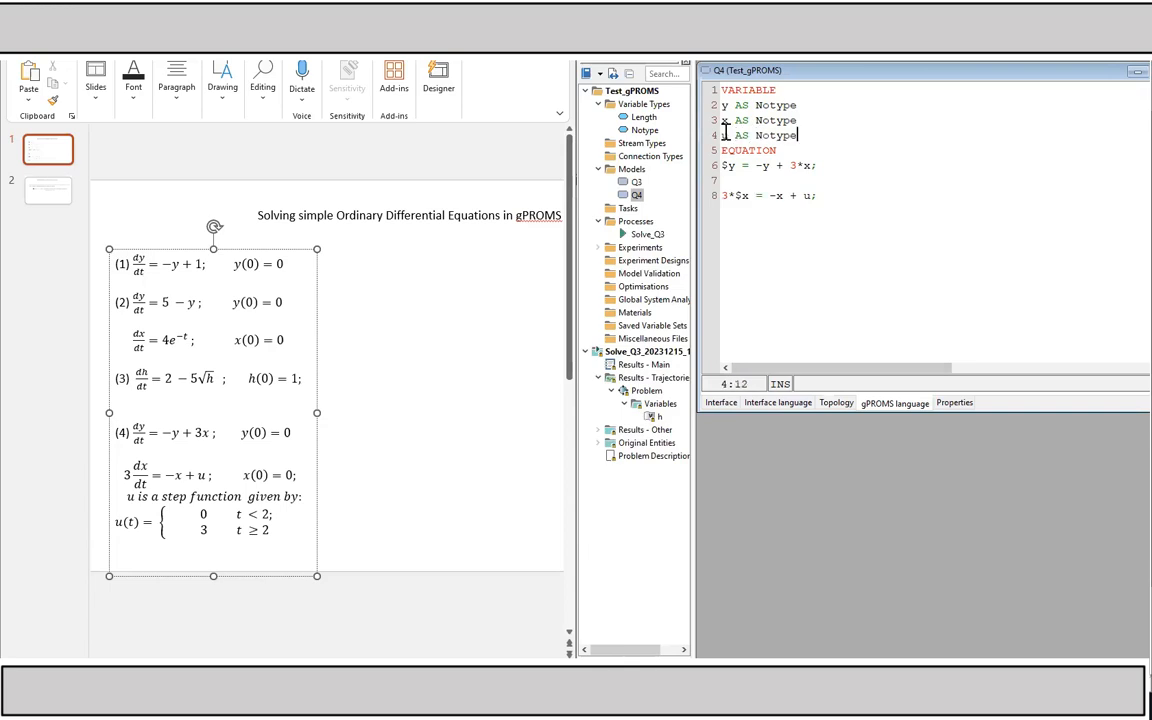
text(u)
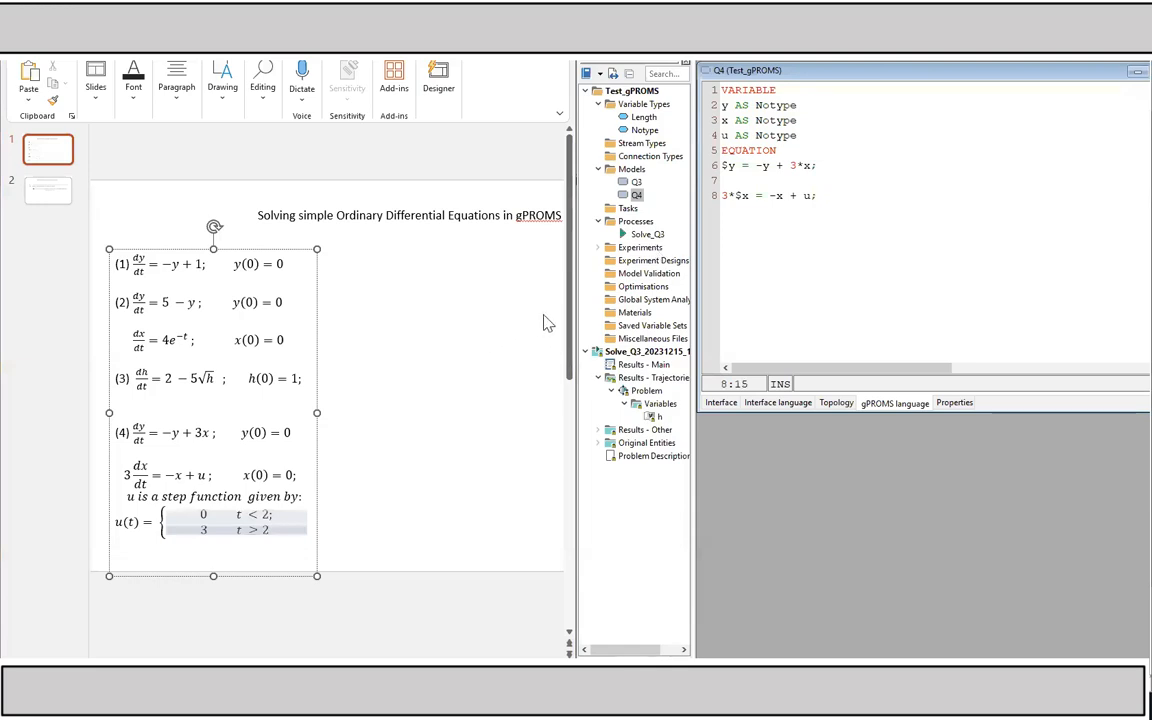
mouse_move(450, 364)
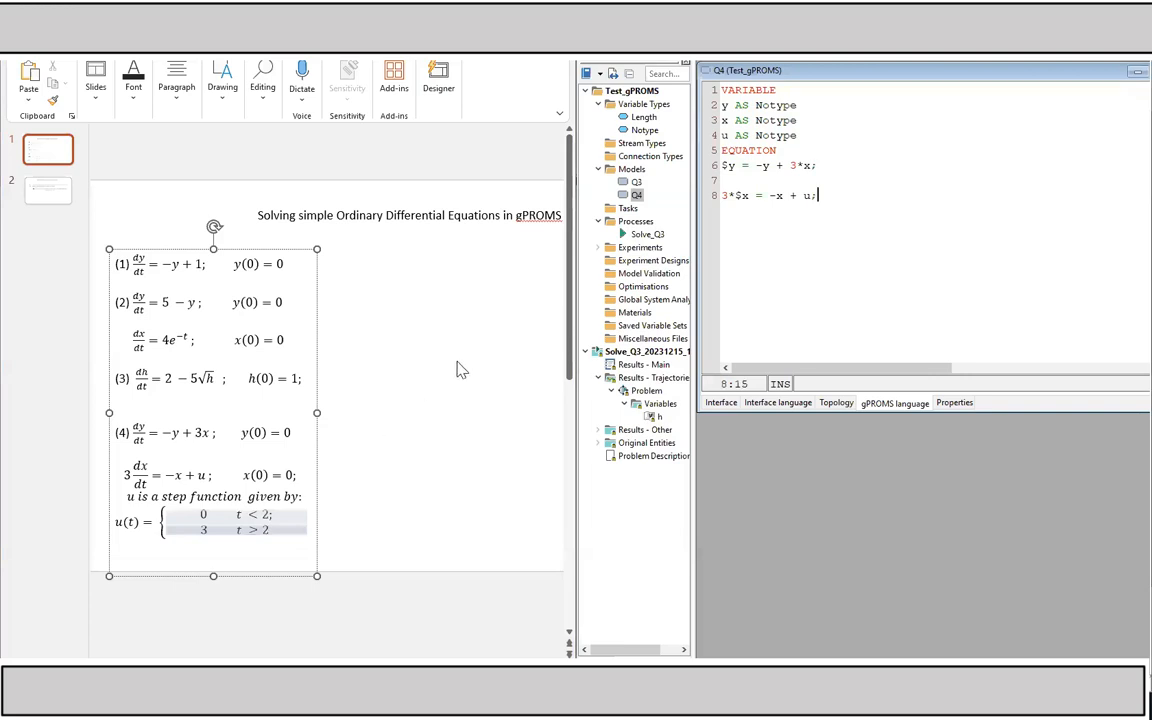
mouse_move(650, 198)
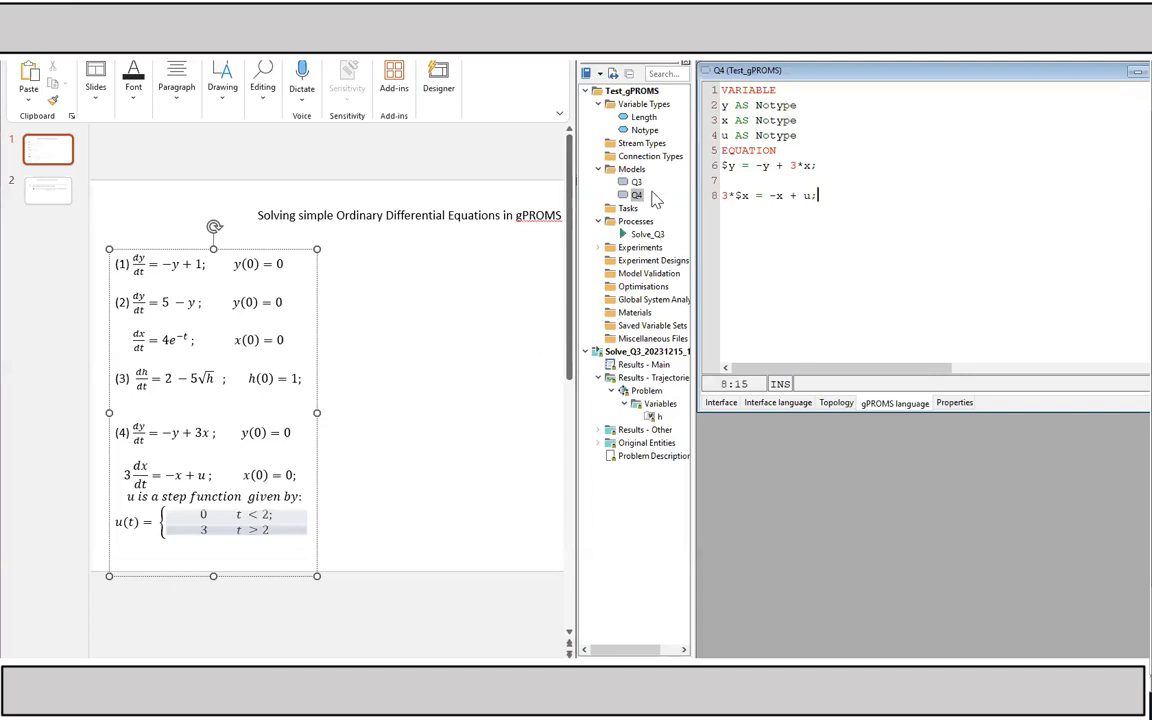
Create a new process entity named Solve_Q4 under Processes.
click(636, 220)
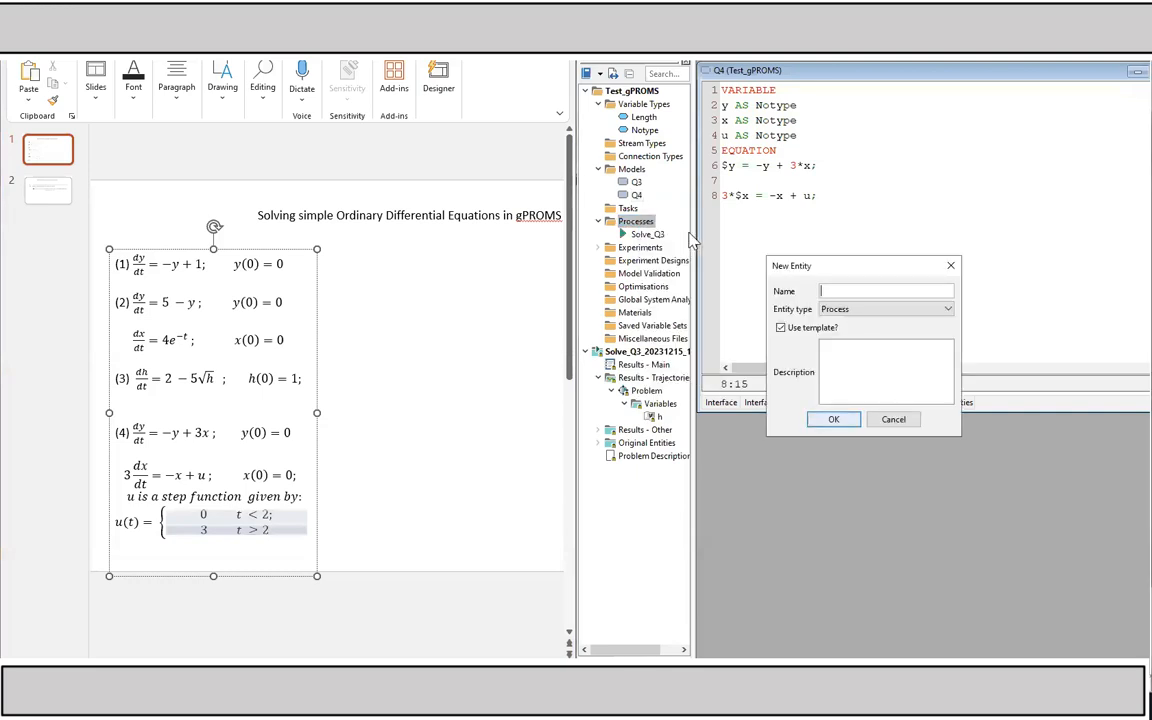
text(Sol)
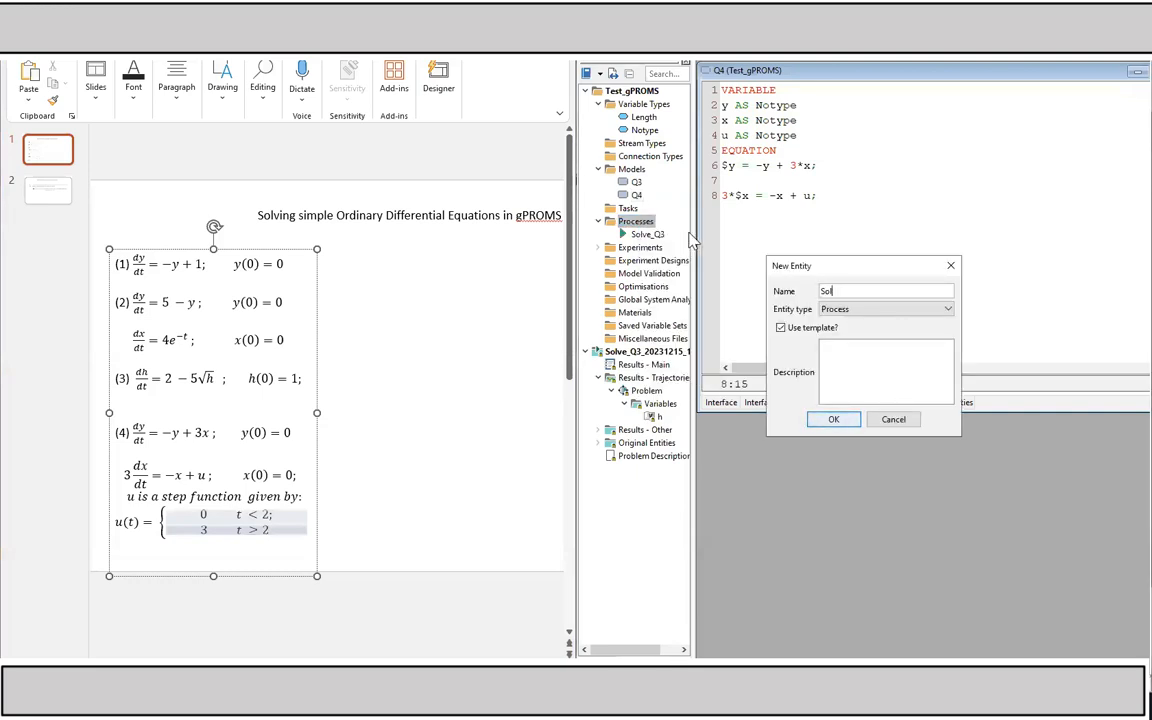
text(ve_Q)
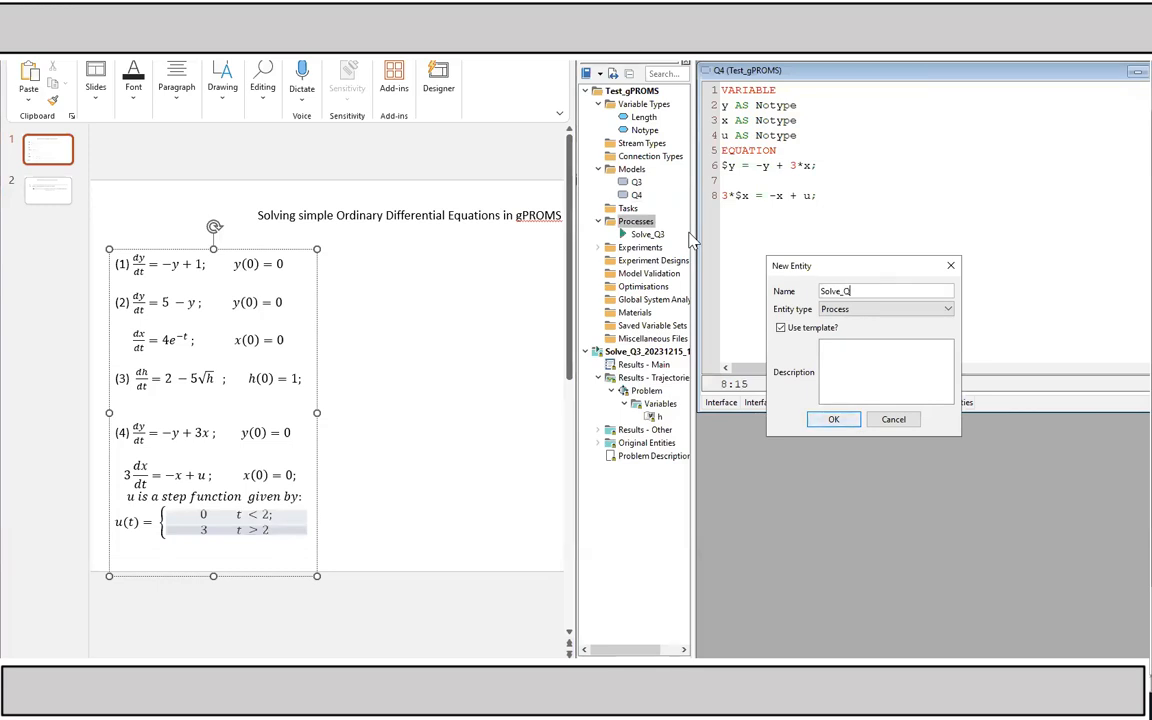
click(832, 420)
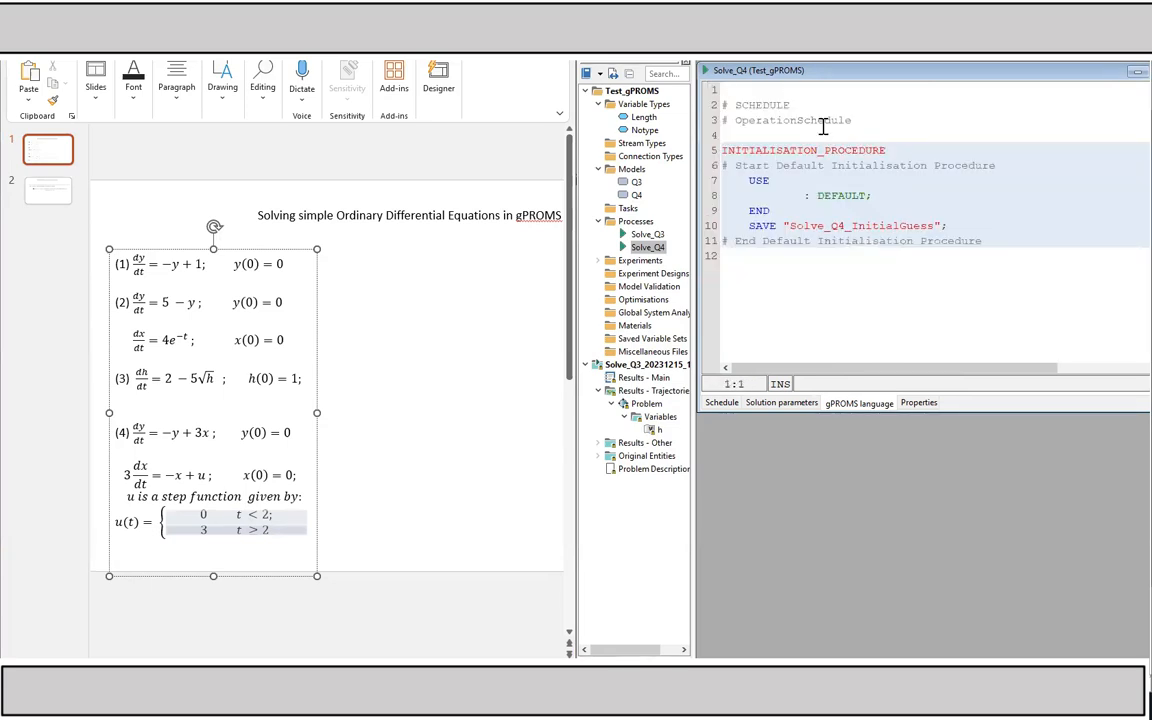
Write UNIT Problem AS Q4 at the top of the Solve_Q4 process.
text(UNIT)
text(Pro)
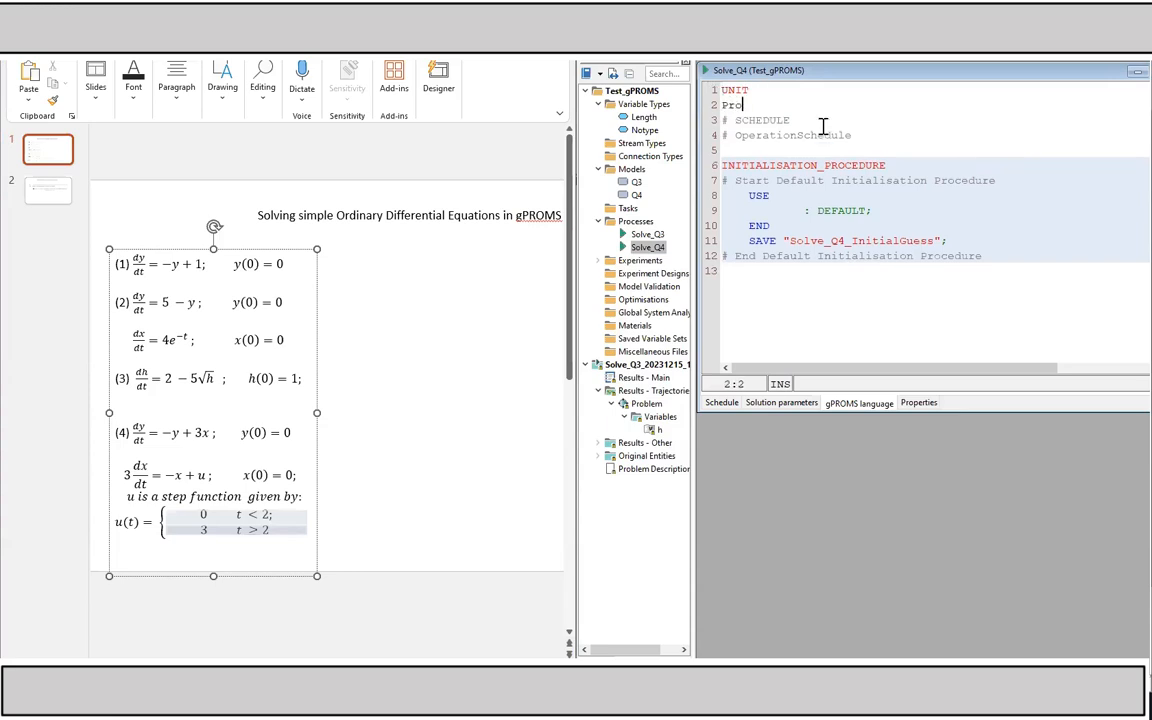
text(blem)
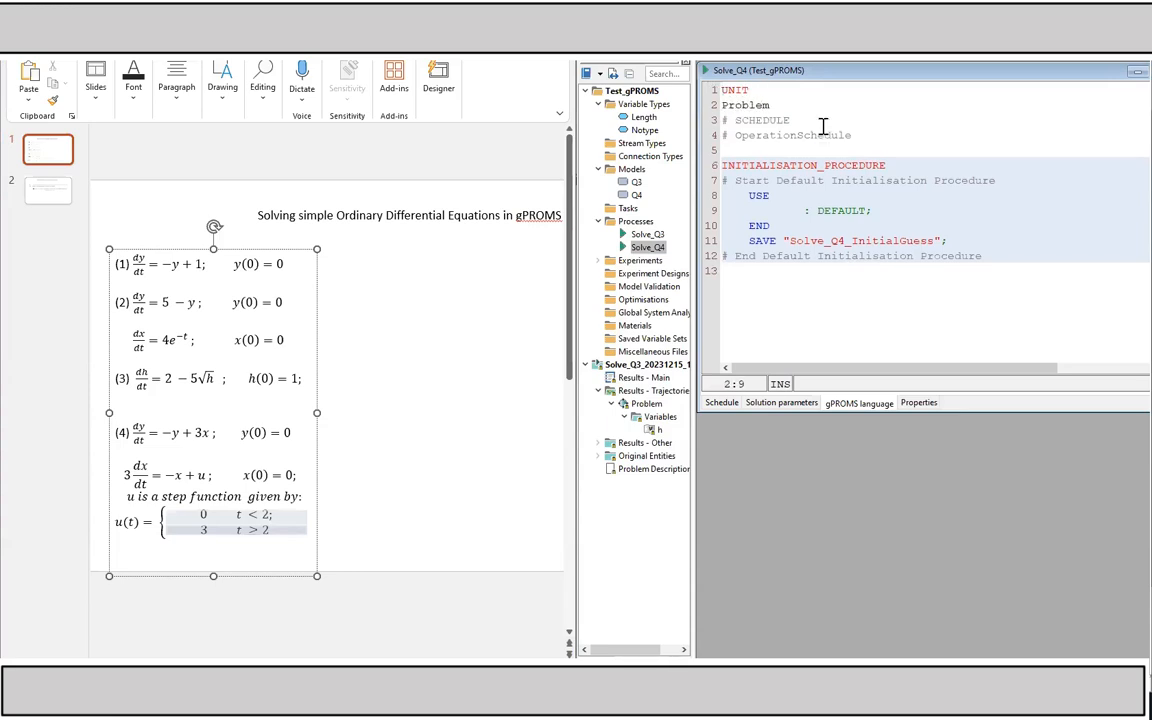
text(AS Q4)
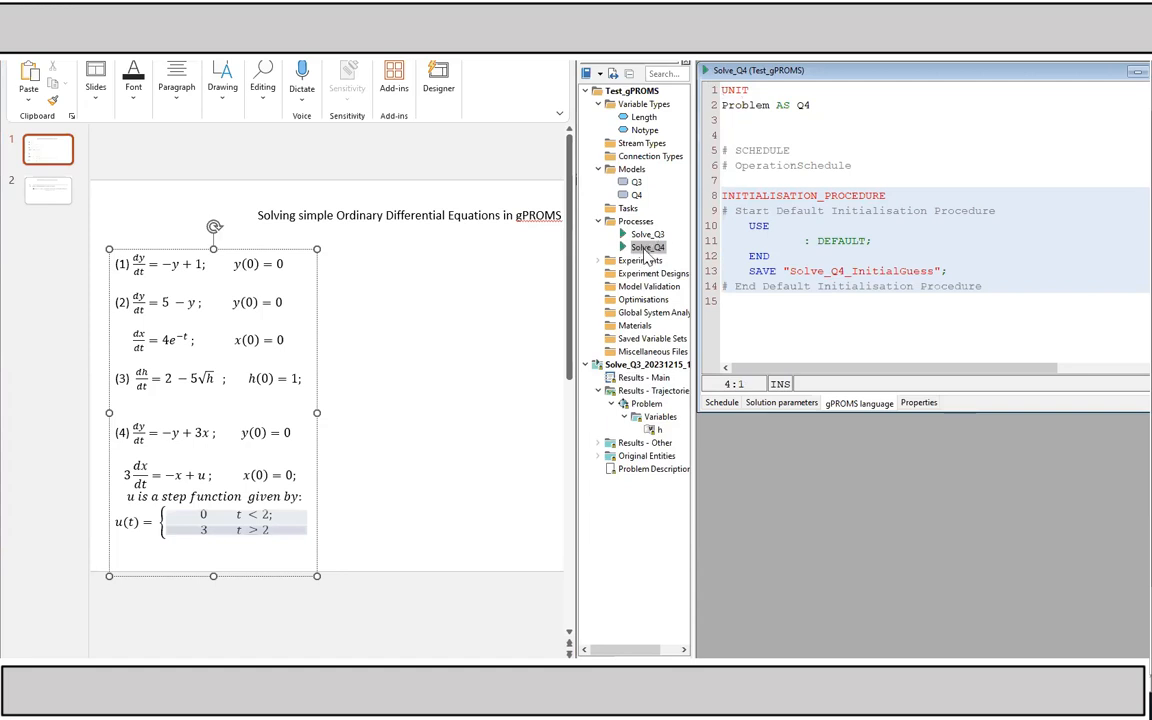
mouse_move(648, 248)
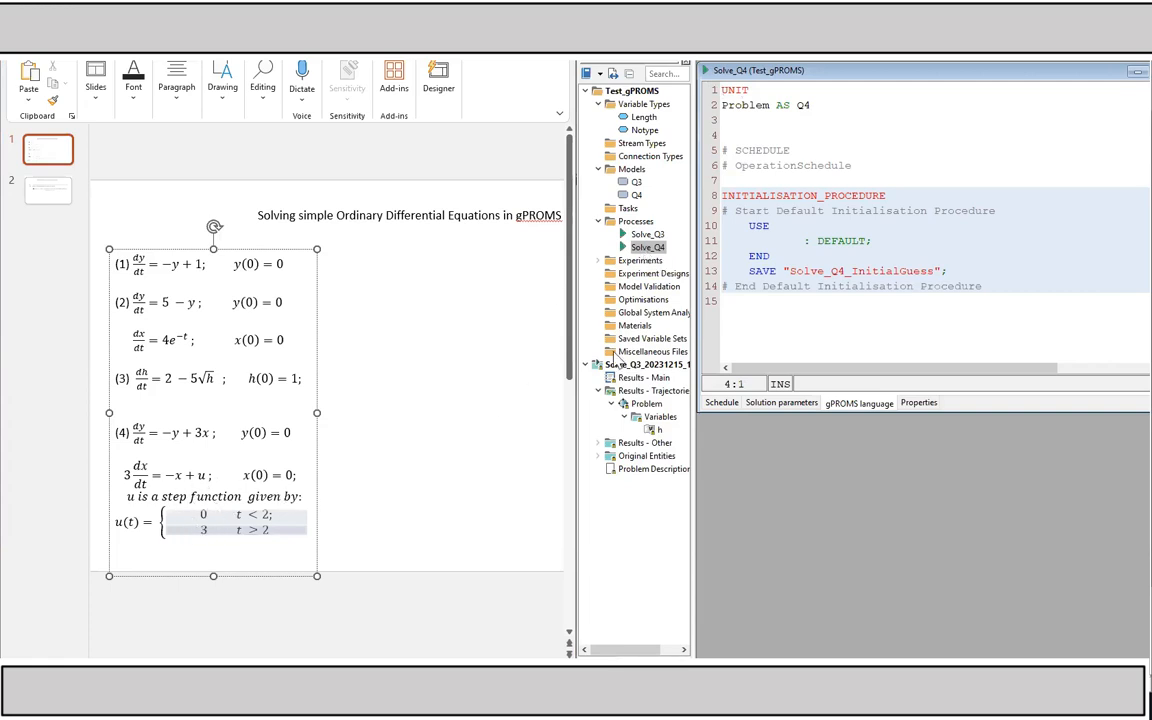
mouse_move(556, 370)
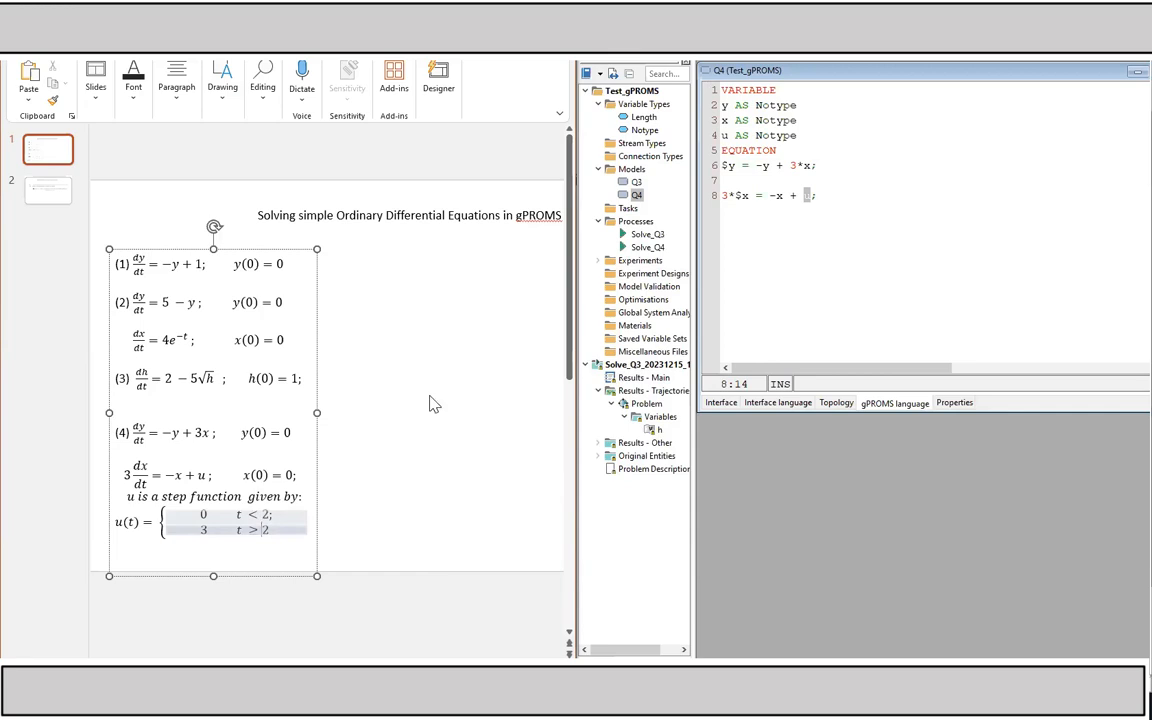
mouse_move(680, 244)
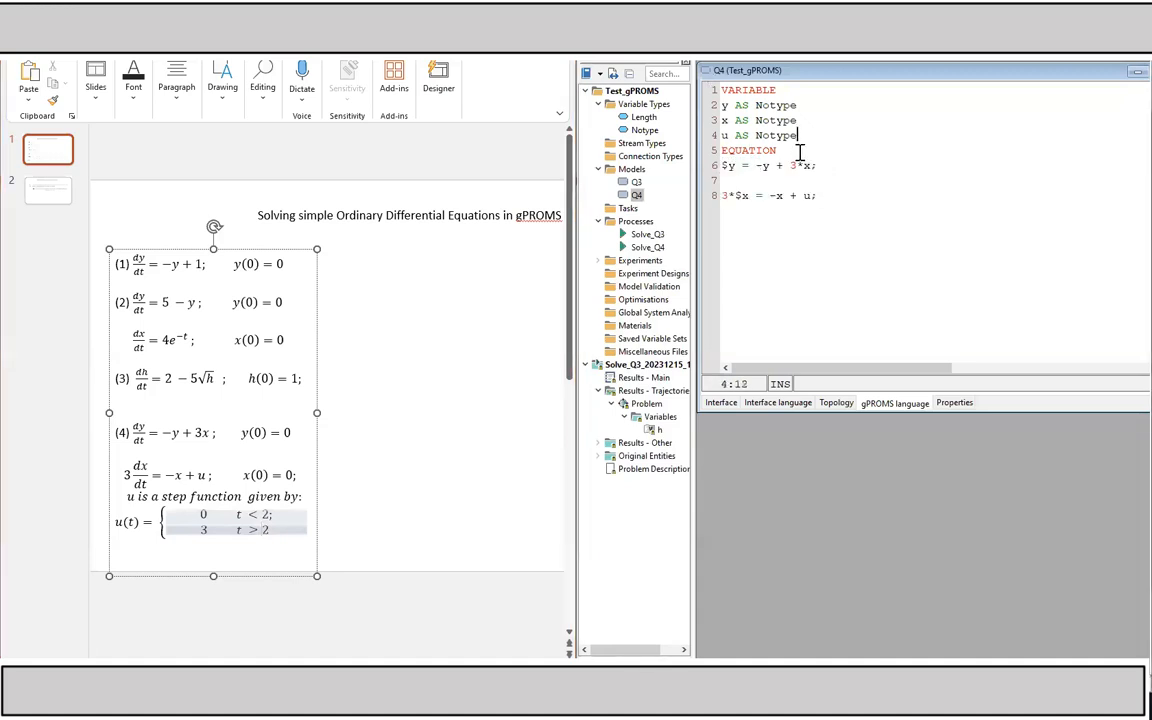
Add an ASSIGN section to Solve_Q4 setting Problem.u := 2;.
click(648, 248)
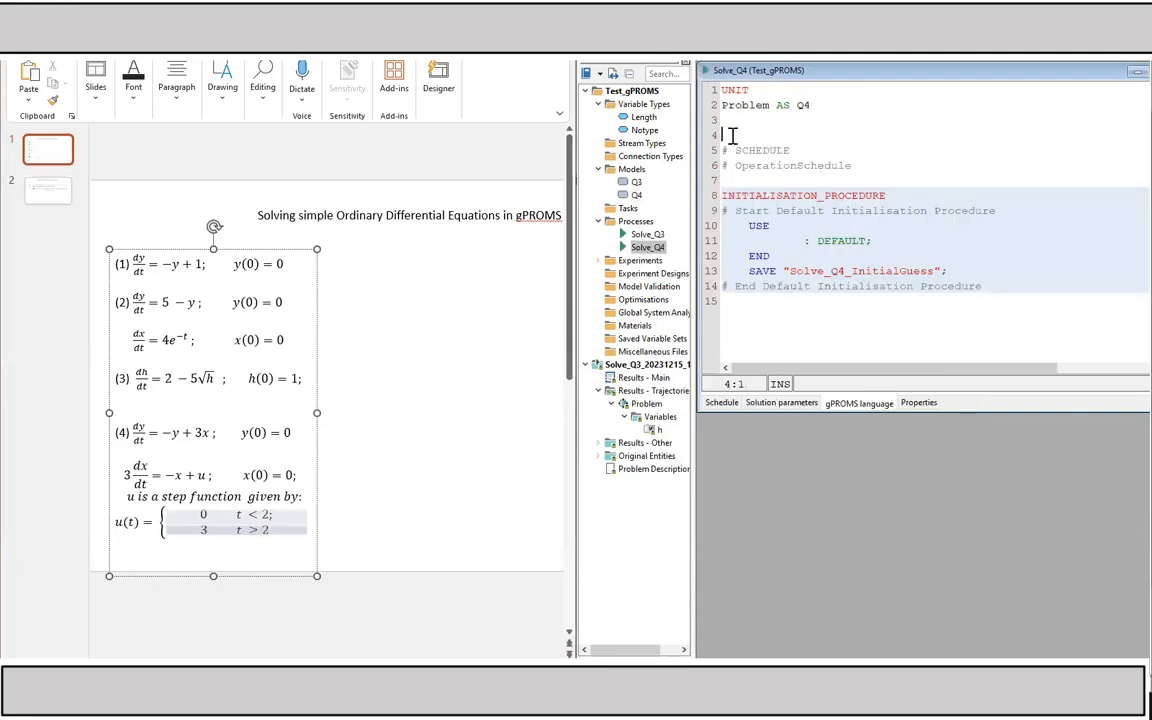
text(A)
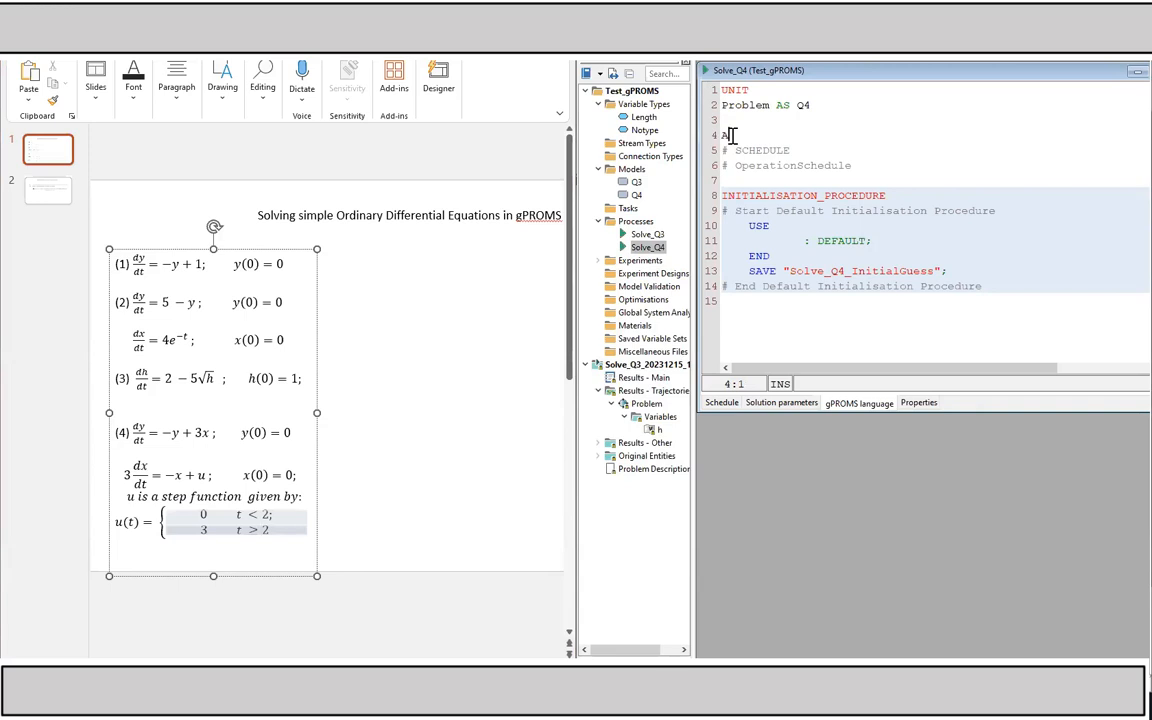
text(SSIGN)
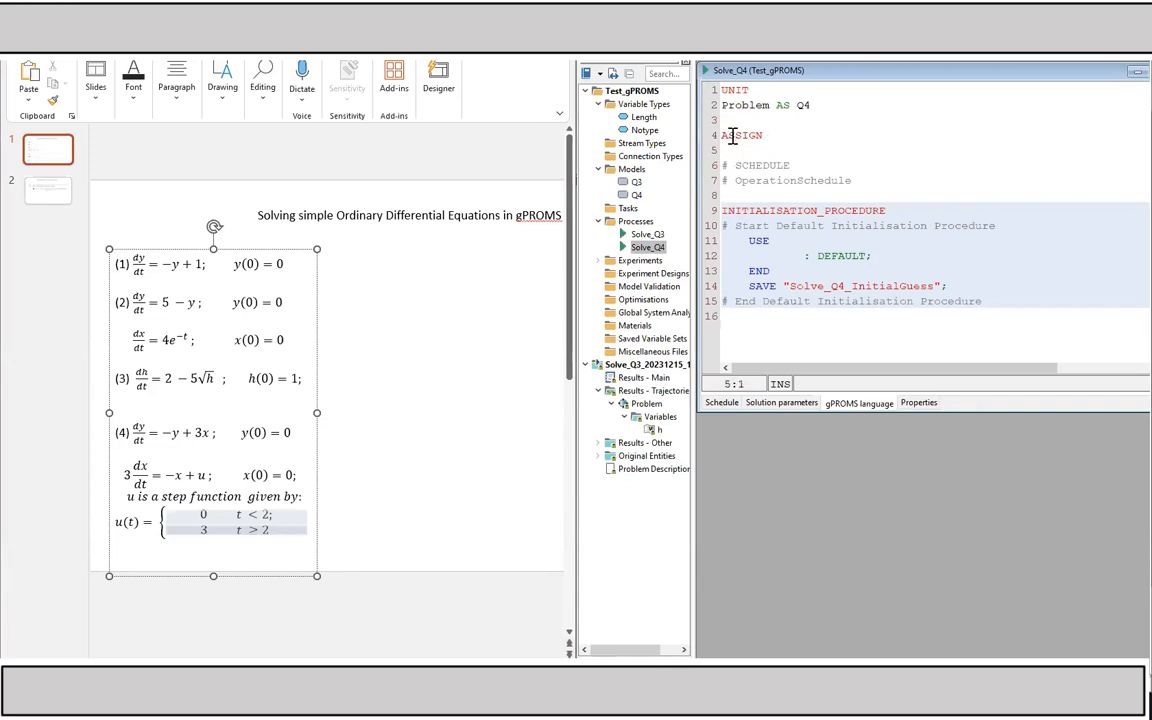
text(Problem.u)
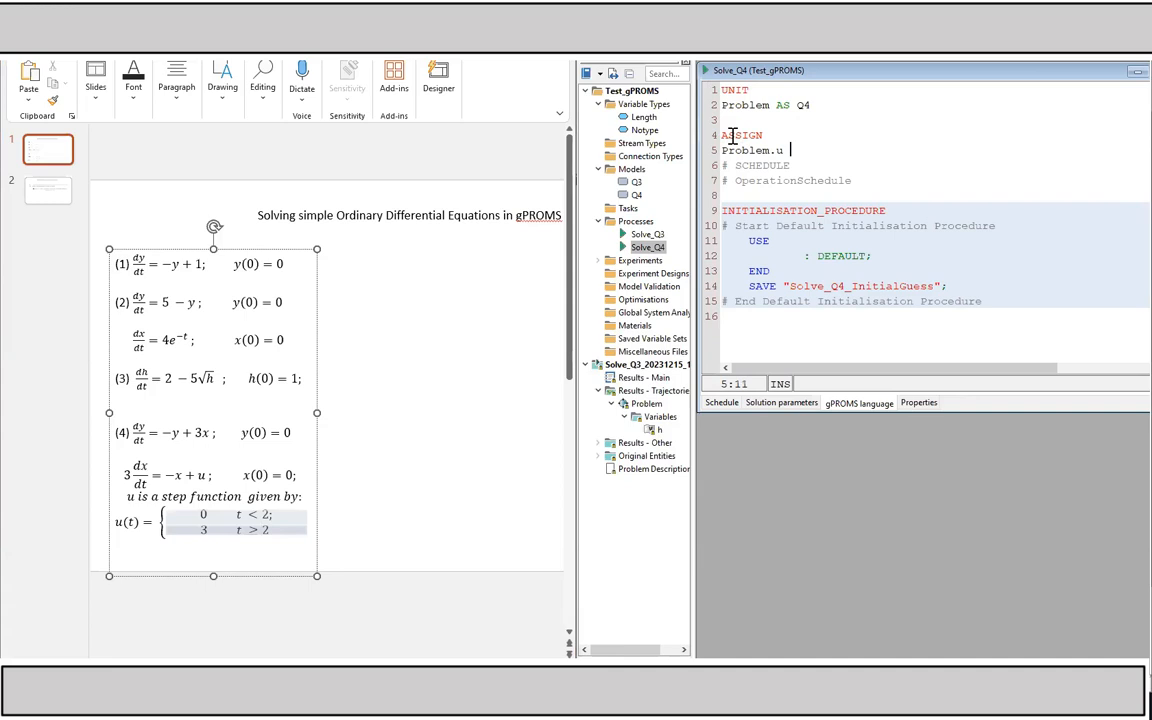
text(:=)
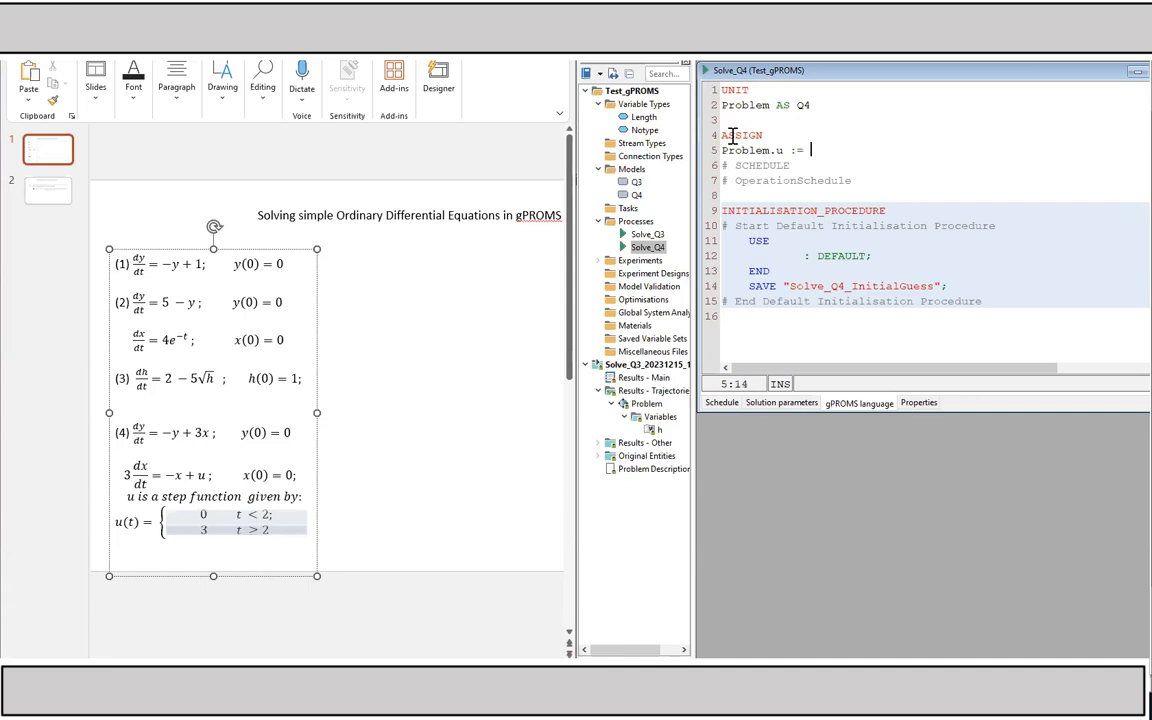
text(2;)
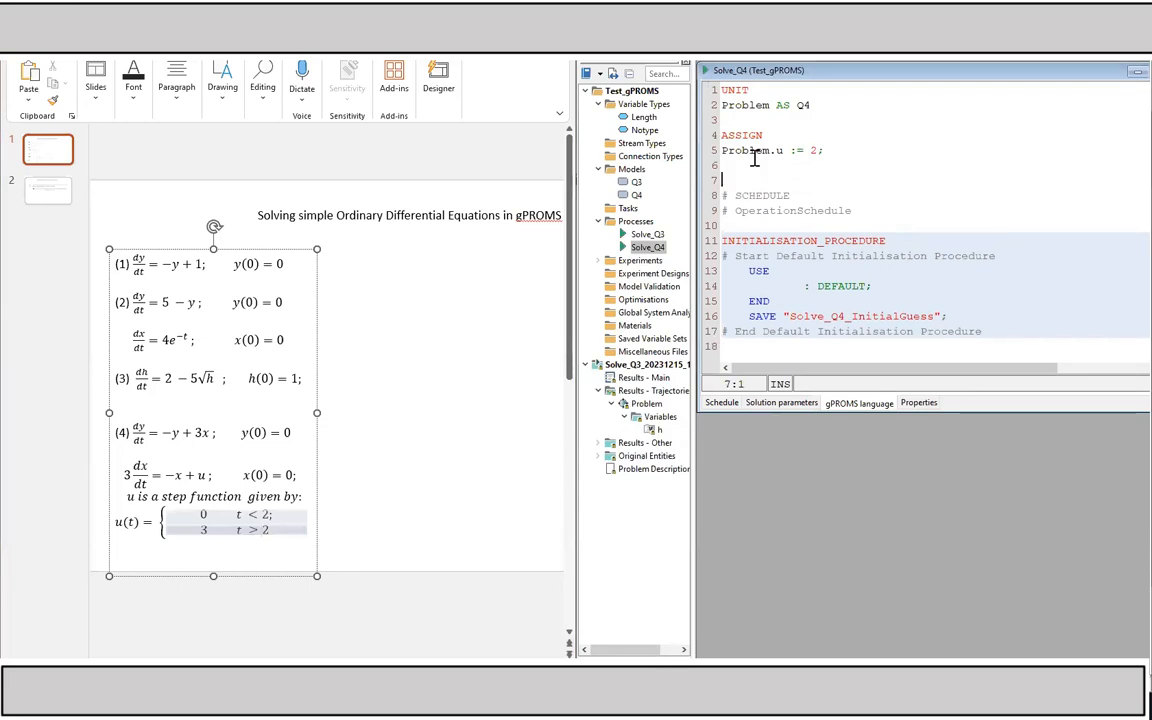
Add an INITIAL section setting Problem.y = 0; and Problem.x = 0;.
text(I)
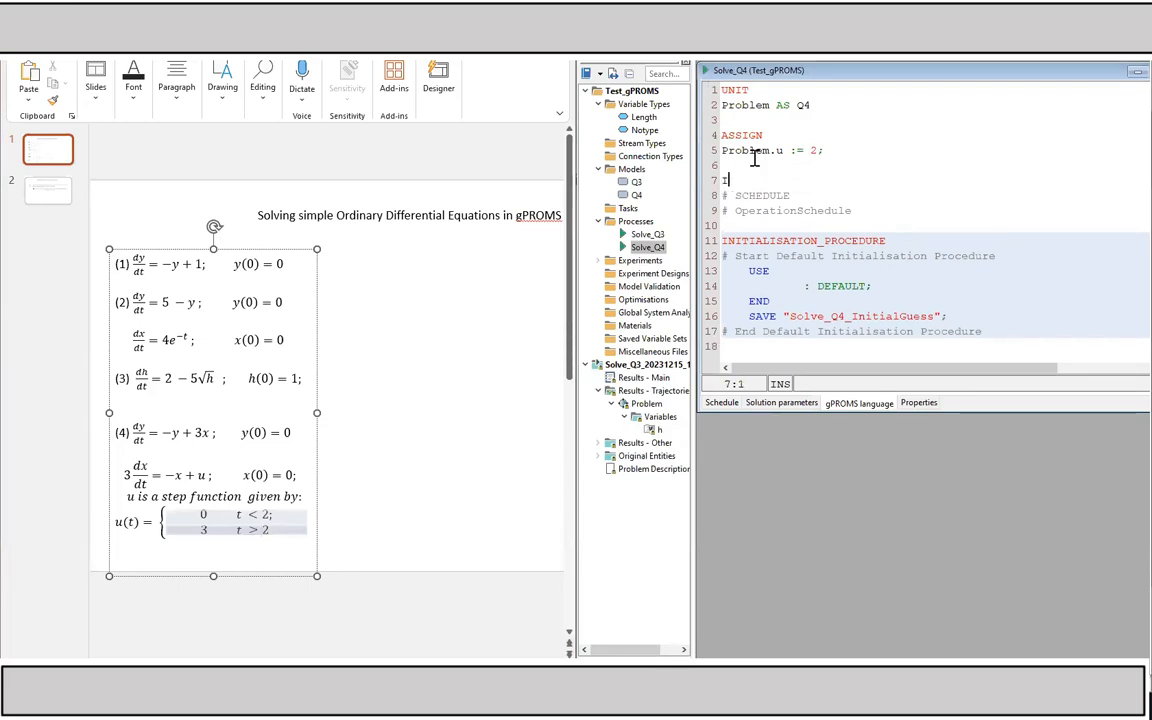
text(NITIAL)
text(Problem.)
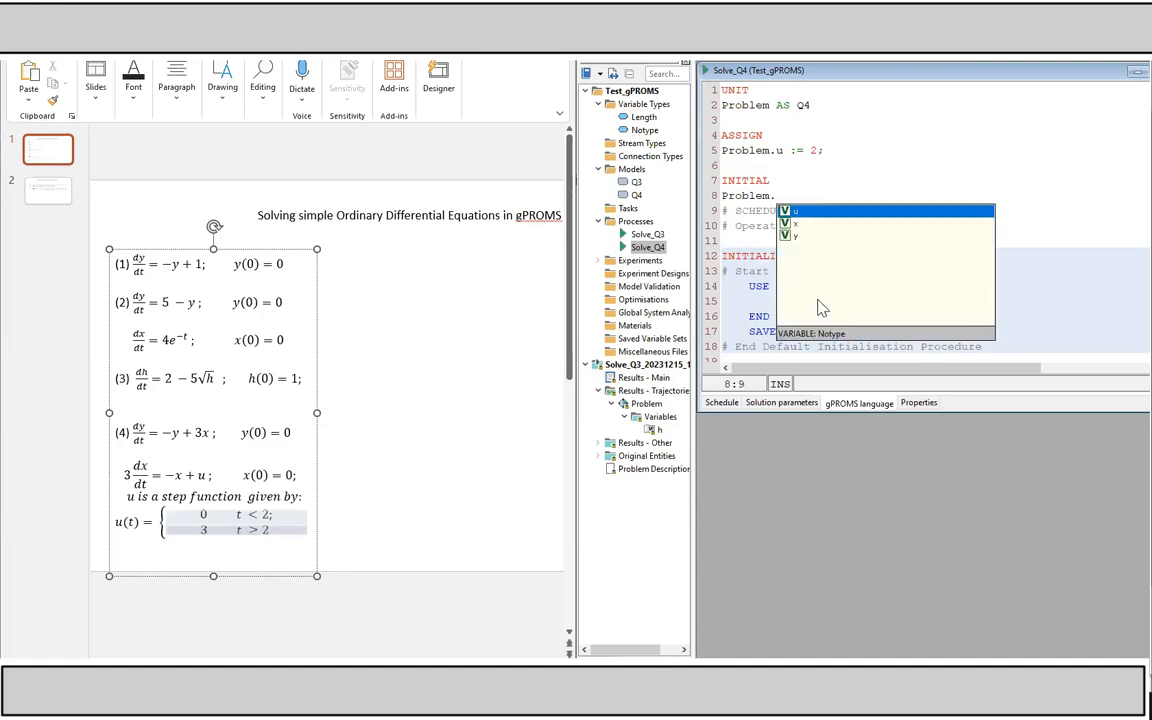
text(y = 0;)
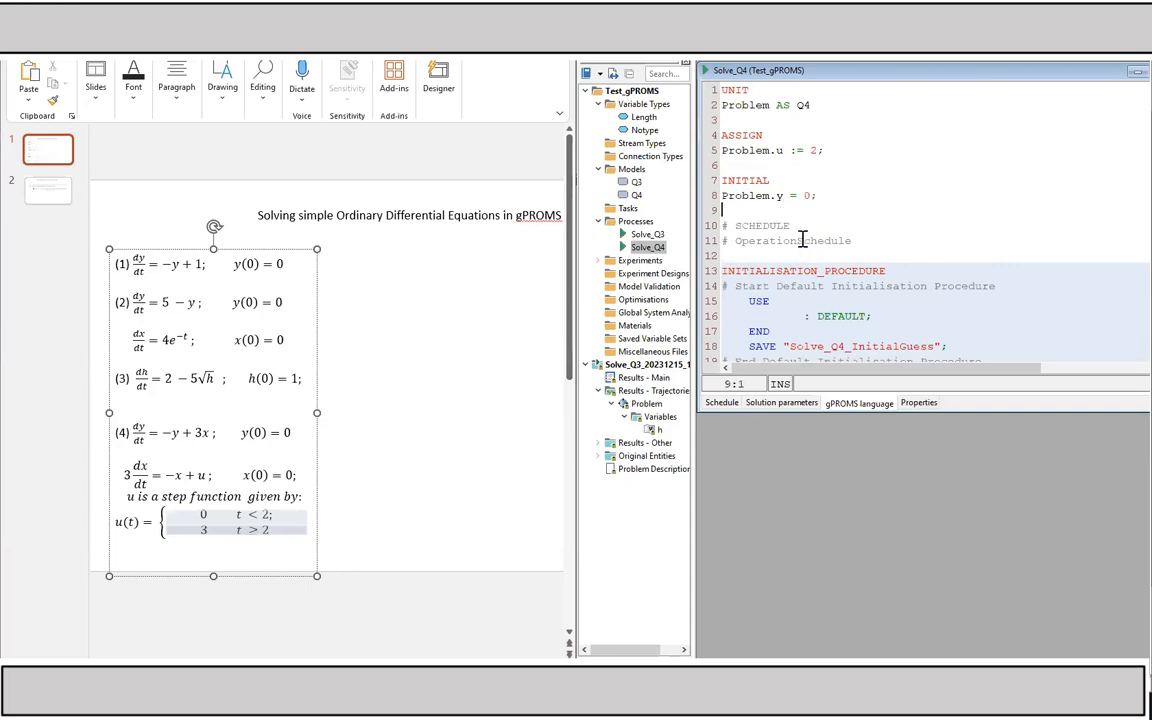
text(Problem.x = 0;)
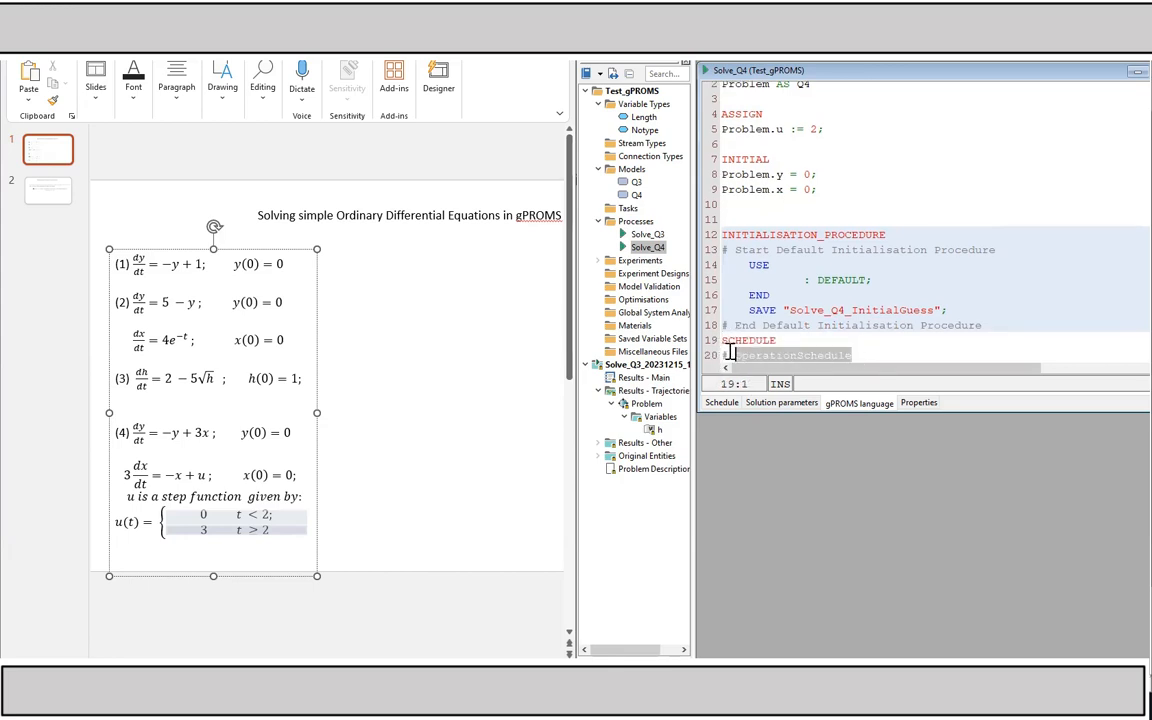
Start the schedule with SEQUENCE and CONTINUE FOR 2;.
click(816, 128)
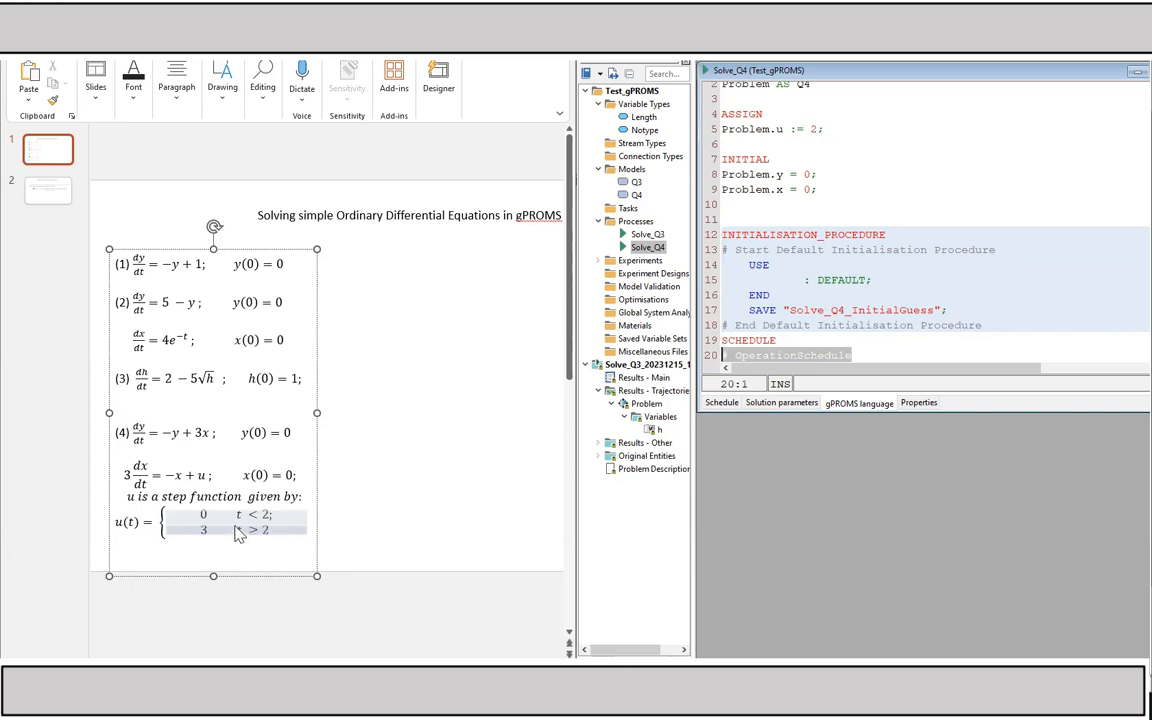
mouse_move(244, 536)
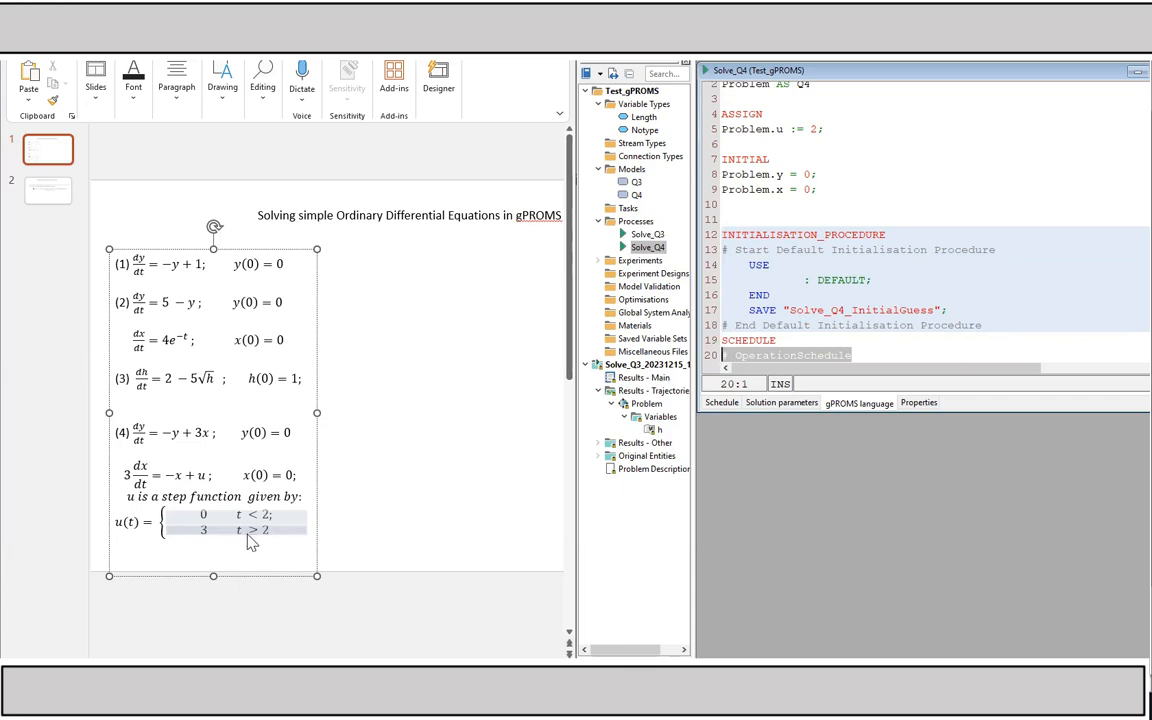
mouse_move(212, 540)
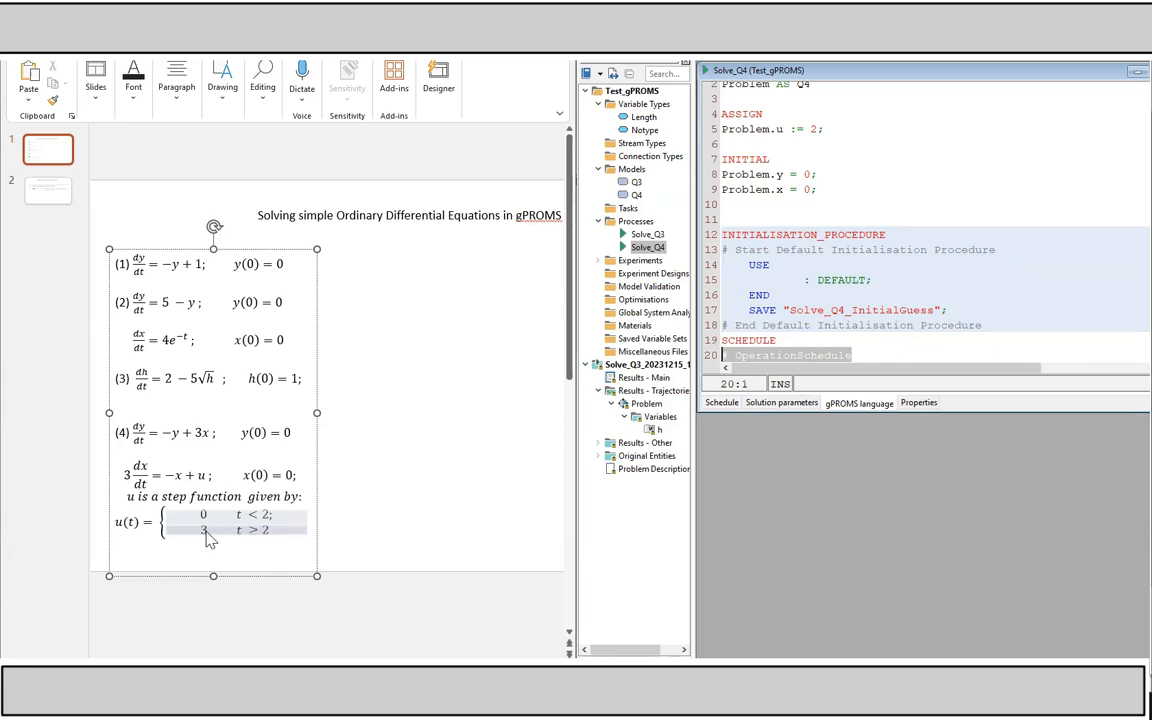
mouse_move(422, 496)
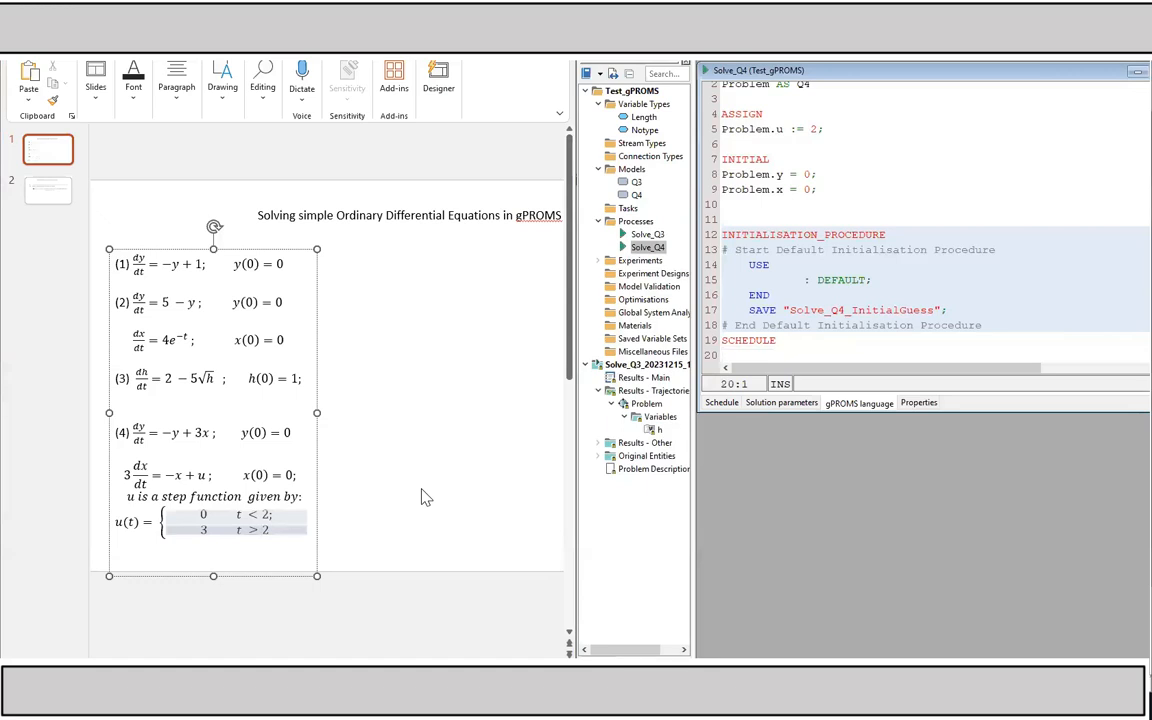
text(SEQUENCE)
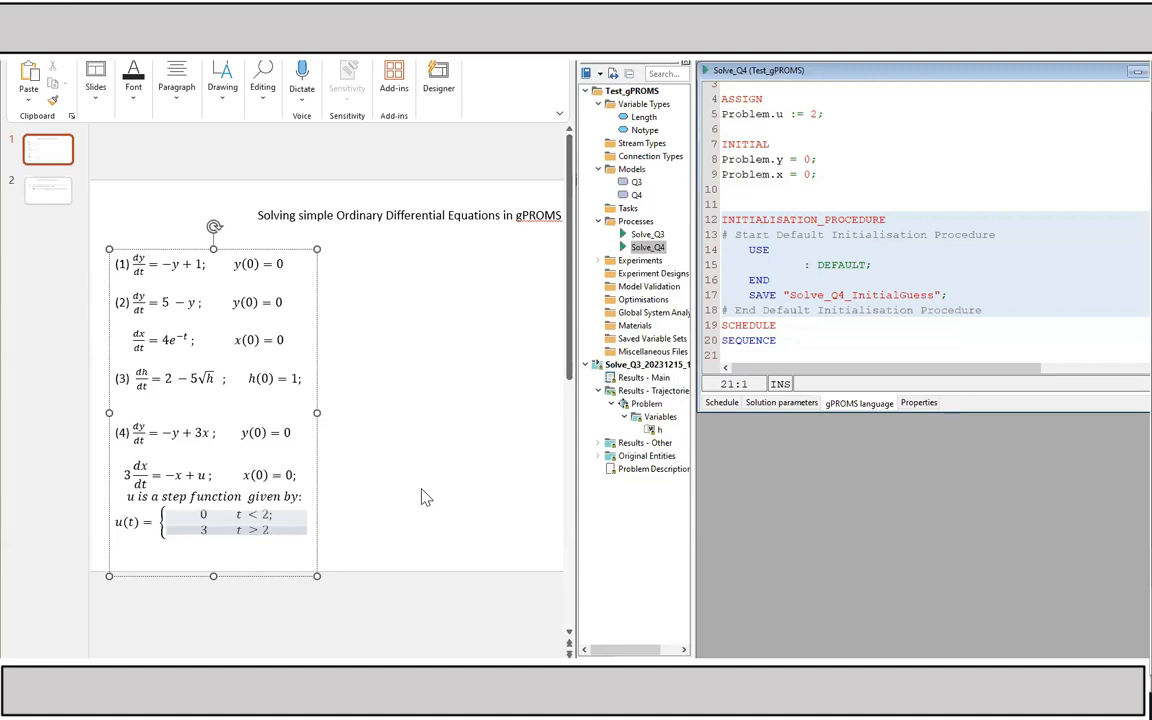
click(722, 354)
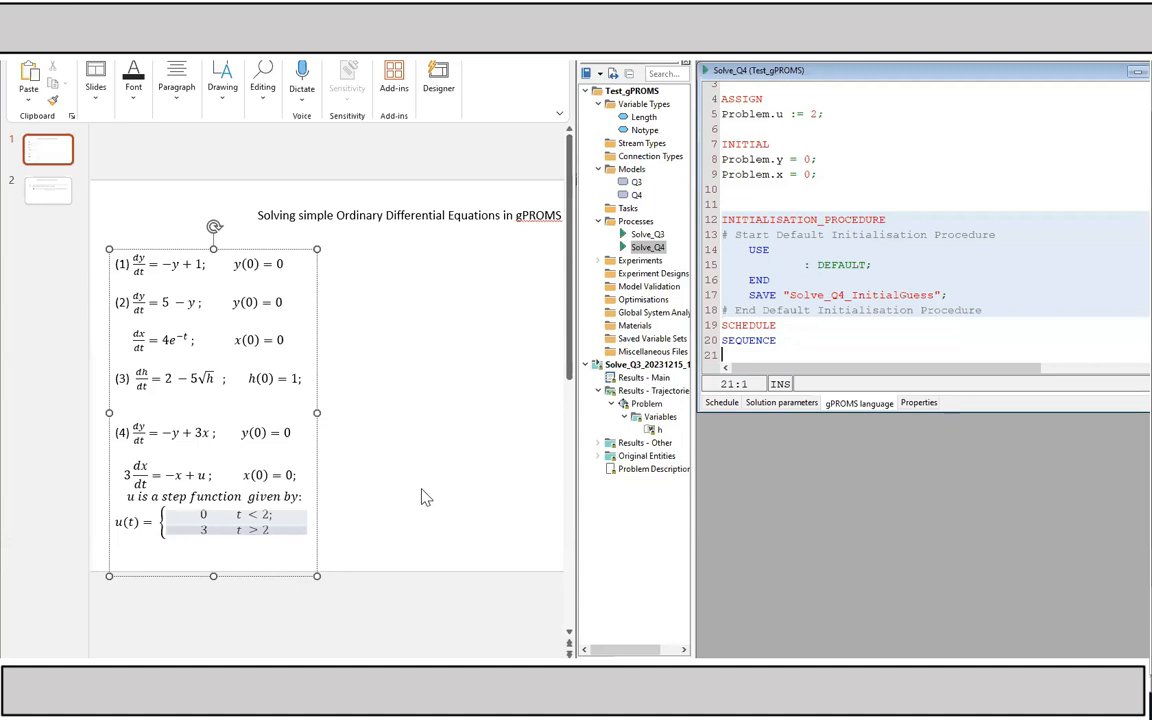
text(CONTINUE FOR)
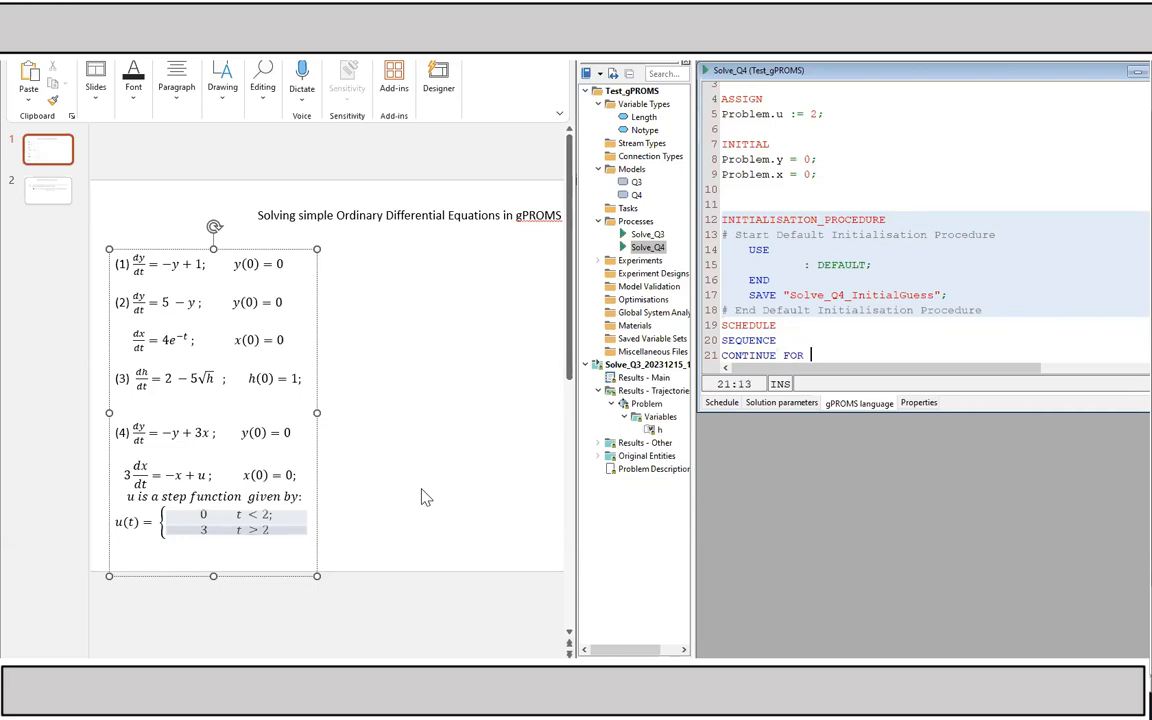
text(2;)
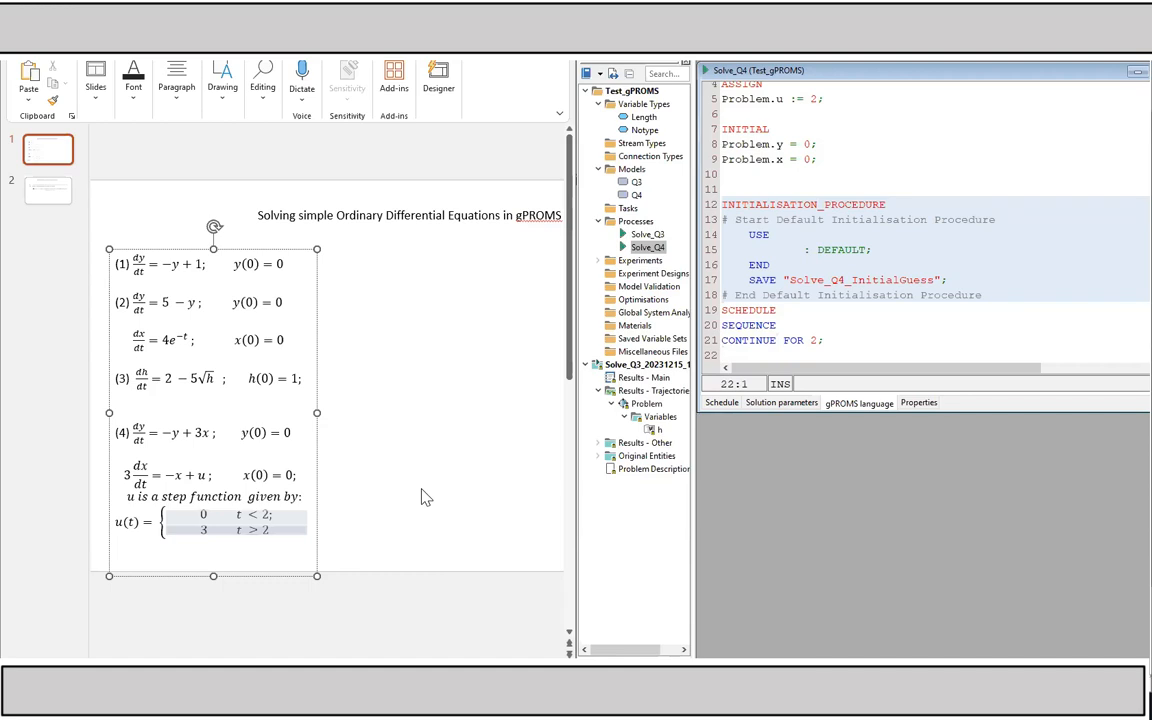
Add a REASSIGN block setting Problem.u := 3 and close it with END # END REASSIGN.
text(RE)
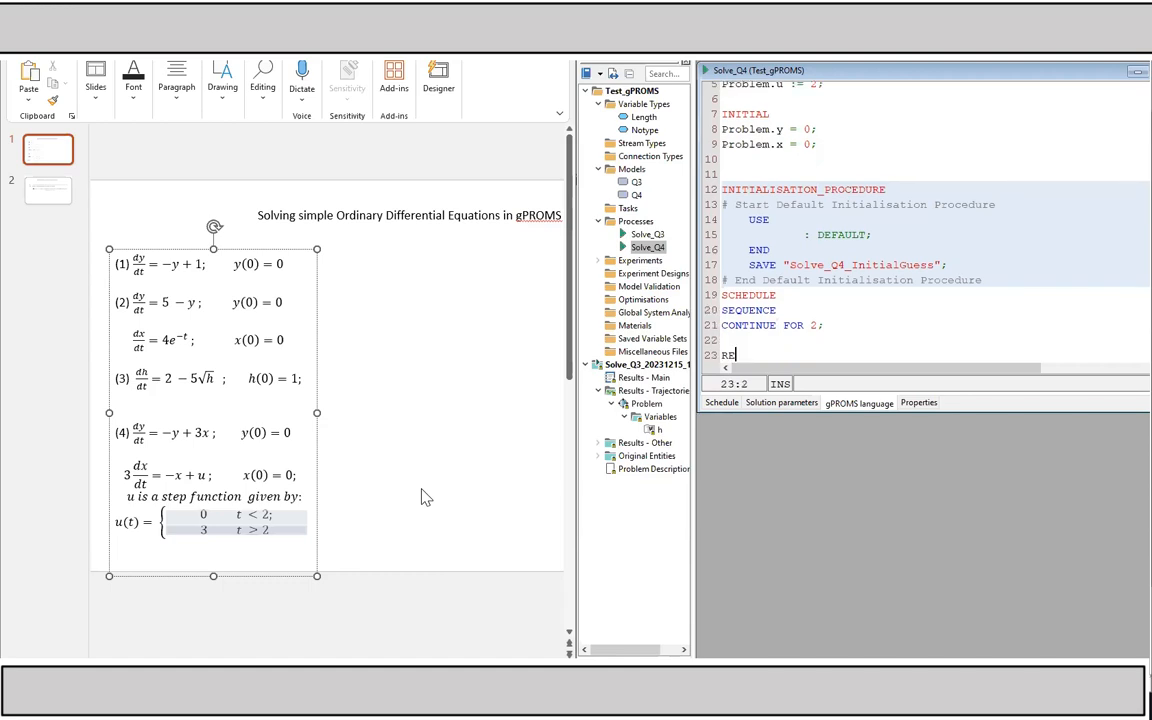
text(ASSIGN)
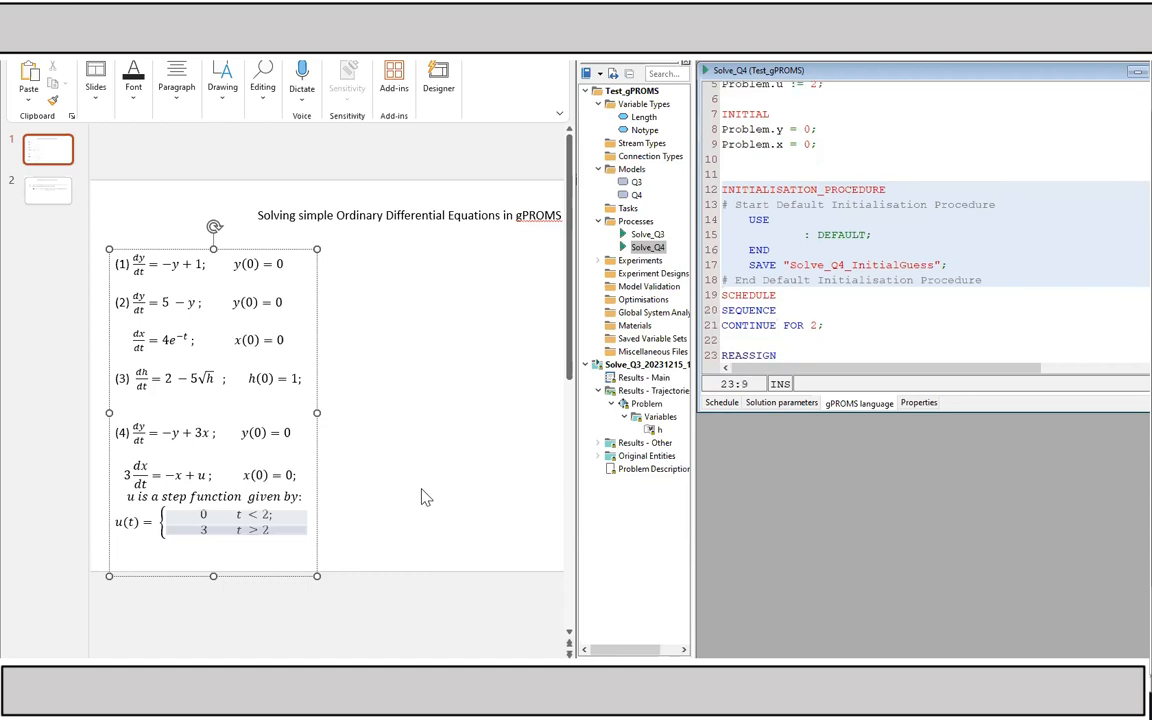
scroll(down, 3)
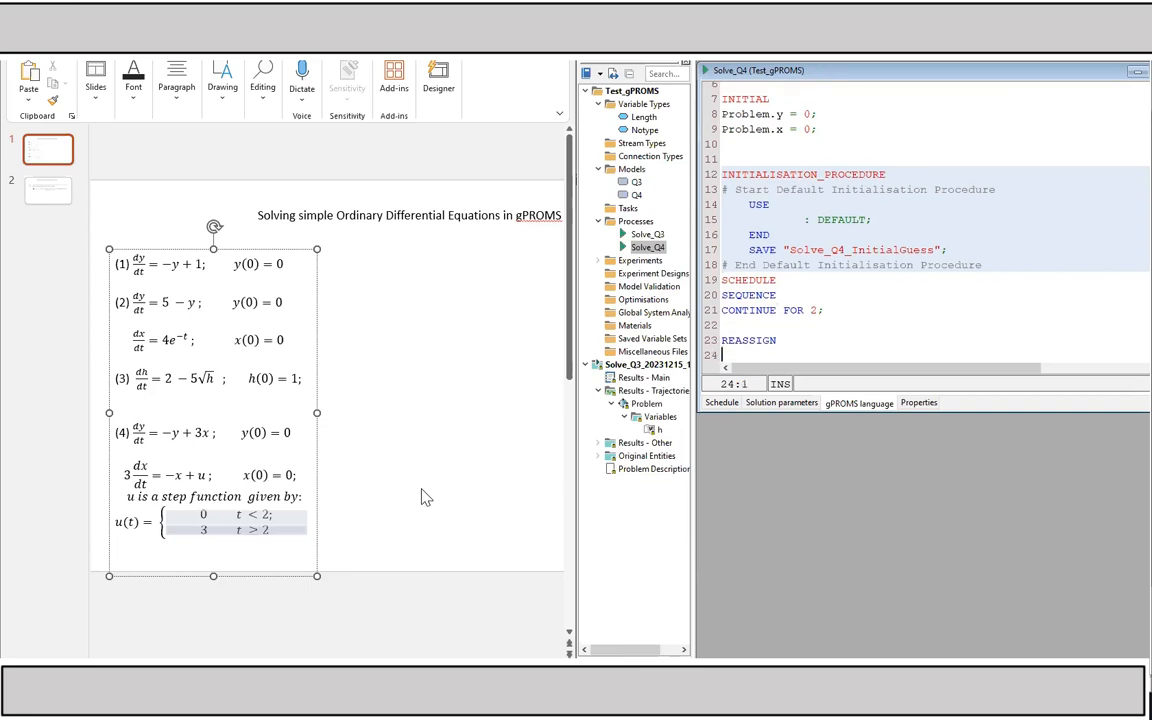
text(Peob)
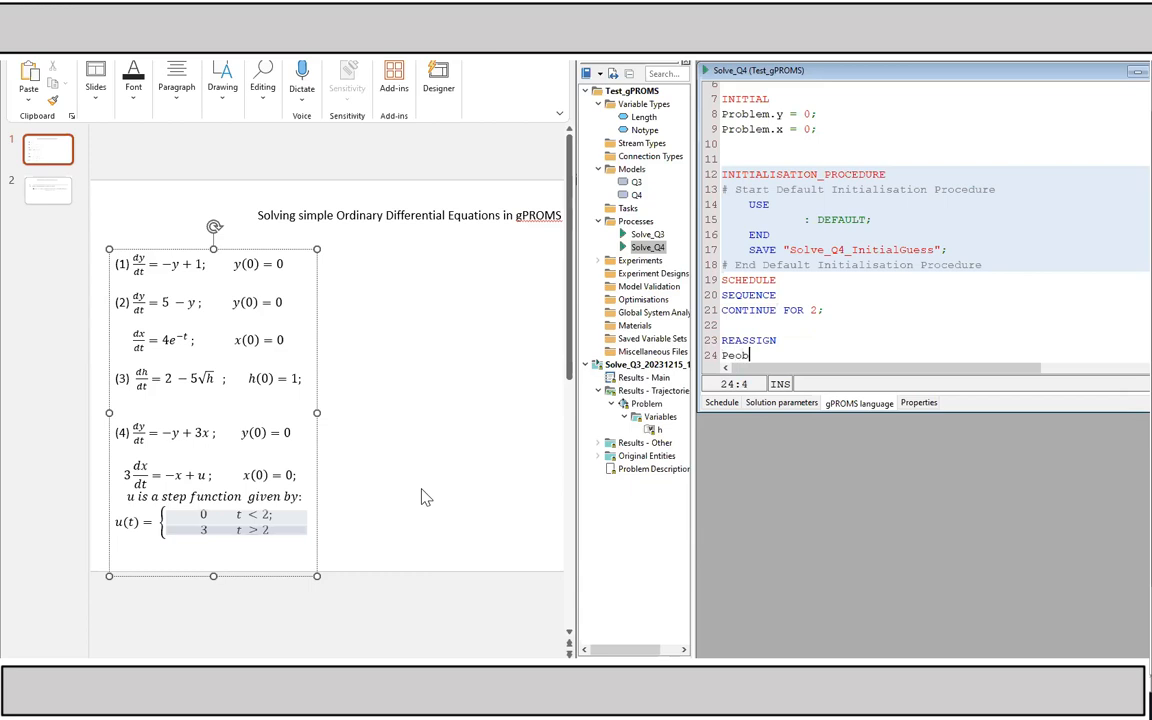
key(BackSpace)
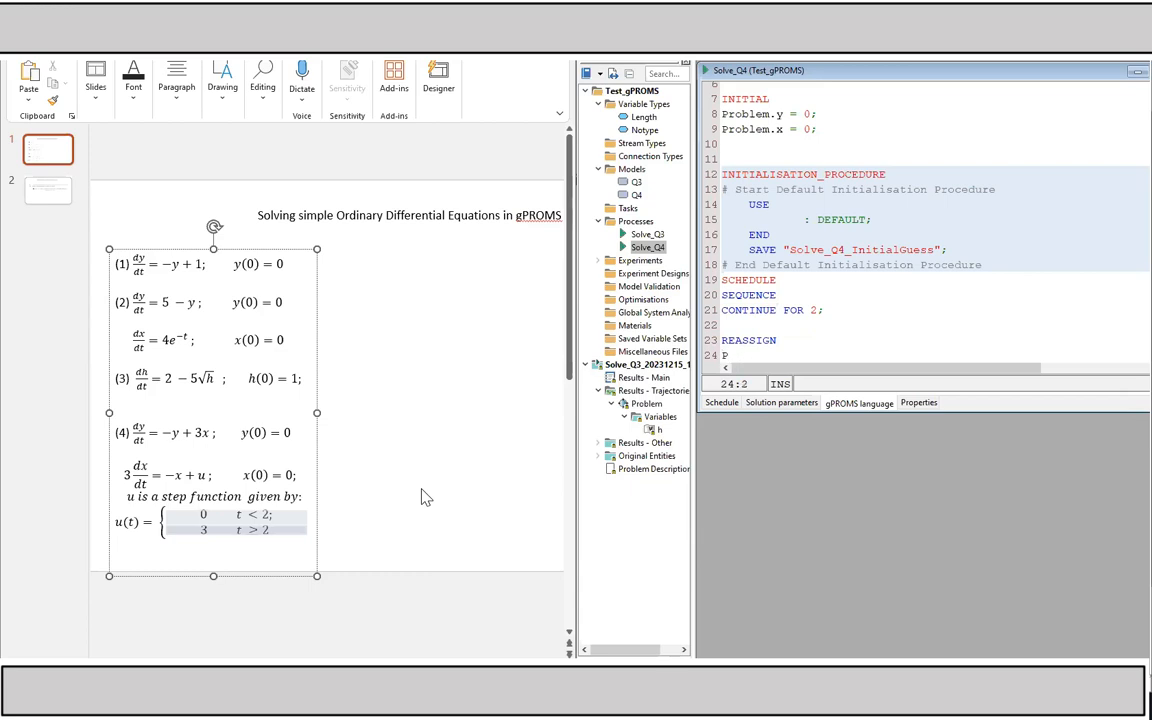
text(roblem)
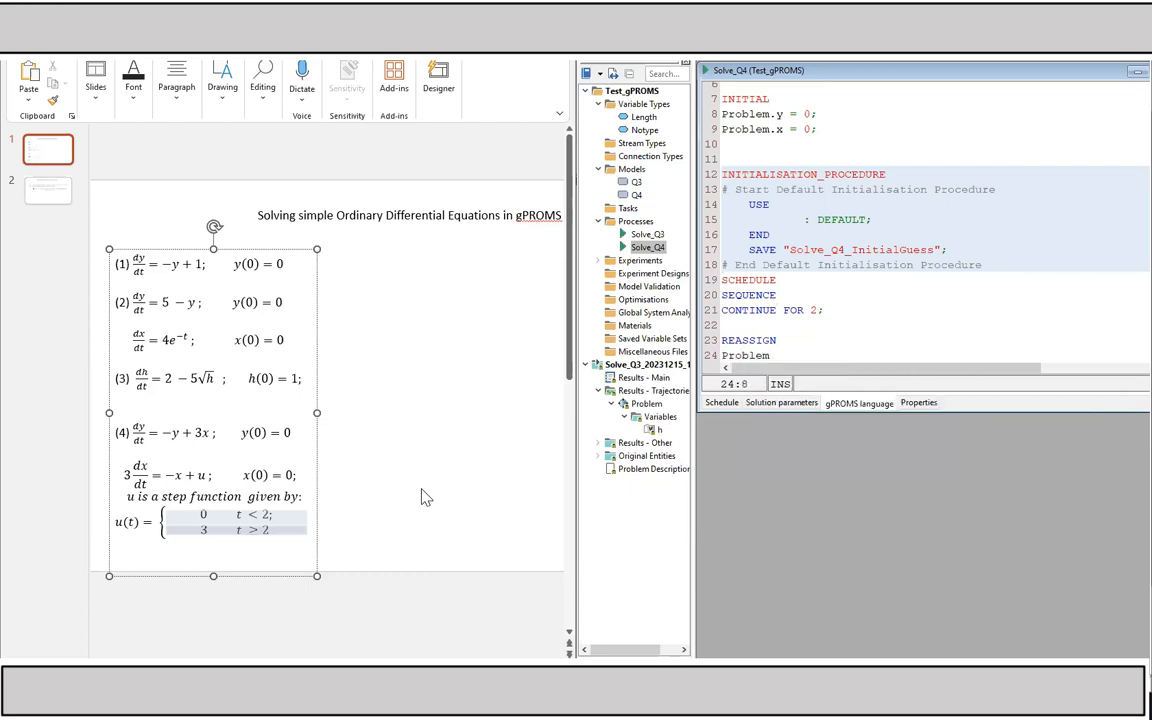
text(.u)
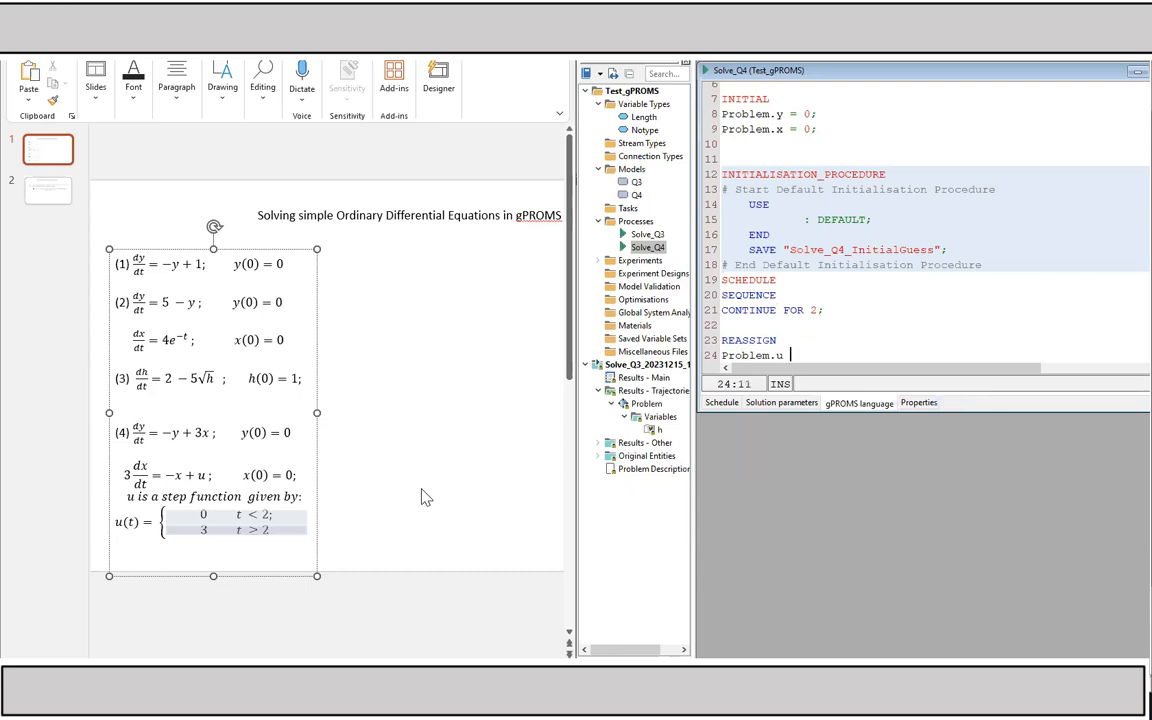
text(:=)
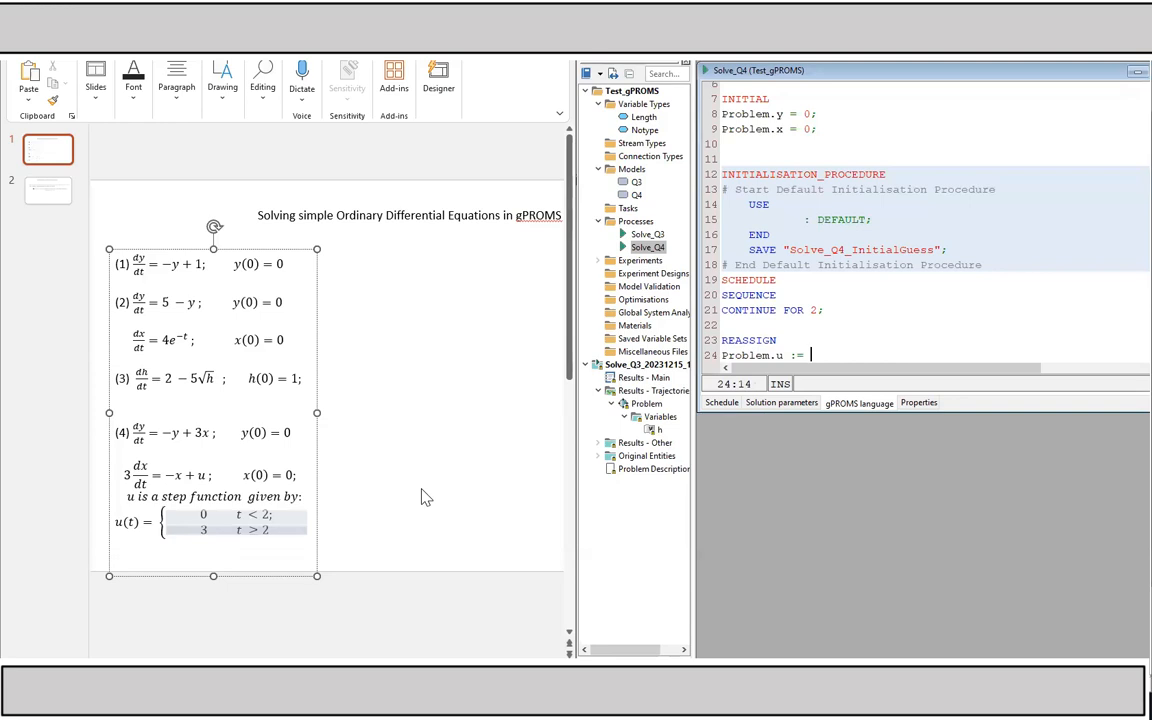
text(3;)
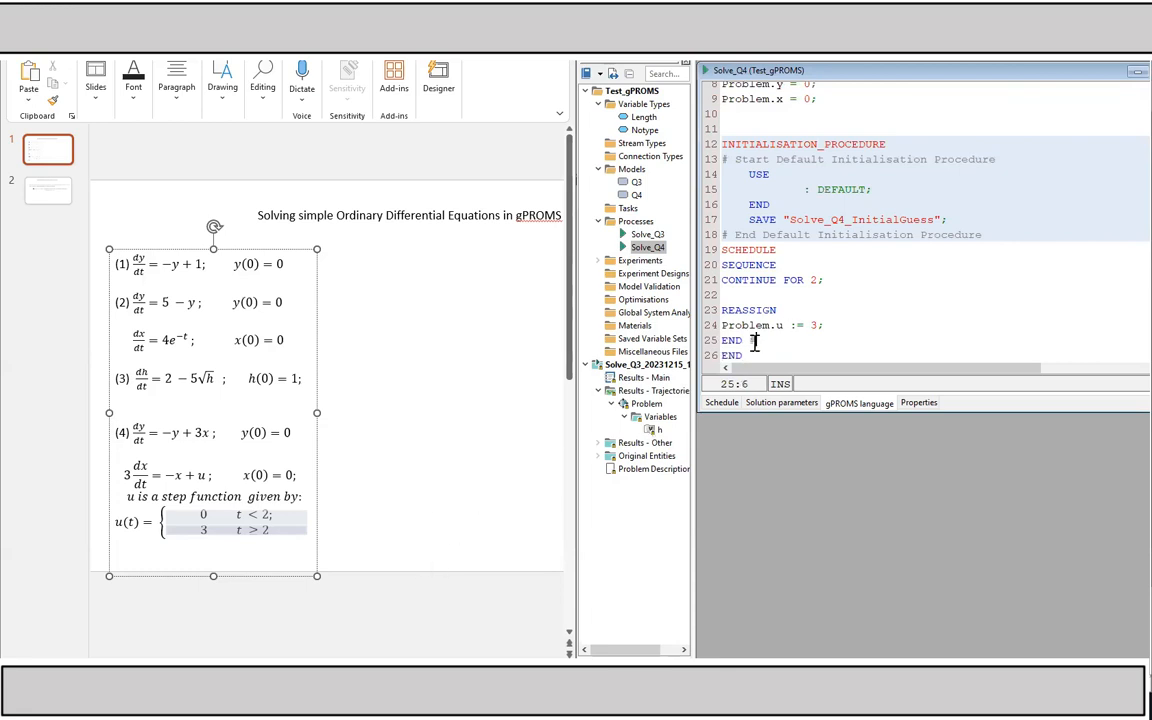
text(END R)
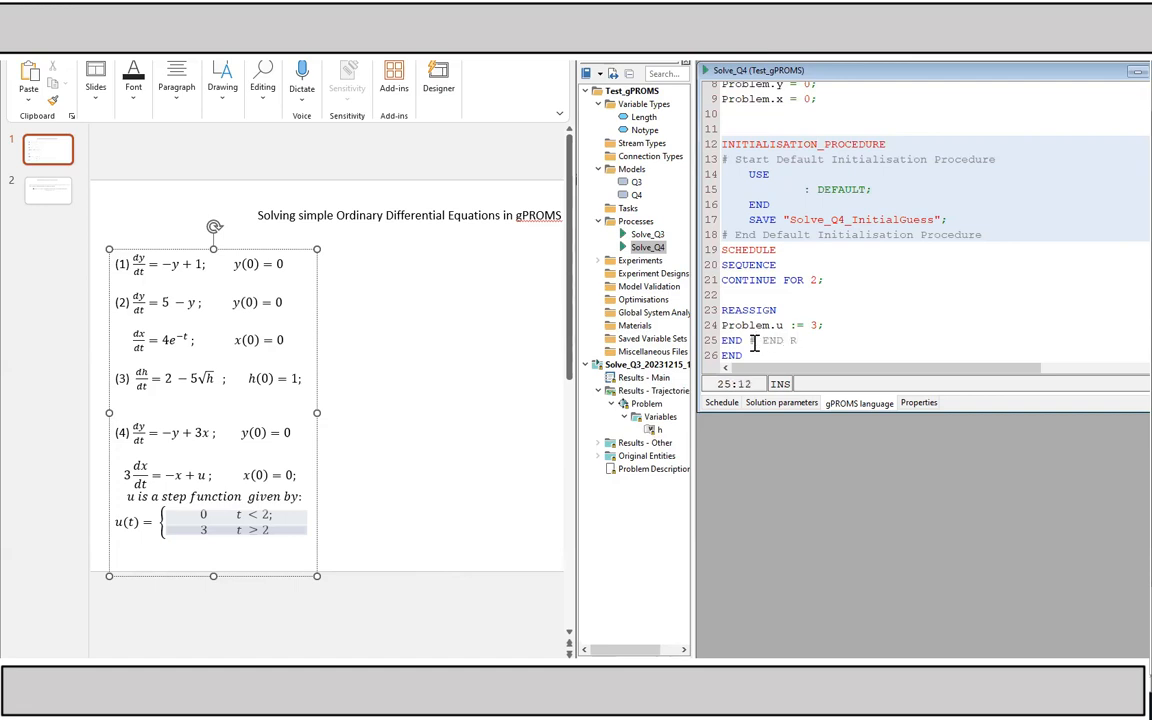
text(EASSIGN)
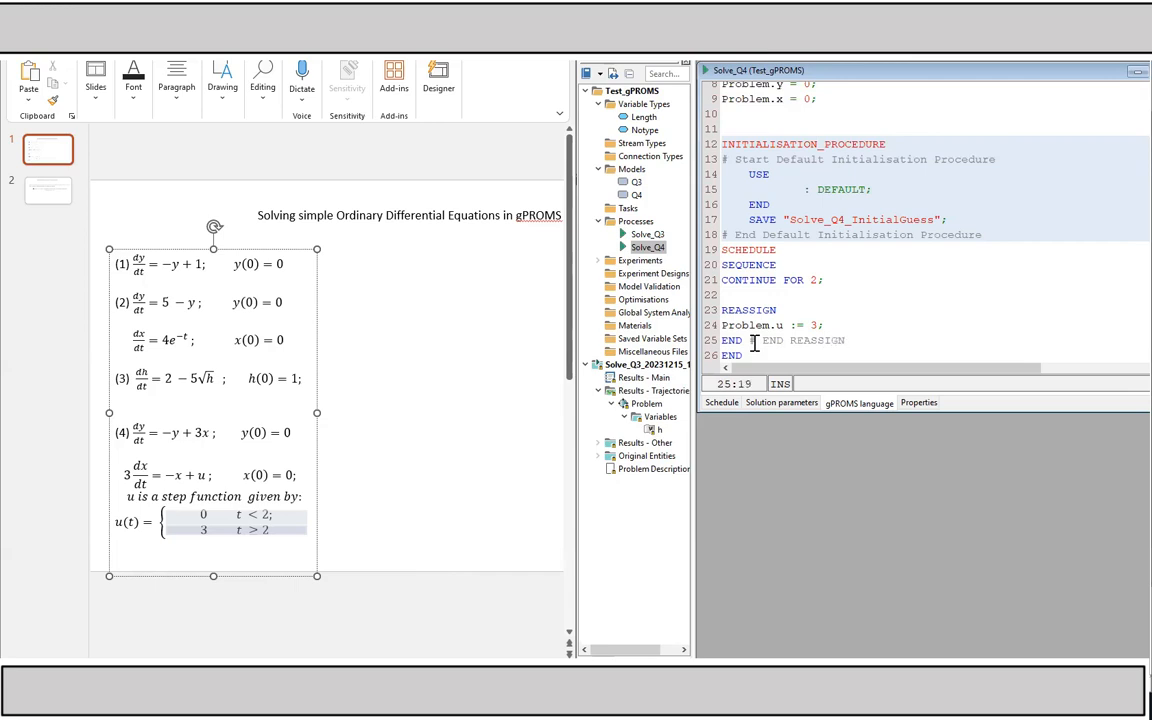
Close the schedule with END # END SEQUENCE.
click(748, 356)
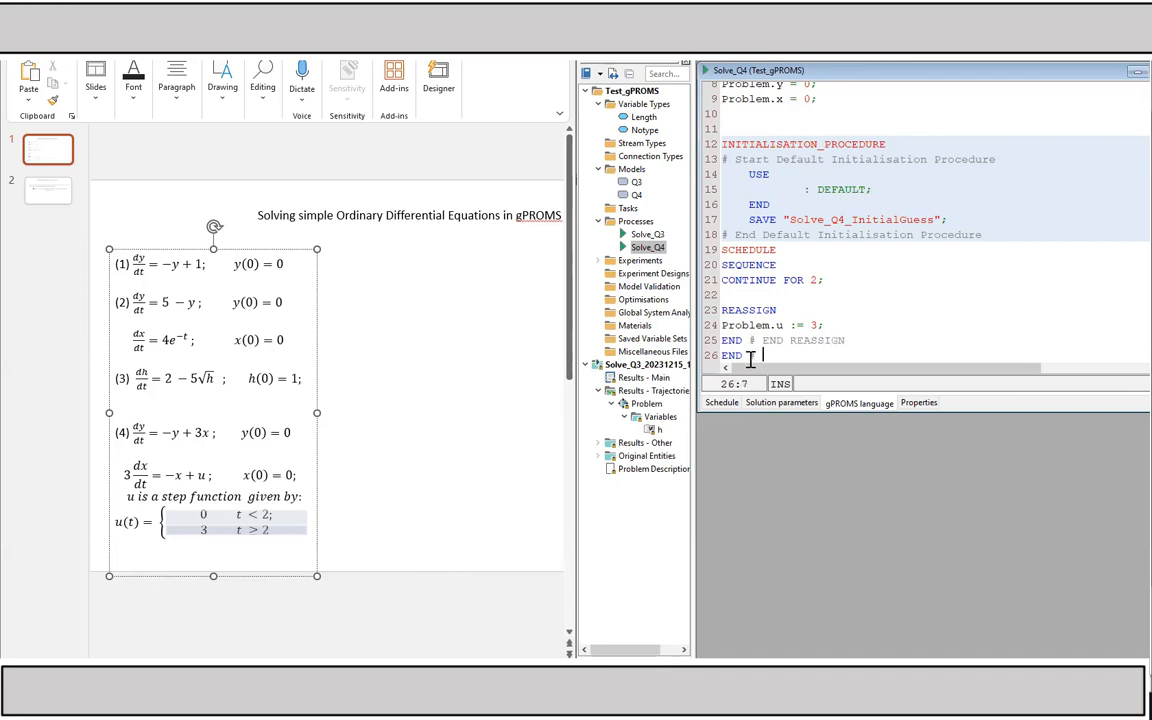
text(END)
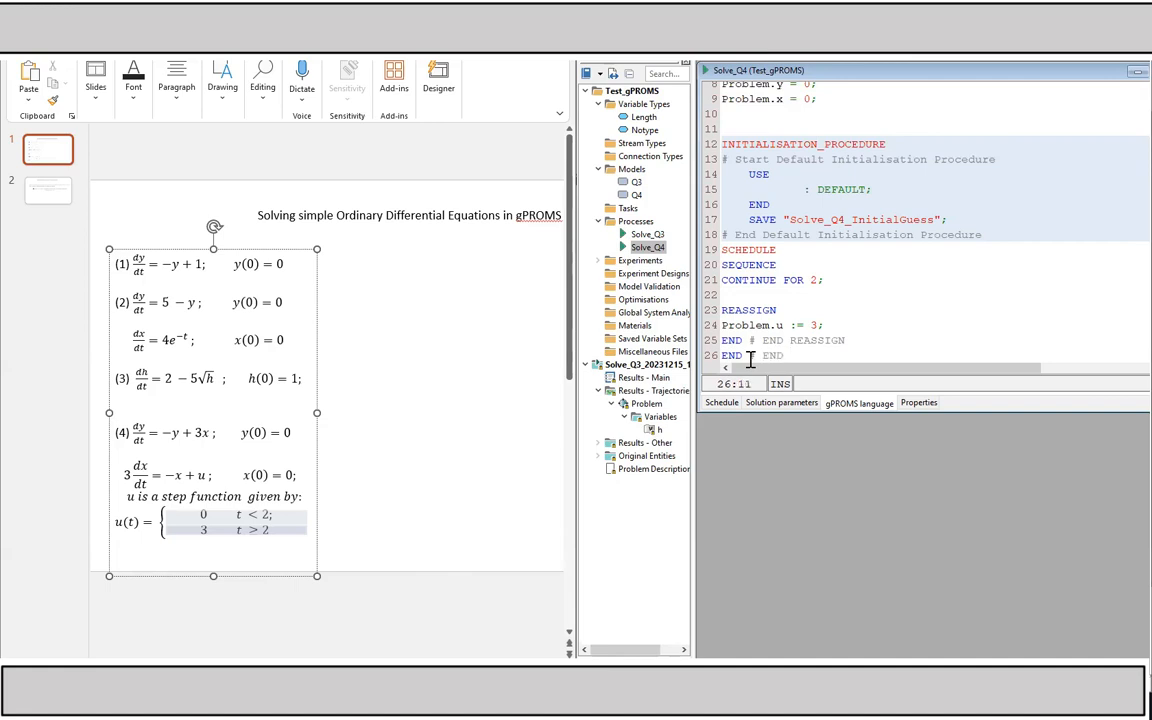
text(SEQUENCE)
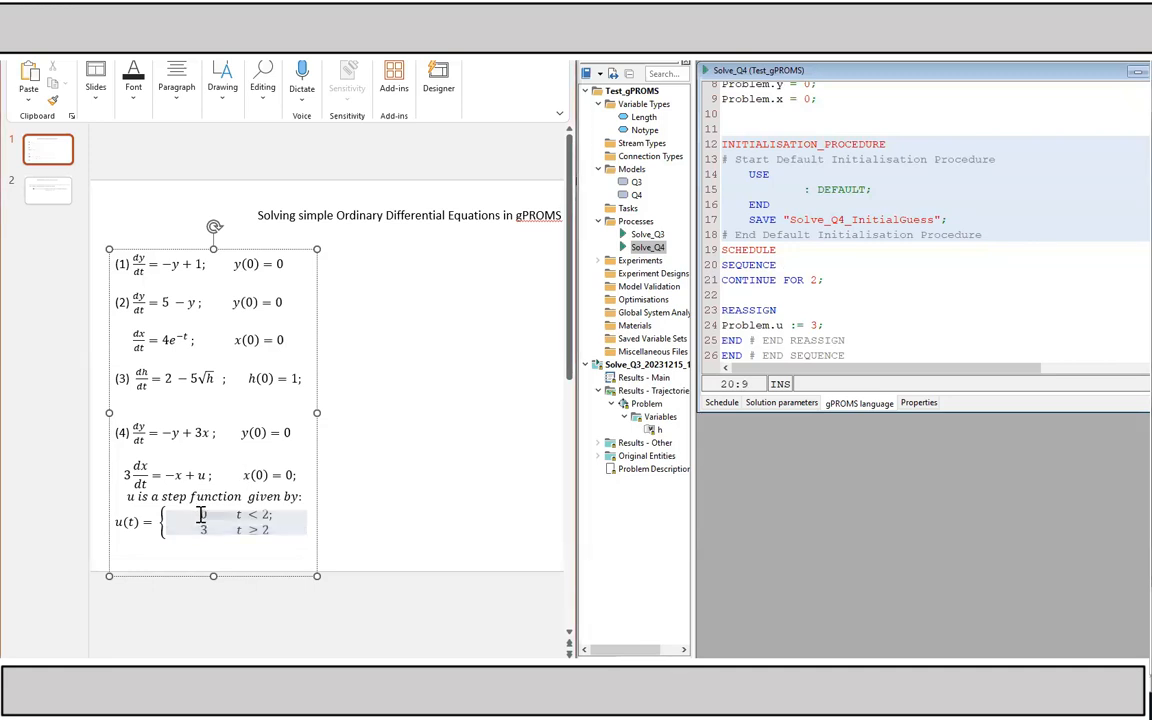
drag(200, 516, 268, 516)
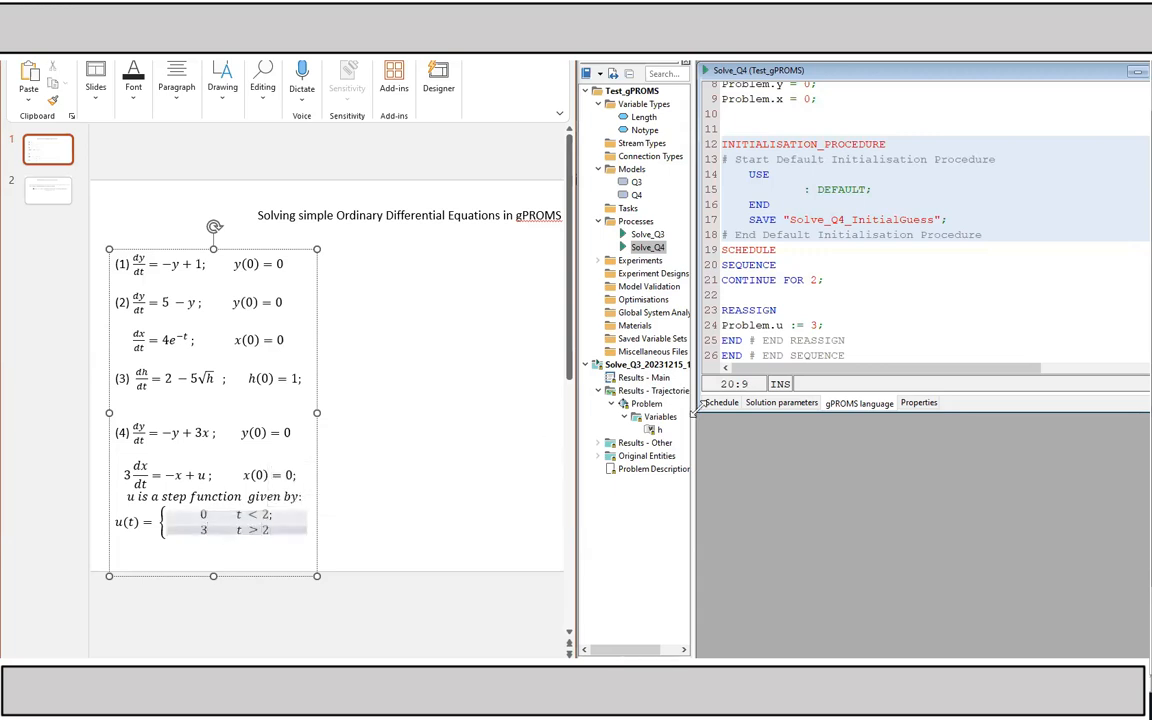
Simulate Solve_Q4 and view the x and u trajectories from the results case as graphs.
click(270, 530)
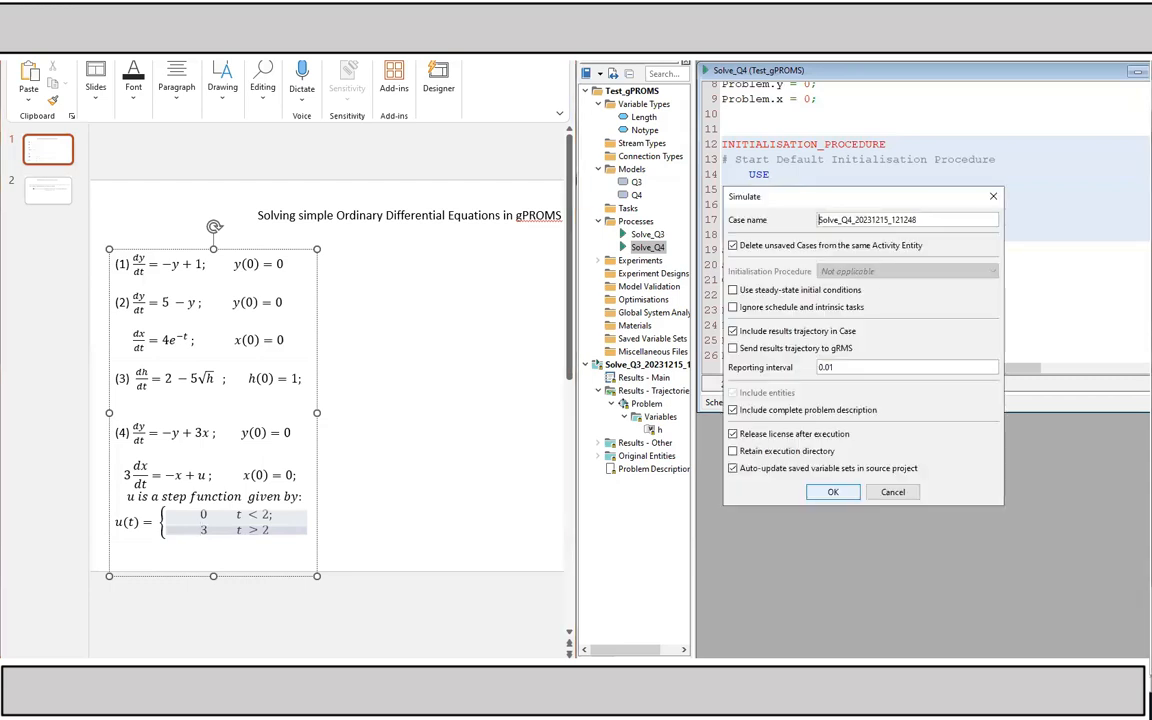
click(832, 492)
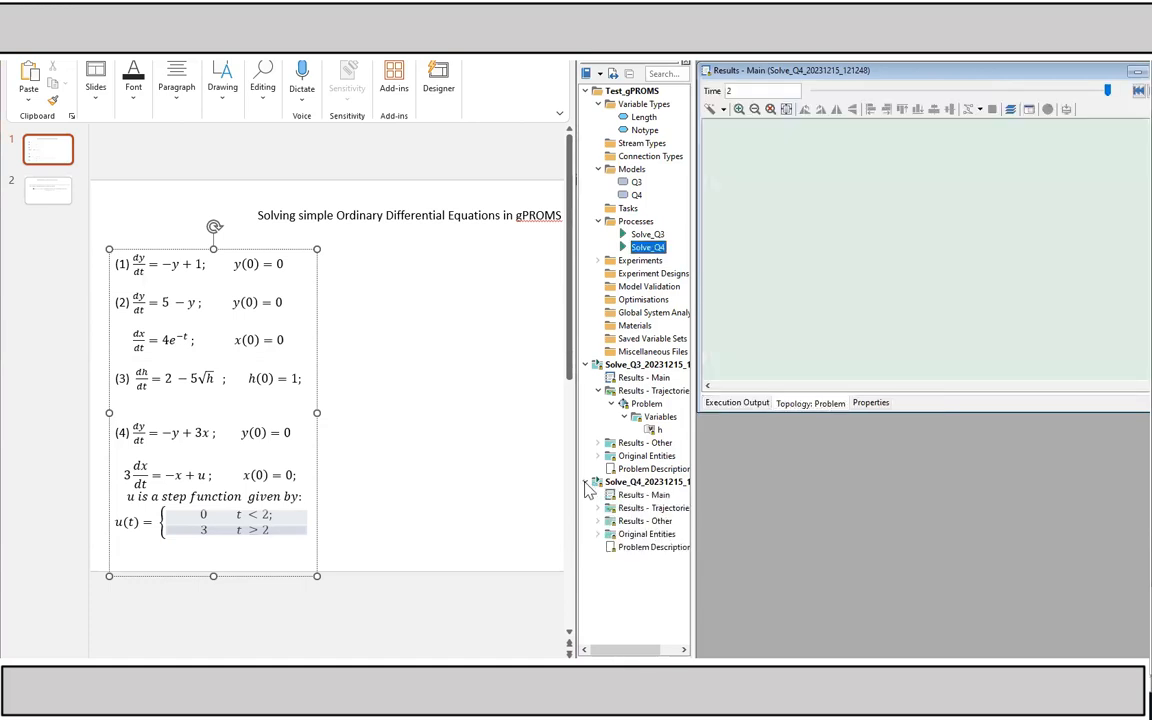
click(600, 508)
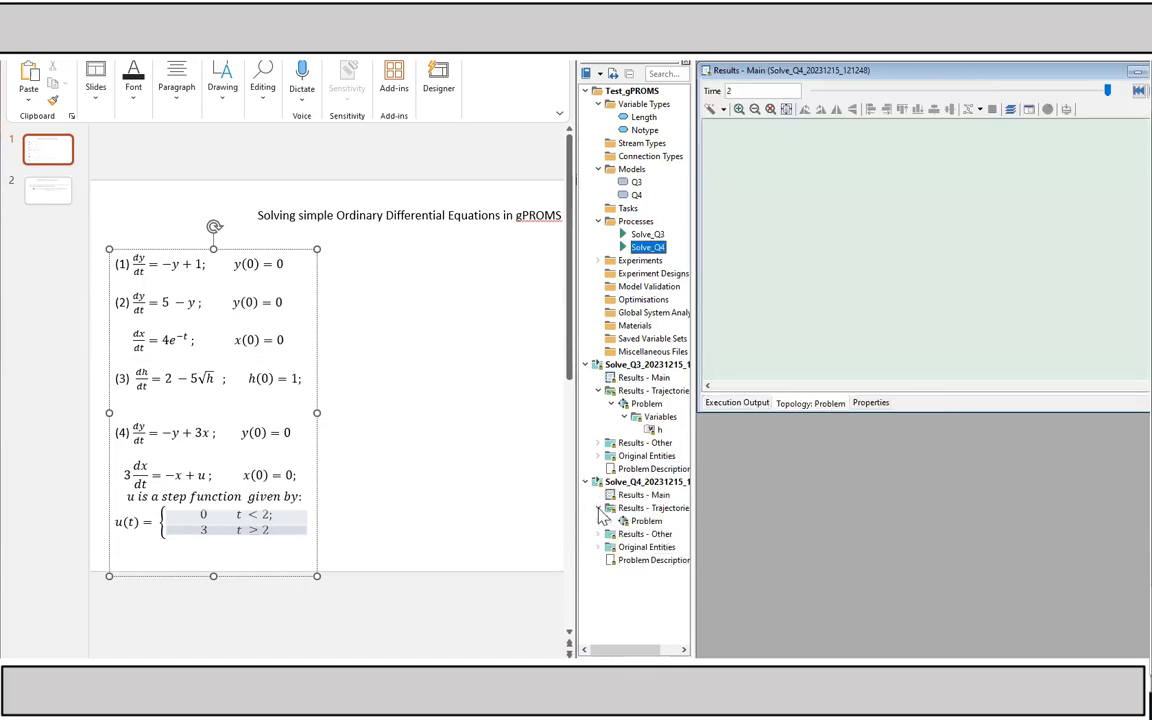
click(612, 520)
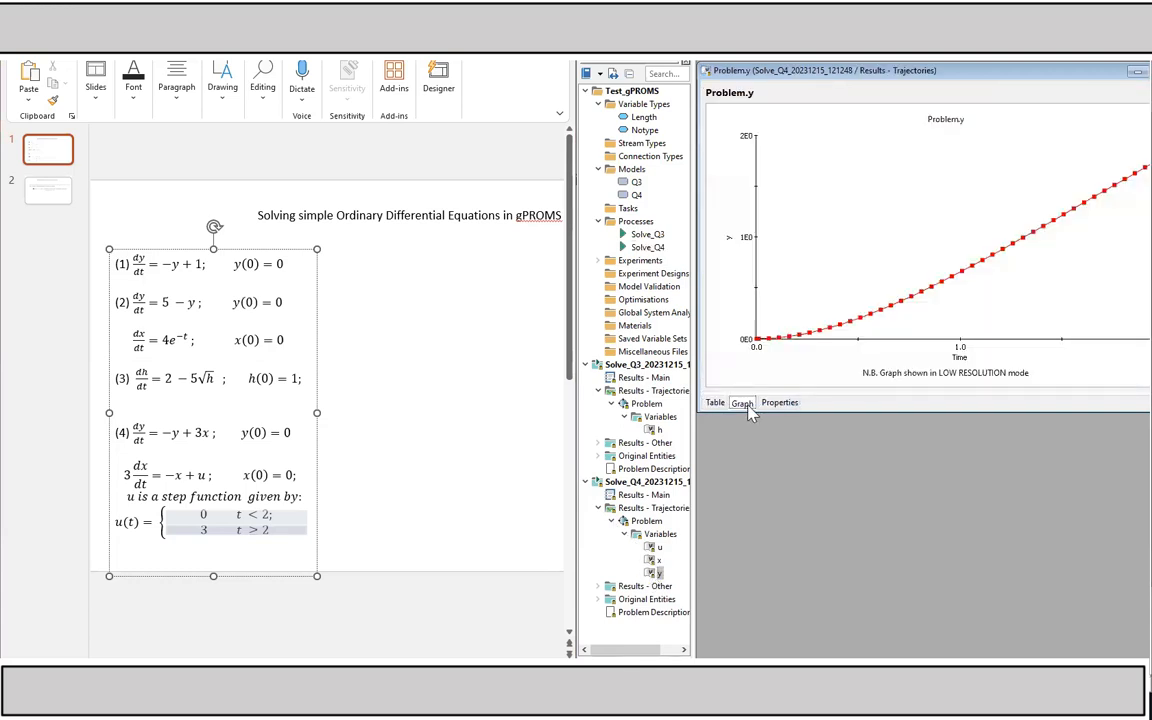
click(714, 402)
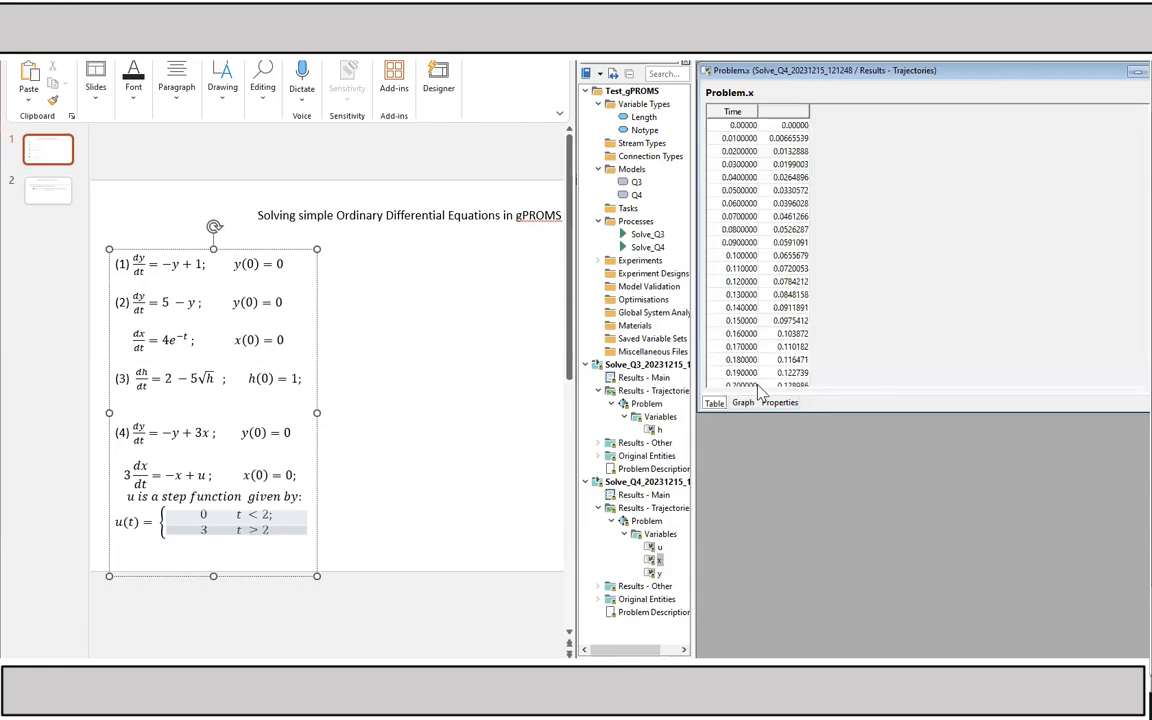
click(740, 402)
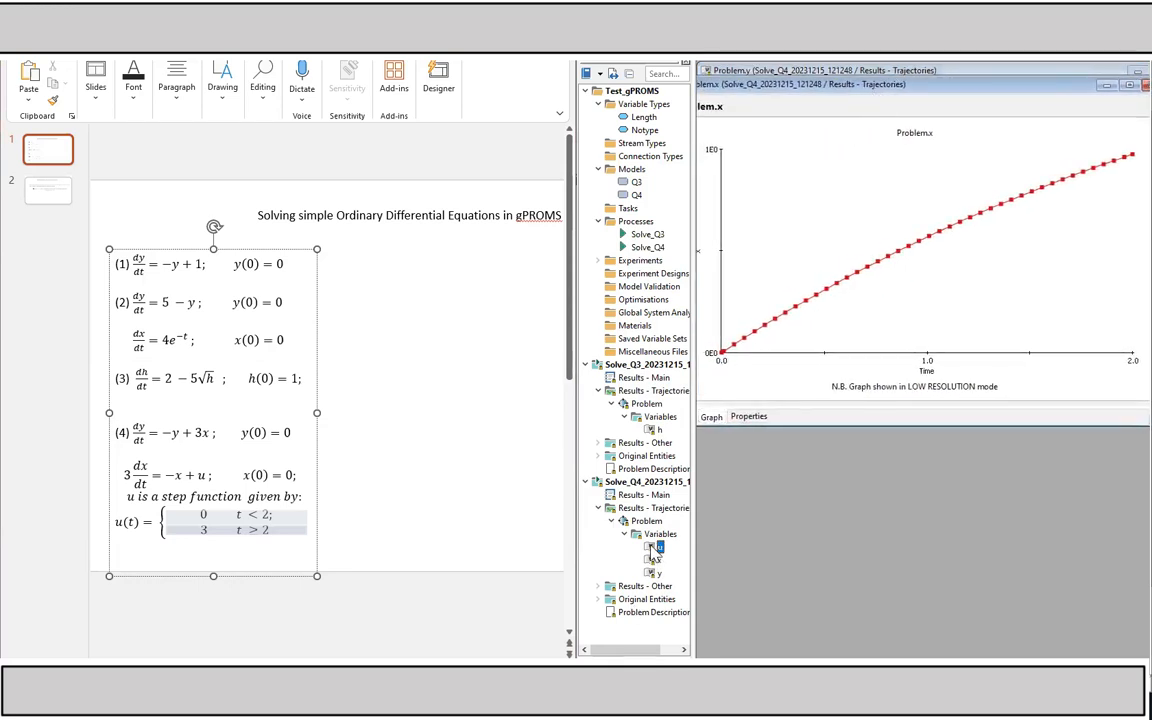
click(656, 548)
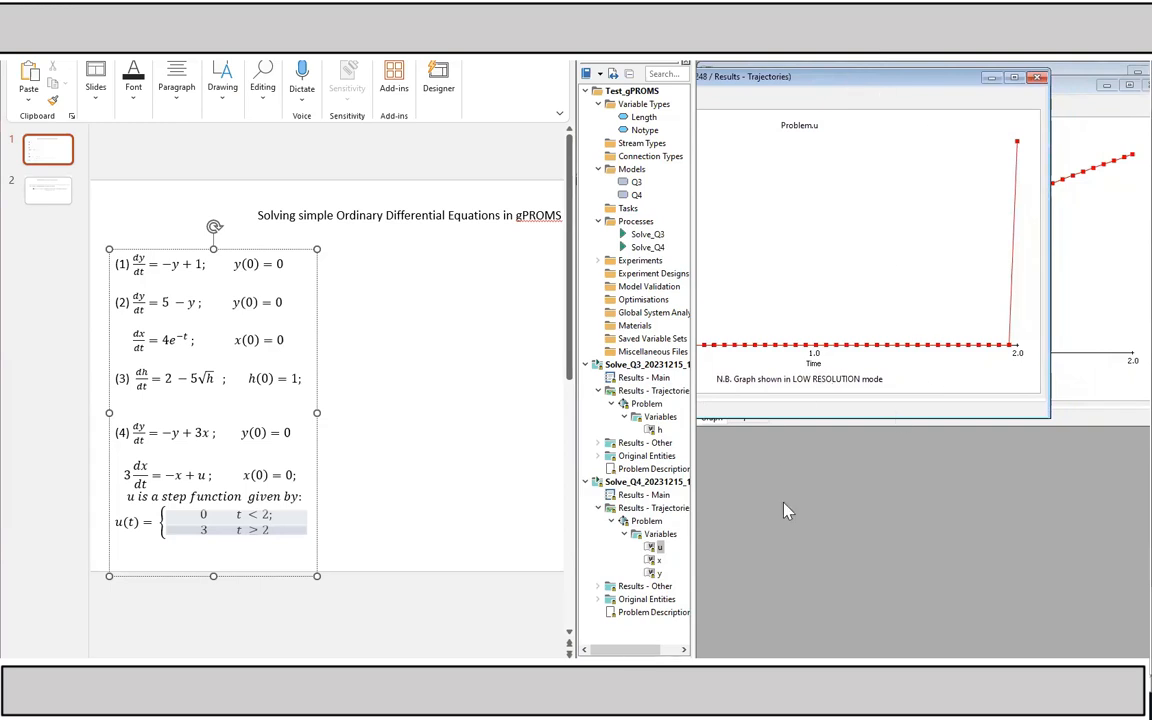
mouse_move(660, 260)
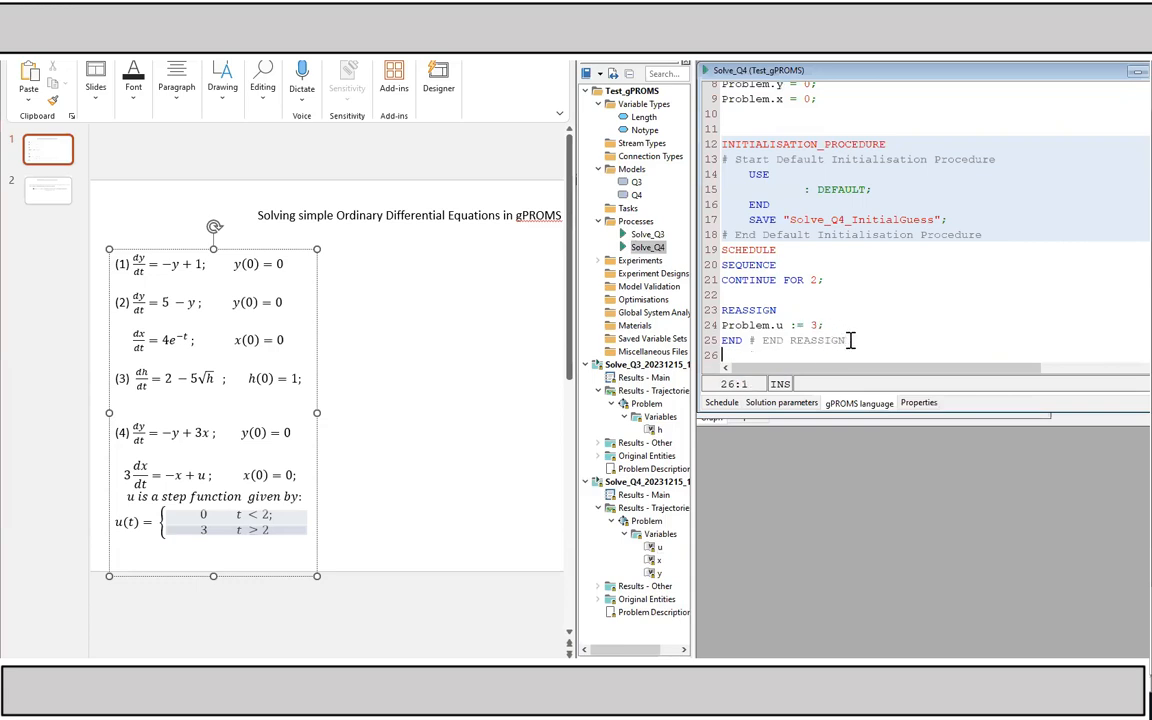
Add CONTINUE FOR 5 to the schedule after the REASSIGN block.
text(CONTINUE FOR)
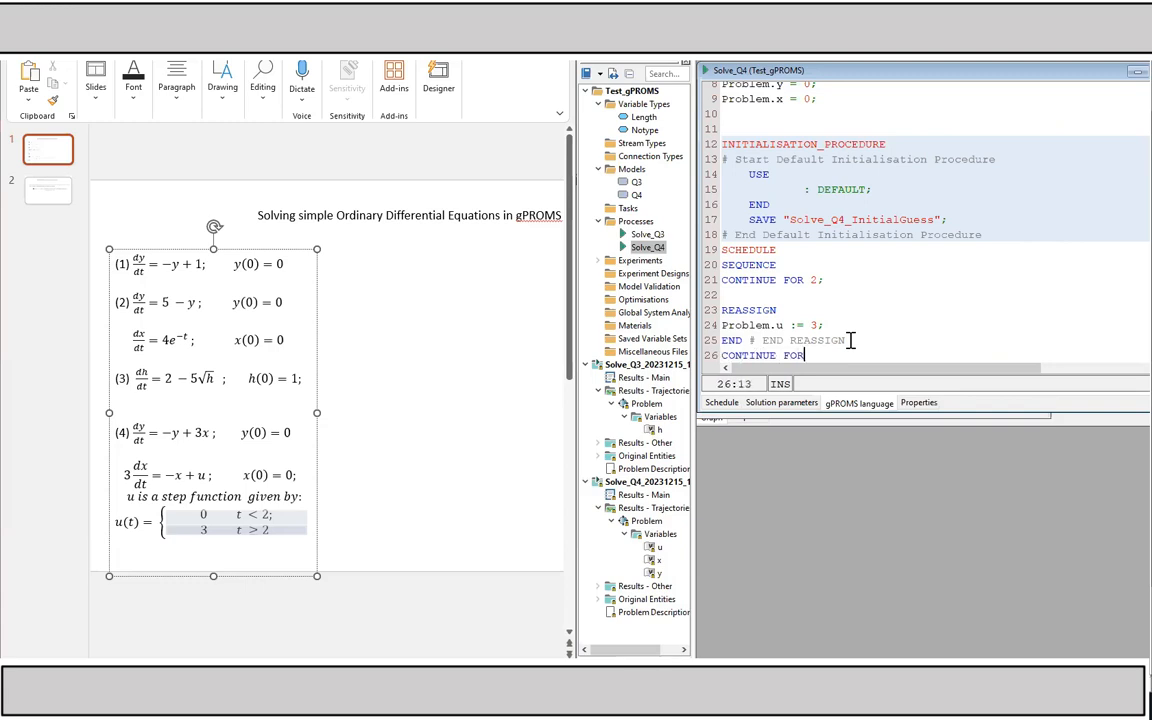
text(5)
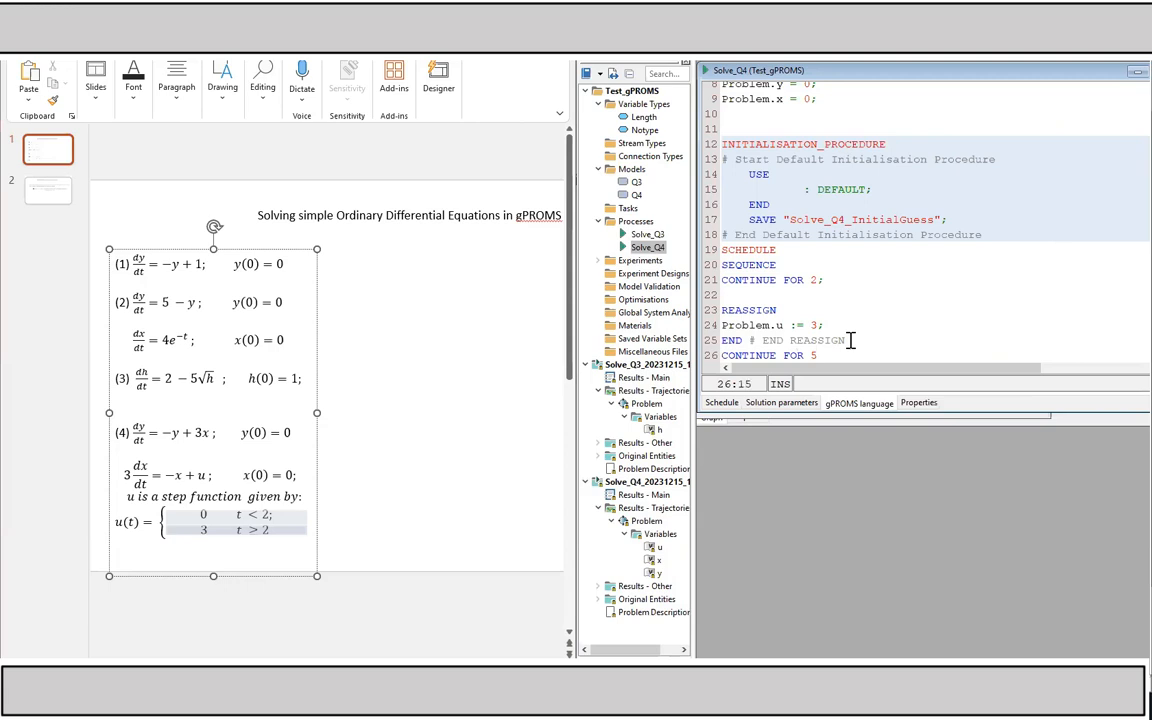
mouse_move(796, 326)
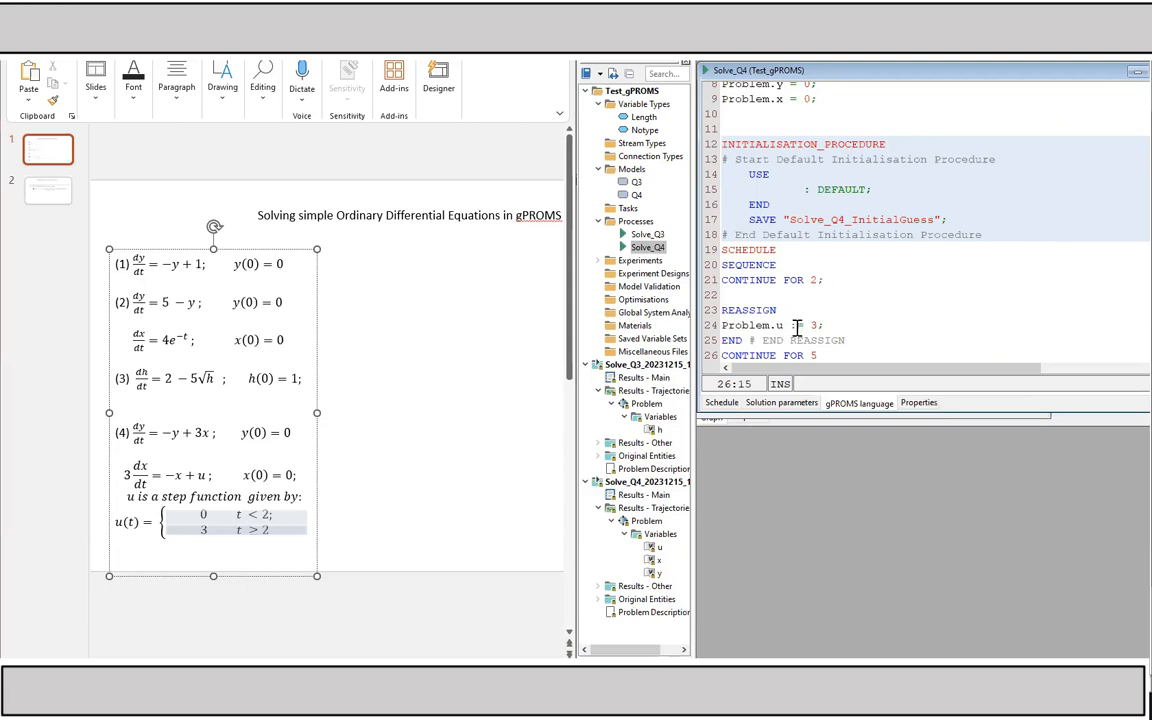
text(:=)
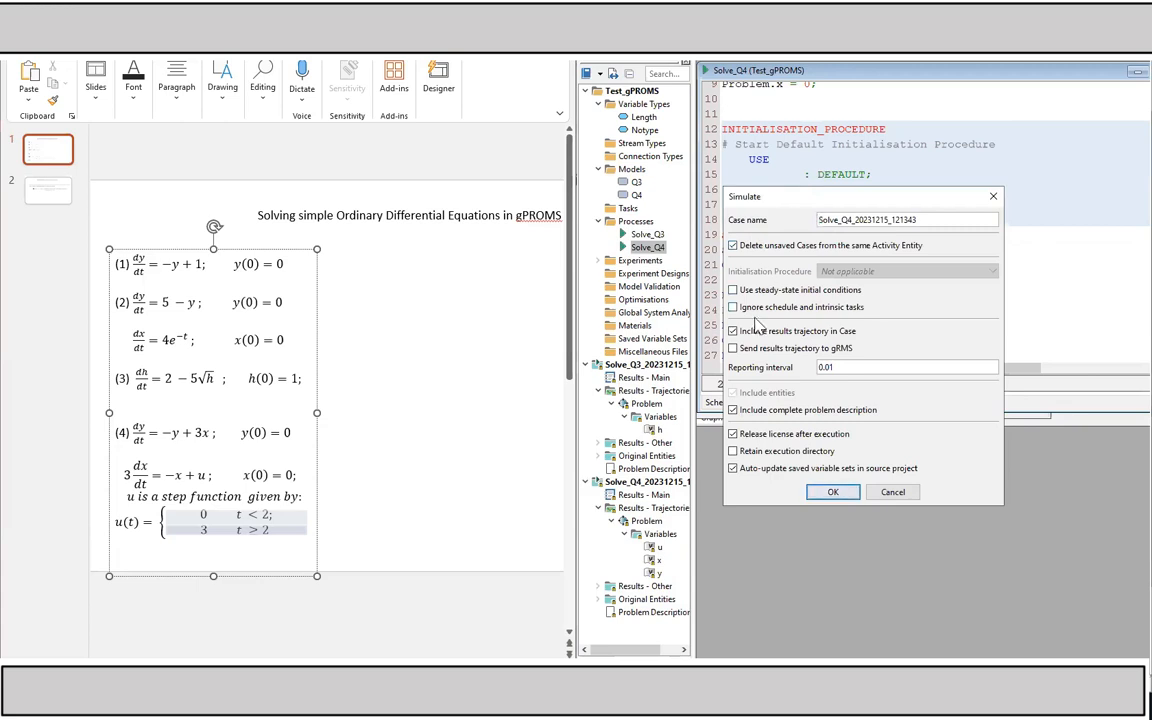
Rerun Solve_Q4 and show Problem.u's trajectory graph stepping from 2 to 3.
click(832, 492)
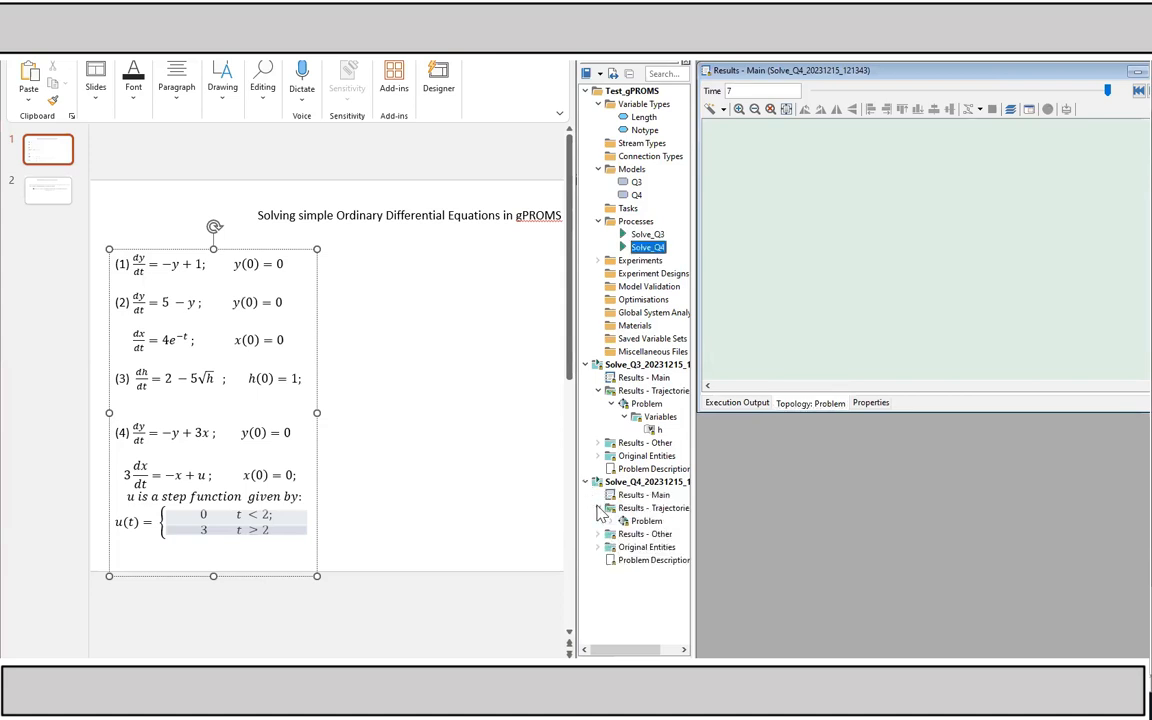
click(624, 532)
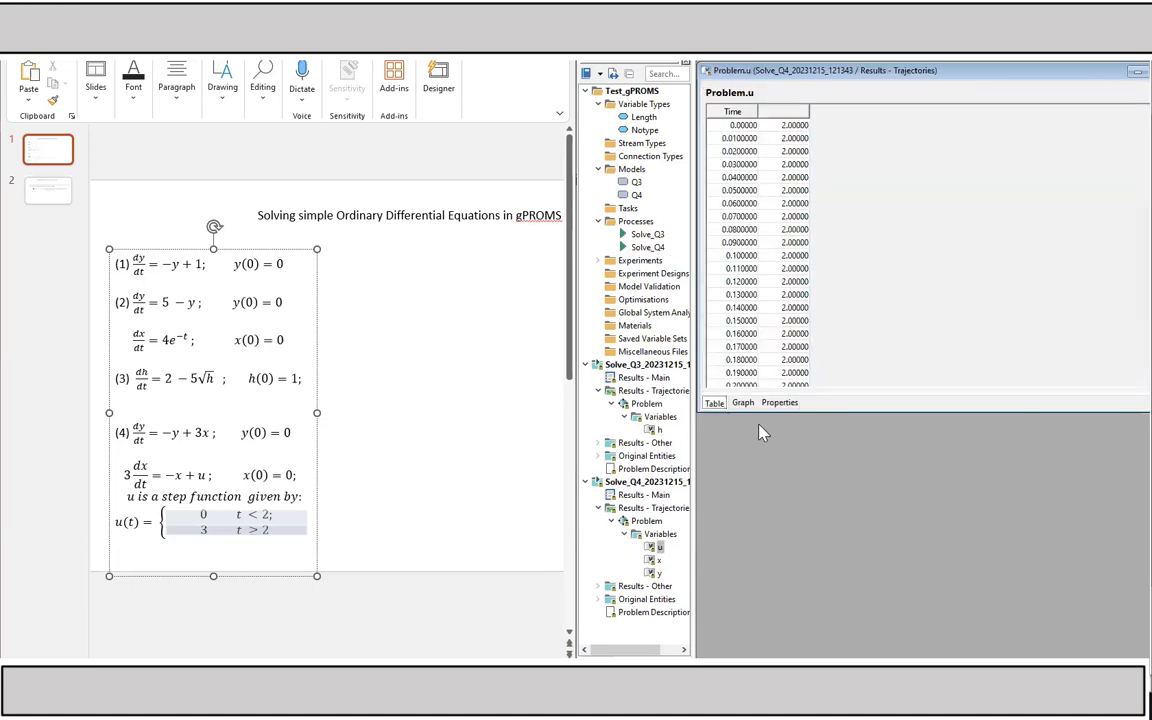
click(742, 402)
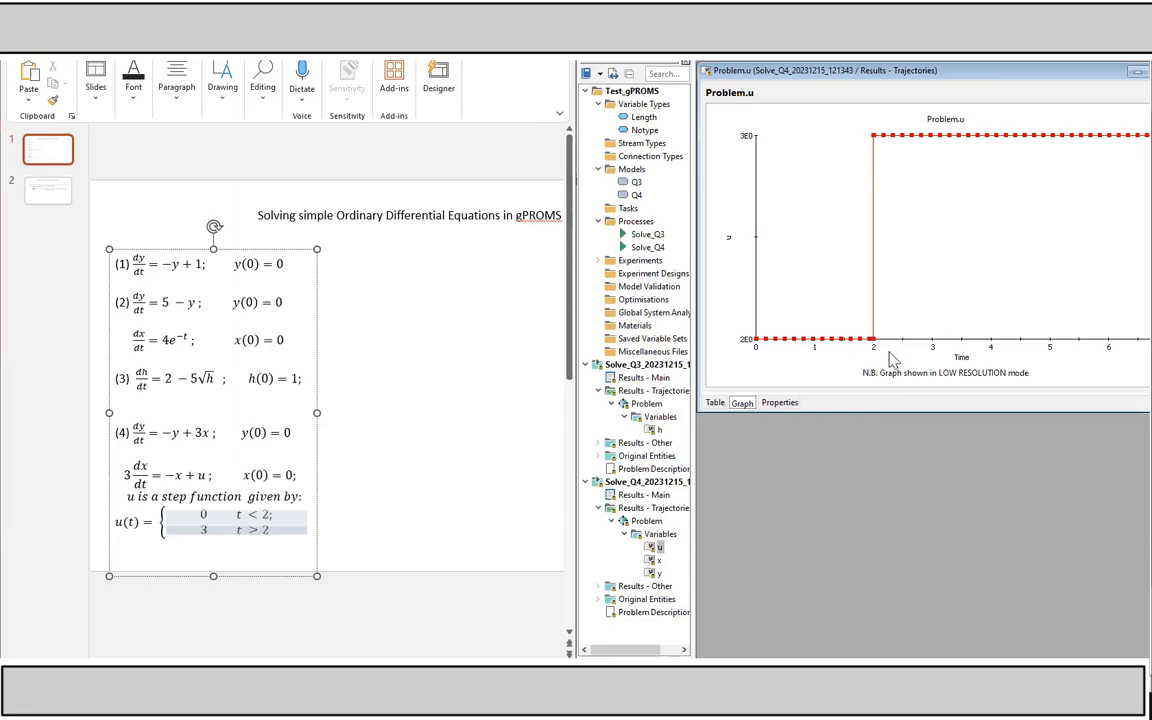
mouse_move(876, 148)
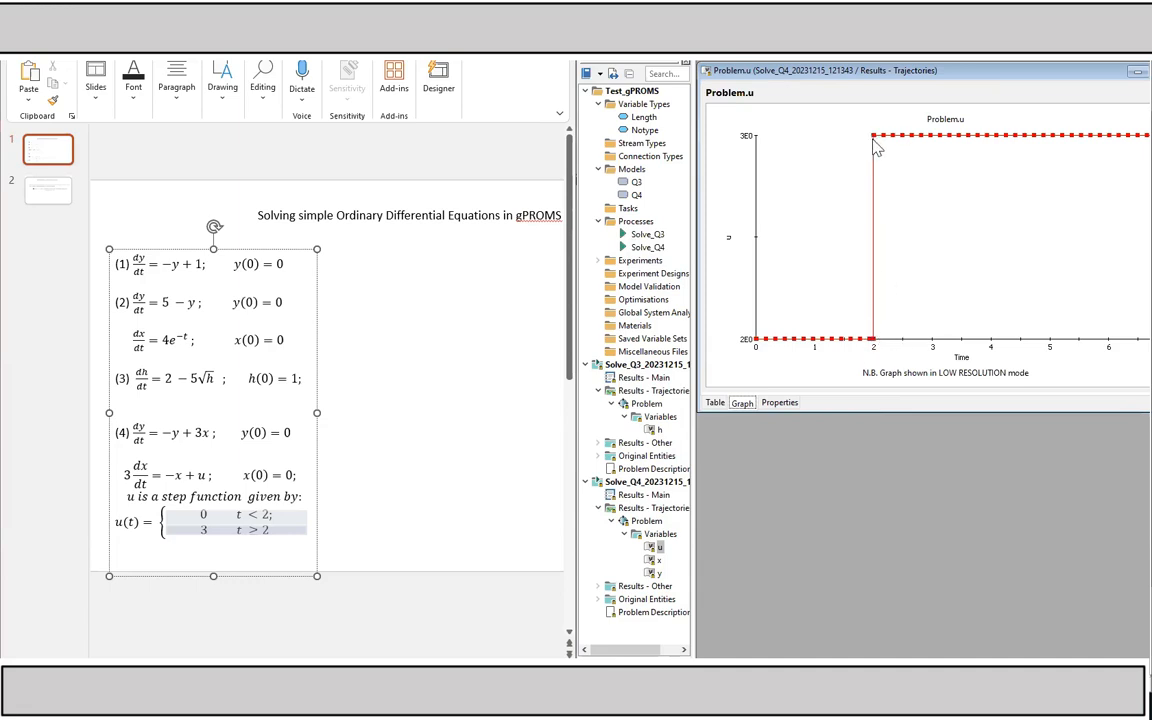
mouse_move(752, 112)
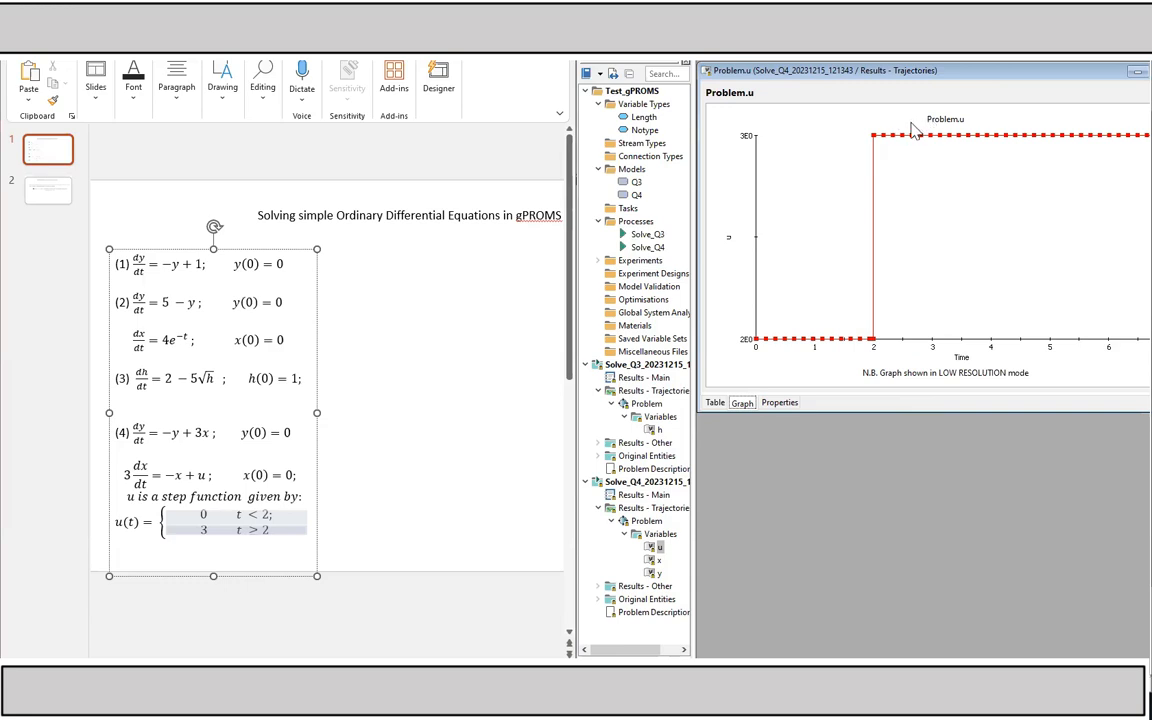
mouse_move(668, 358)
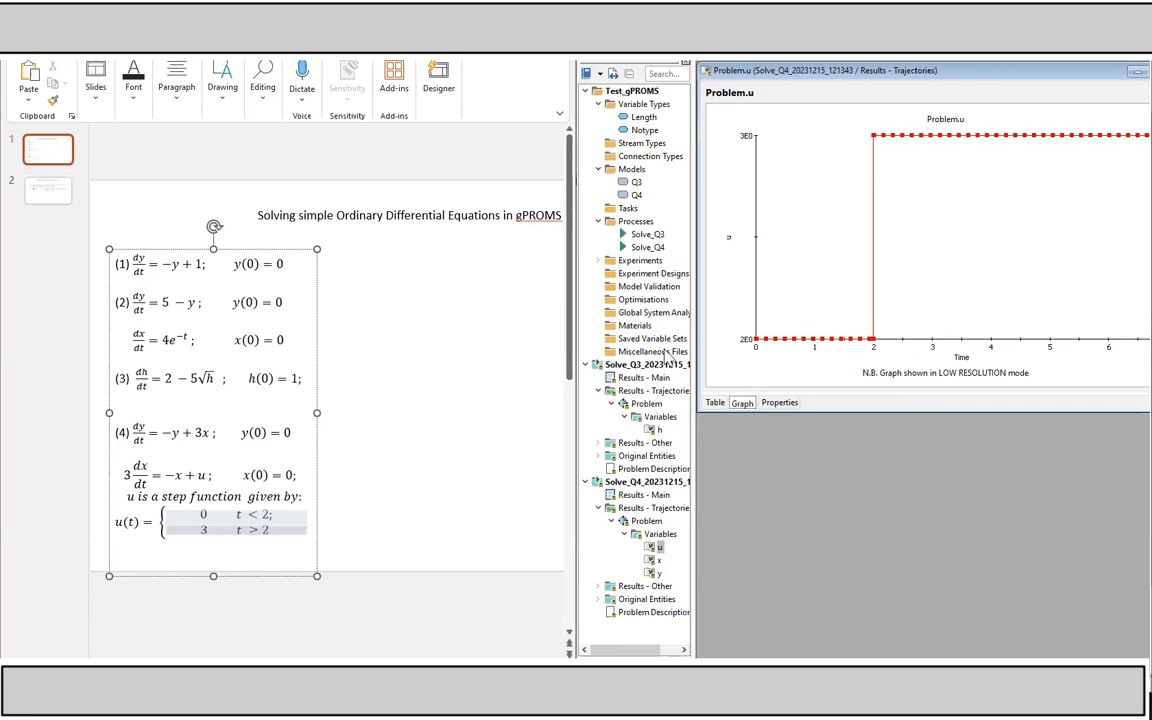
mouse_move(230, 500)
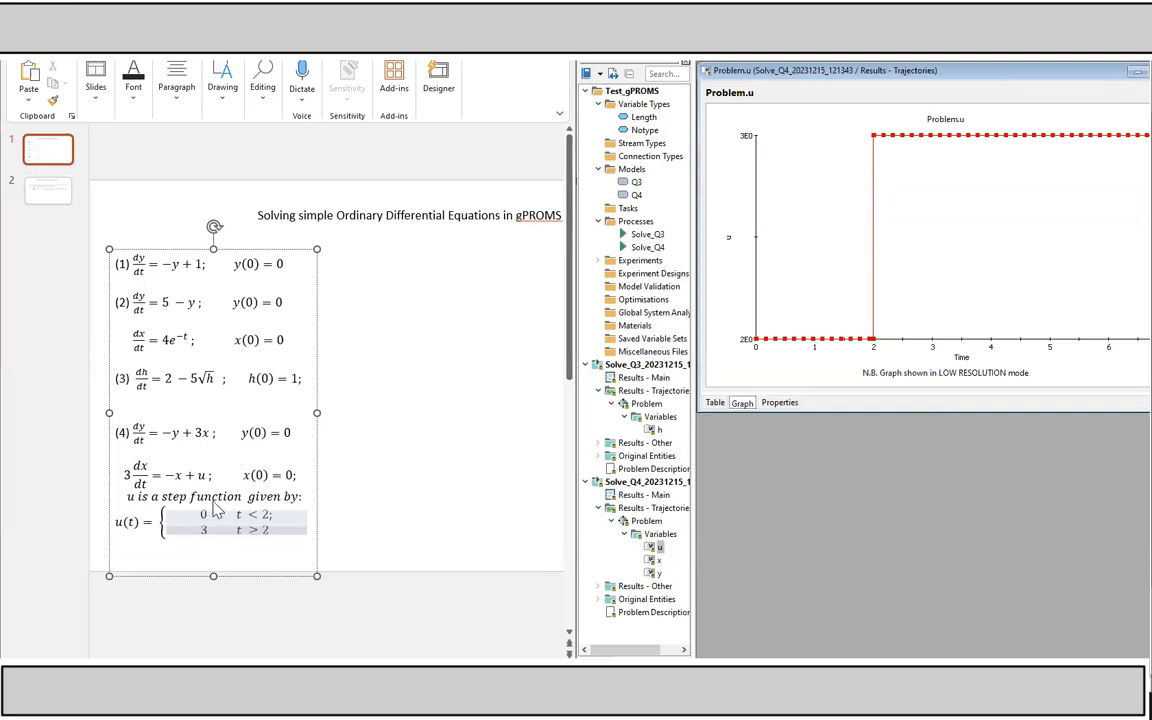
mouse_move(676, 516)
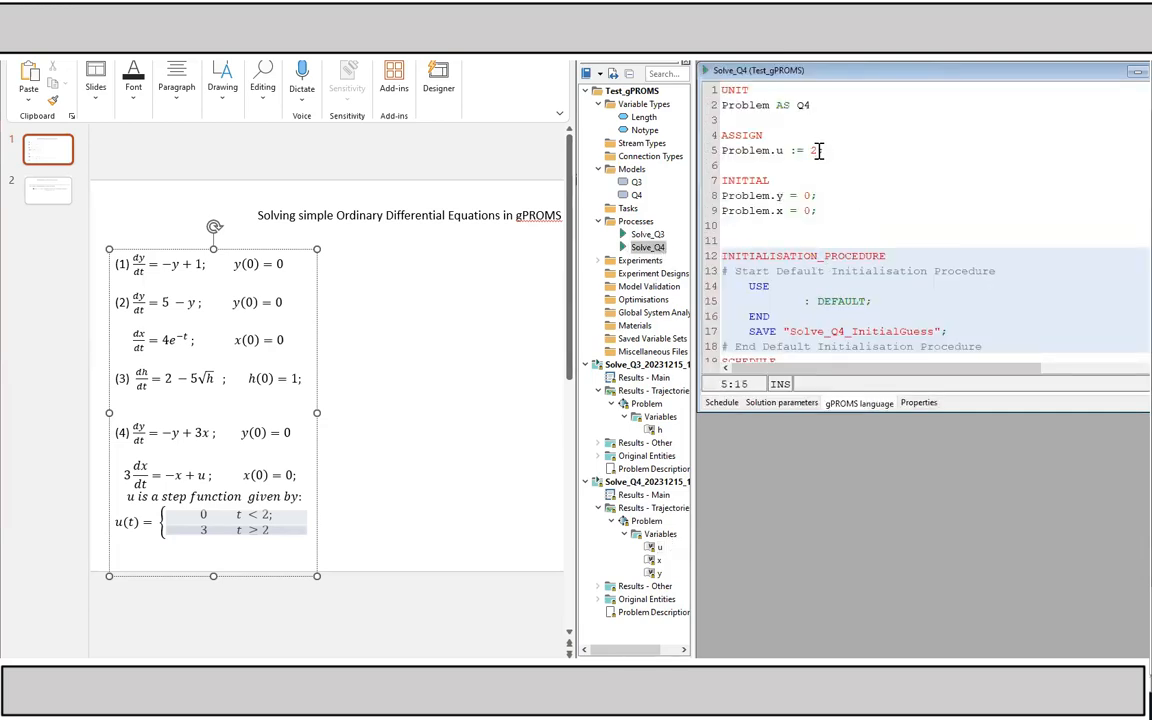
Complete the ASSIGN line as Problem.u := 0; so u starts at zero.
text(0;)
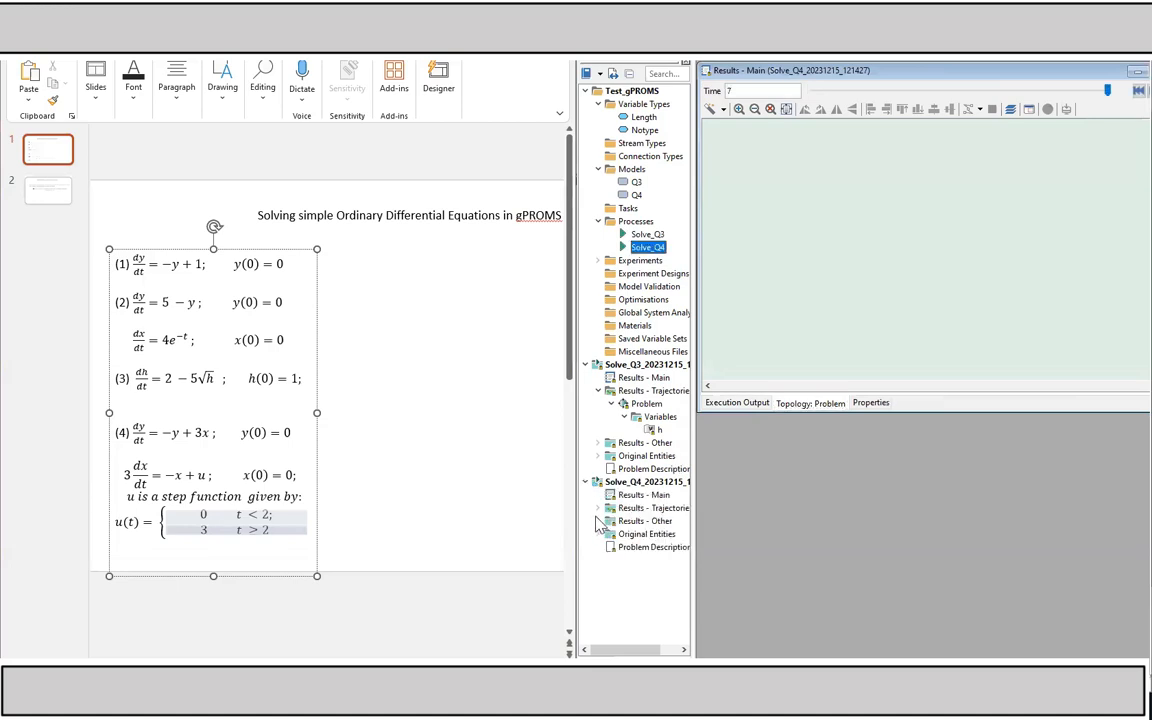
View the new run's u, x and y trajectories as graphs, flat until t=2 then rising.
click(598, 508)
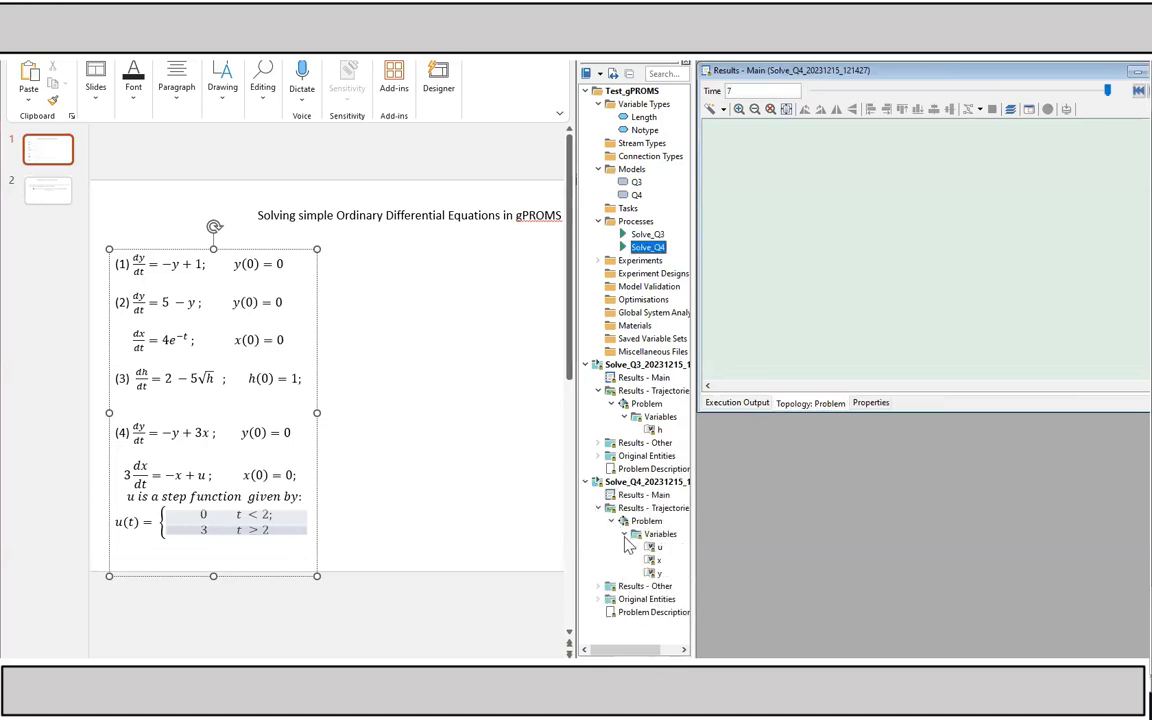
double_click(660, 548)
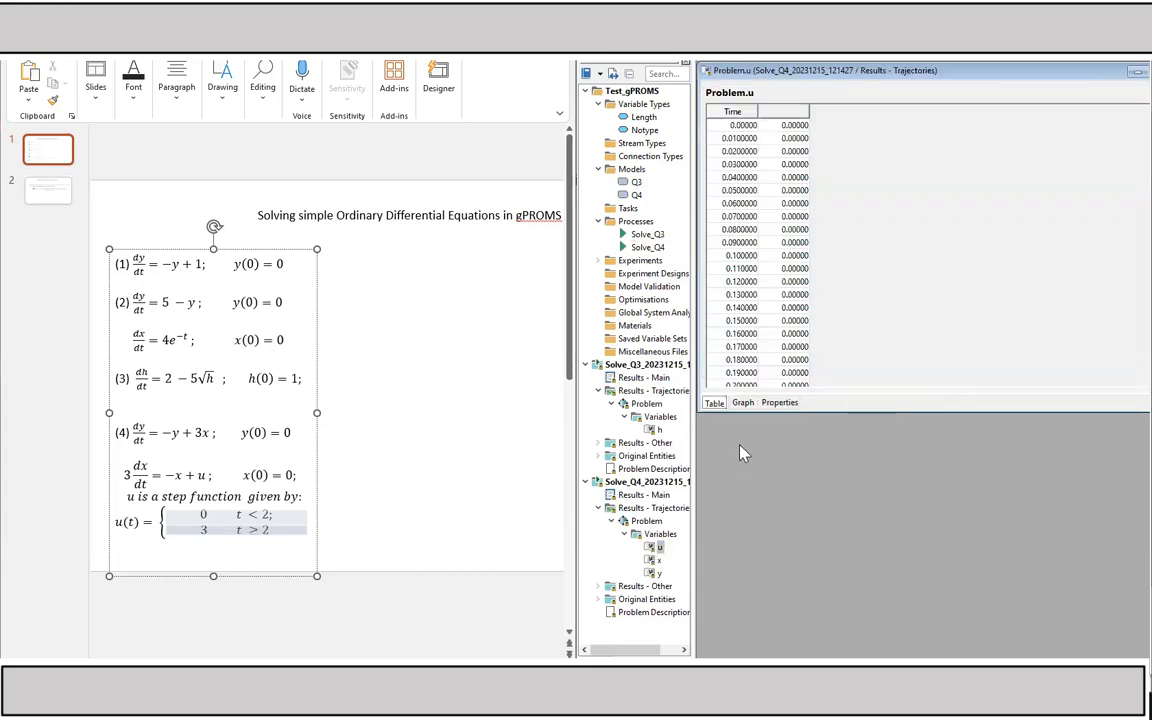
click(742, 402)
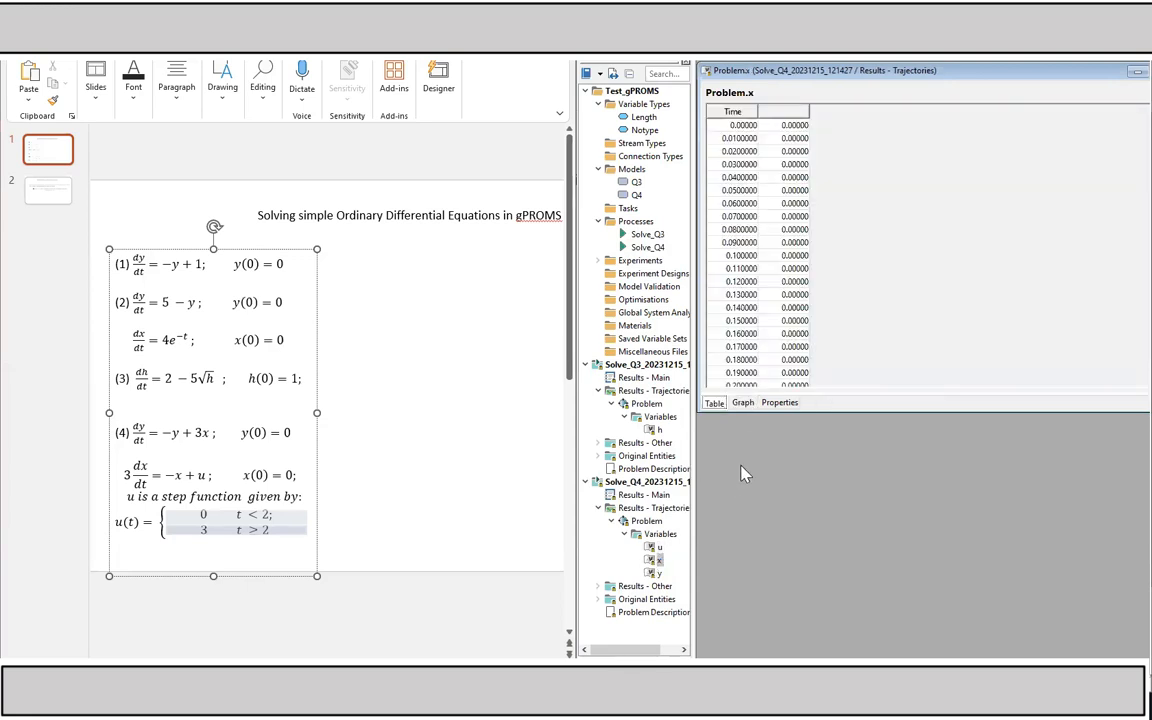
click(742, 402)
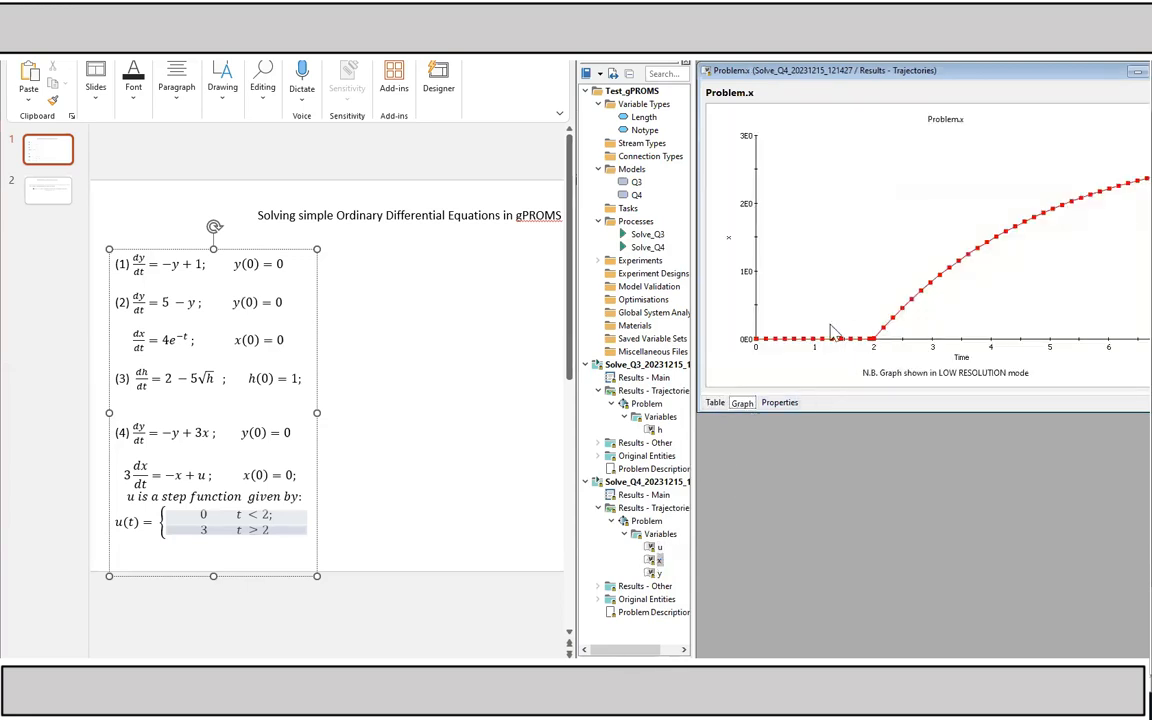
mouse_move(876, 348)
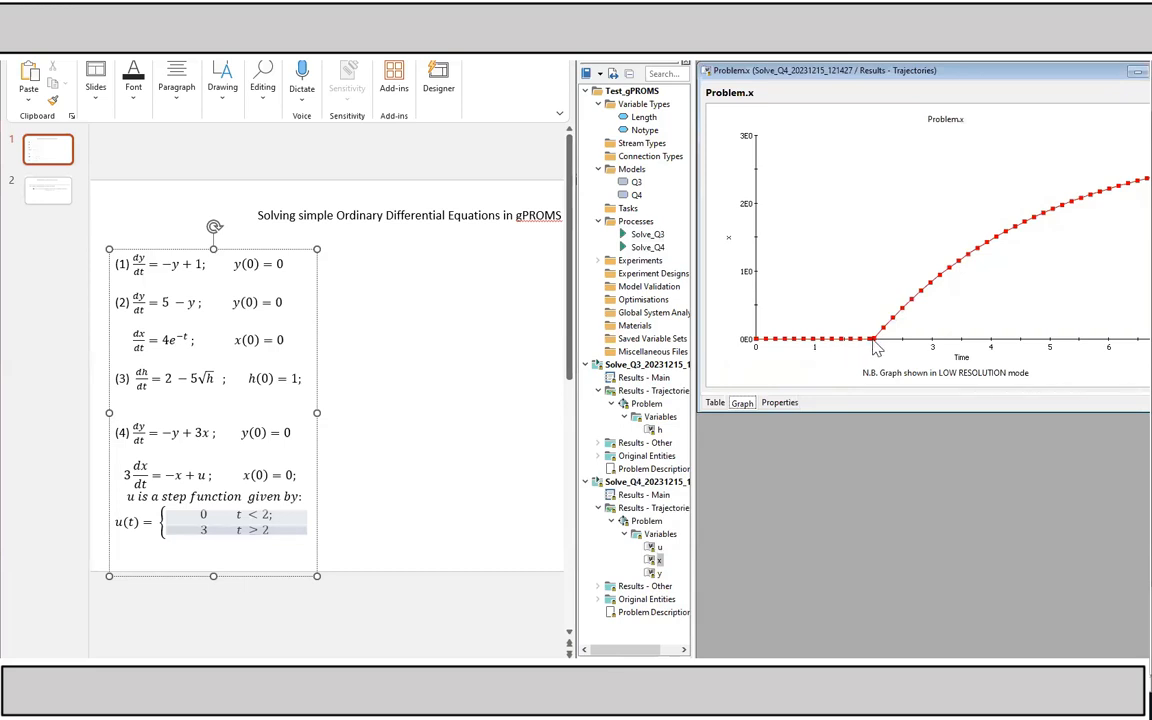
mouse_move(1056, 220)
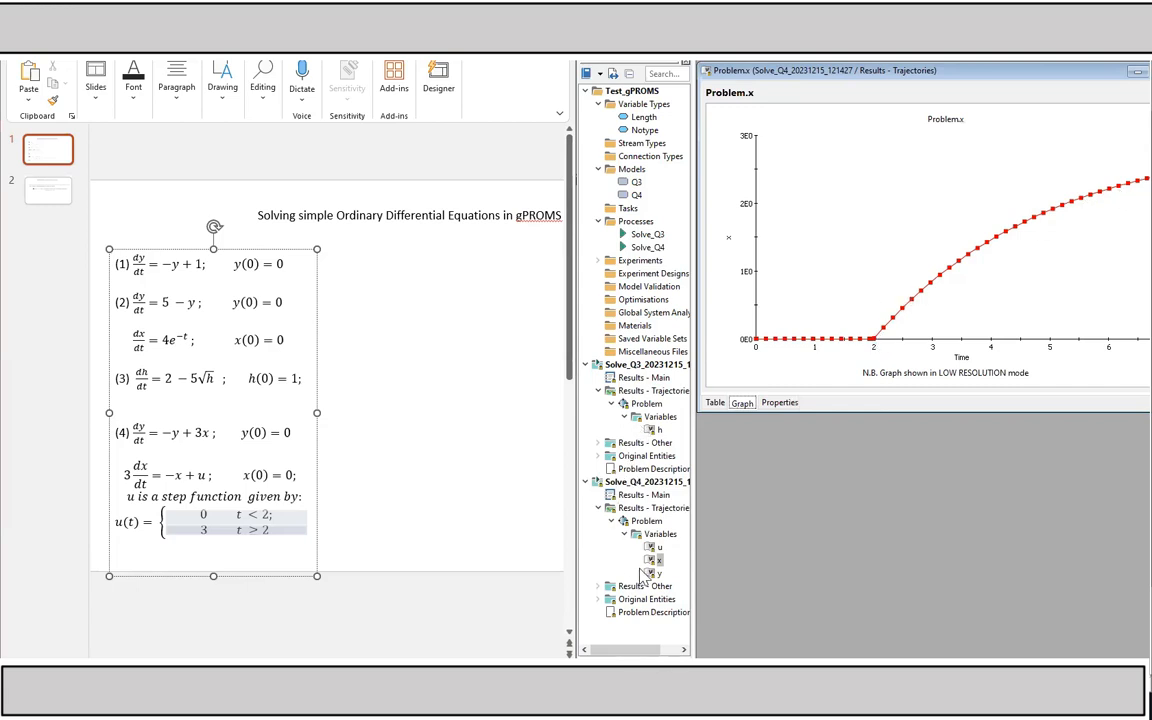
click(660, 572)
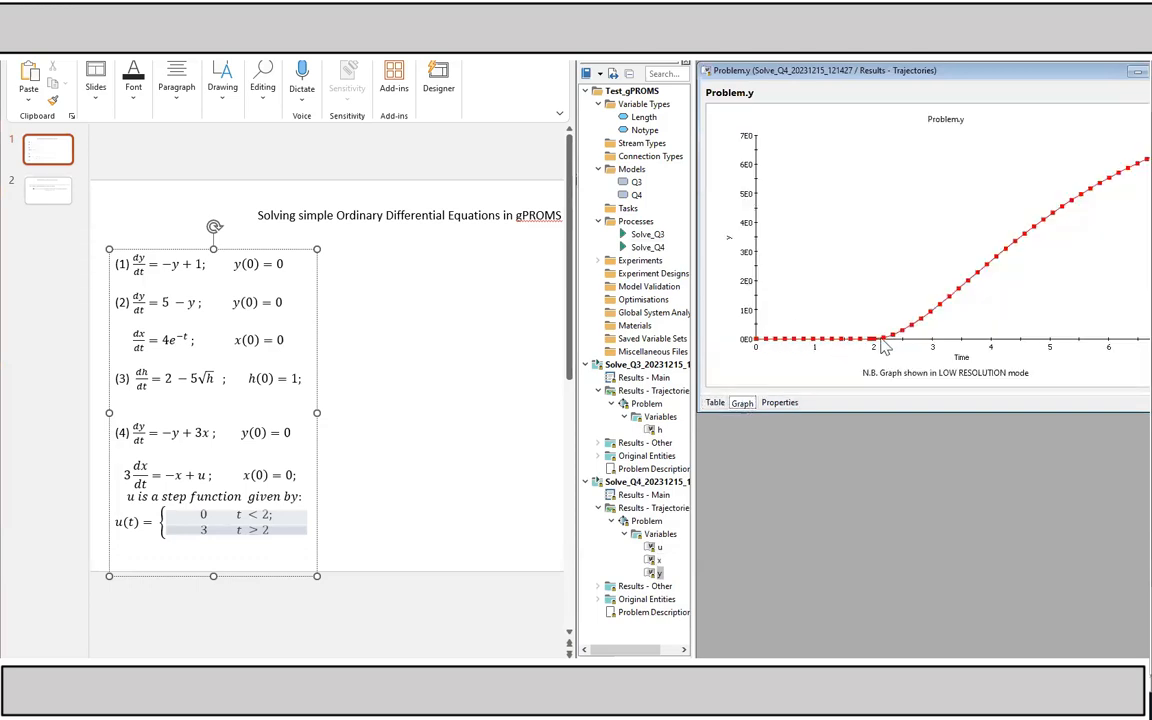
mouse_move(822, 320)
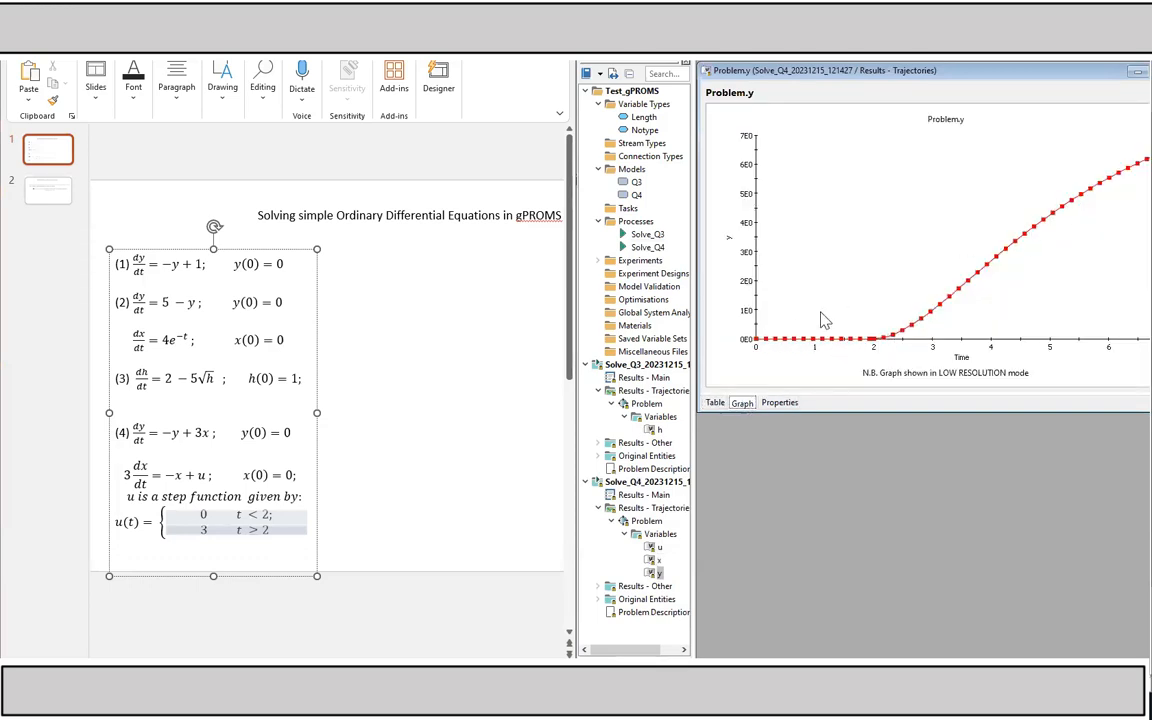